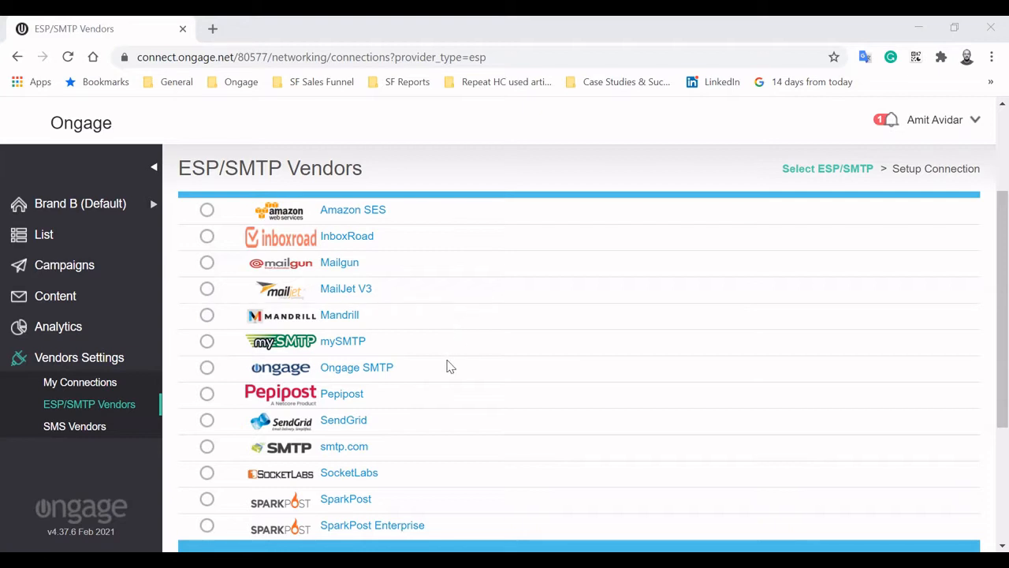
mouse_move(418, 371)
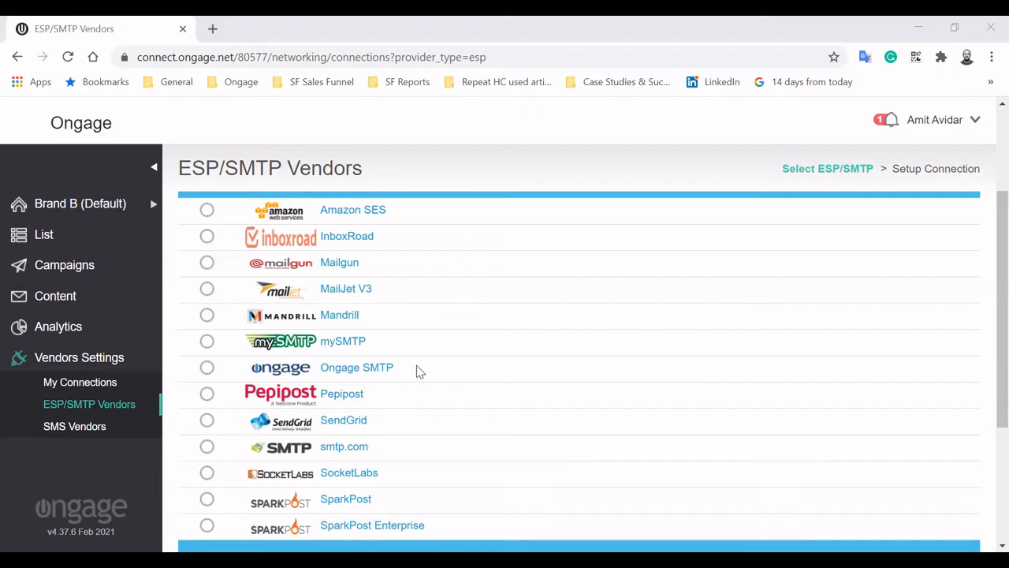
mouse_move(299, 370)
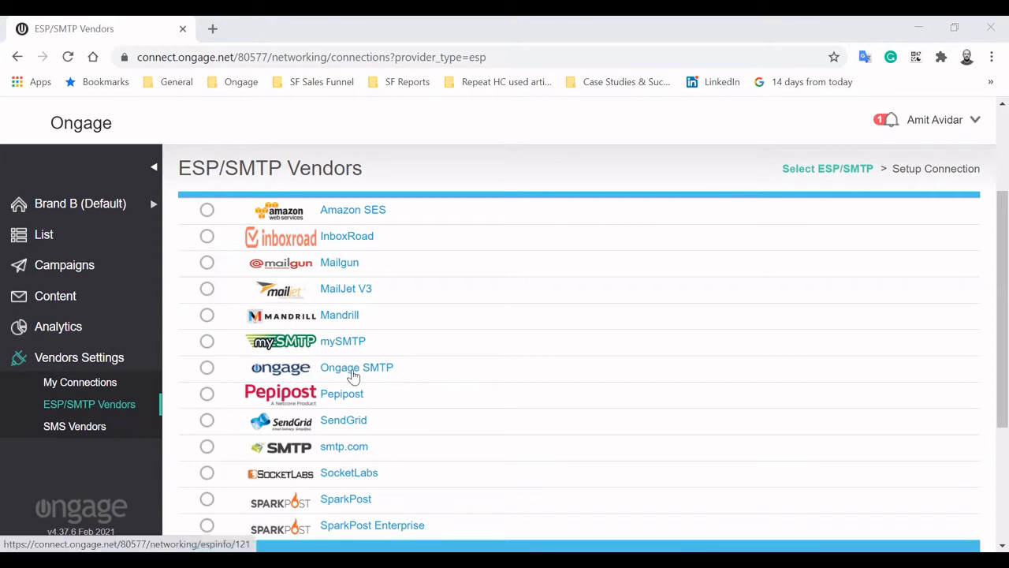
mouse_move(461, 378)
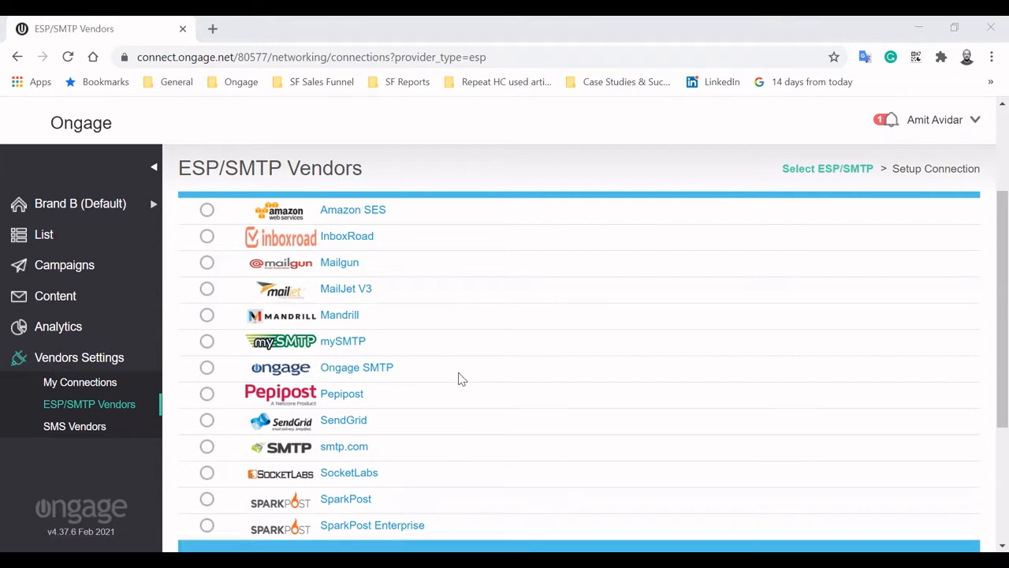
mouse_move(410, 371)
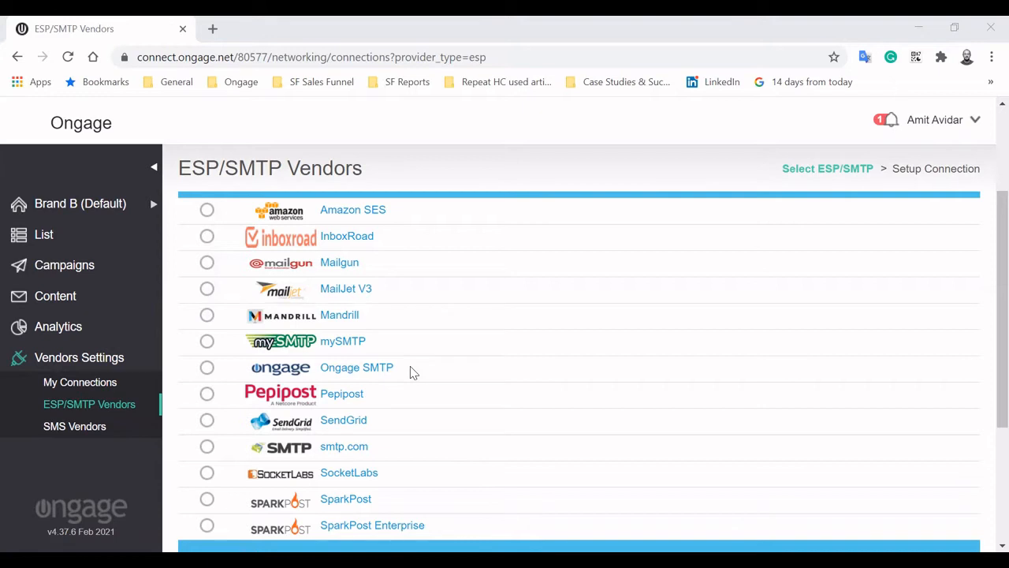
Open Brand B's List Overview with list size, active contacts and unsubscribes
click(80, 204)
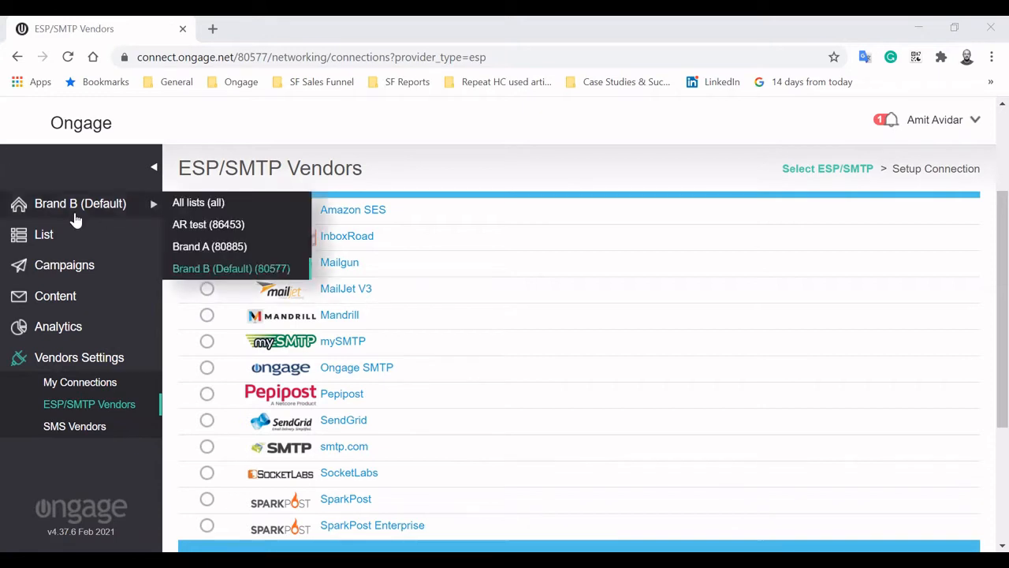
click(43, 234)
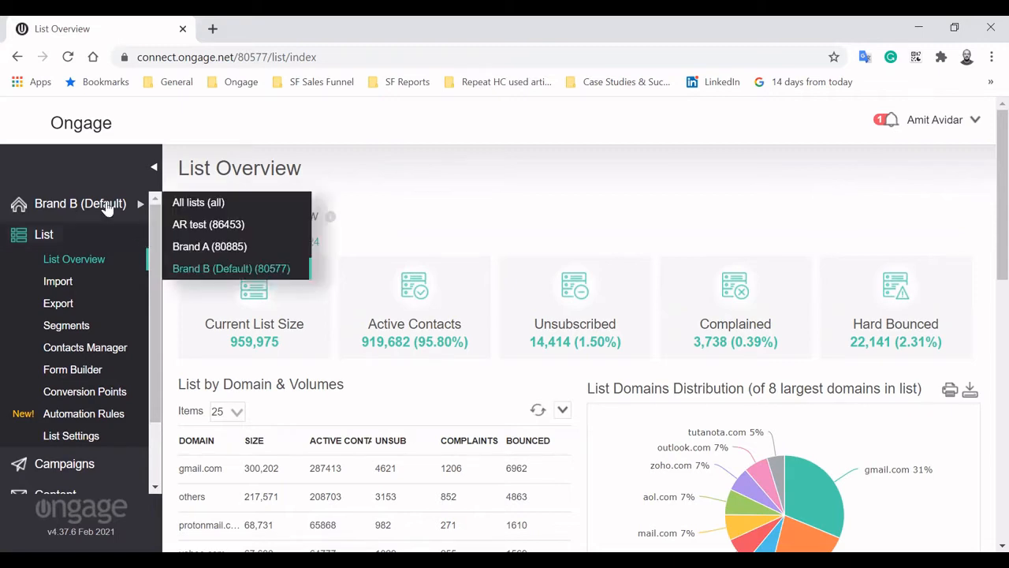
mouse_move(229, 246)
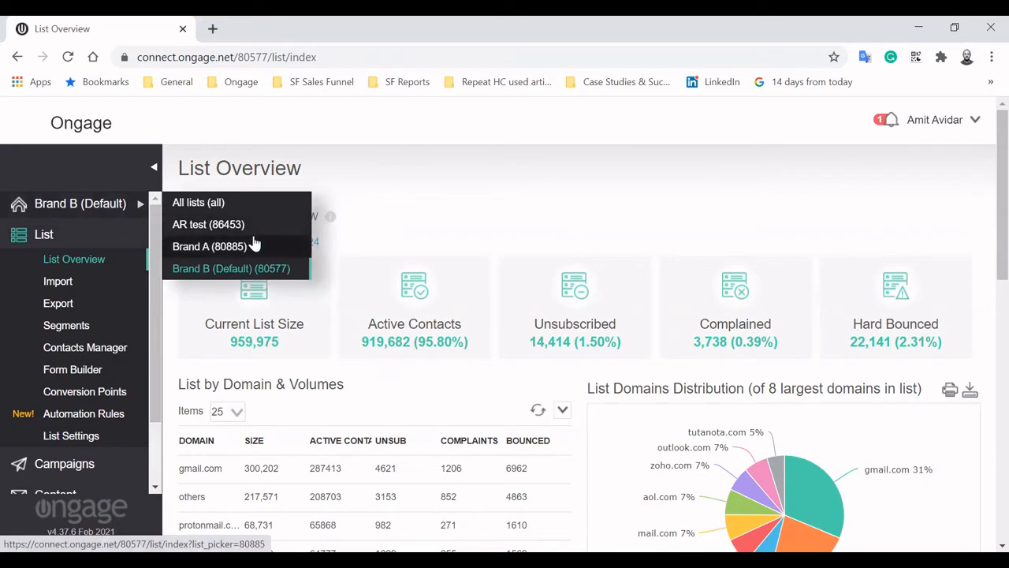
mouse_move(264, 243)
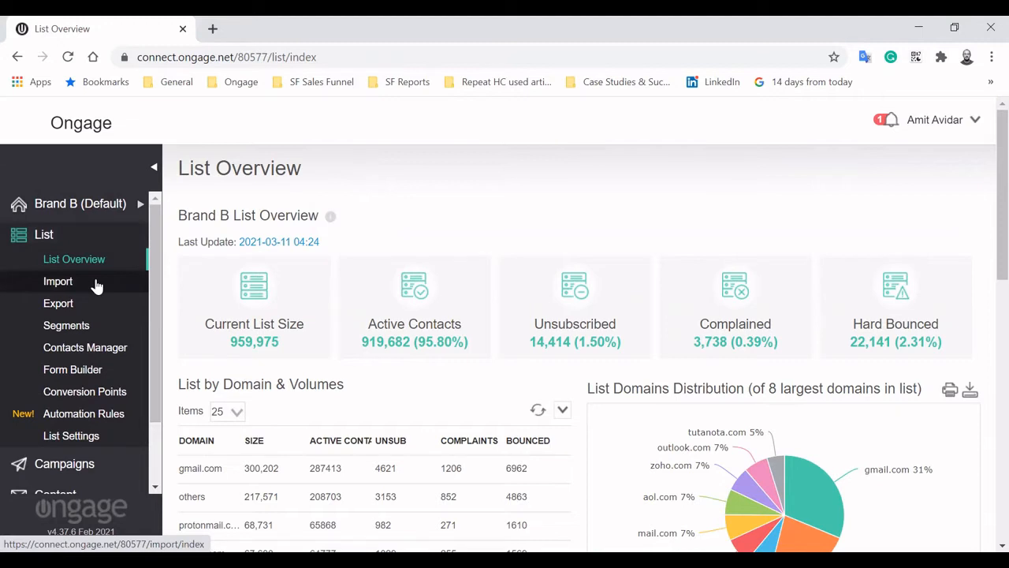
Pass through the Import page to the Segments list showing 15 segments
click(58, 281)
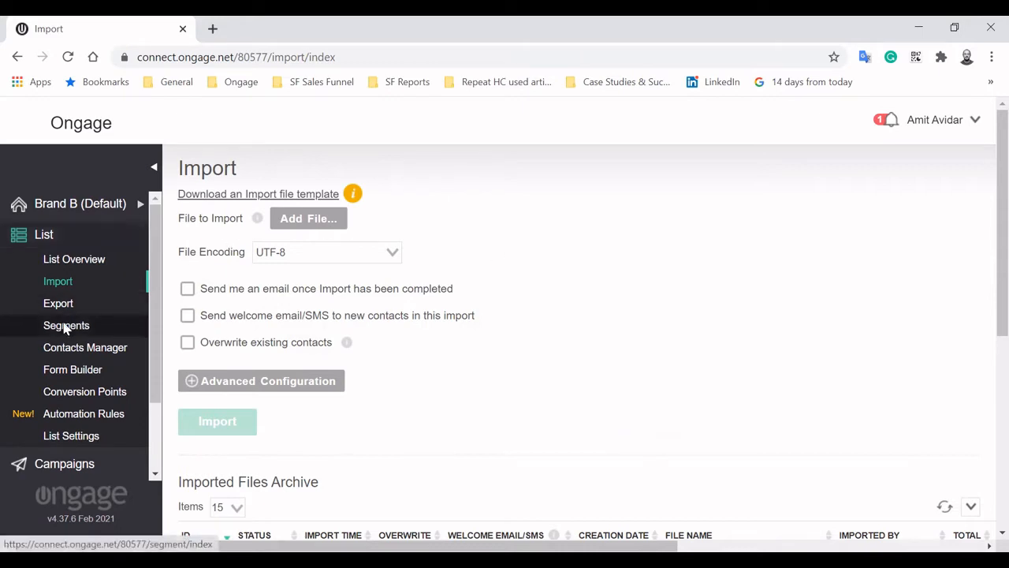
click(67, 325)
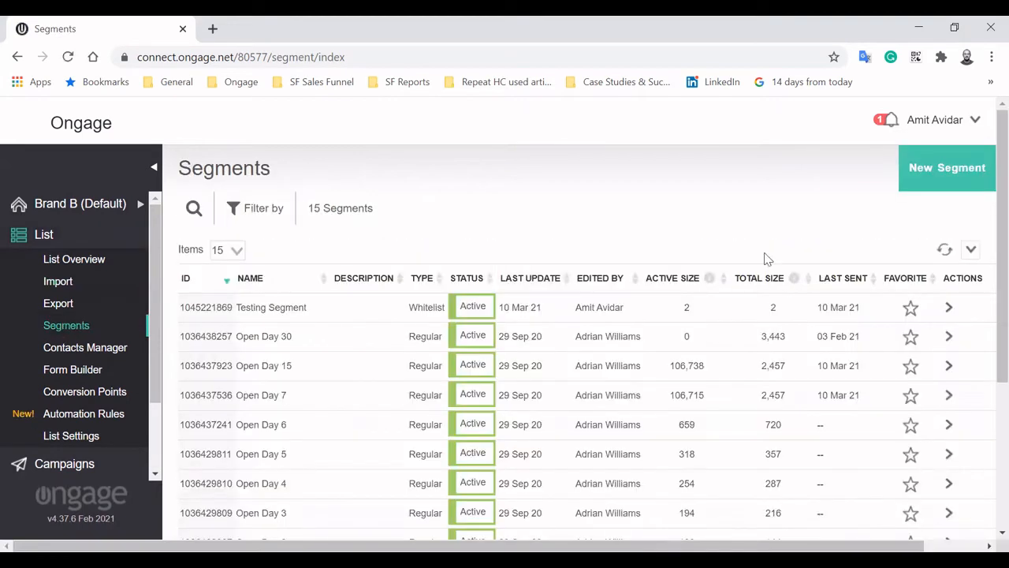
mouse_move(947, 167)
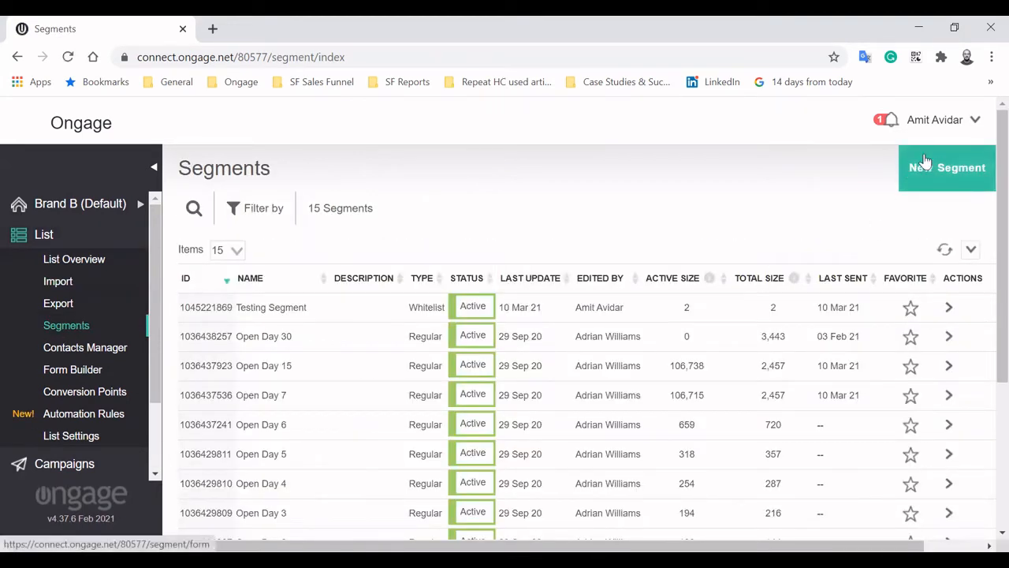
Start a new segment, try a Lead Source criterion value, then discard it
click(946, 167)
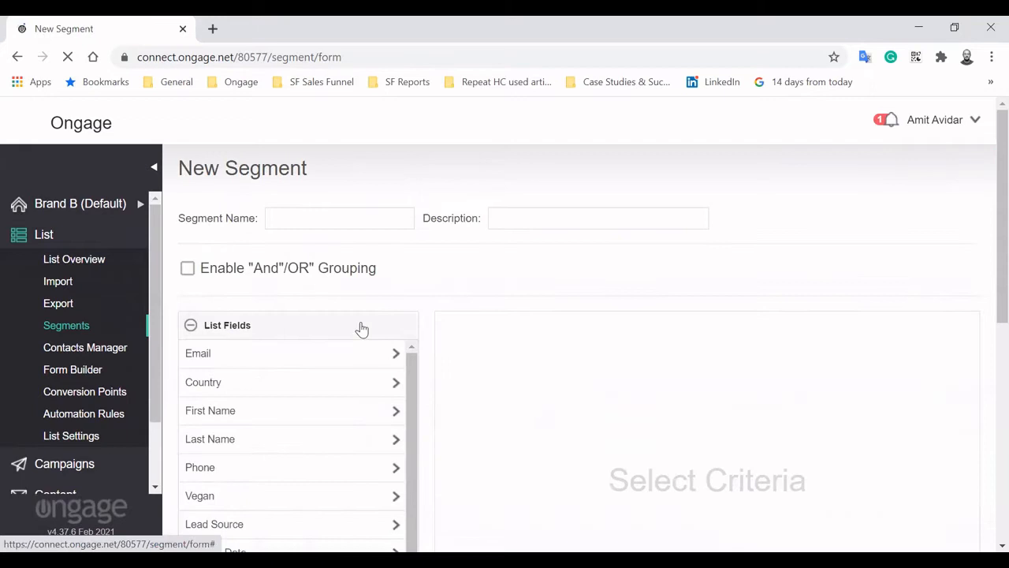
click(190, 325)
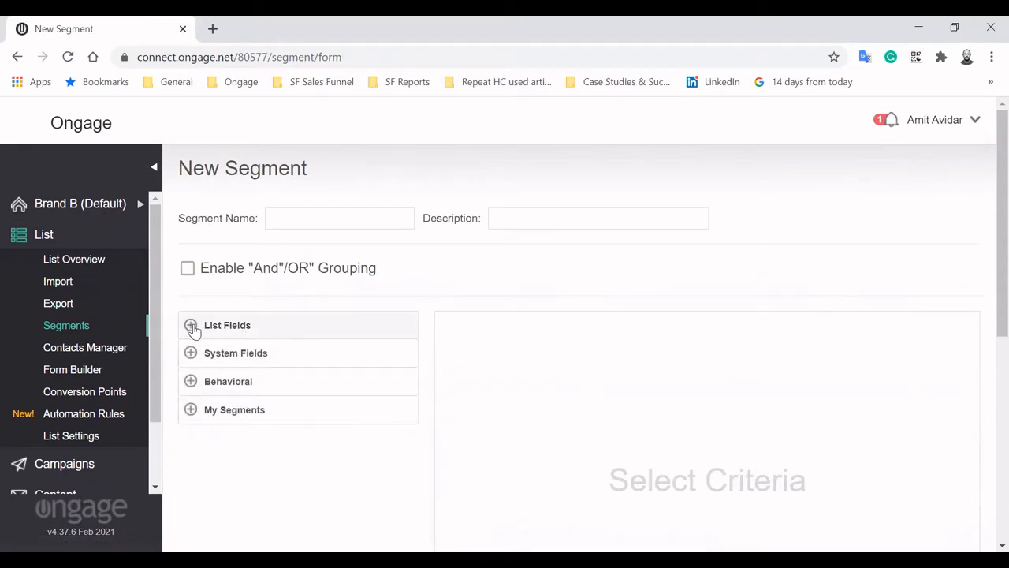
mouse_move(257, 327)
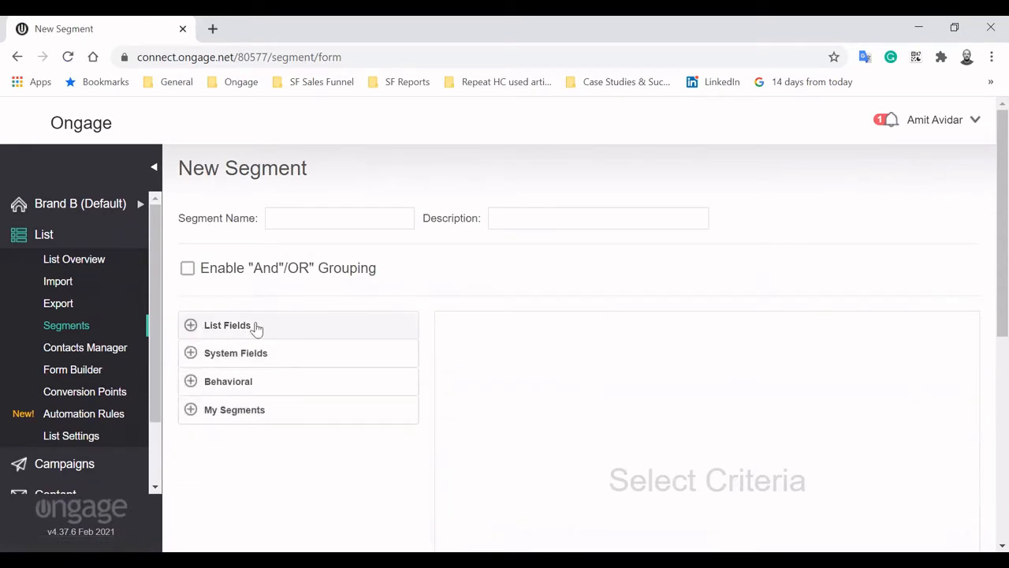
mouse_move(288, 327)
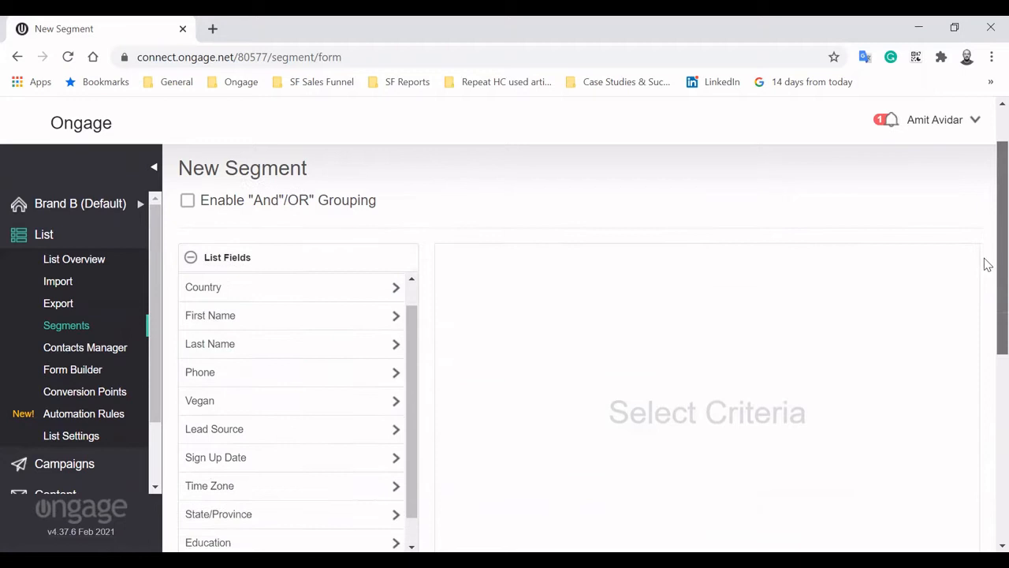
scroll(down, 3)
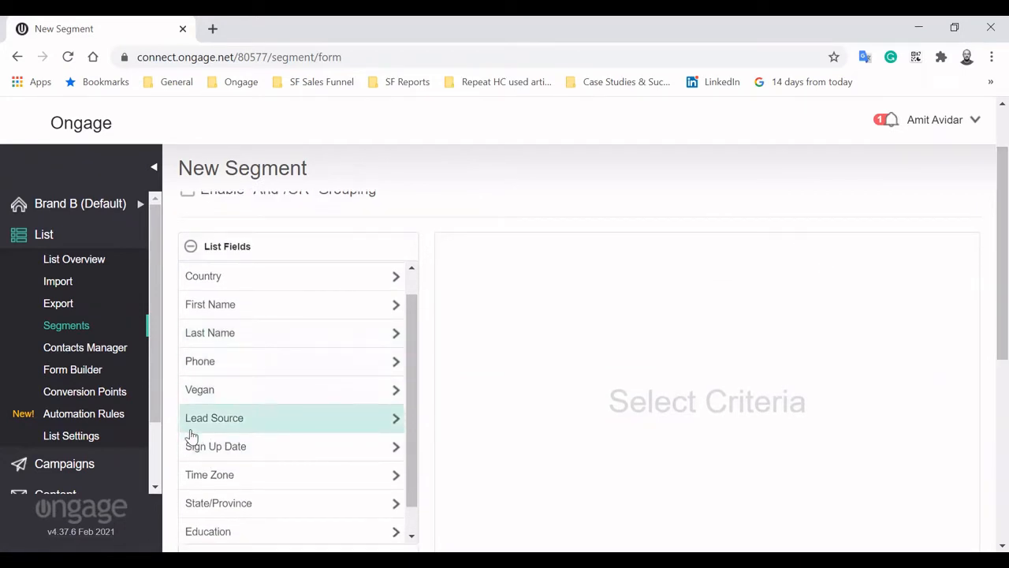
mouse_move(266, 422)
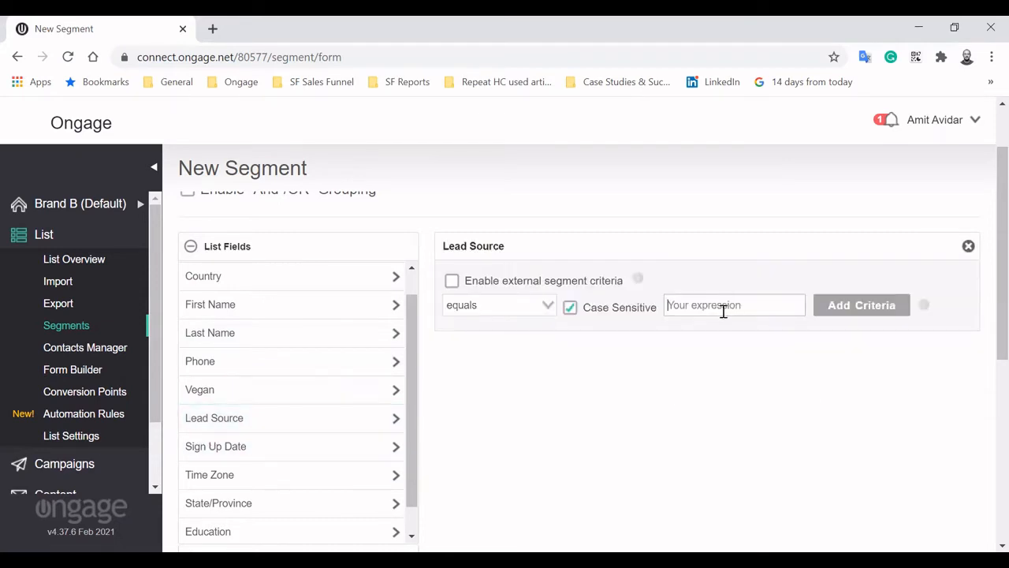
text(LK)
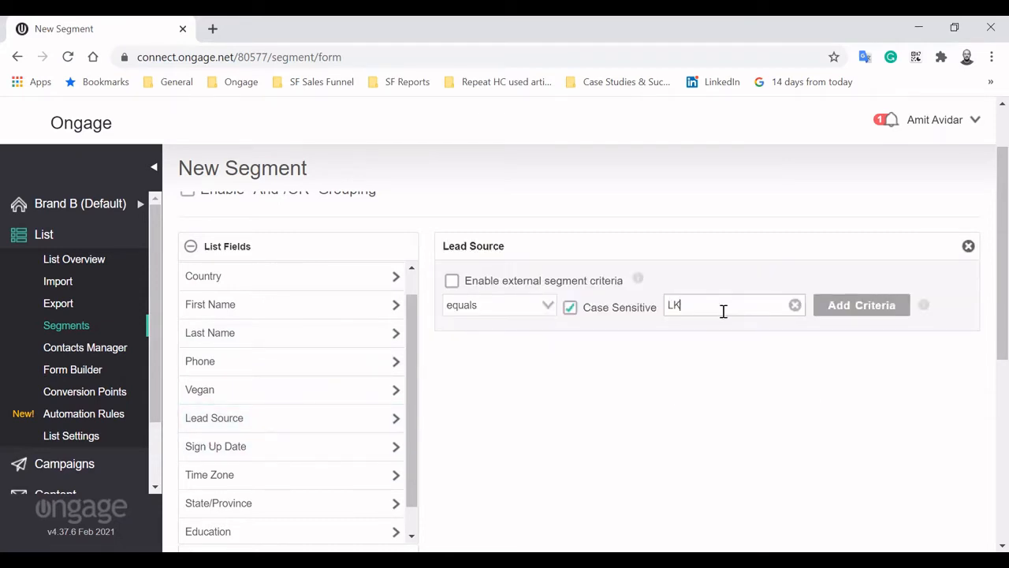
text(N)
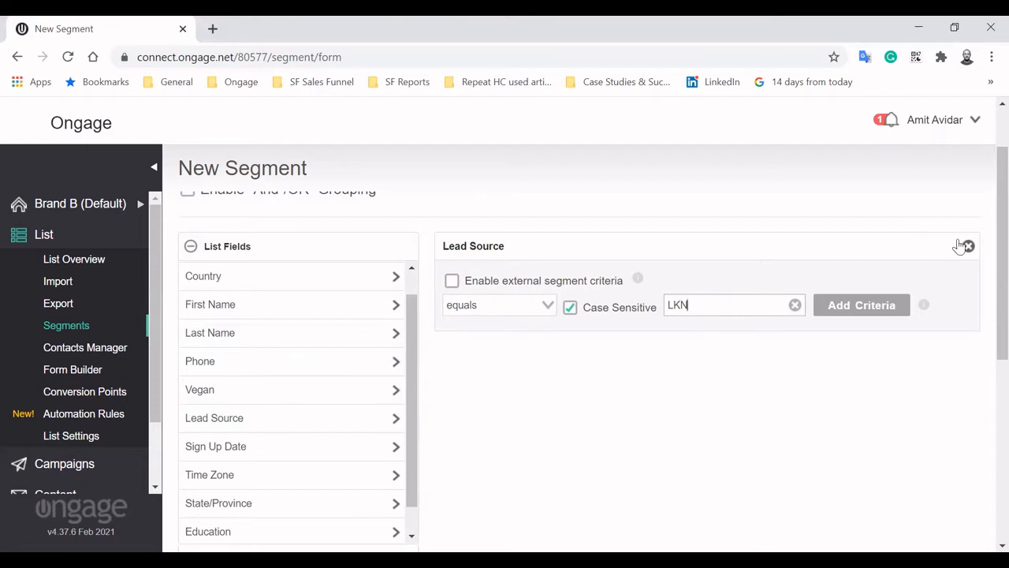
click(968, 246)
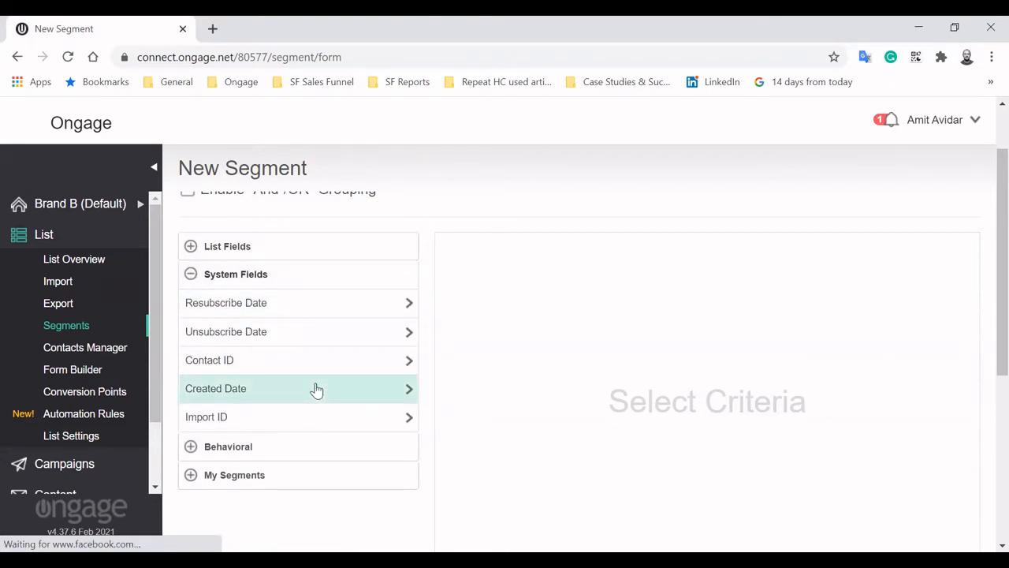
click(298, 388)
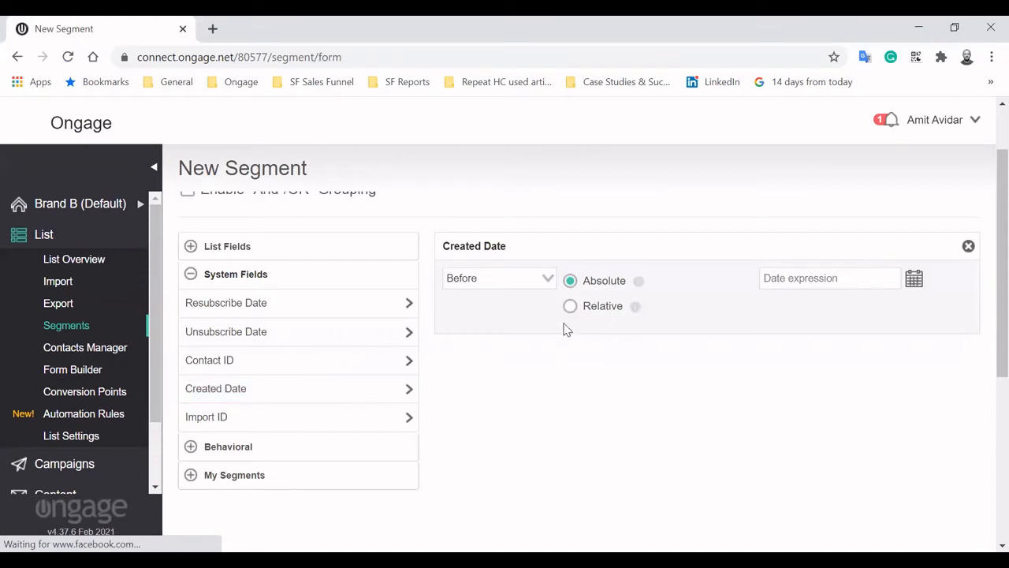
mouse_move(595, 315)
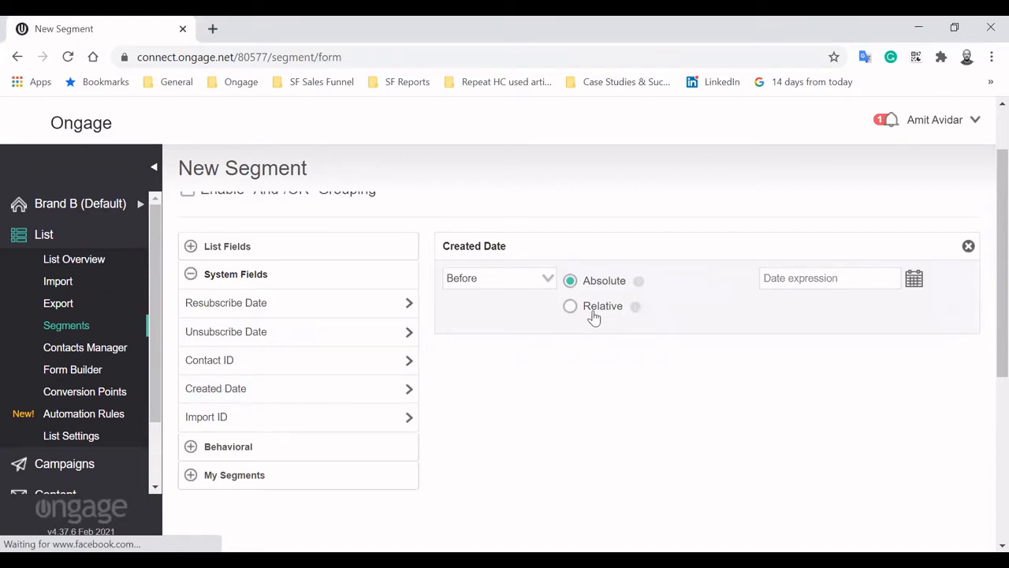
click(570, 306)
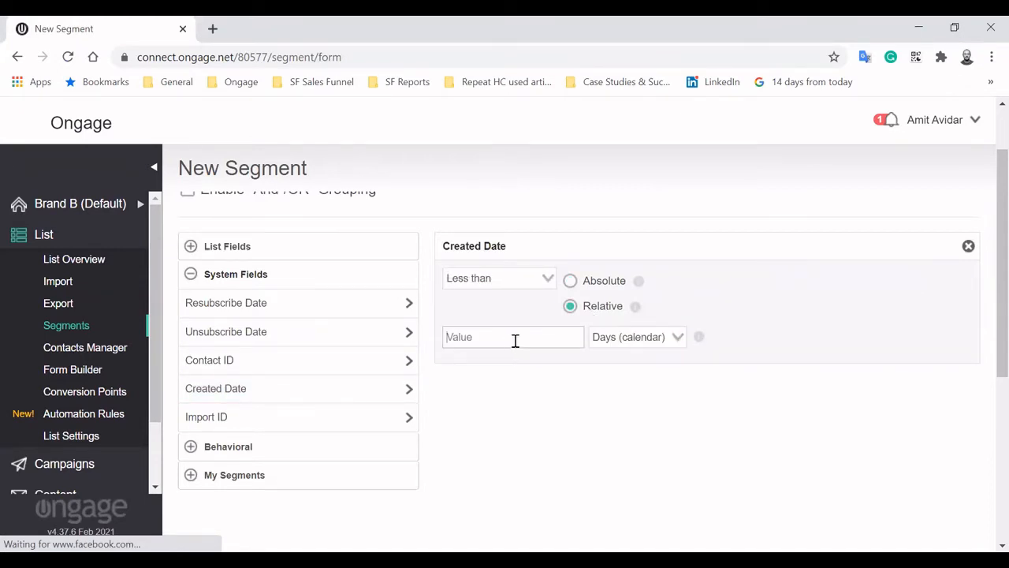
text(7)
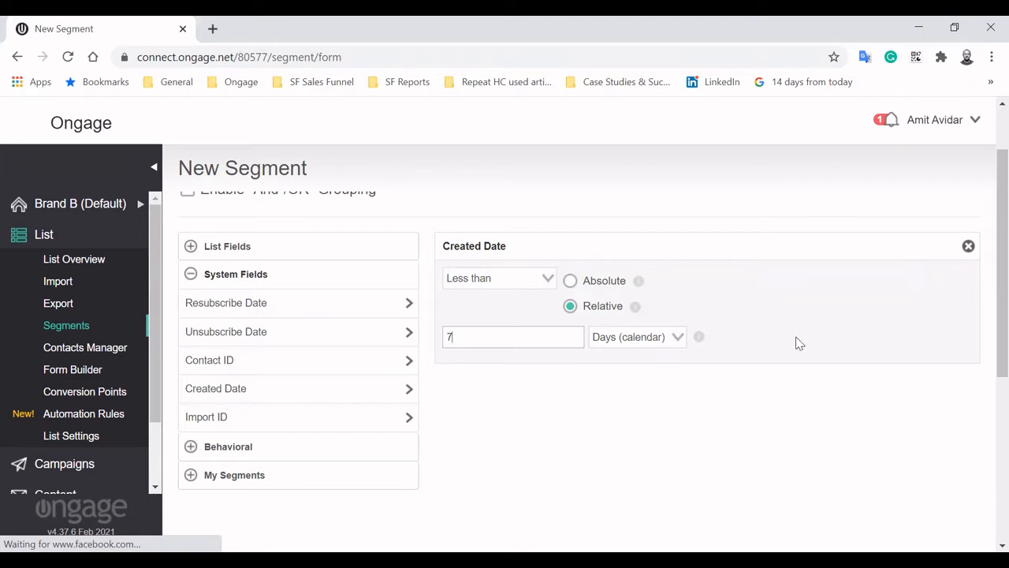
click(968, 245)
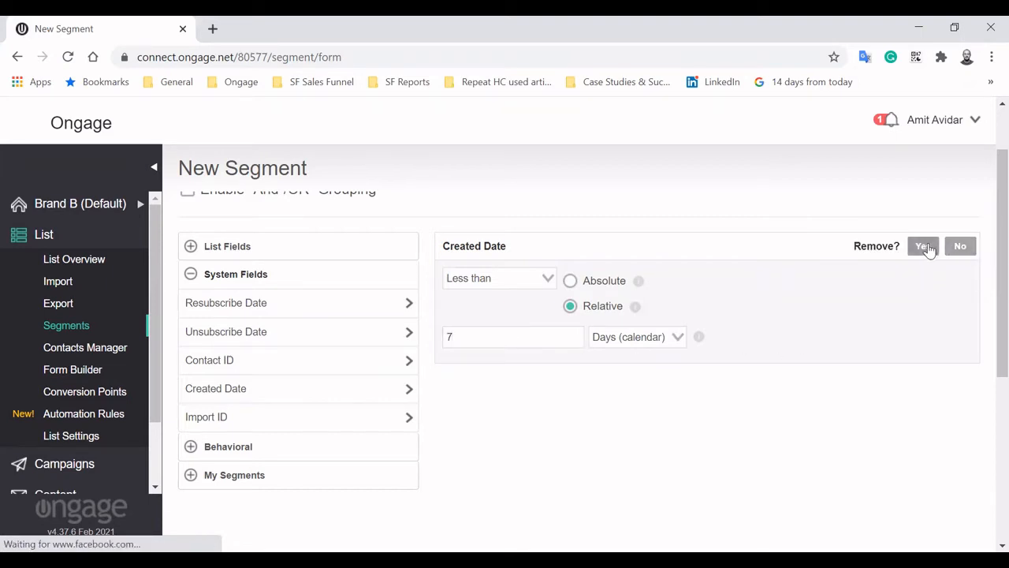
click(923, 245)
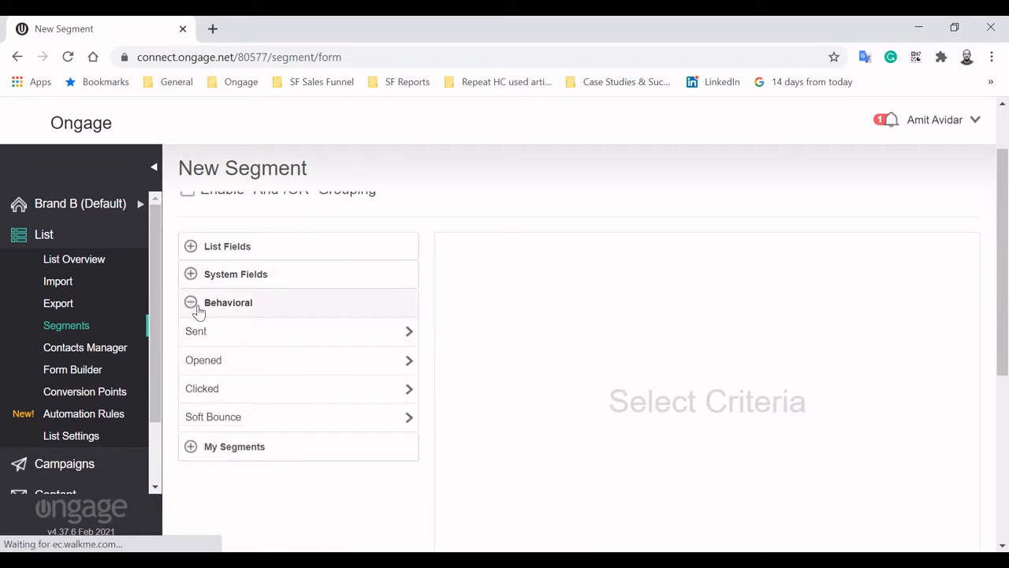
mouse_move(251, 302)
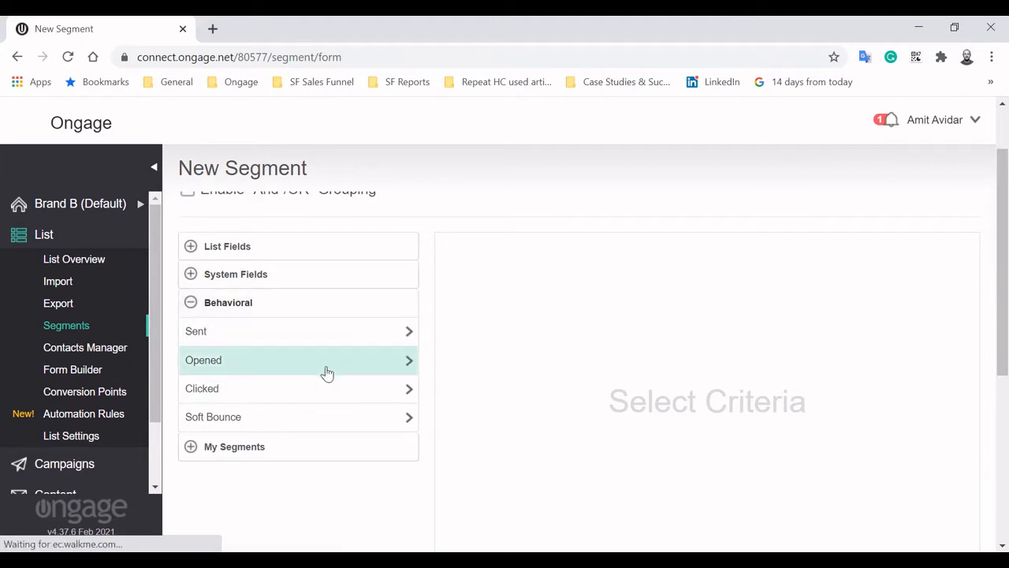
Add an Opened emails criterion to the segment, then close it
click(298, 361)
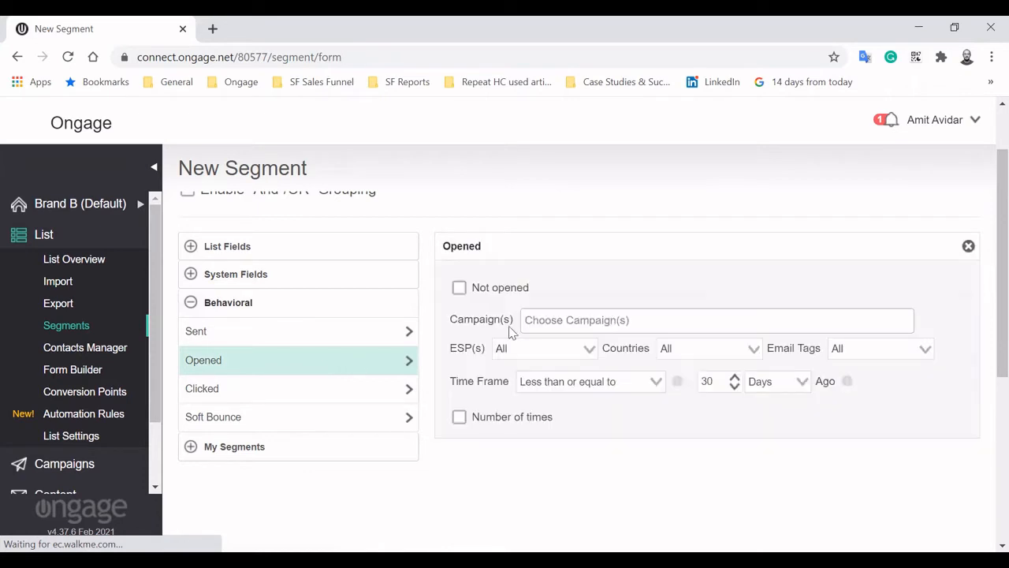
click(459, 287)
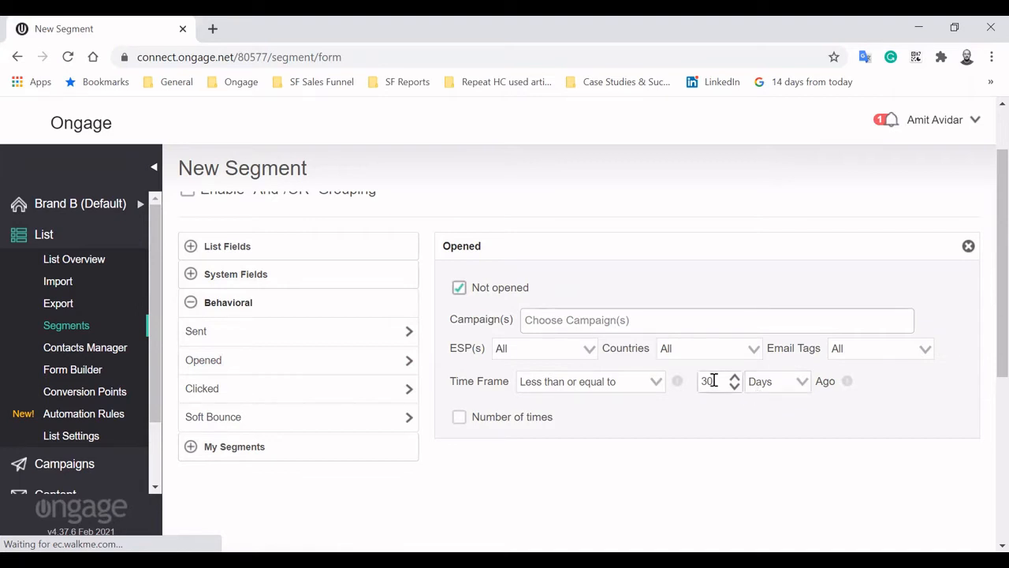
click(968, 245)
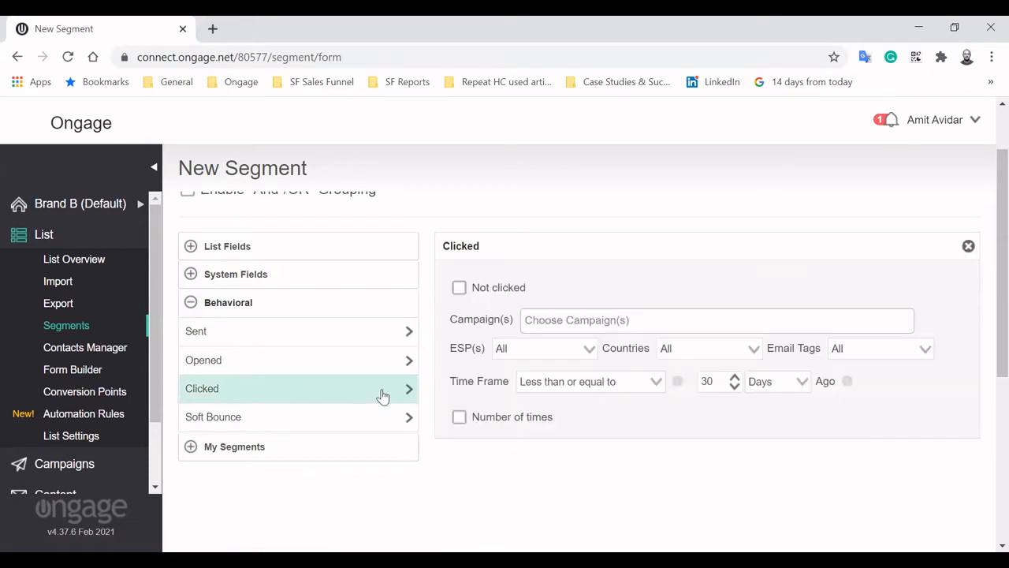
Add a Clicked criterion with 'more than' clicks, then confirm its removal
click(458, 416)
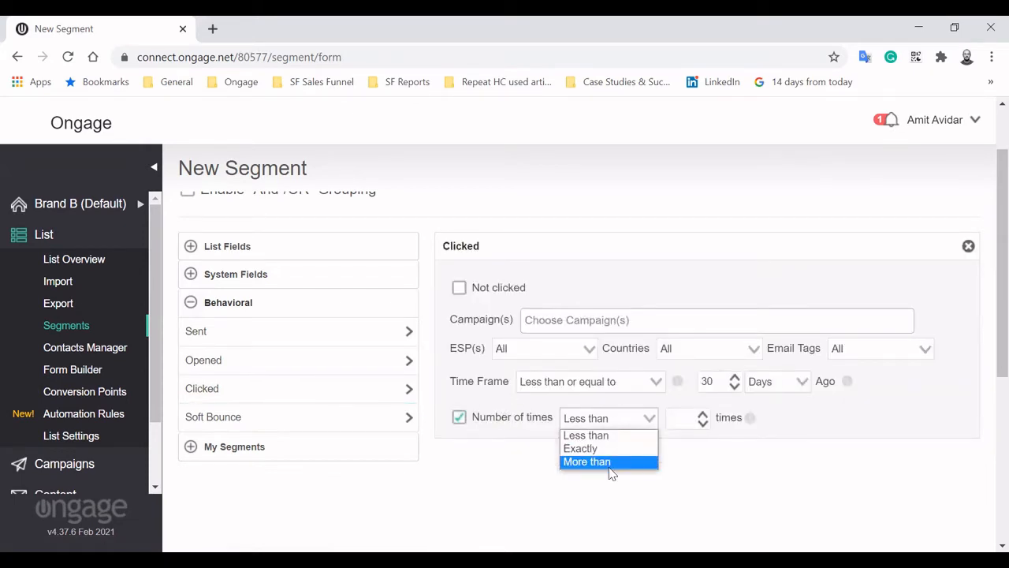
click(587, 461)
text(5)
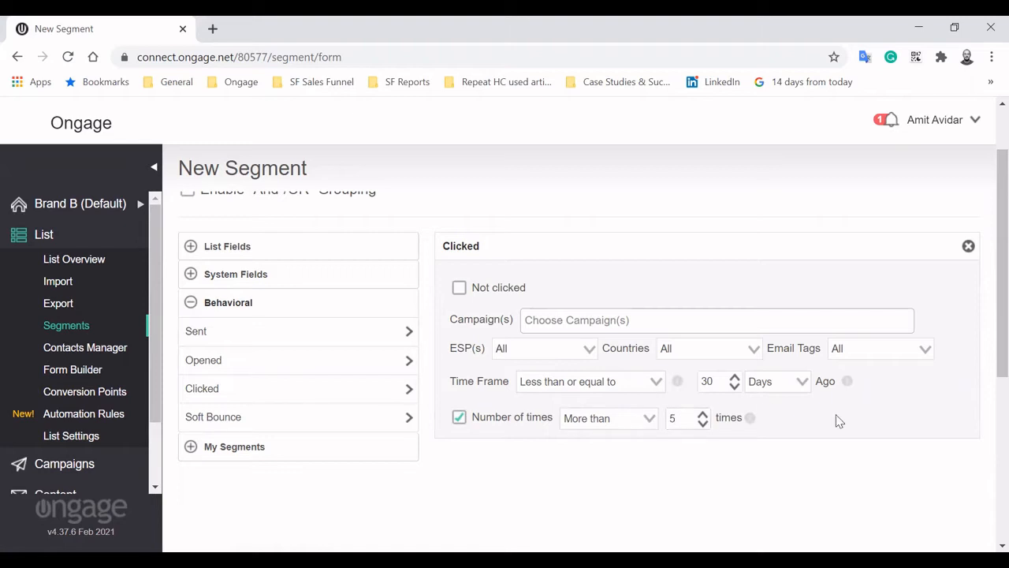
mouse_move(935, 259)
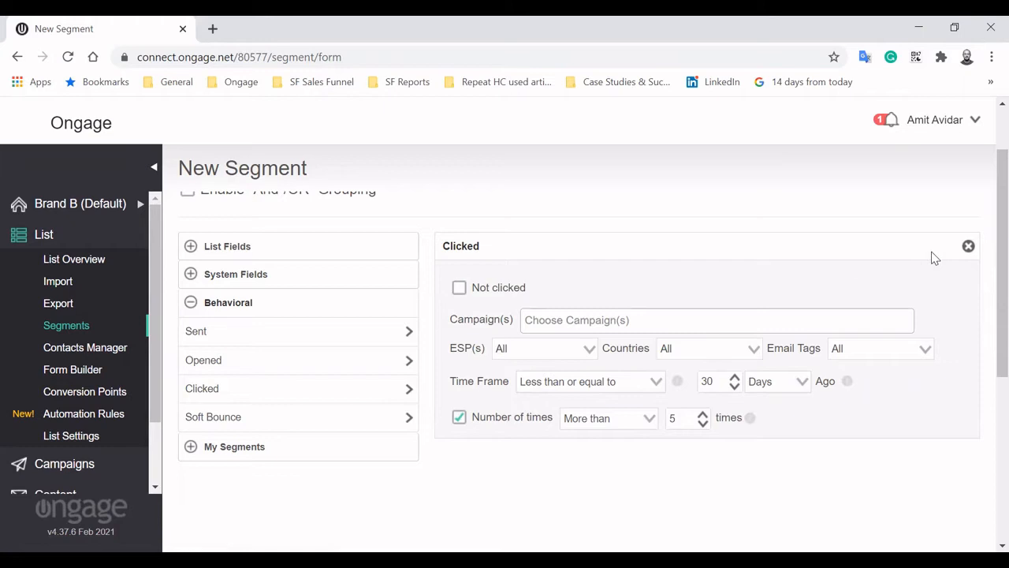
click(968, 245)
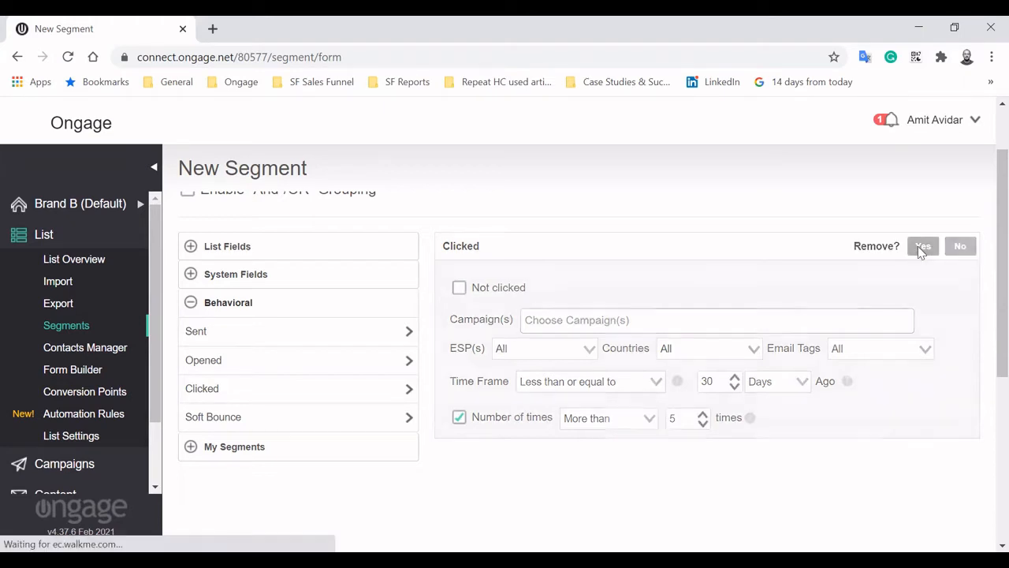
click(922, 245)
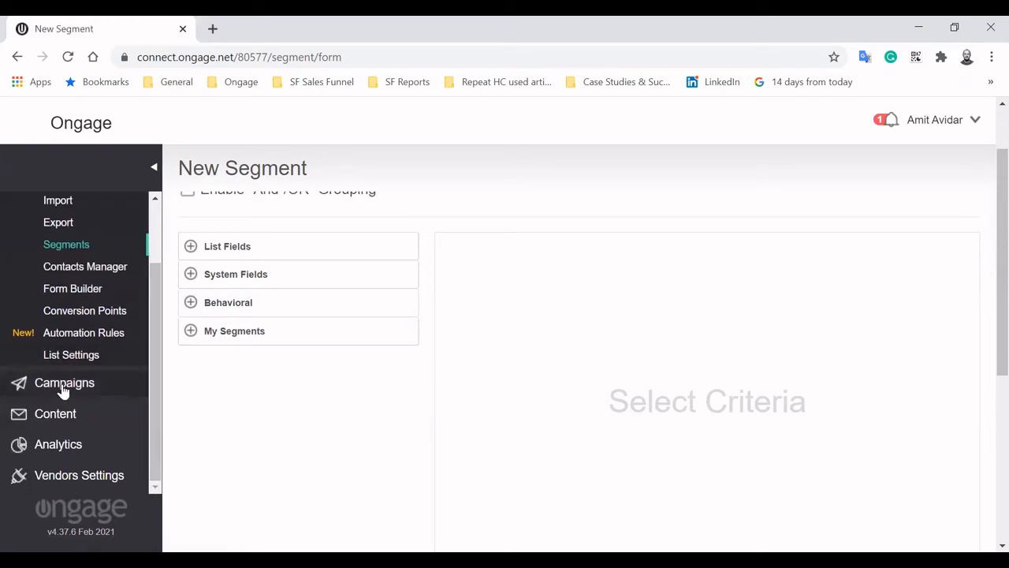
Leave the unsaved segment for the Campaigns Overview of 47 campaigns
click(64, 382)
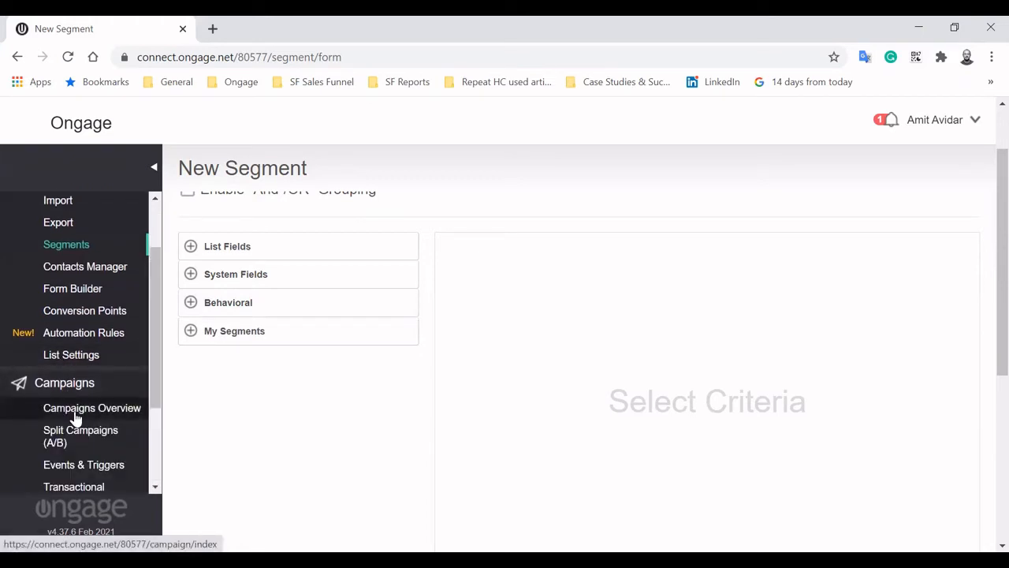
click(91, 408)
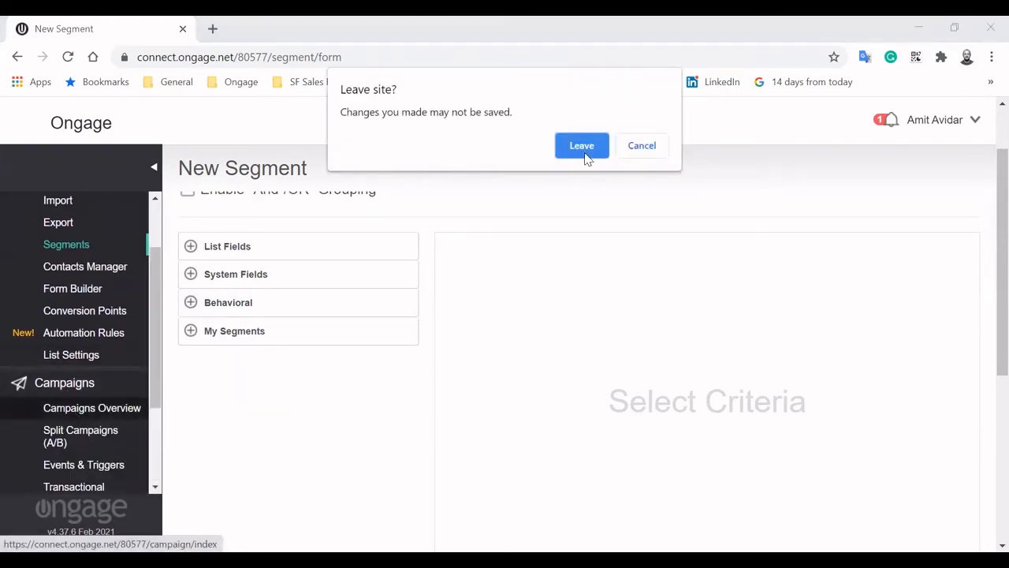
click(581, 145)
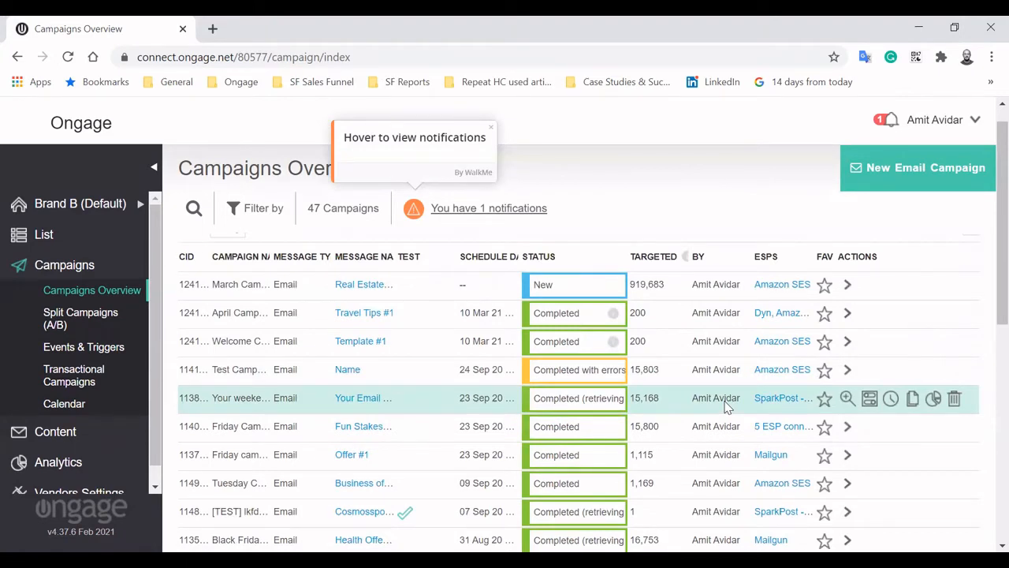
click(490, 127)
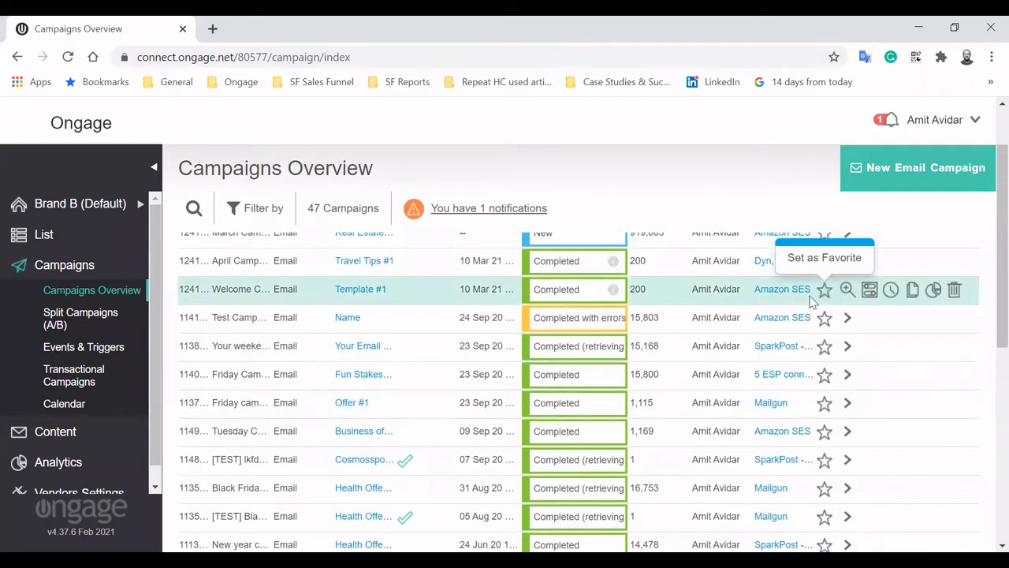
mouse_move(933, 374)
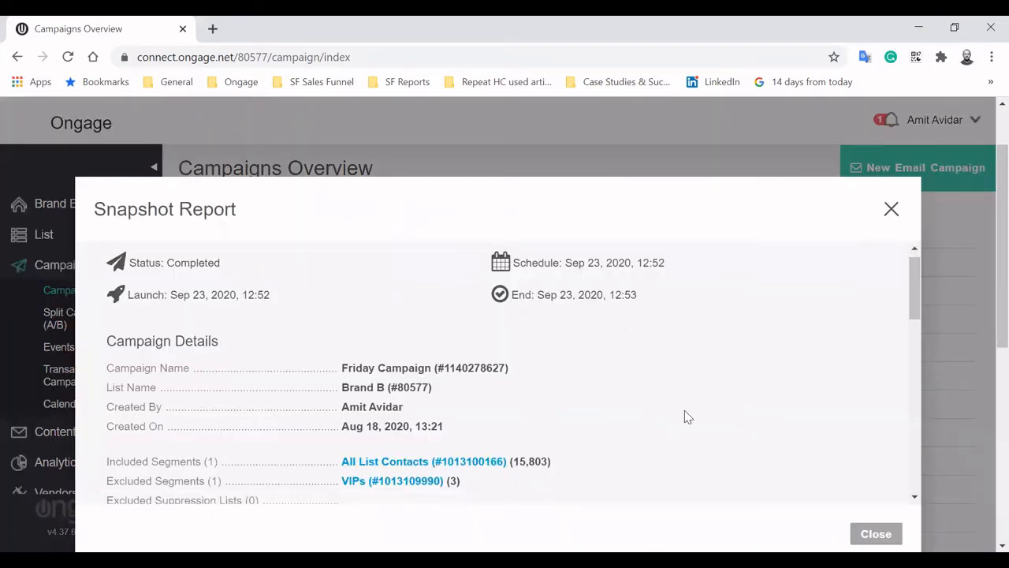
right_click(688, 416)
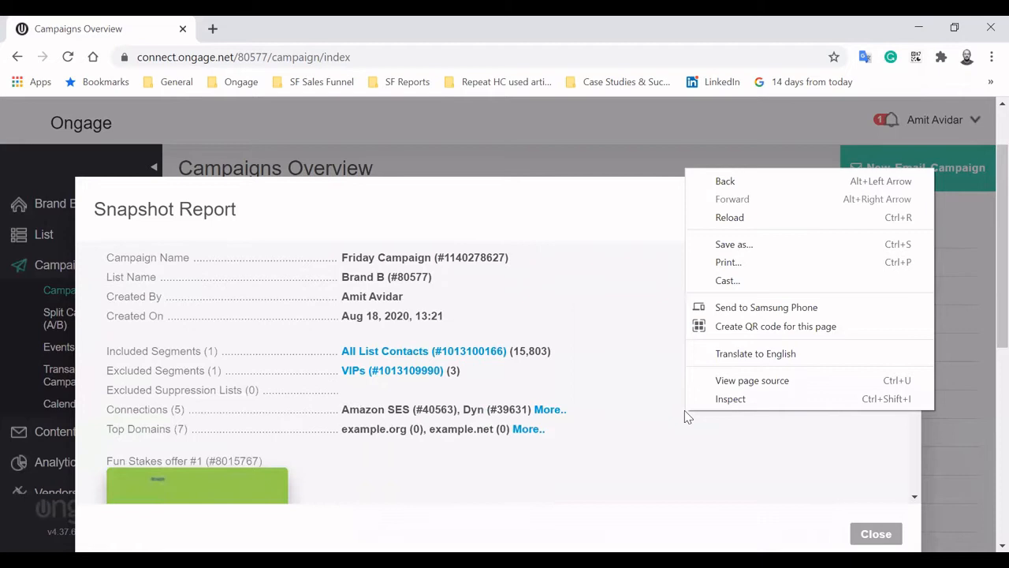
scroll(down, 3)
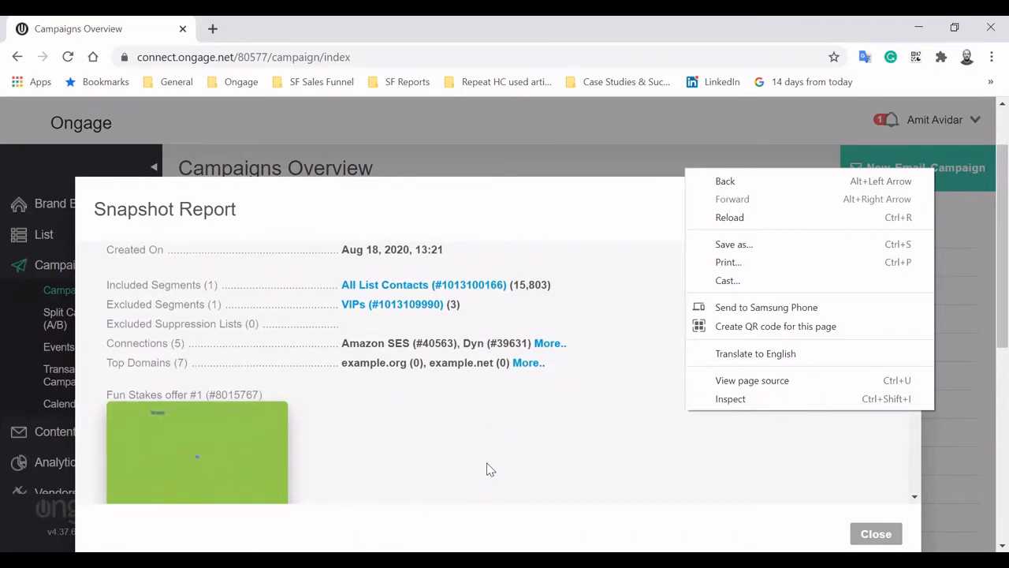
scroll(down, 3)
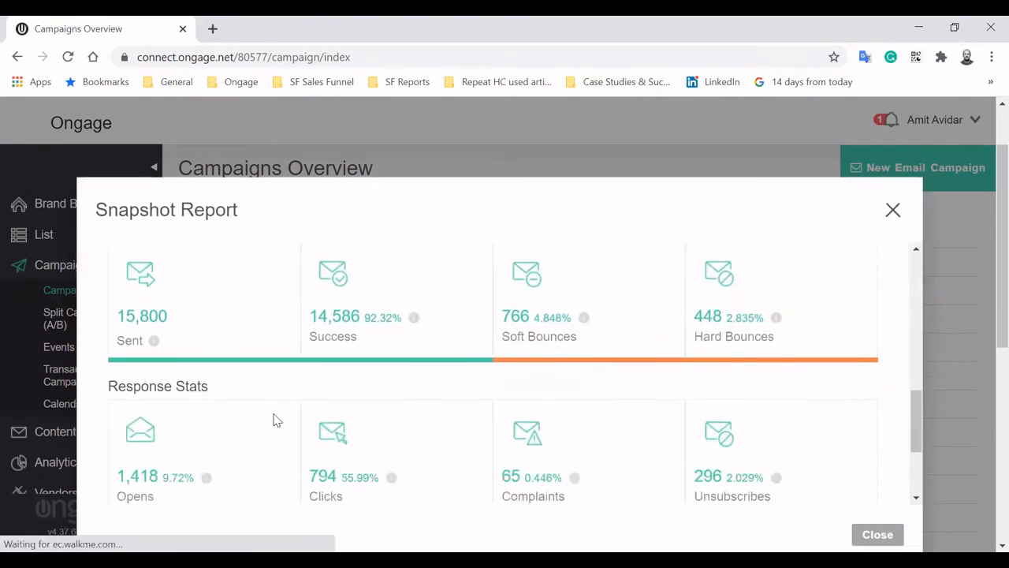
scroll(down, 3)
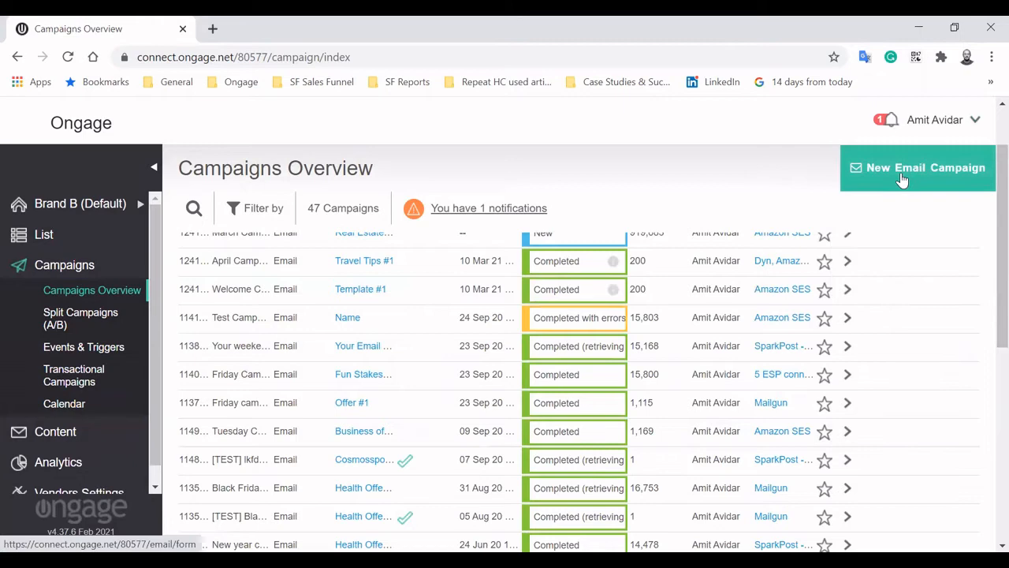
Start a new email named 'My New Offer' and review its email settings form
click(917, 167)
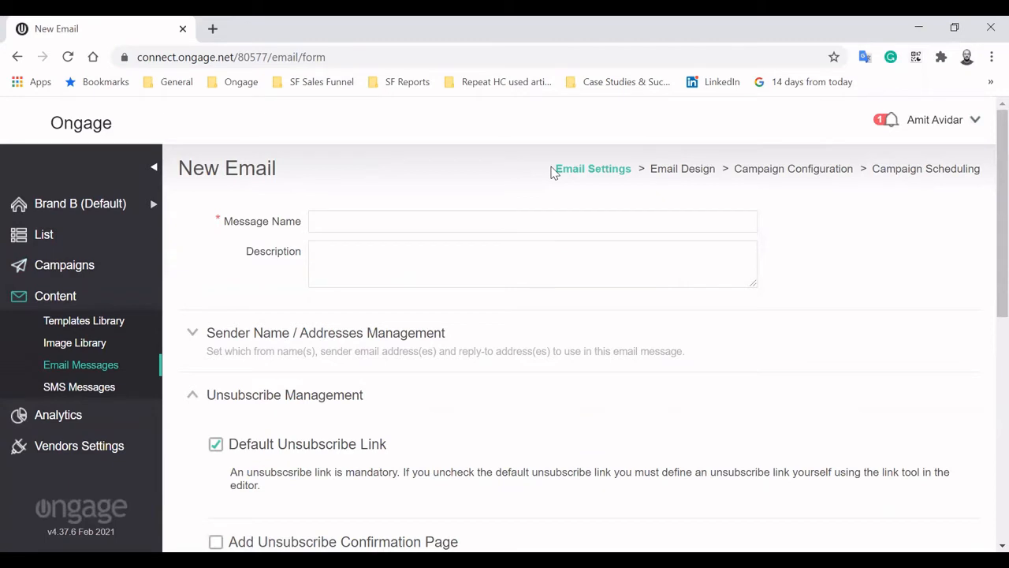
mouse_move(733, 180)
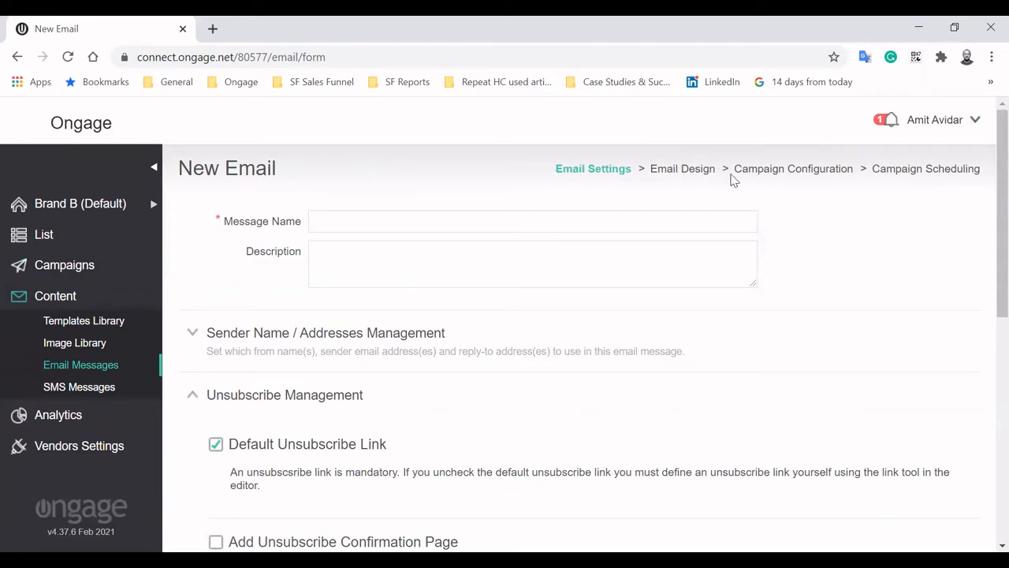
mouse_move(953, 167)
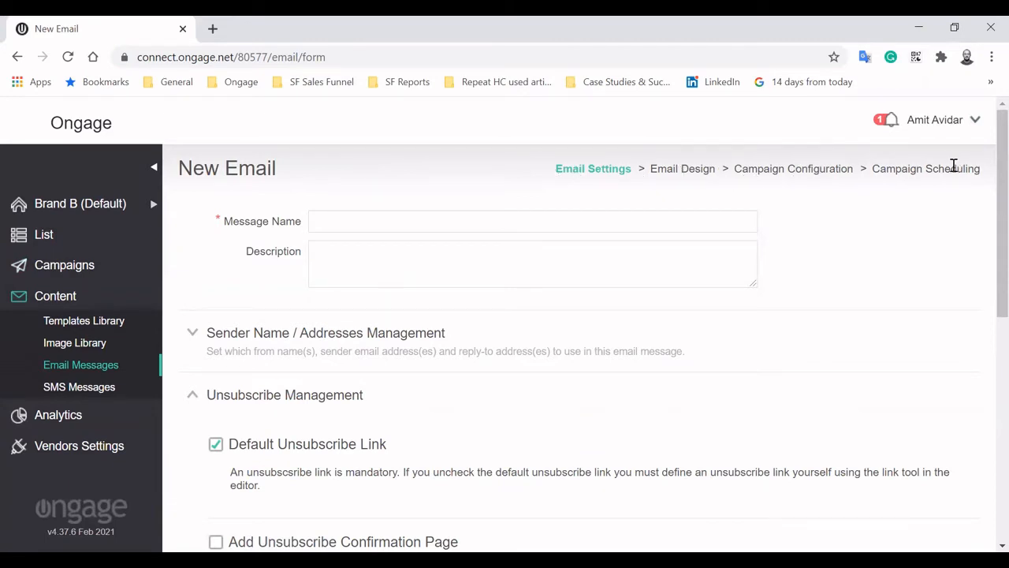
click(532, 220)
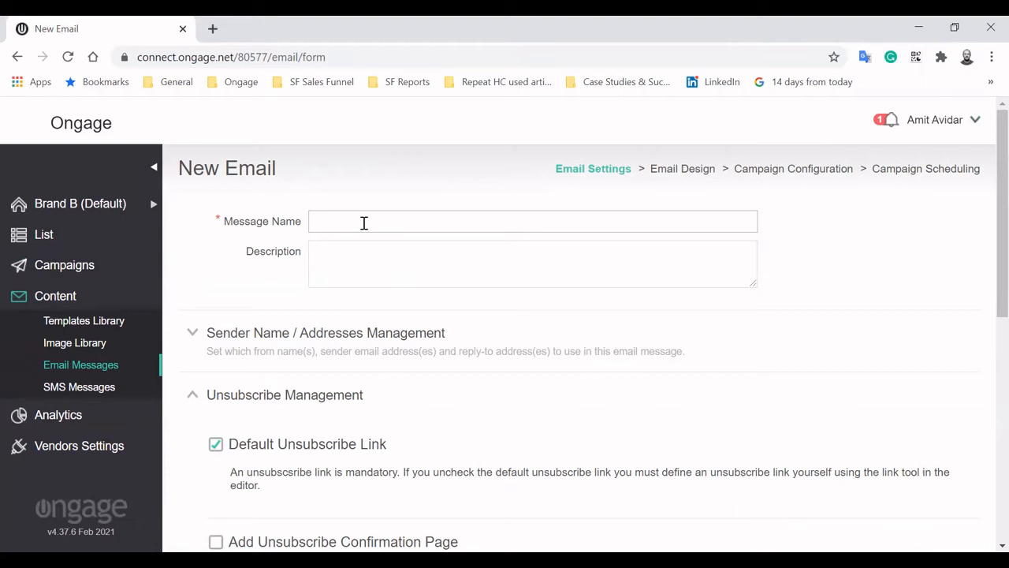
text(My New O)
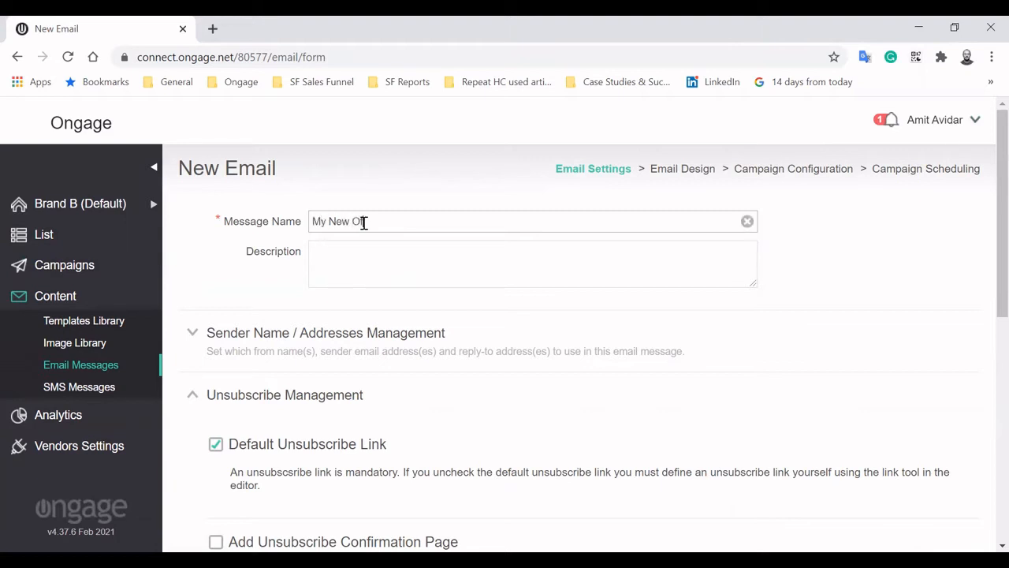
text(fer)
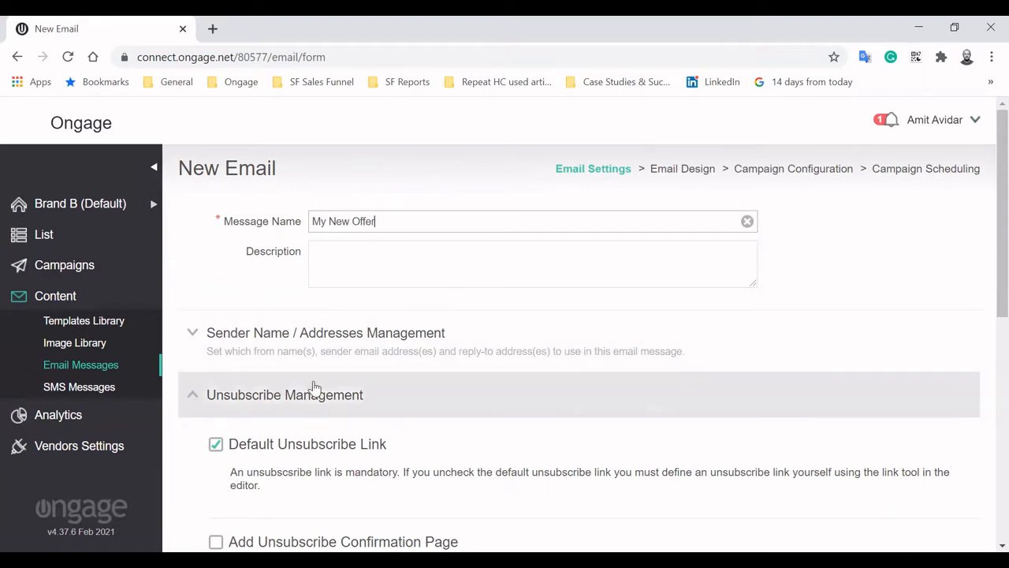
scroll(down, 3)
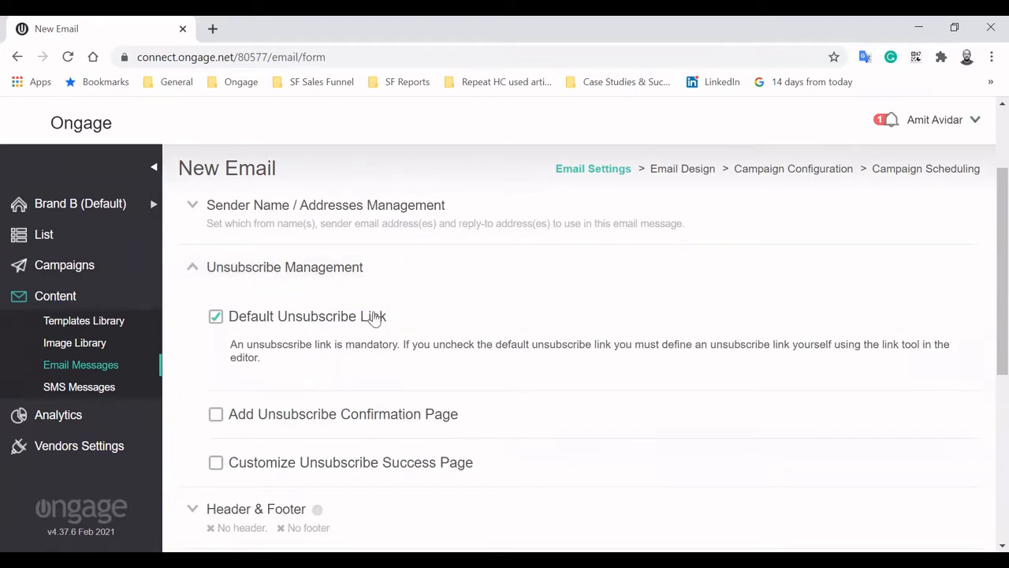
scroll(down, 3)
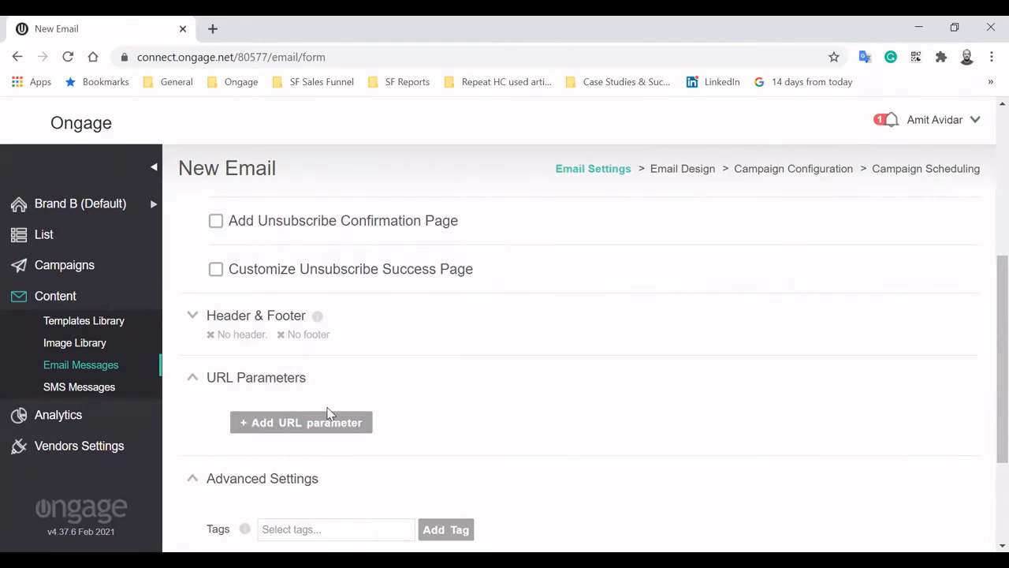
mouse_move(394, 419)
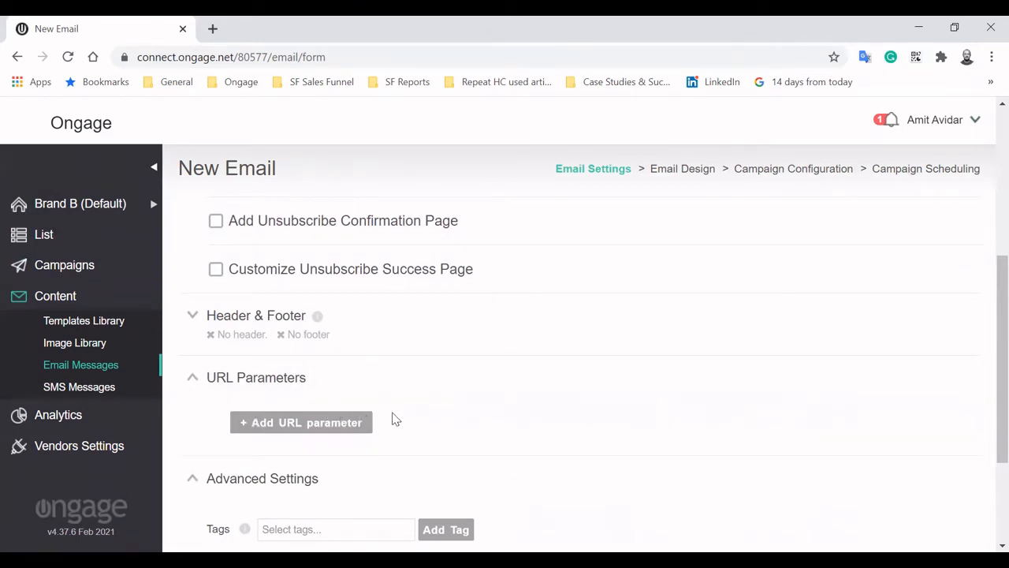
scroll(down, 3)
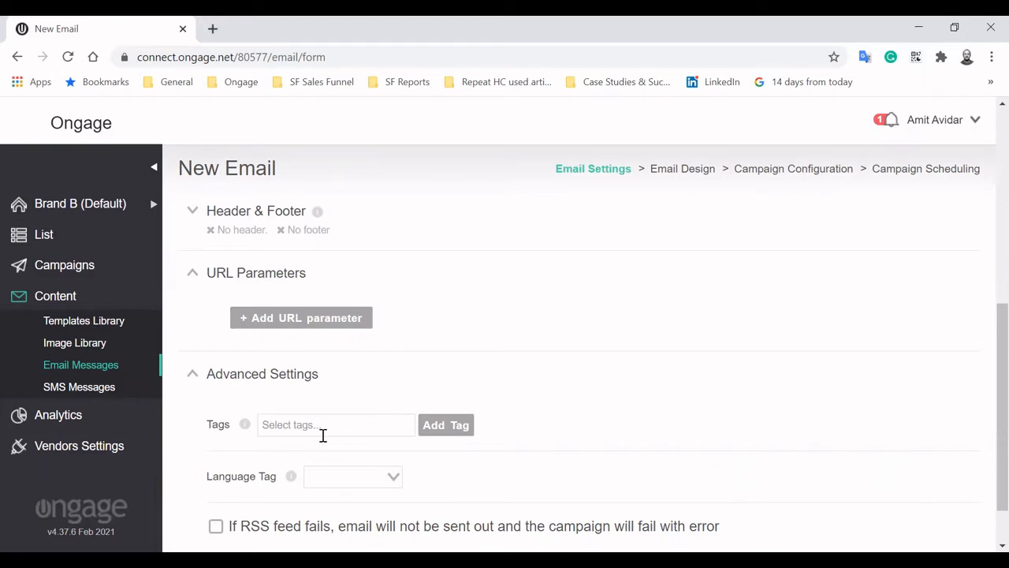
scroll(down, 3)
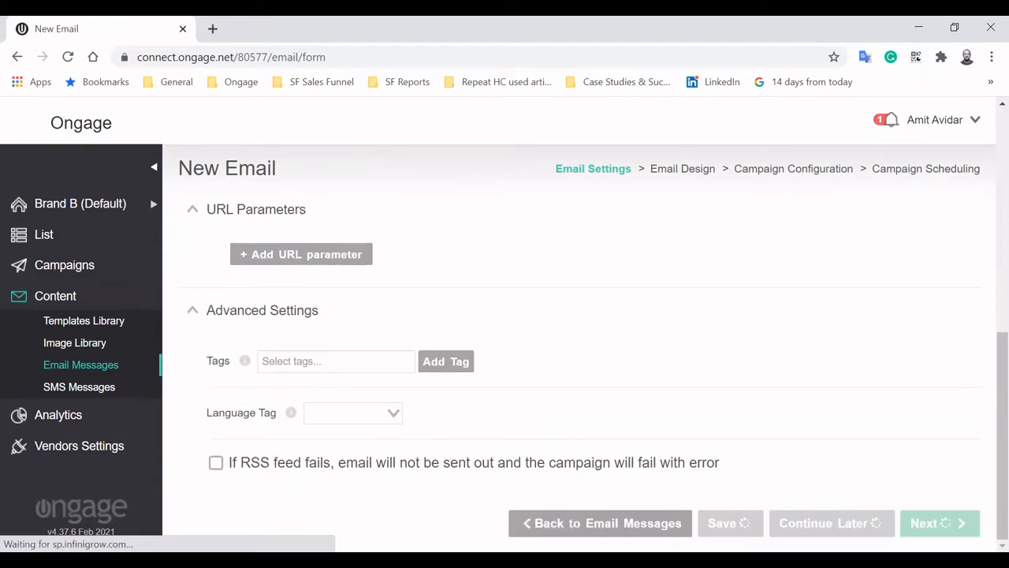
Save the email settings and convert the email to the BeeFree designer
click(939, 523)
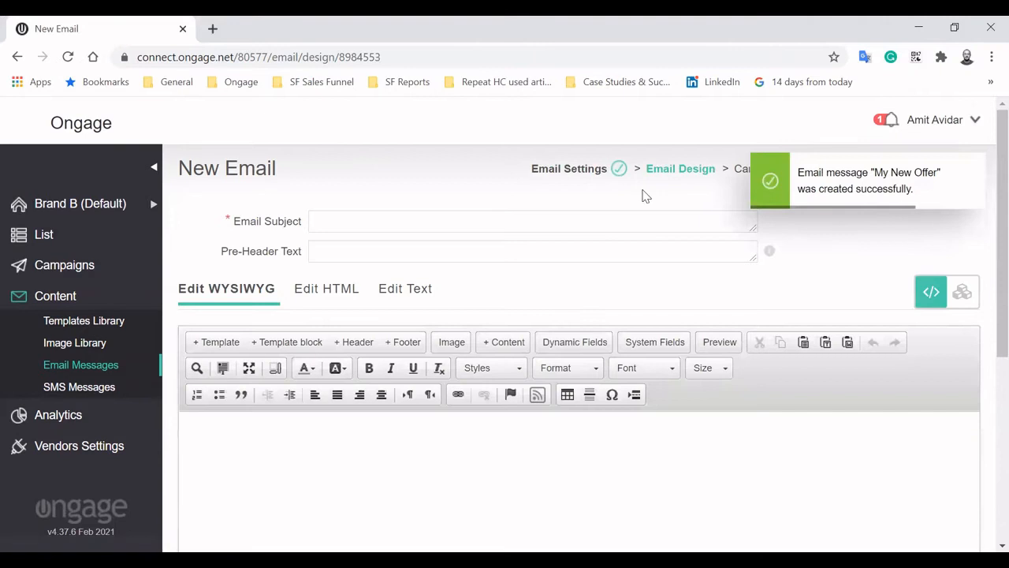
click(962, 292)
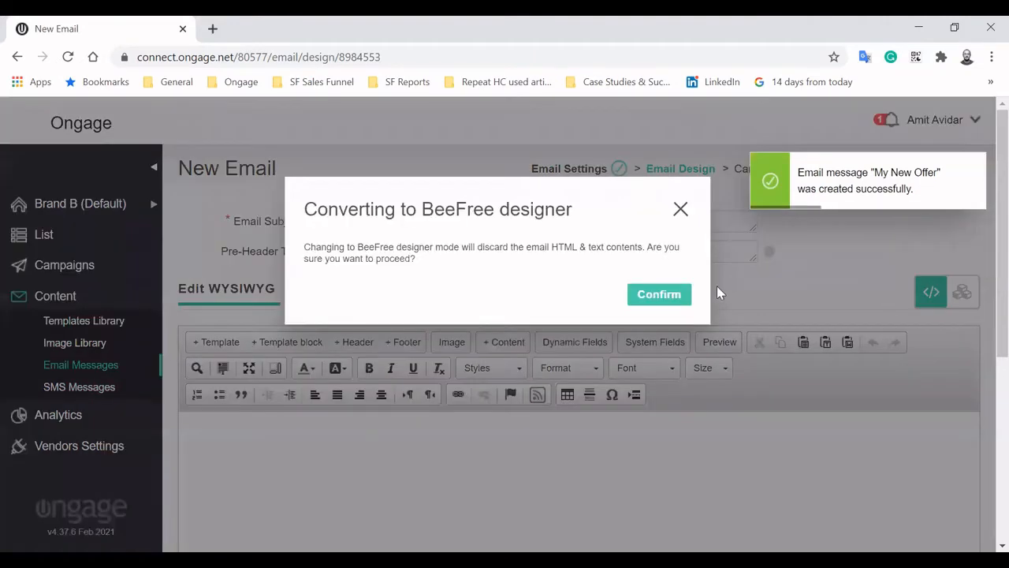
click(659, 293)
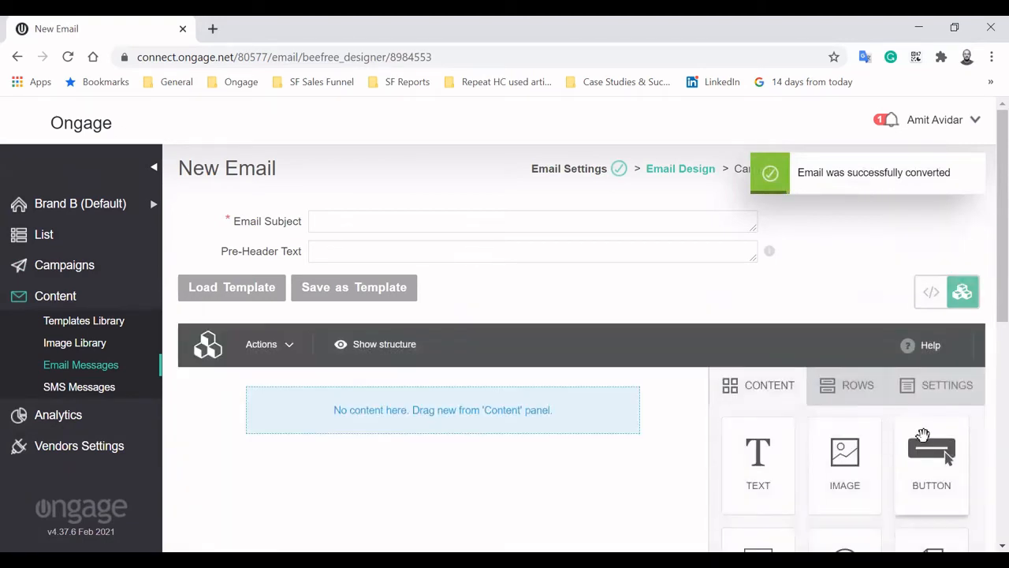
Drag an image block into the email body in BeeFree
scroll(down, 3)
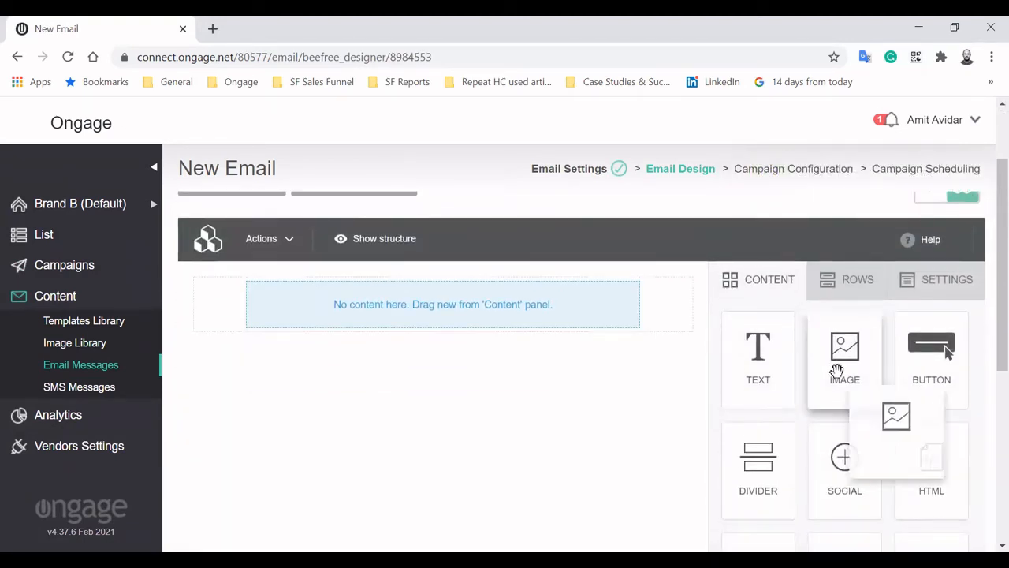
drag(844, 346, 443, 347)
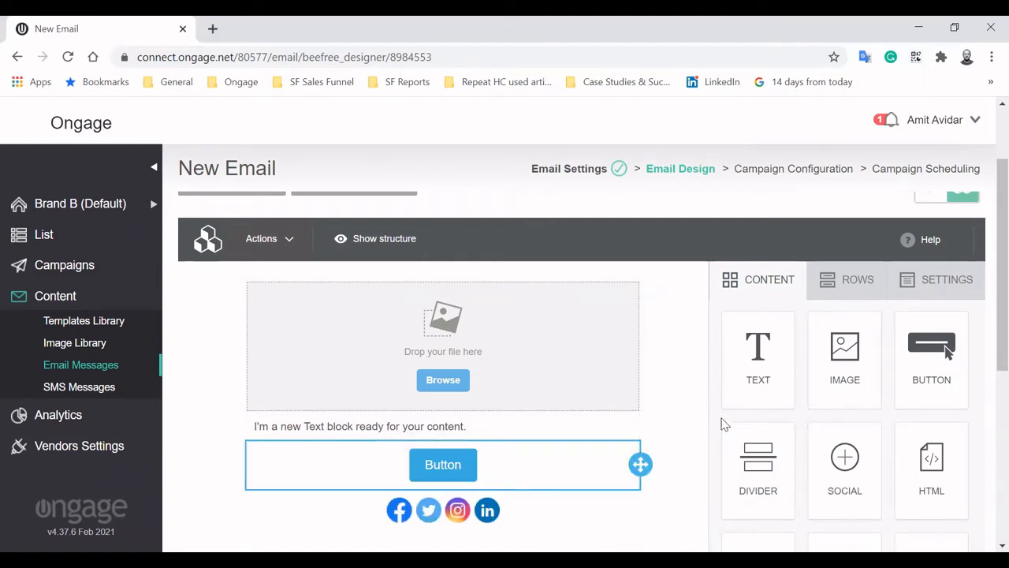
scroll(down, 3)
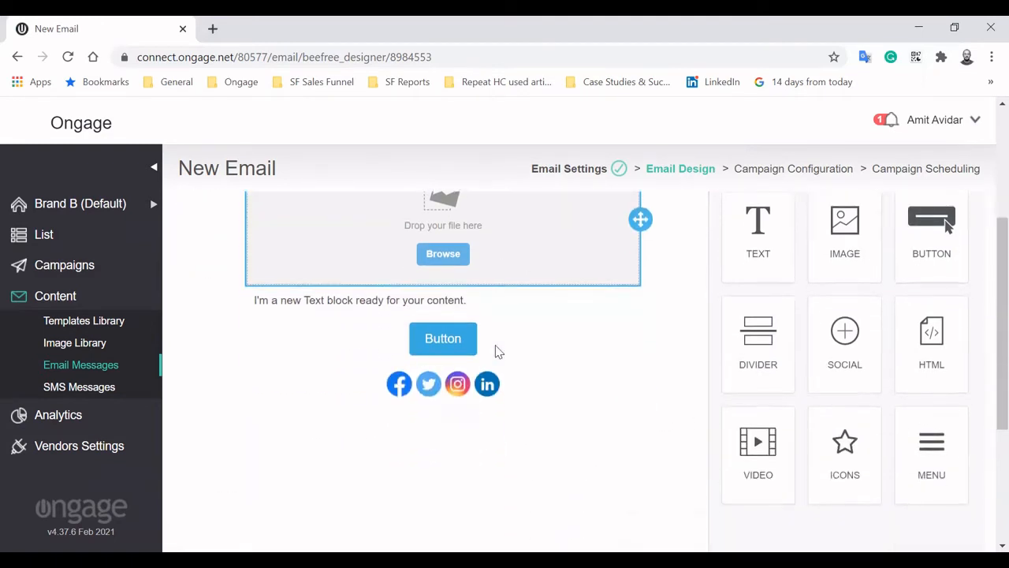
scroll(up, 3)
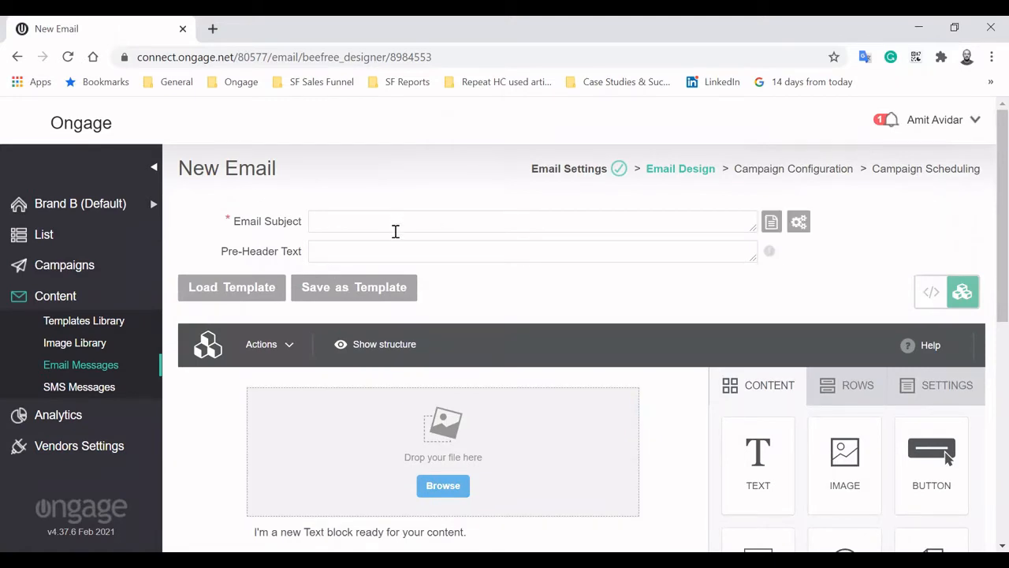
Convert back to the HTML editor and load a template from Ongage Free Templates
click(532, 220)
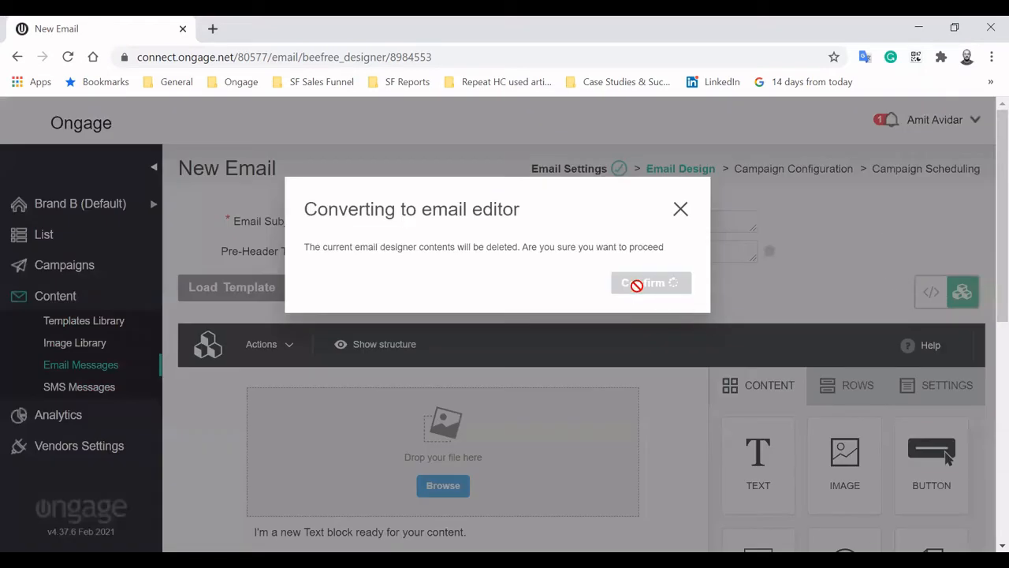
click(651, 283)
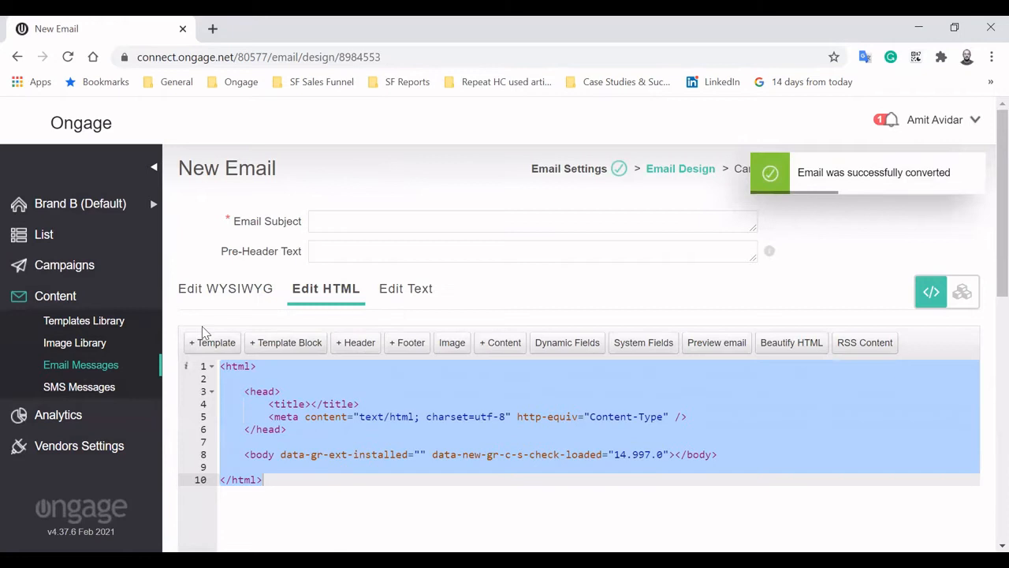
click(212, 342)
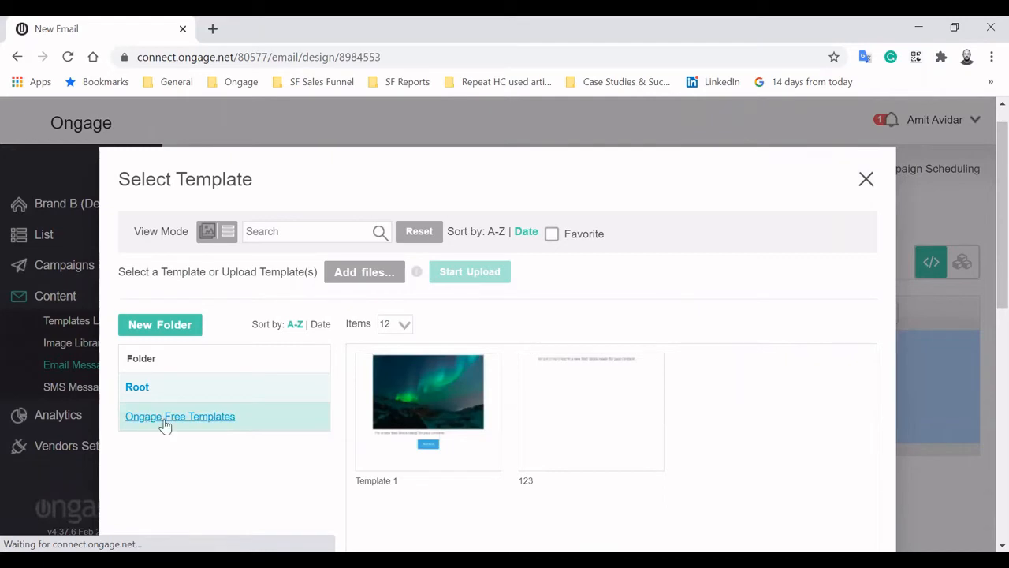
click(180, 416)
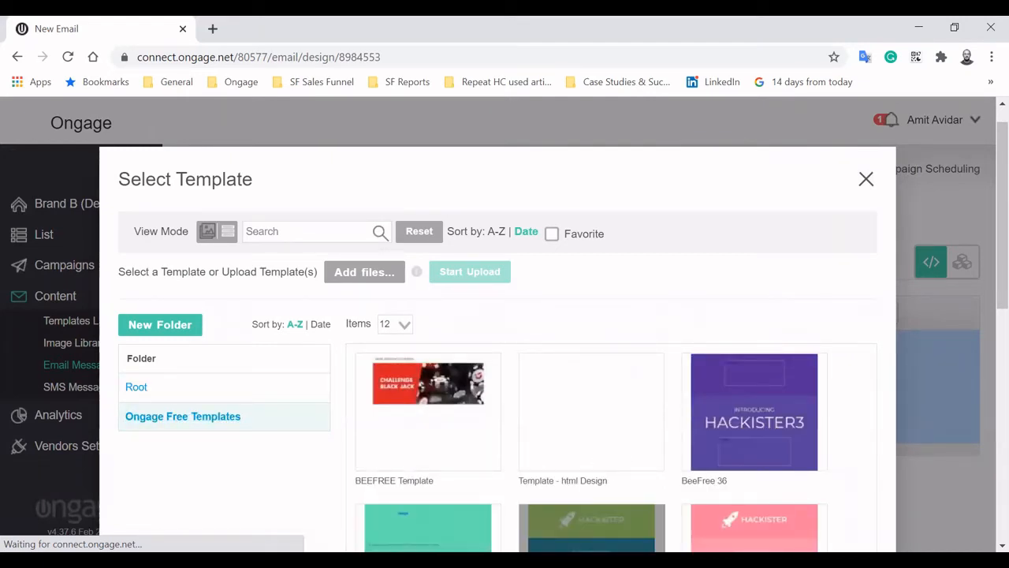
click(865, 179)
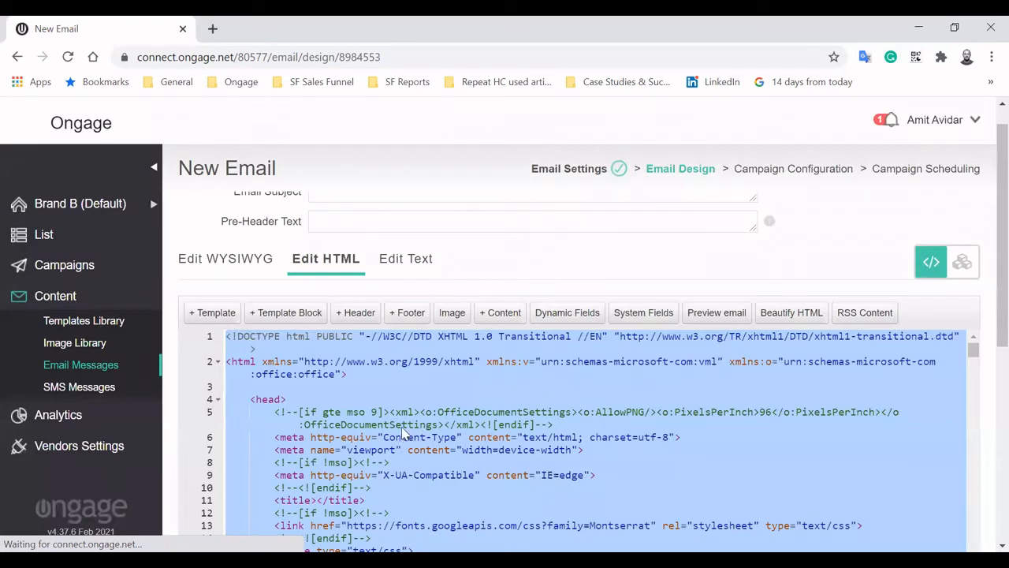
Style the Hello heading in WYSIWYG and set the subject to 'Hi {{first_name}}'
click(227, 257)
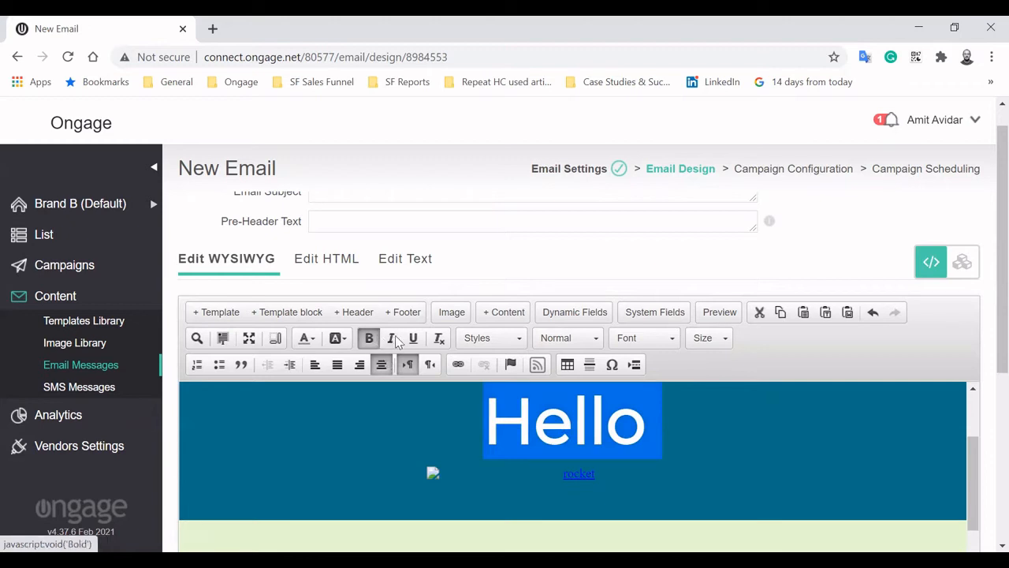
click(391, 337)
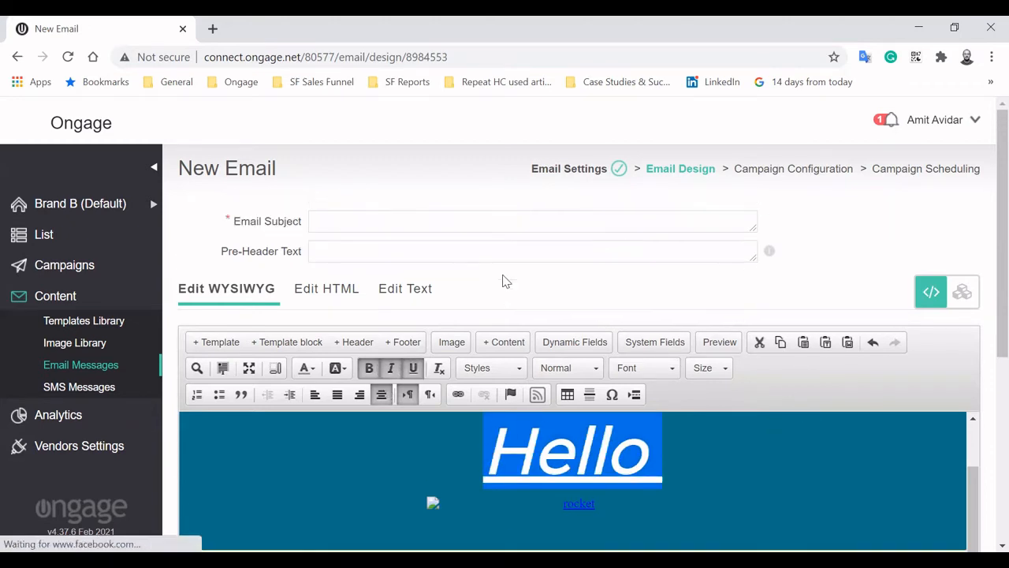
text(Hi)
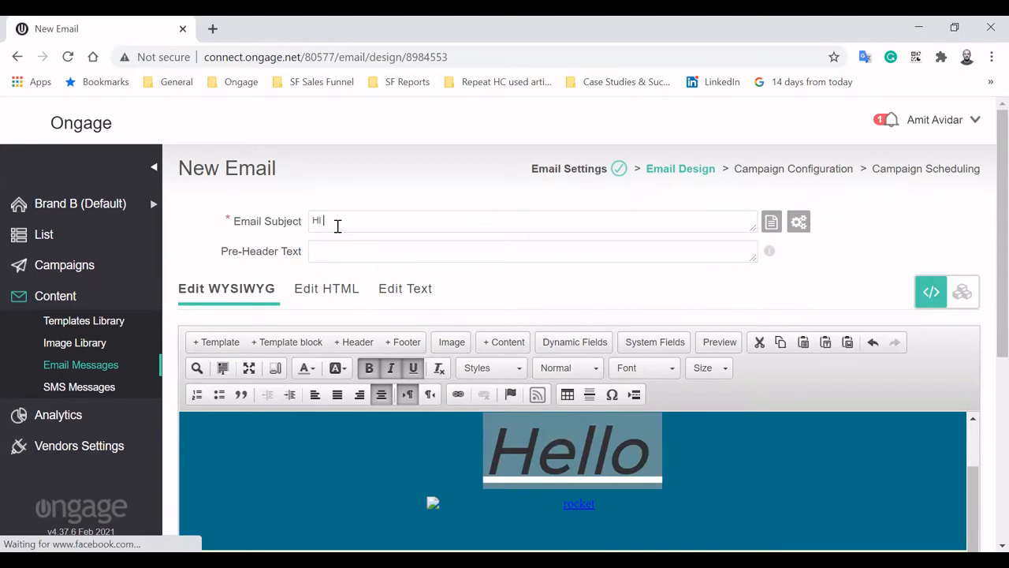
click(771, 221)
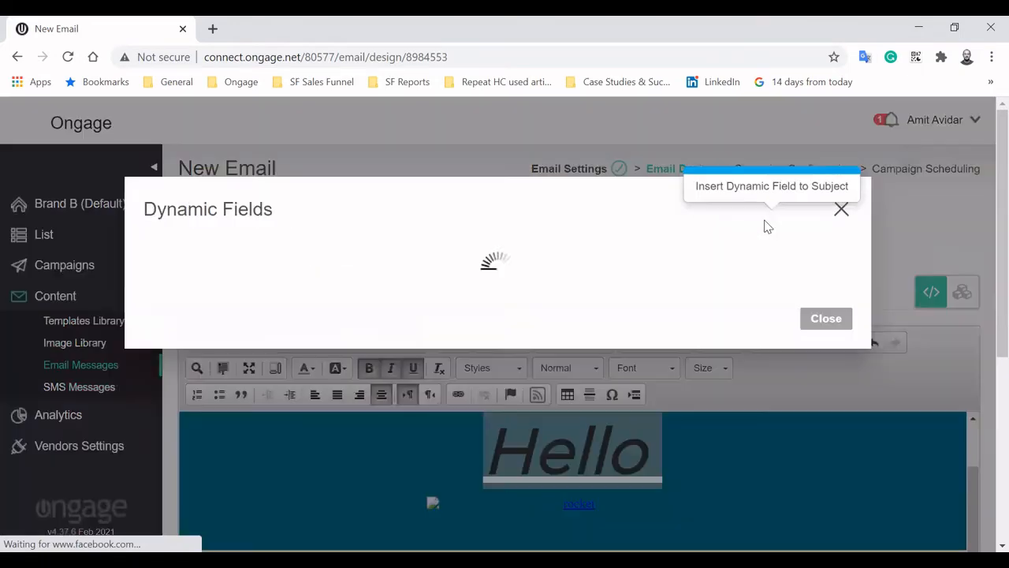
click(841, 209)
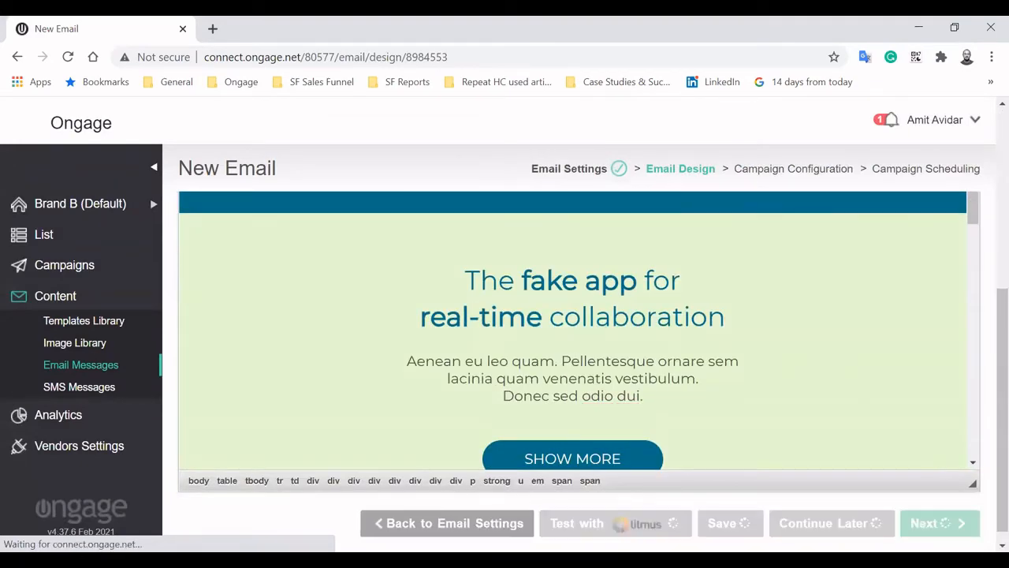
click(939, 523)
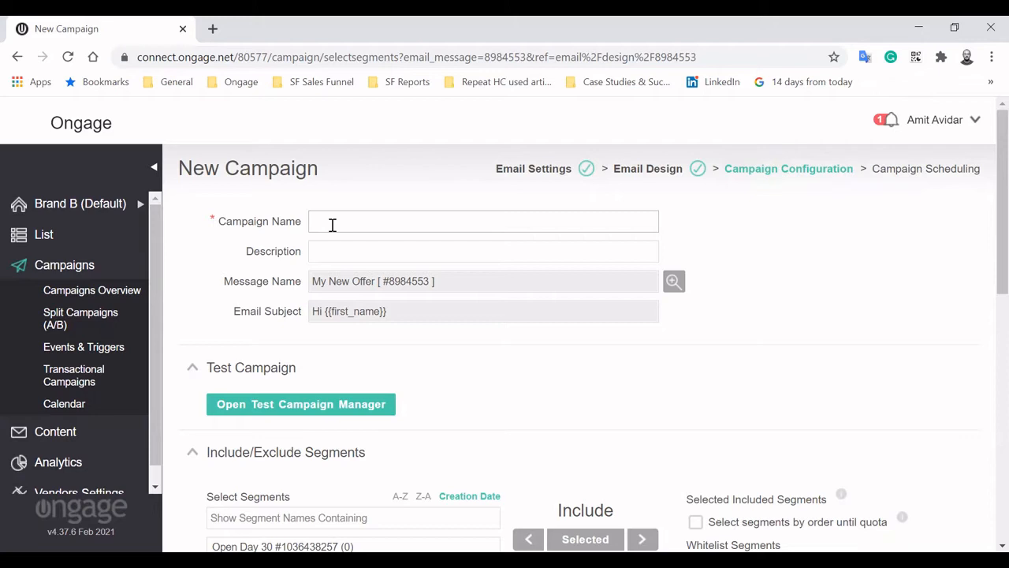
Enter 'Weekend Campaign' as the campaign name
text(Weekend)
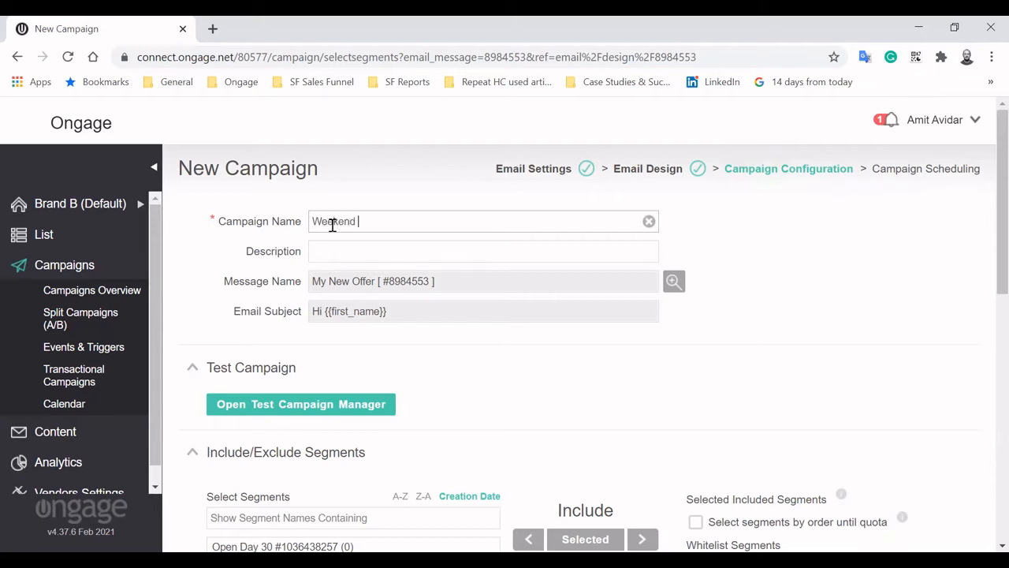
text(Campaign)
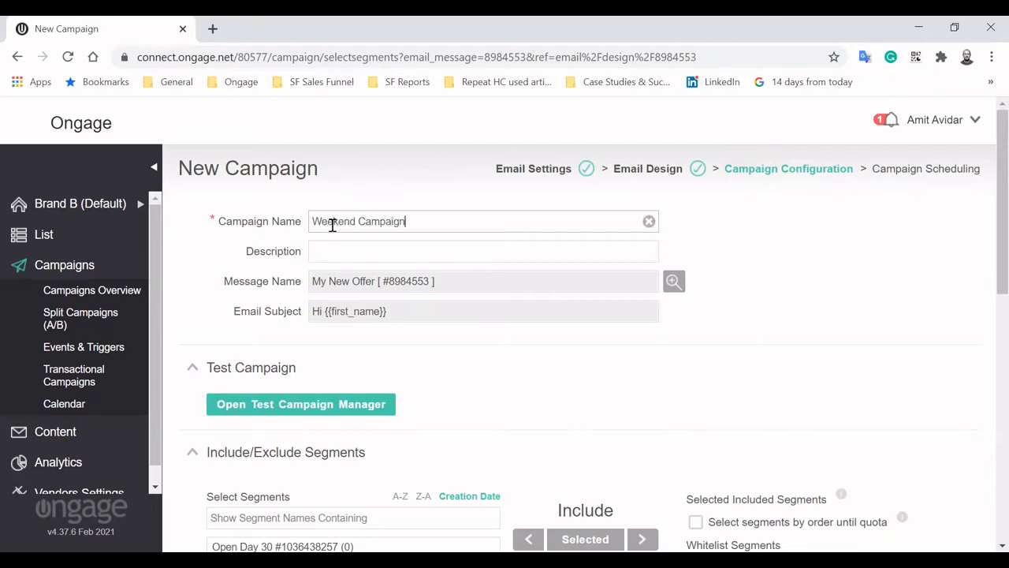
Open the test campaign manager, review the ESPs, and add Testing Segment (2) as test recipients
click(300, 404)
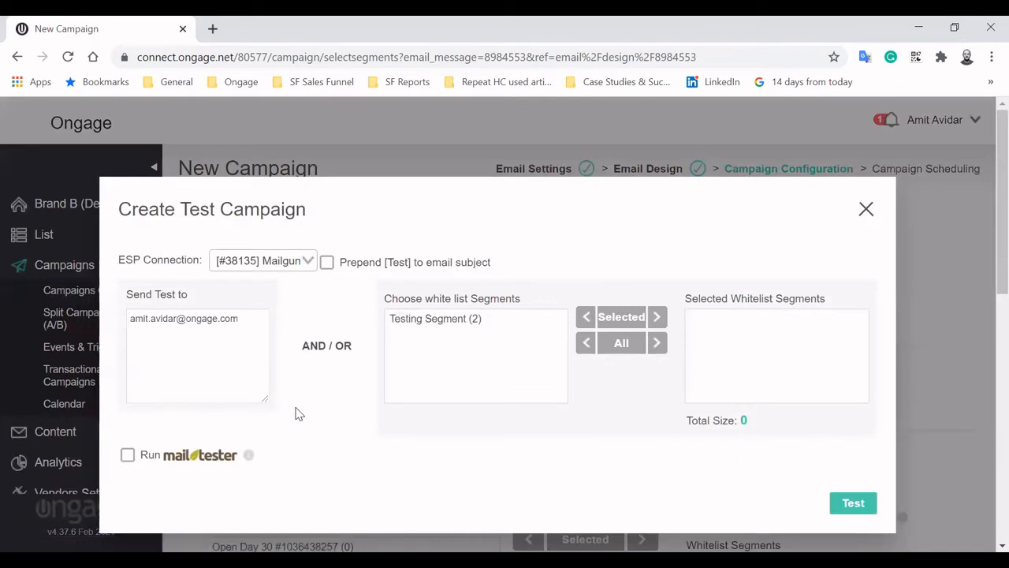
mouse_move(250, 271)
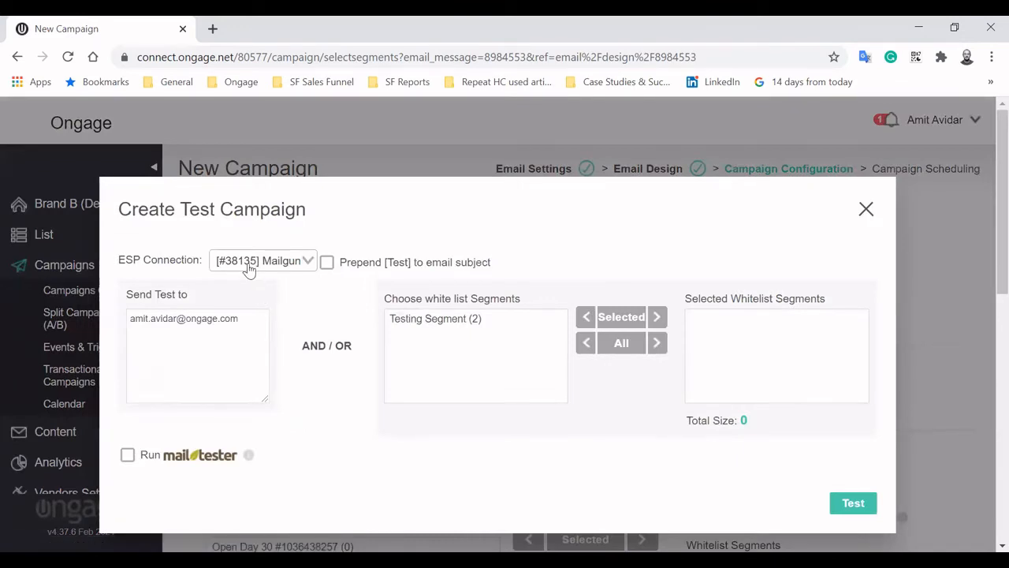
click(263, 261)
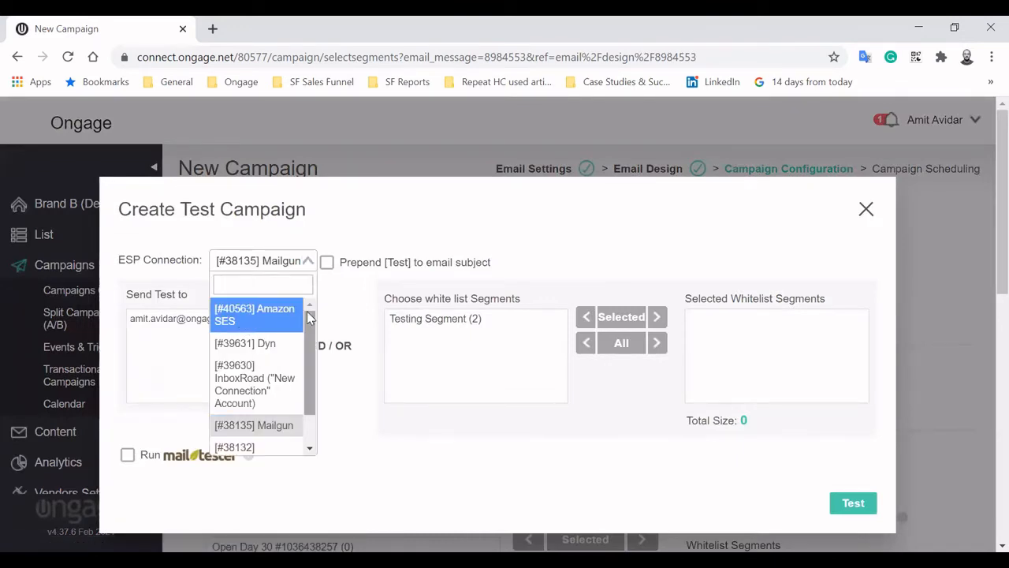
mouse_move(264, 323)
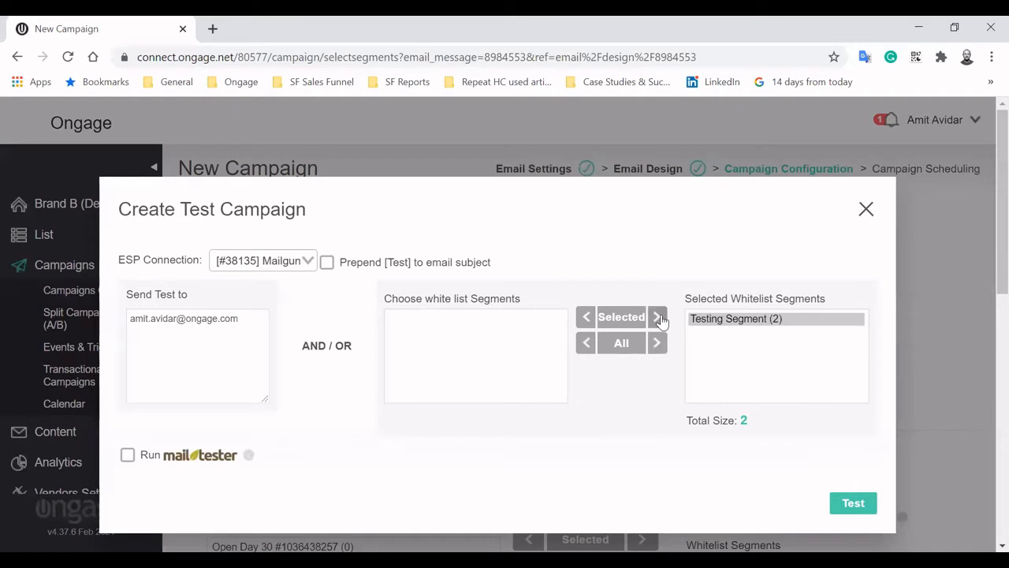
click(127, 455)
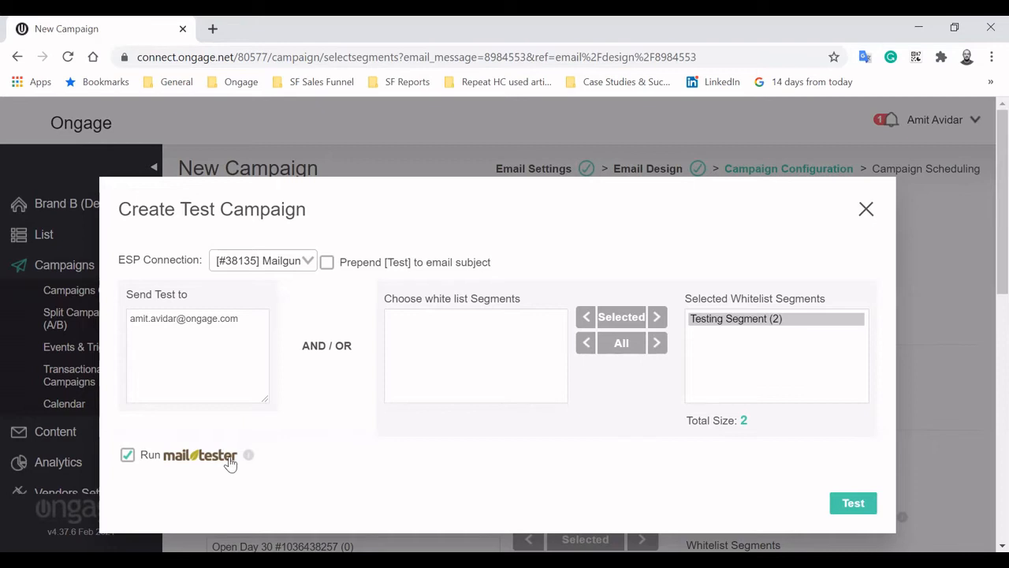
mouse_move(730, 462)
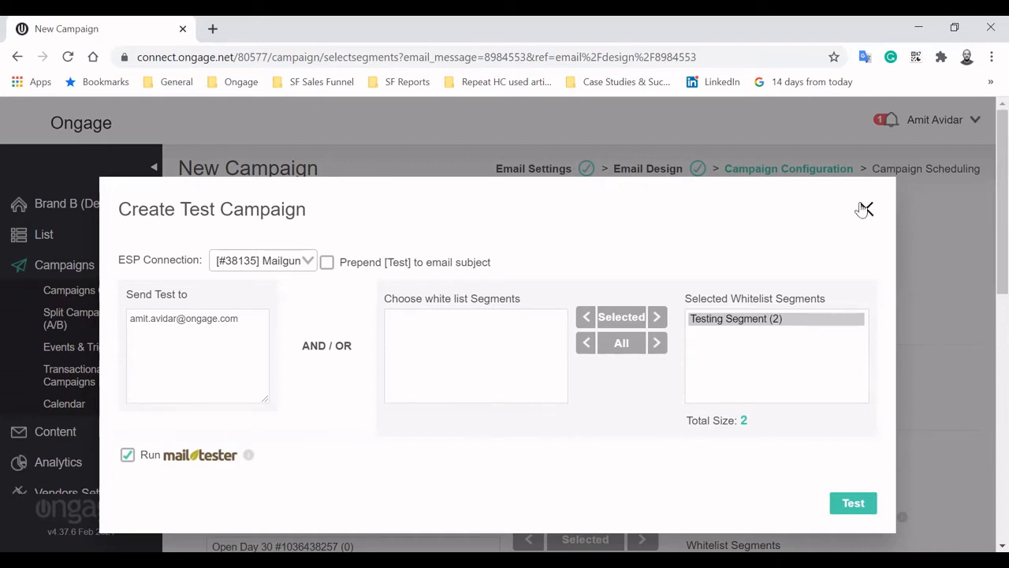
Include All List Contacts (919,683) instead of Open Day 30, and exclude Soft Bounce Segment (1,426)
click(864, 209)
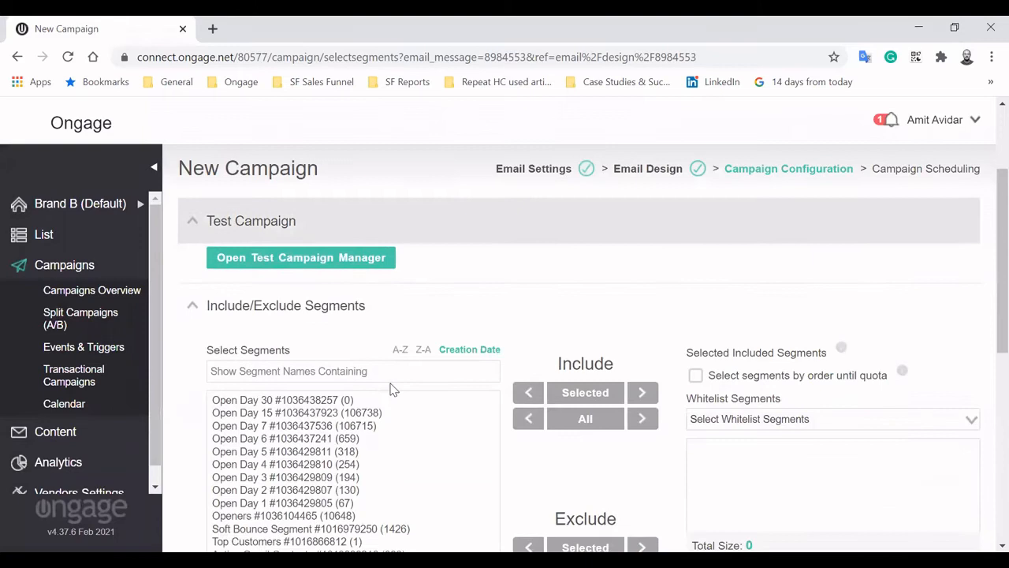
scroll(down, 3)
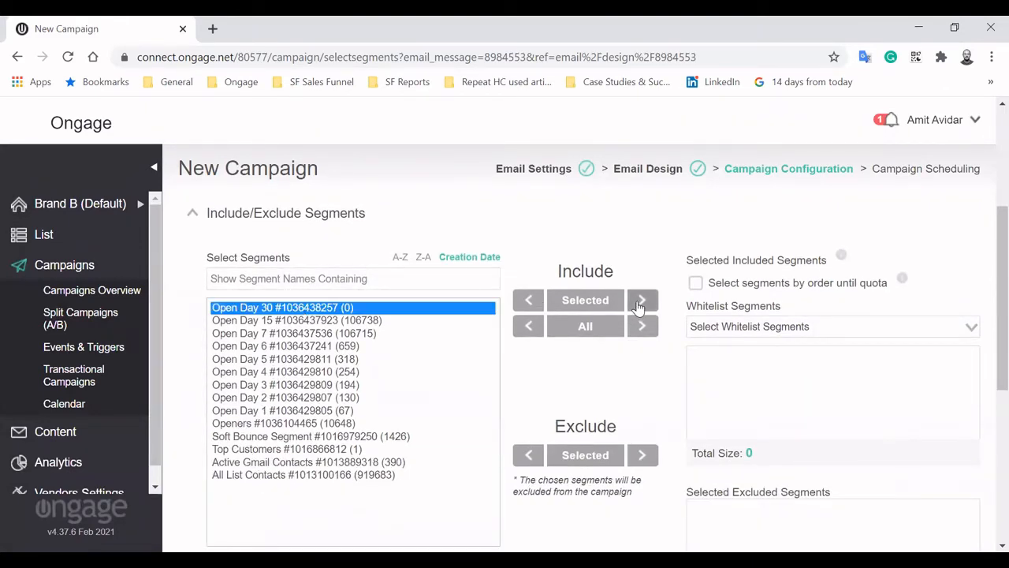
click(641, 299)
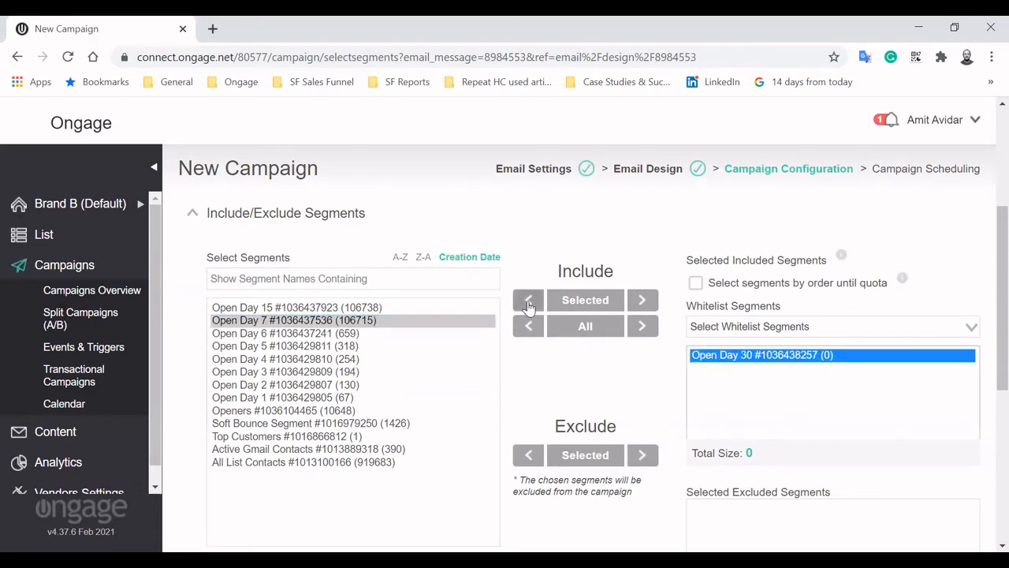
click(527, 299)
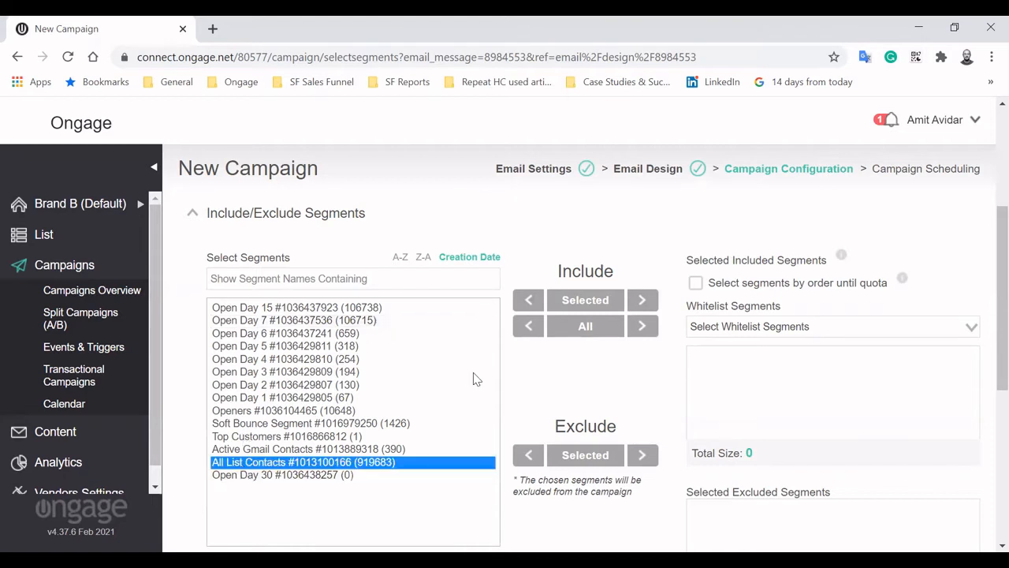
click(642, 300)
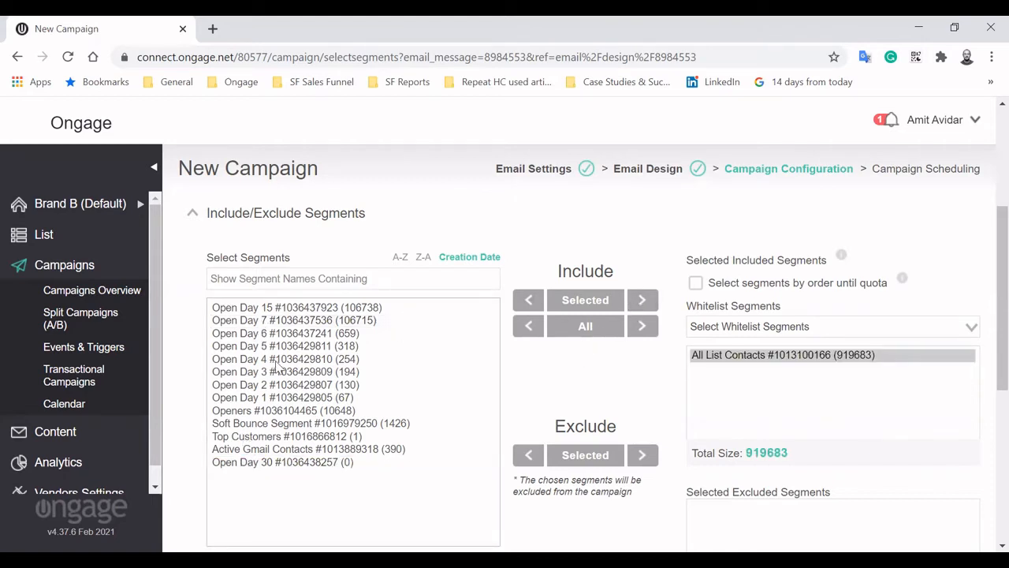
click(311, 423)
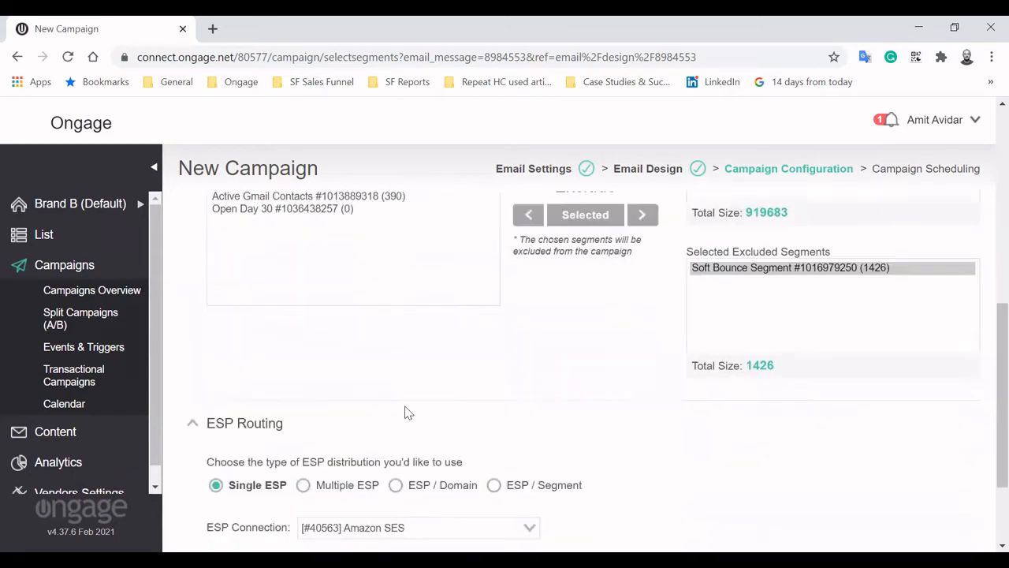
Keep Single ESP routing through Amazon SES and proceed to the scheduling step
scroll(down, 3)
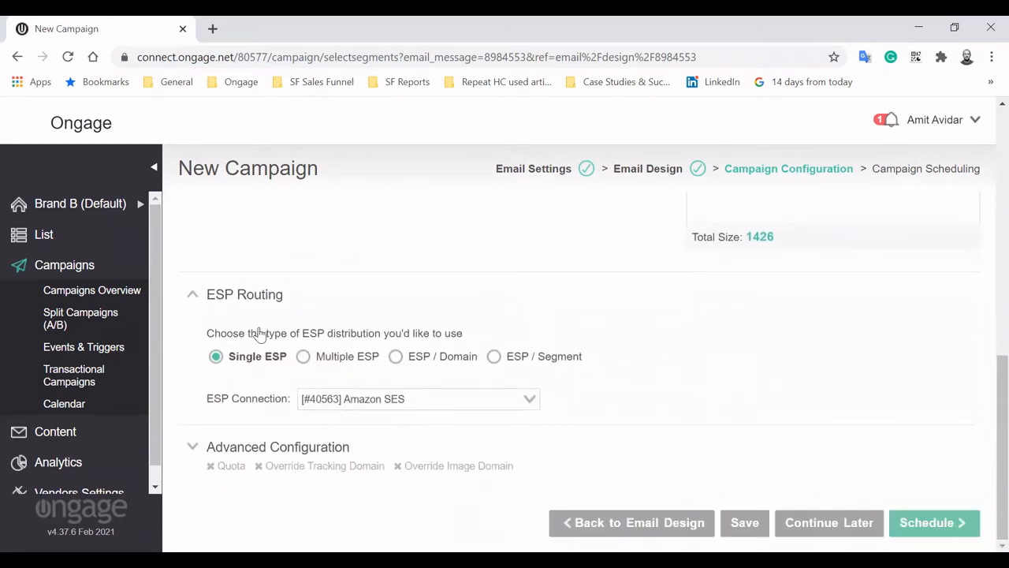
mouse_move(362, 363)
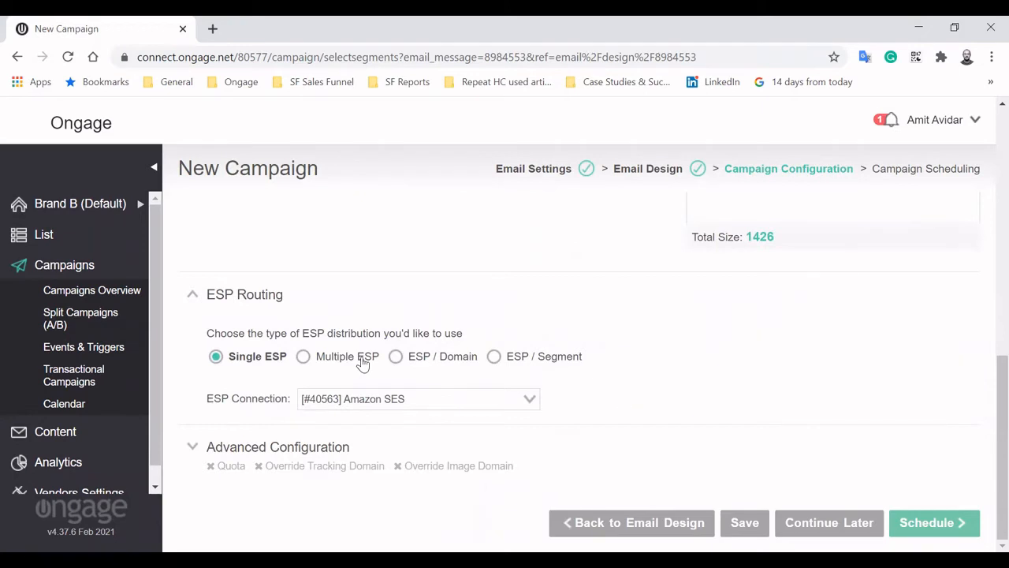
mouse_move(361, 381)
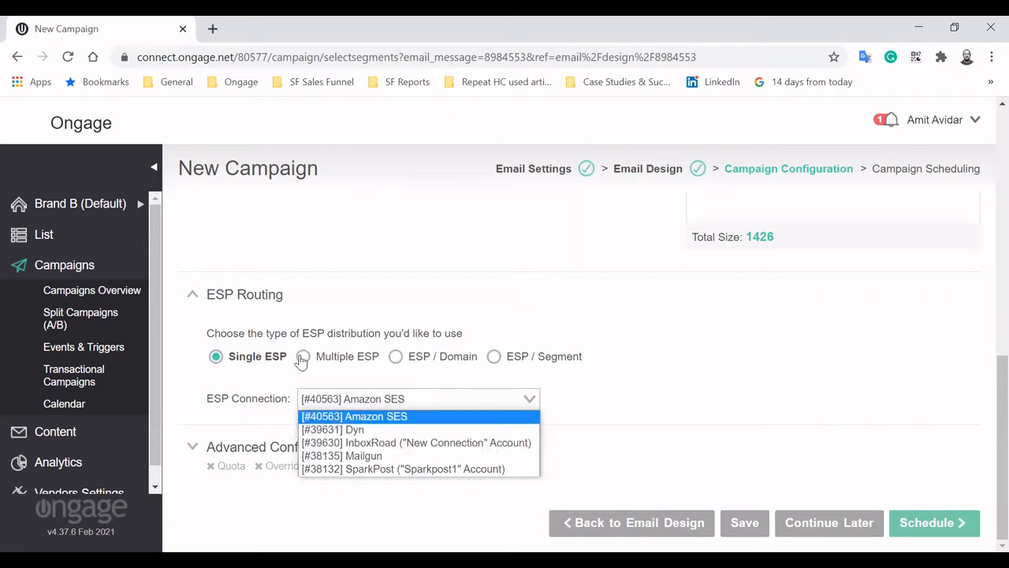
click(354, 416)
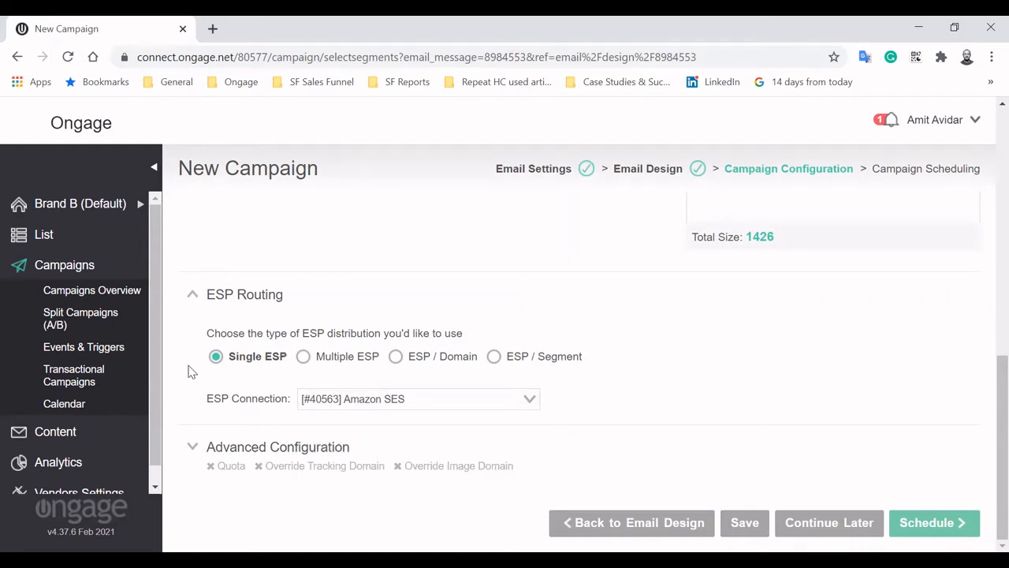
mouse_move(327, 356)
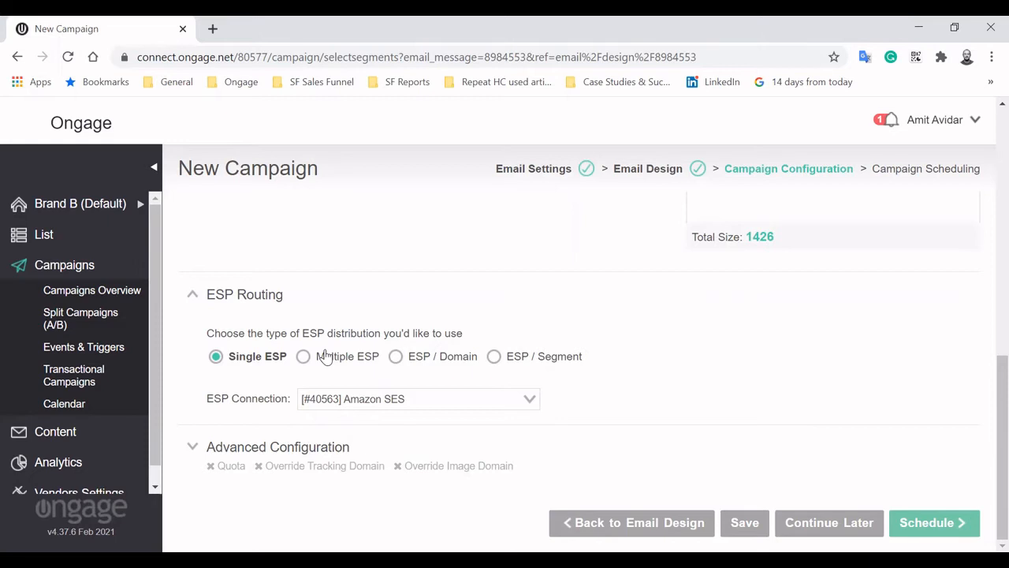
click(934, 522)
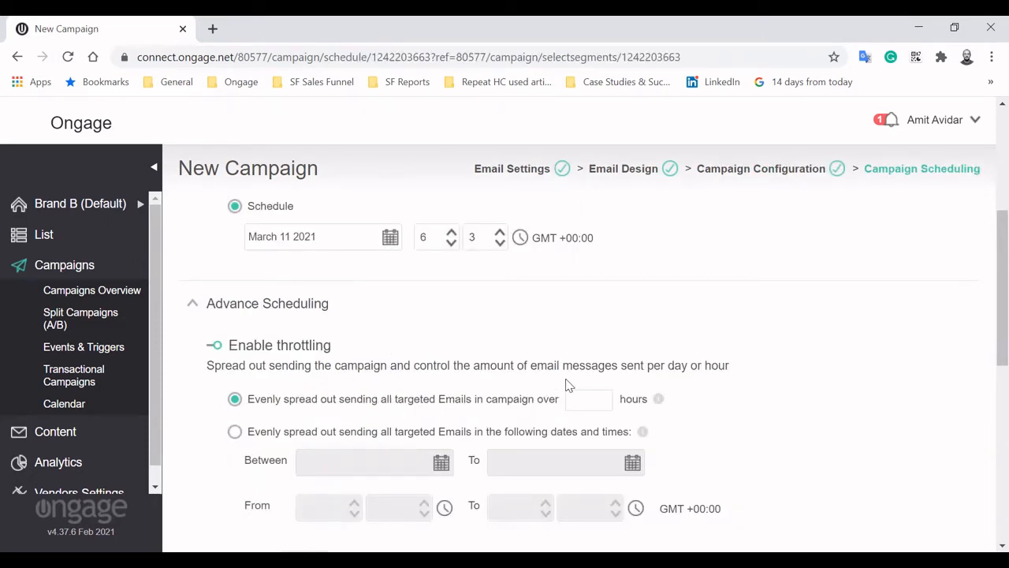
Spread sends evenly across March 11–12 2021 and enable timezone-based sending
click(234, 431)
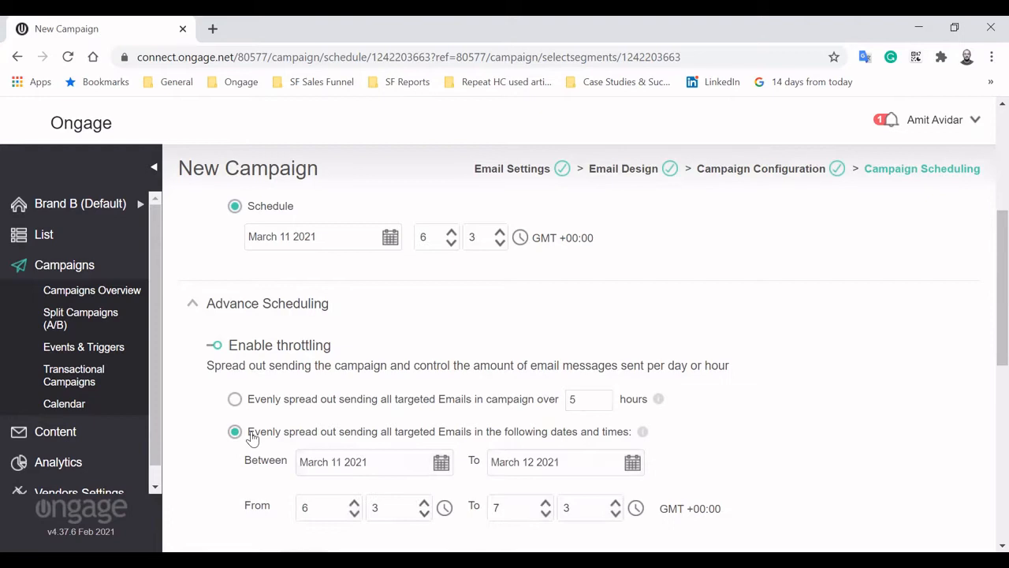
scroll(down, 3)
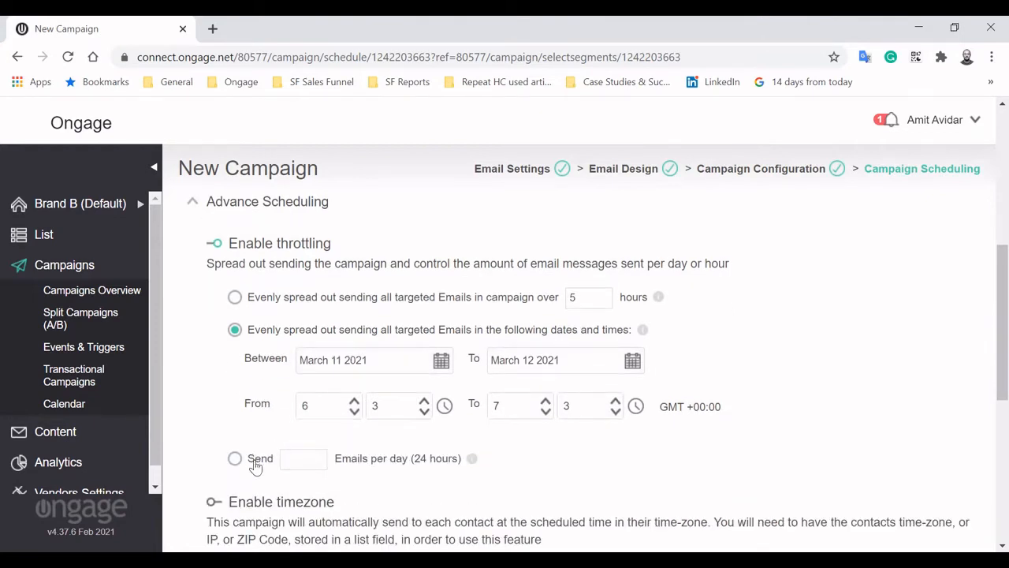
click(235, 458)
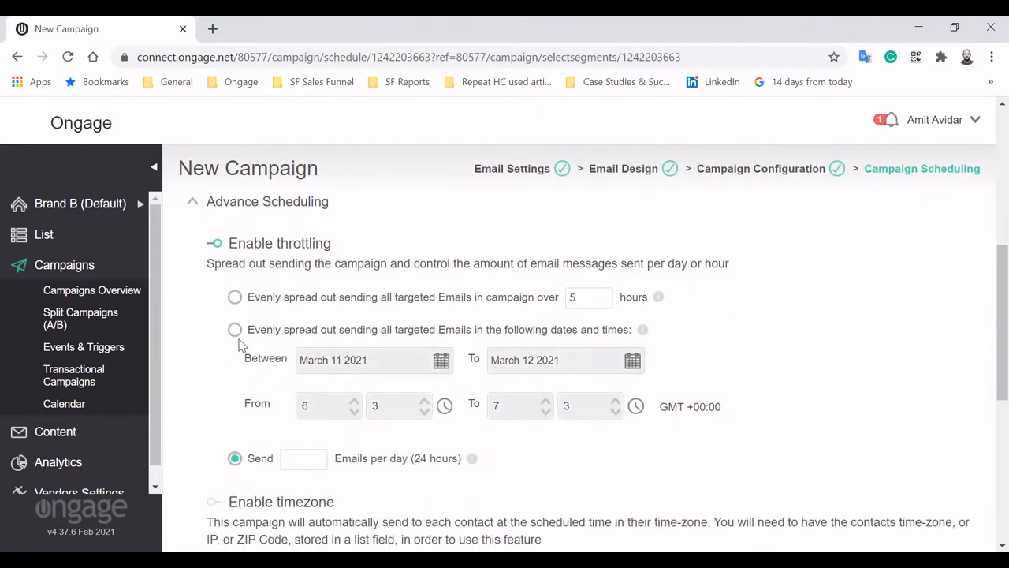
click(235, 329)
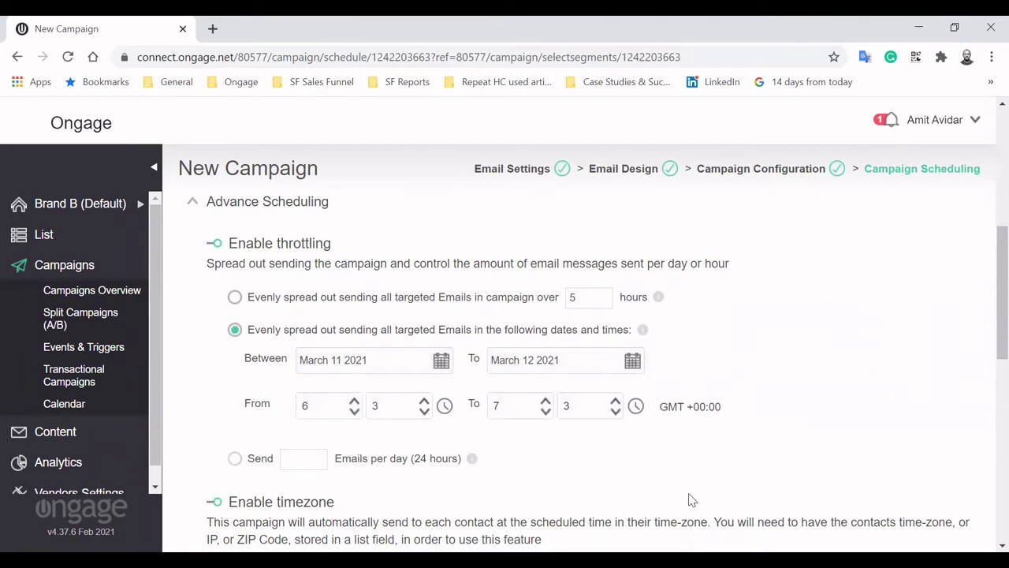
scroll(down, 3)
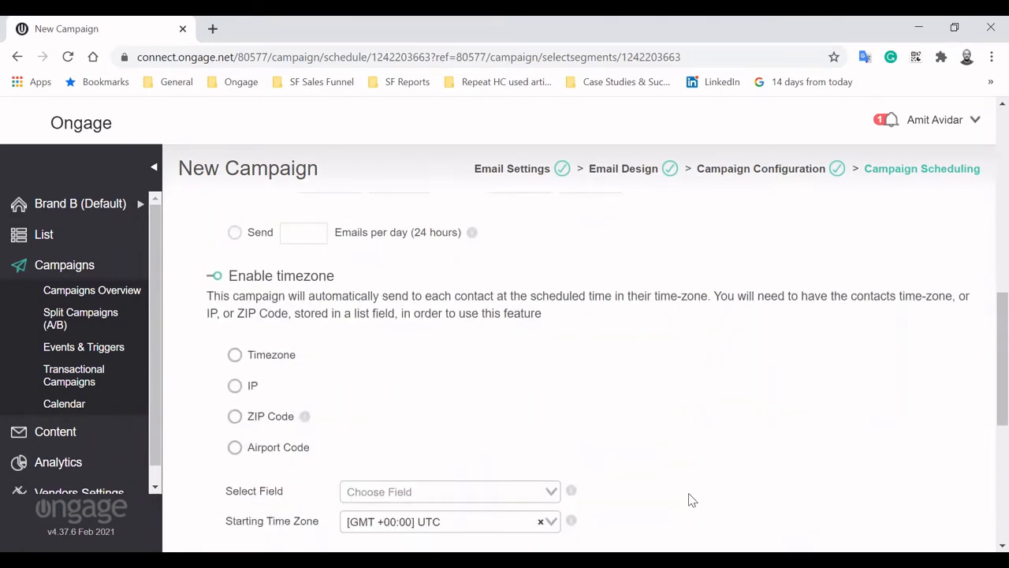
mouse_move(729, 456)
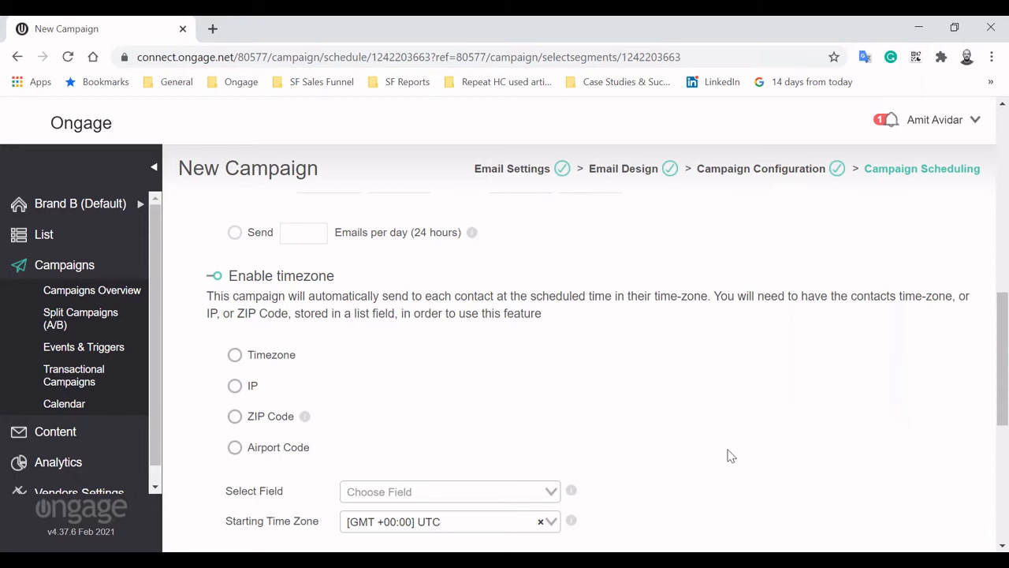
scroll(down, 3)
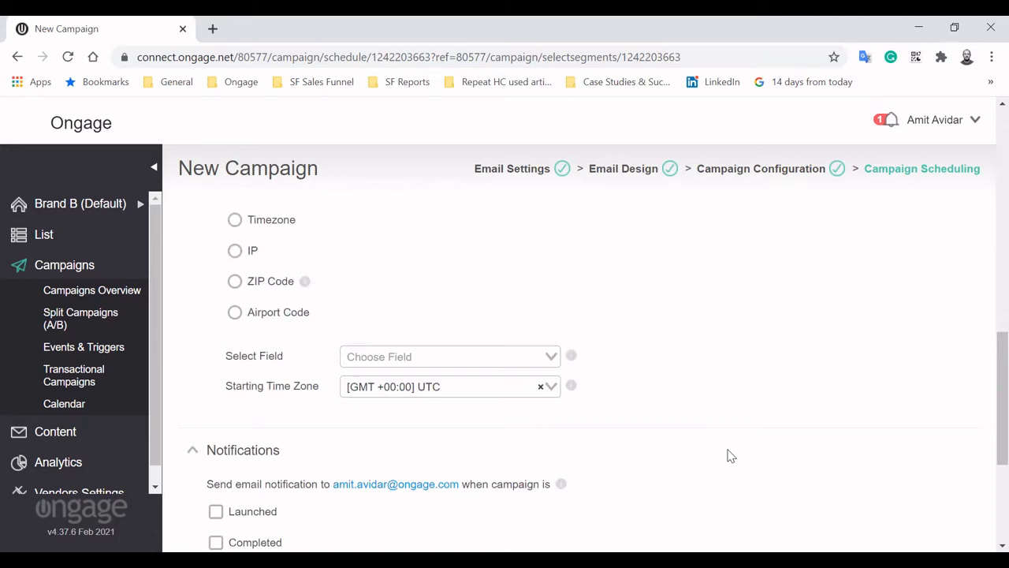
Disable throttling and timezone sending after the error, then schedule the Weekend Campaign successfully
scroll(down, 3)
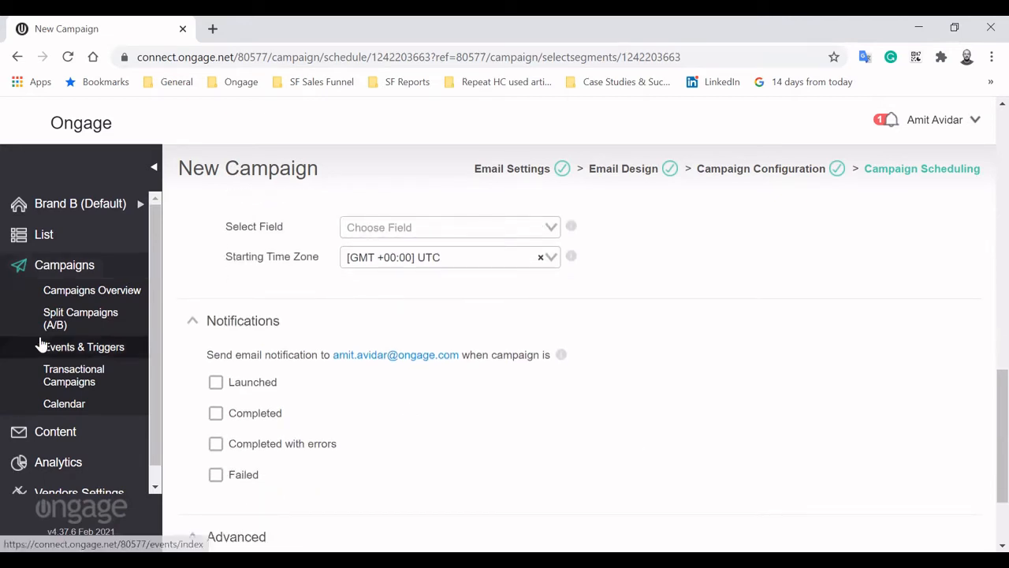
scroll(down, 3)
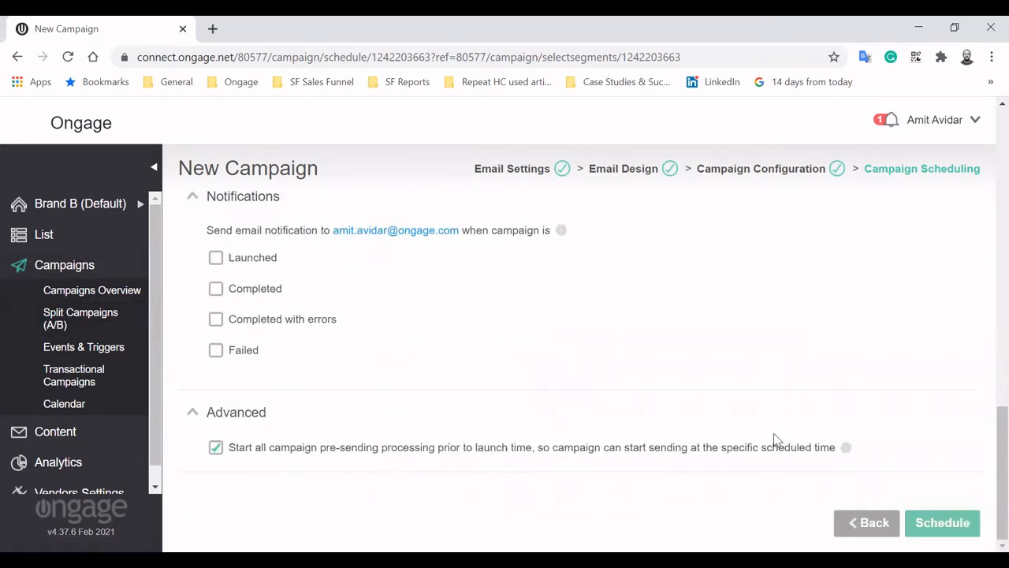
click(942, 521)
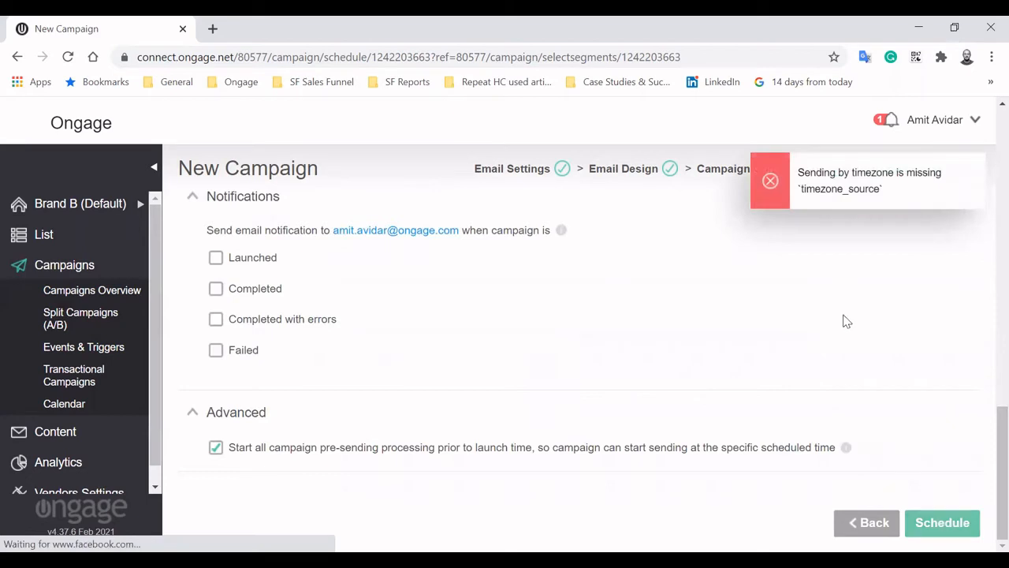
scroll(up, 3)
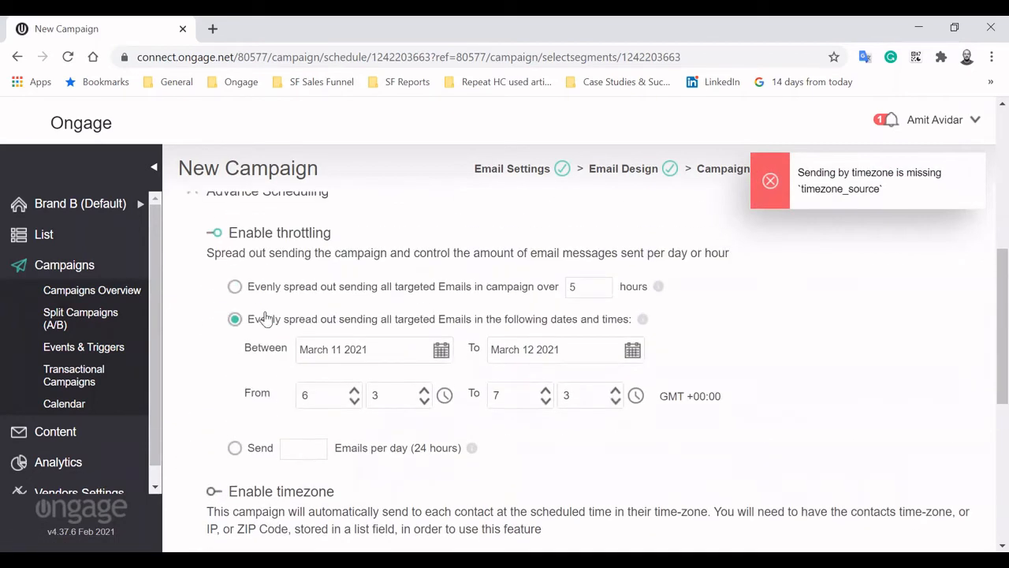
click(212, 232)
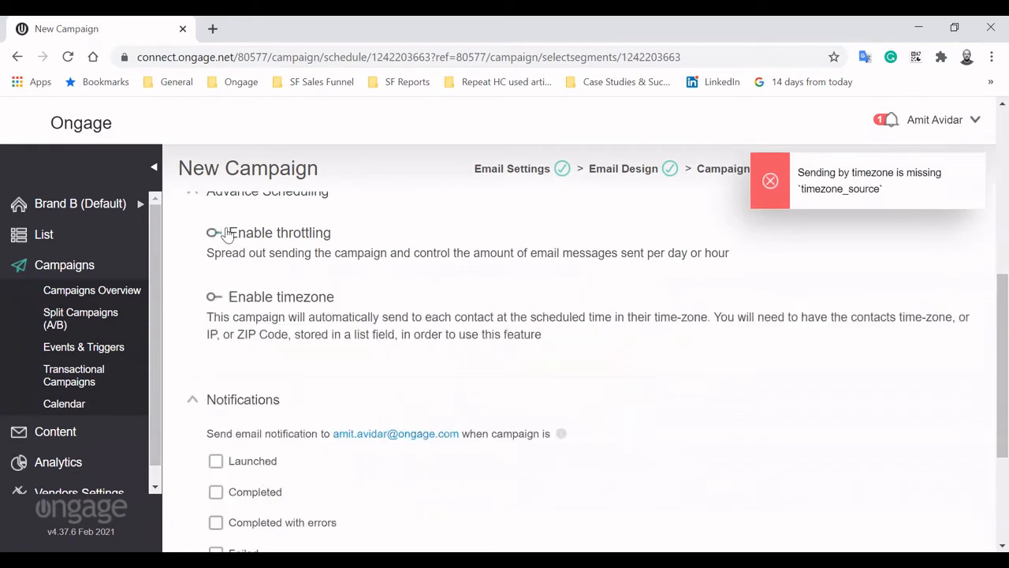
scroll(up, 3)
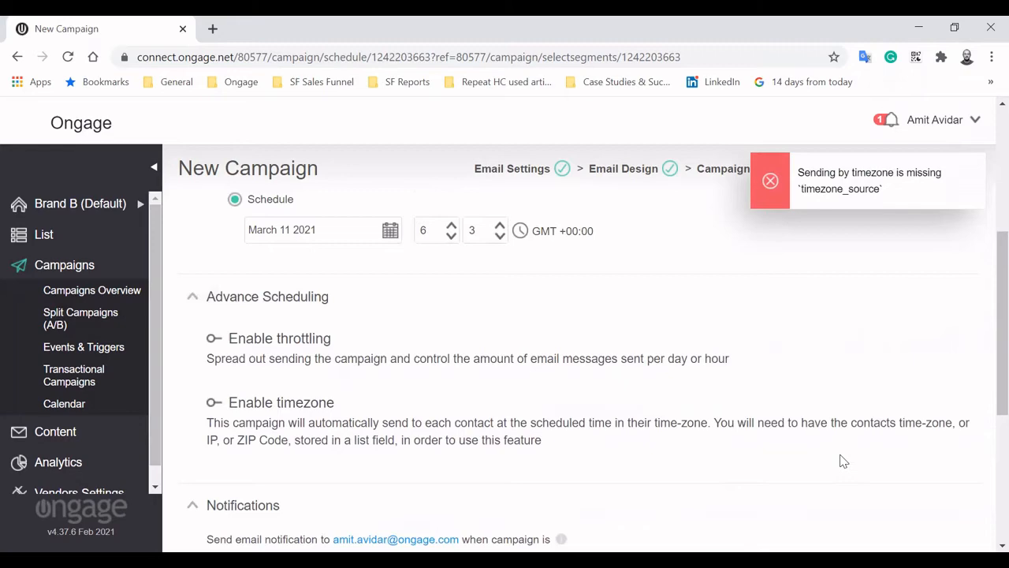
scroll(down, 3)
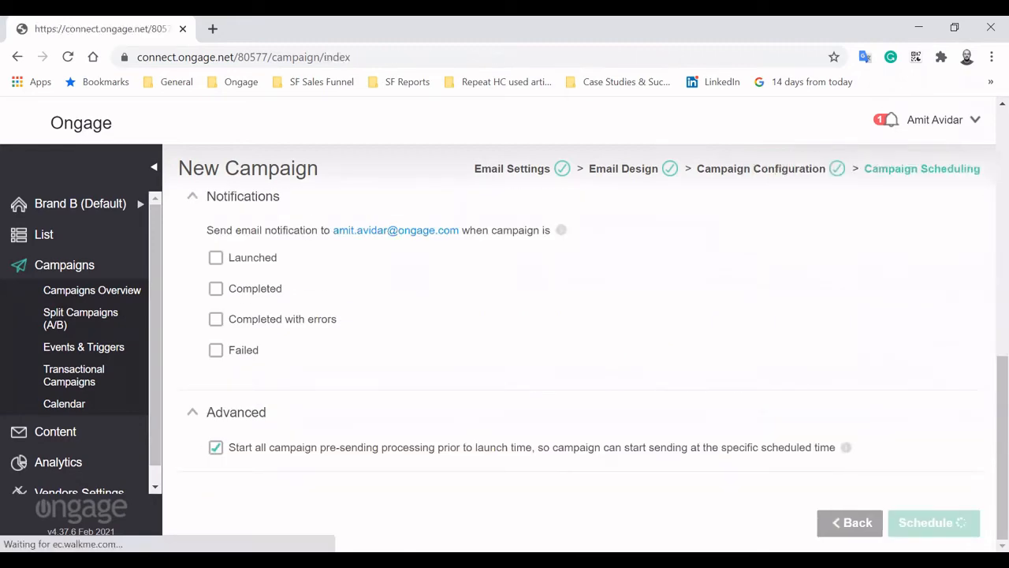
click(933, 522)
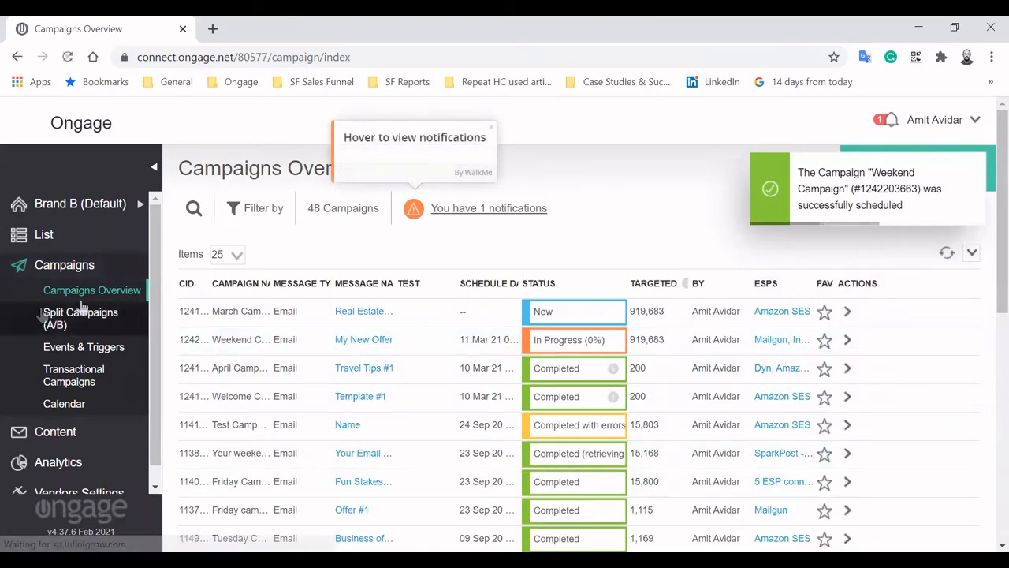
Go to Split Campaigns (A/B) and begin a New Split Campaign
click(79, 317)
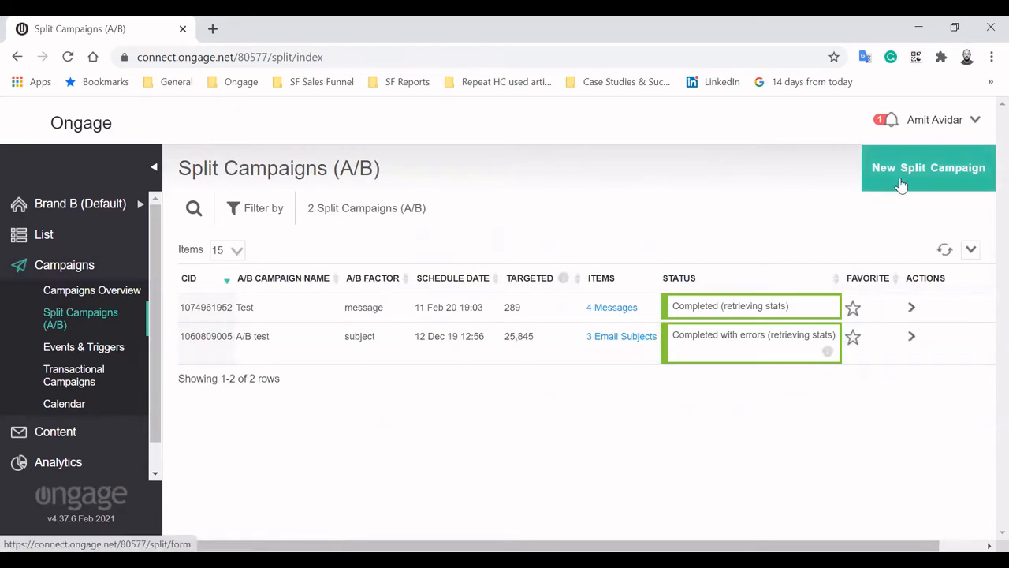
click(927, 168)
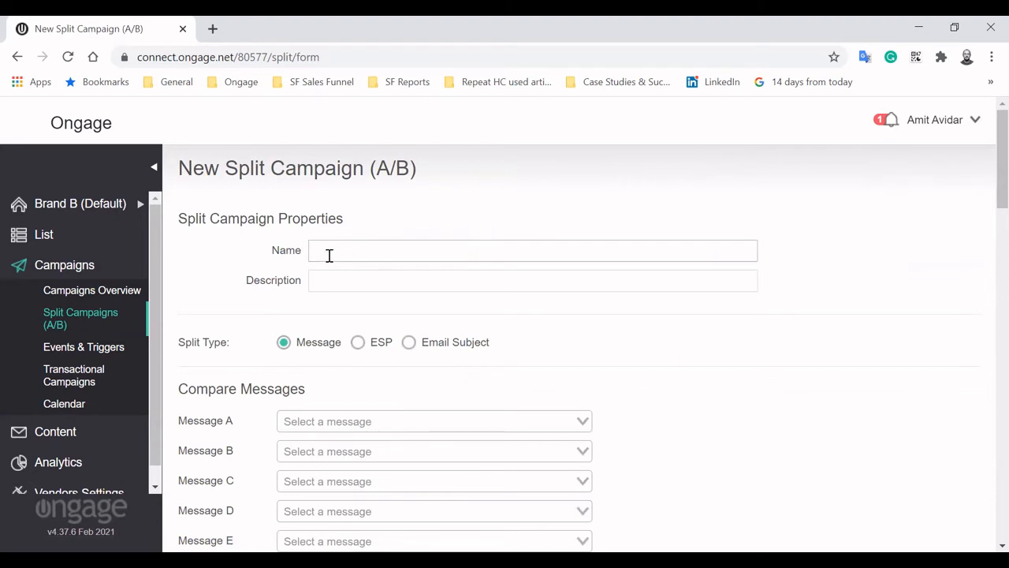
Pick My New Offer, Real Estate Offer #1 and Travel Tips #1 as messages A–C, then switch to Email Subject
click(434, 421)
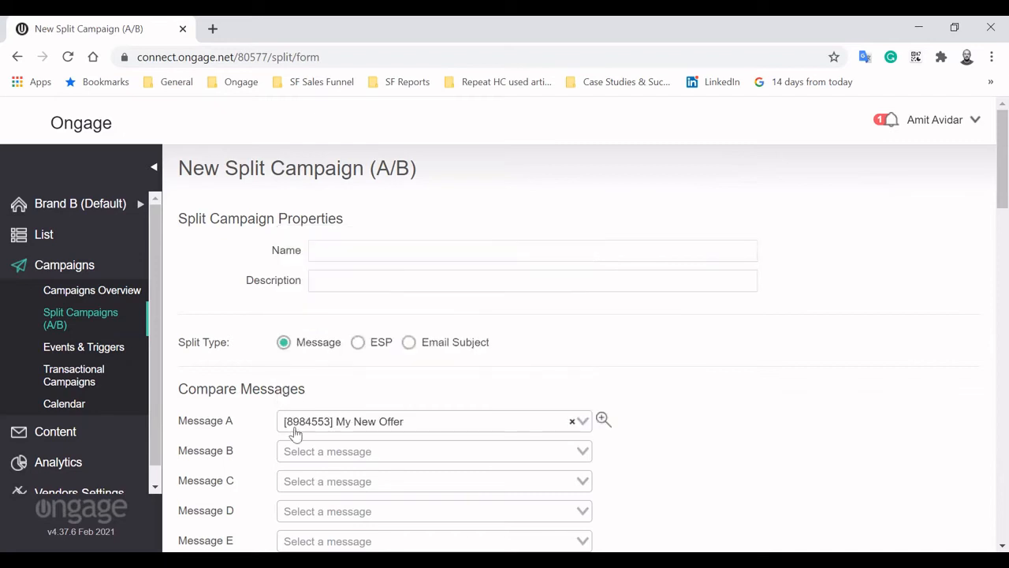
click(433, 451)
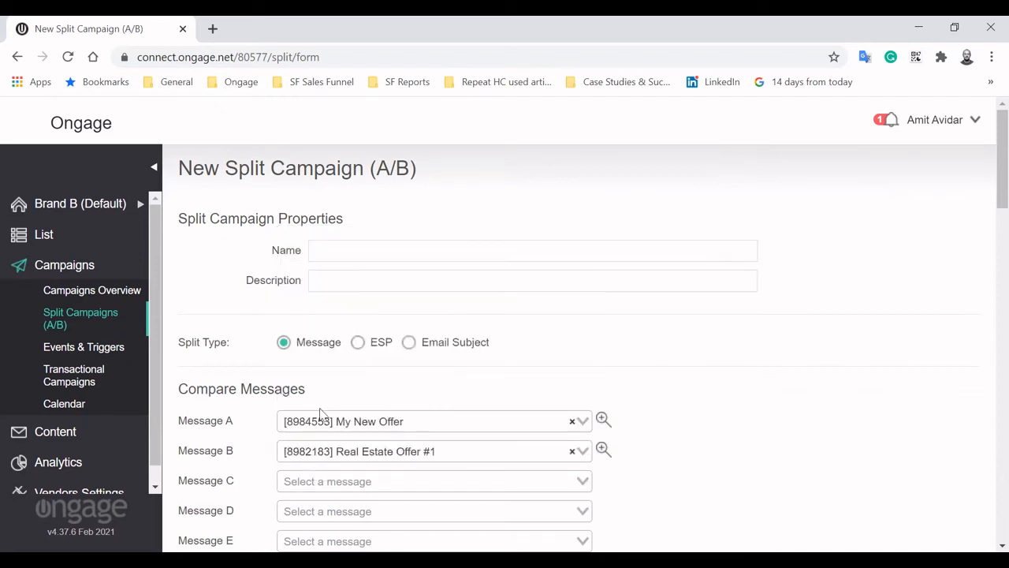
click(434, 481)
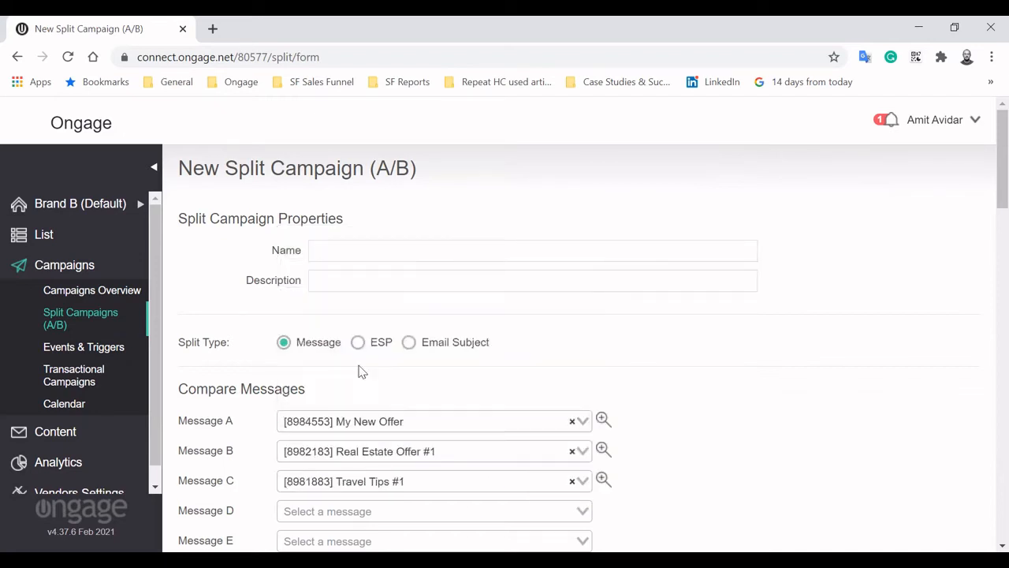
mouse_move(357, 354)
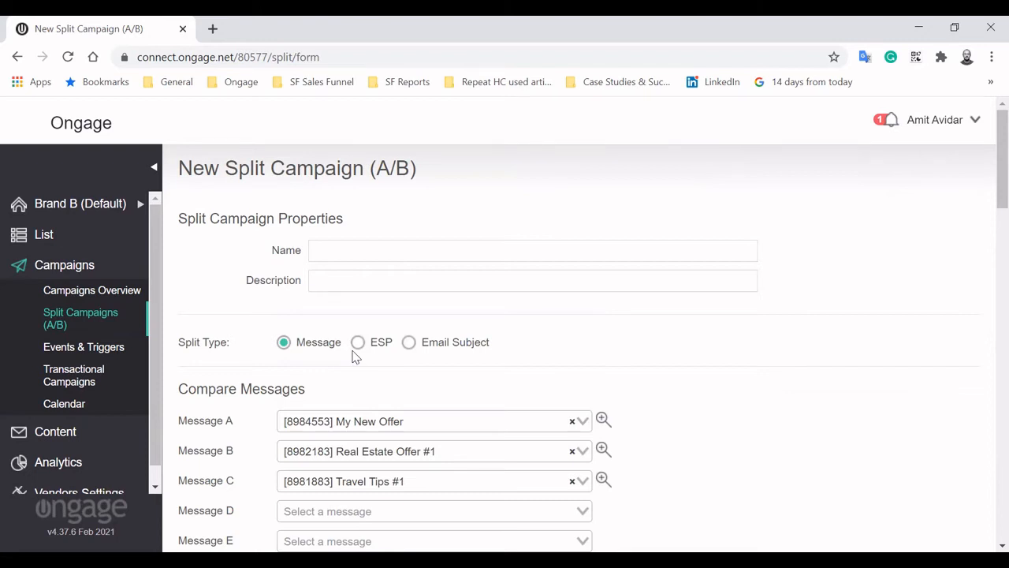
click(408, 341)
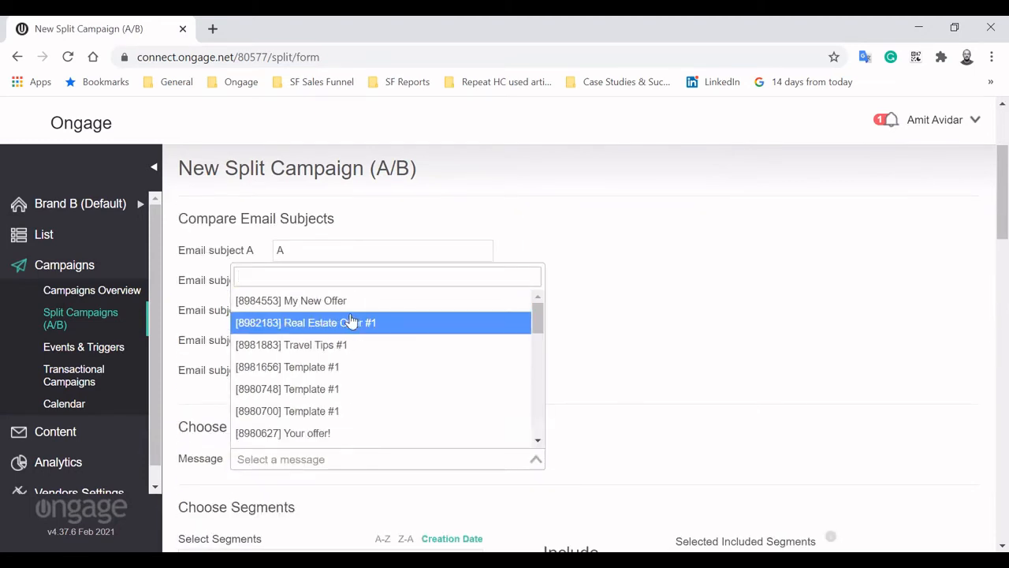
Choose the subject-test message and enable a real-time A/B/N test with 10% per version
click(290, 300)
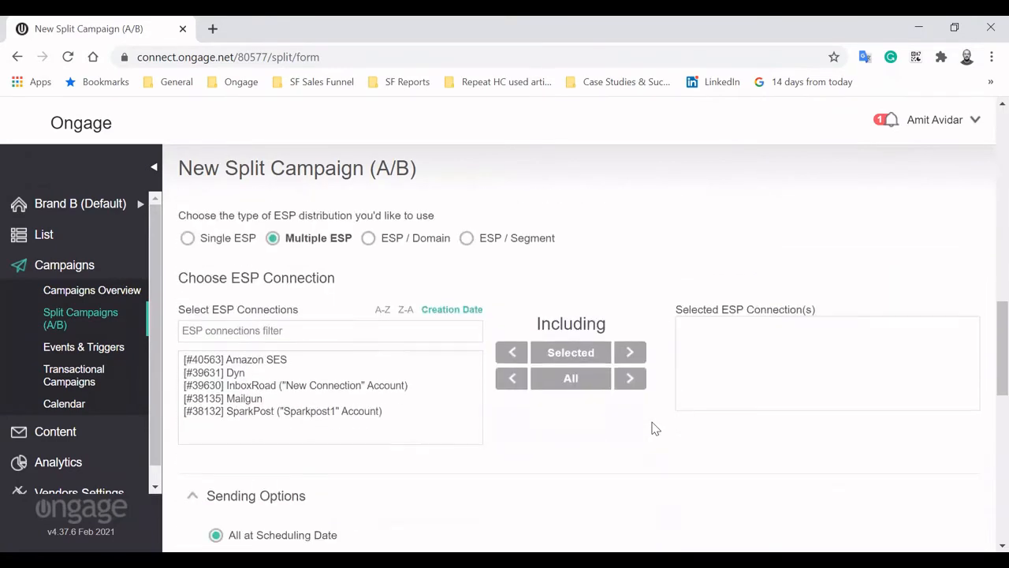
scroll(down, 3)
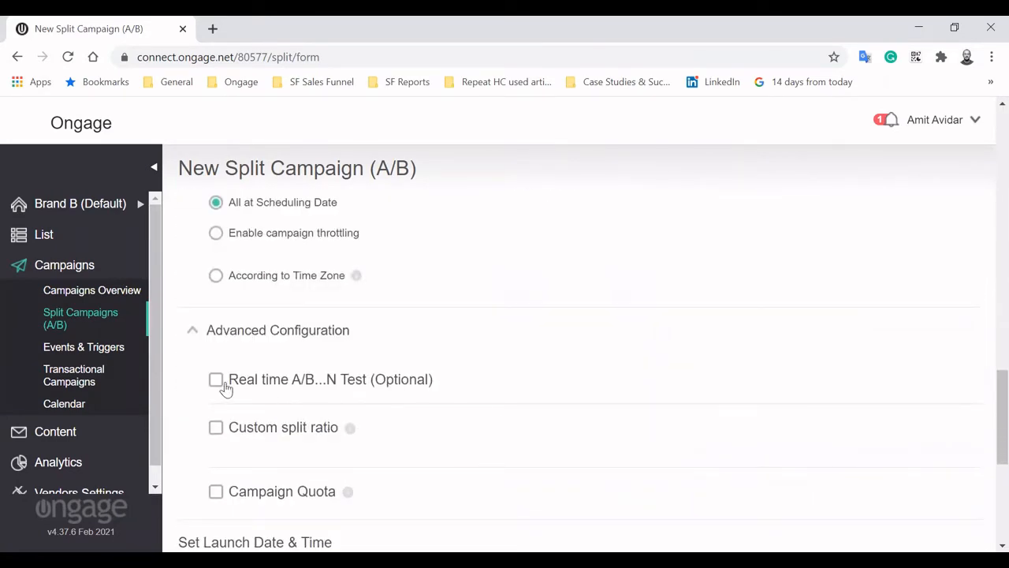
click(216, 379)
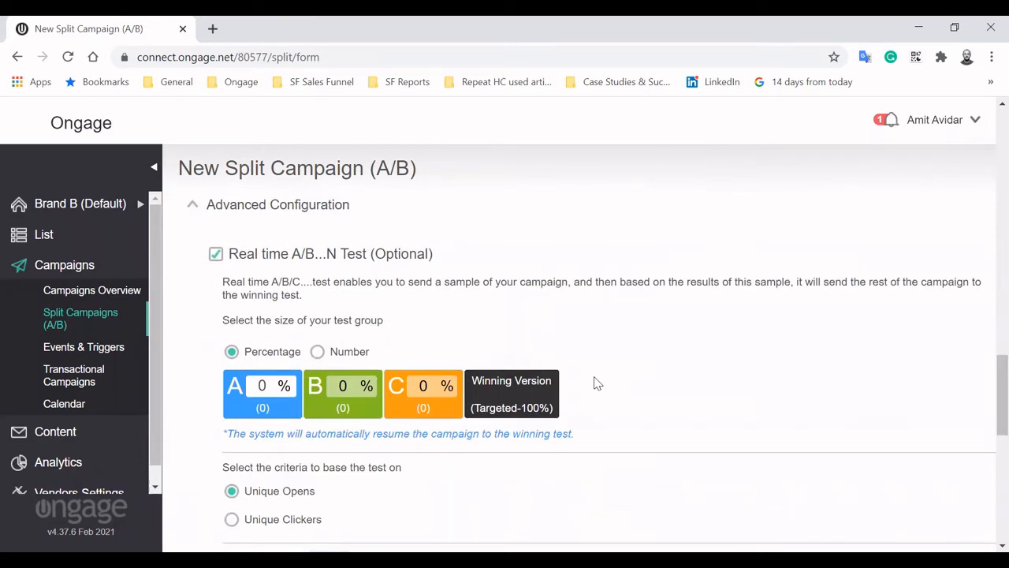
mouse_move(270, 436)
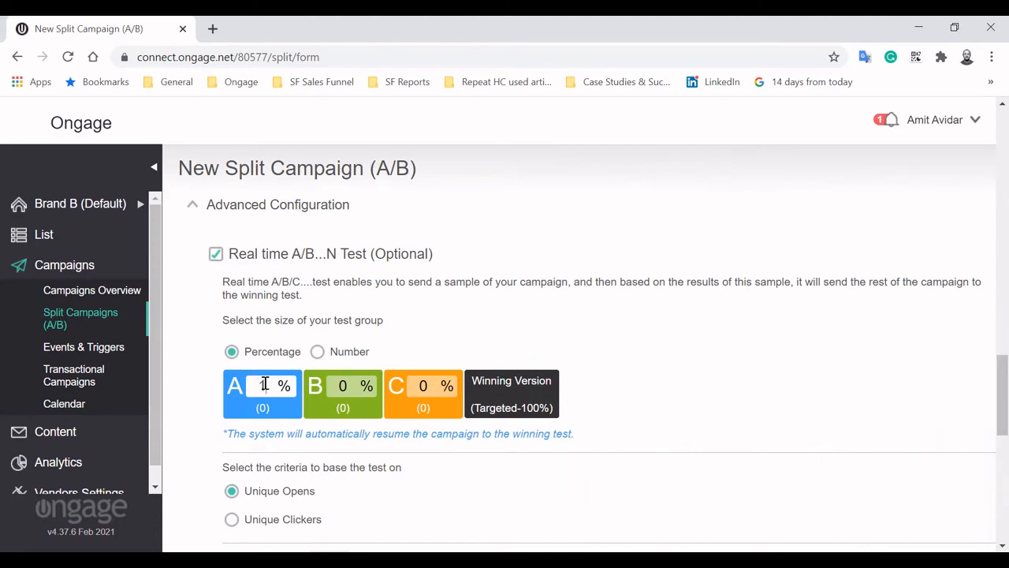
text(10)
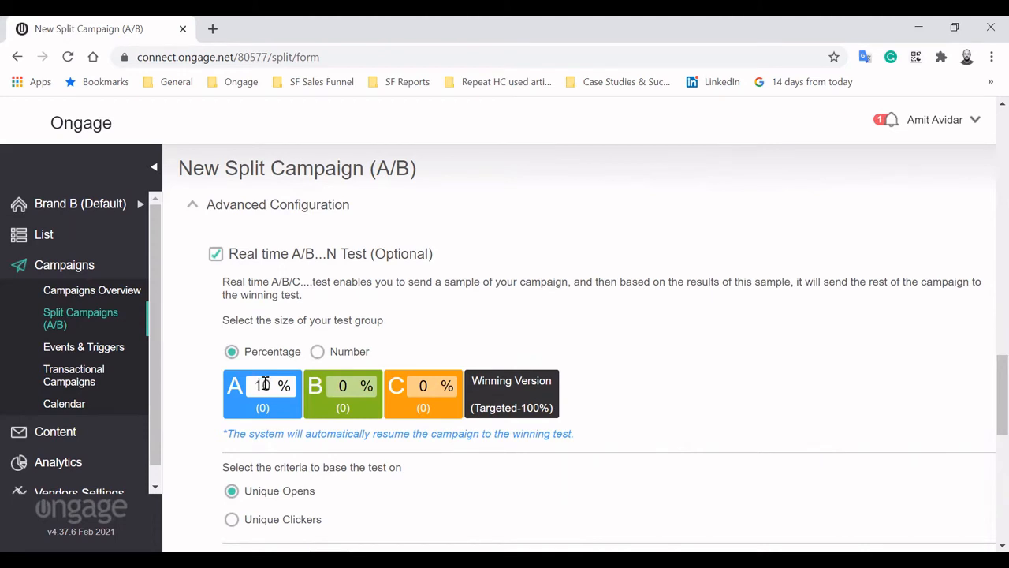
mouse_move(618, 278)
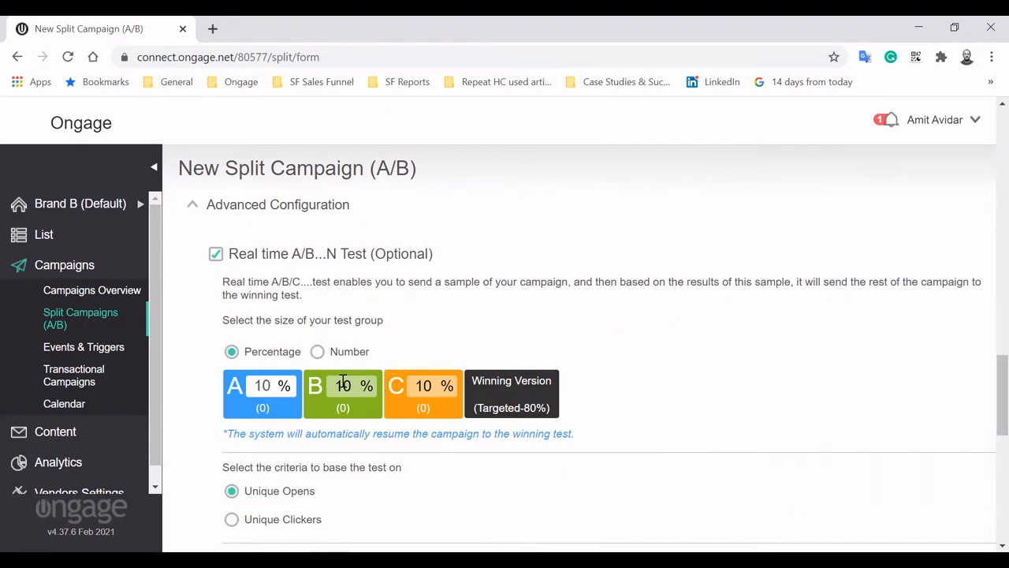
mouse_move(351, 480)
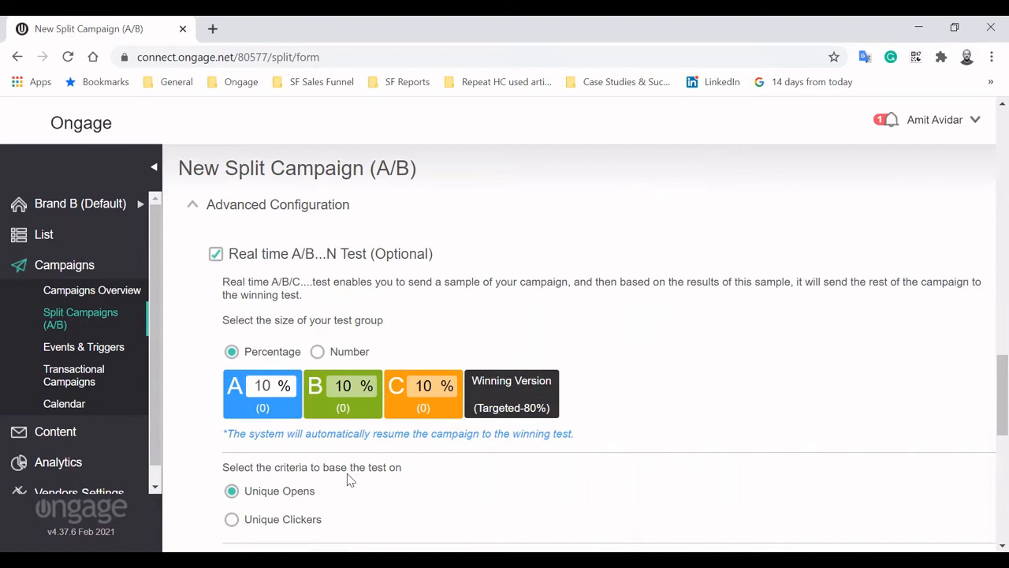
Set Unique Clickers as the winning criteria, then go to Events & Triggers
scroll(down, 3)
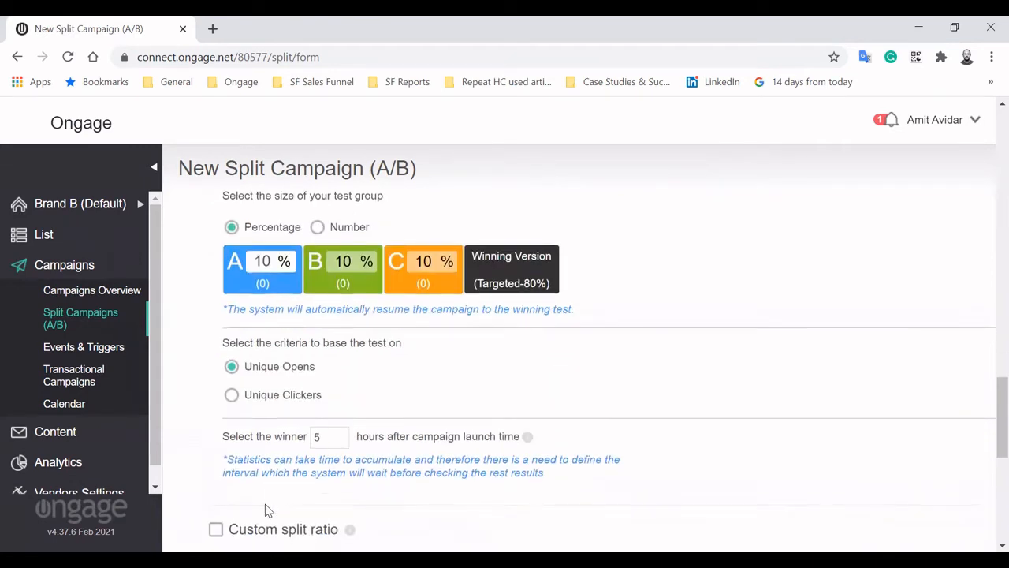
scroll(down, 3)
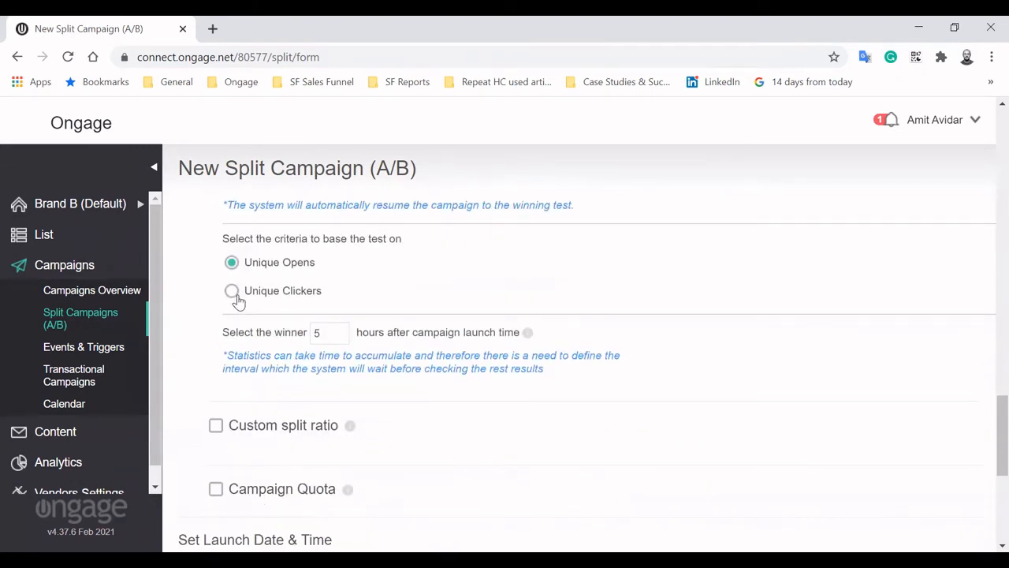
click(232, 290)
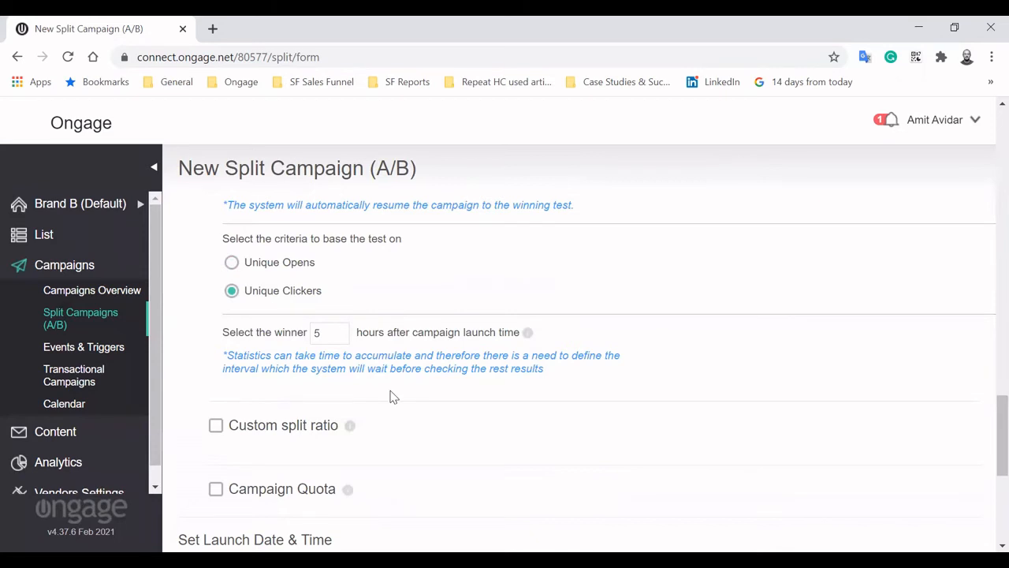
scroll(up, 3)
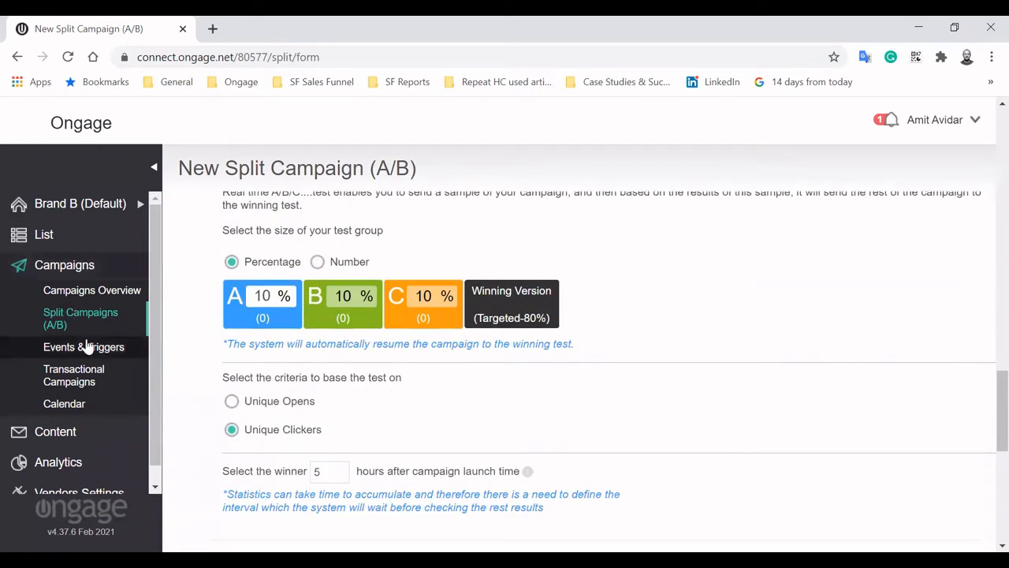
click(84, 346)
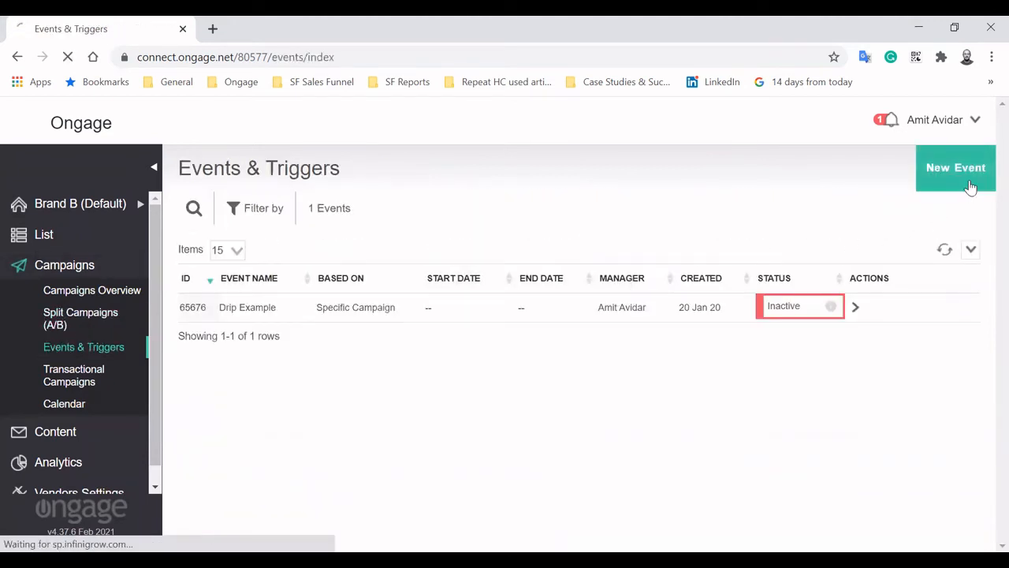
Start a new event and enter 'Name' as its name
click(955, 167)
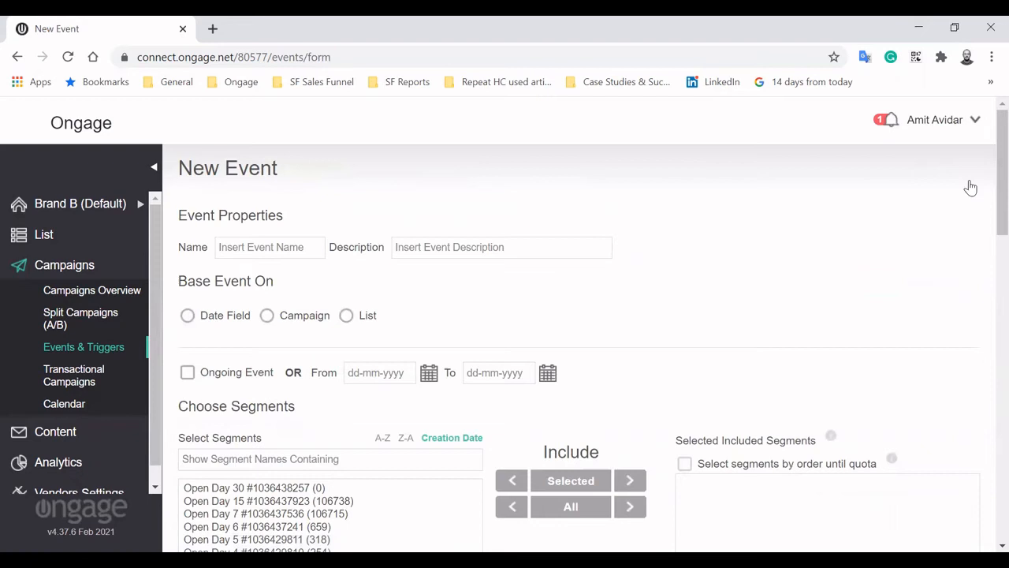
click(269, 247)
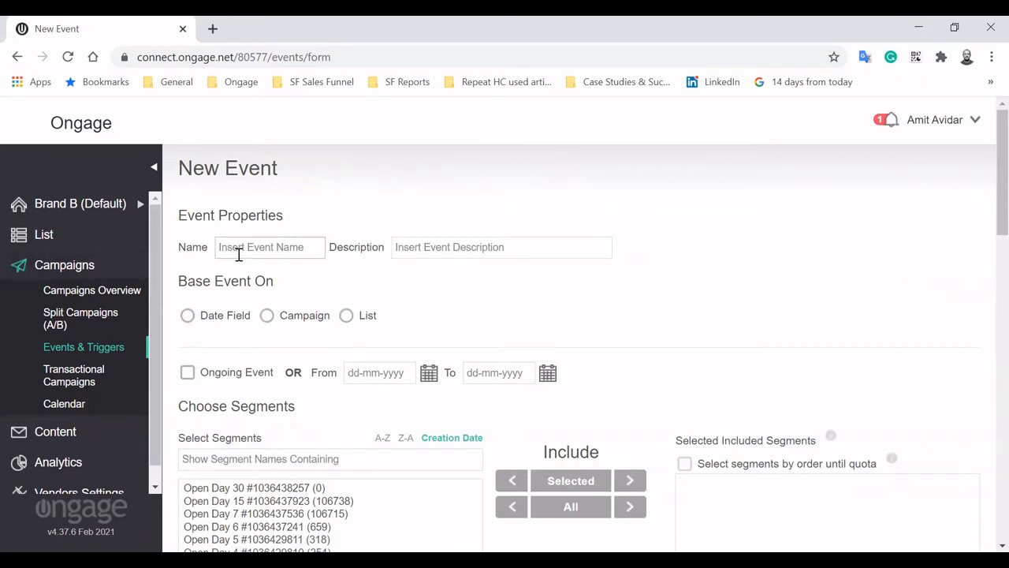
text(Name)
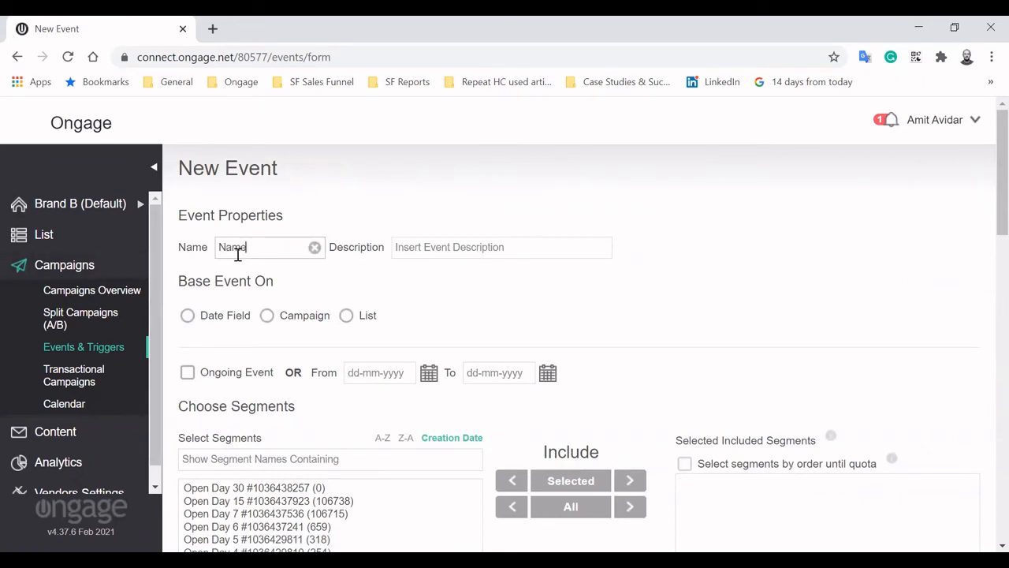
Base the event on the Weekend Campaign and mark it as an ongoing event
click(187, 314)
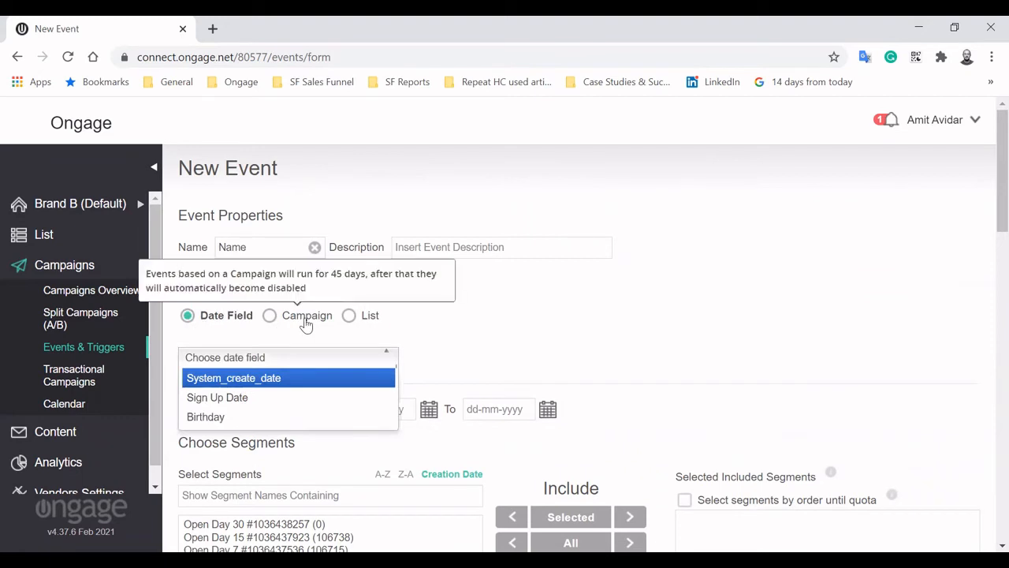
click(270, 315)
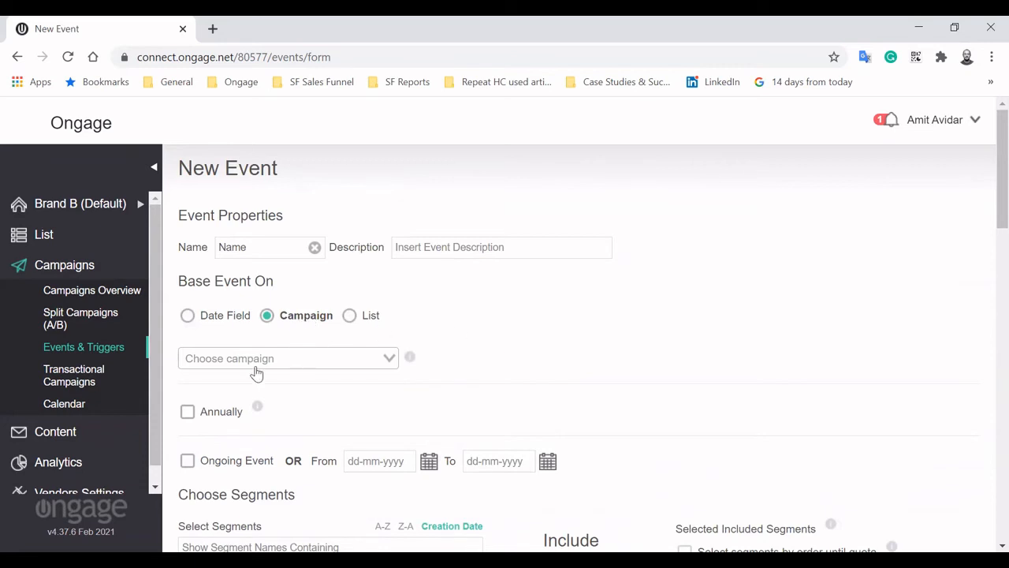
click(287, 358)
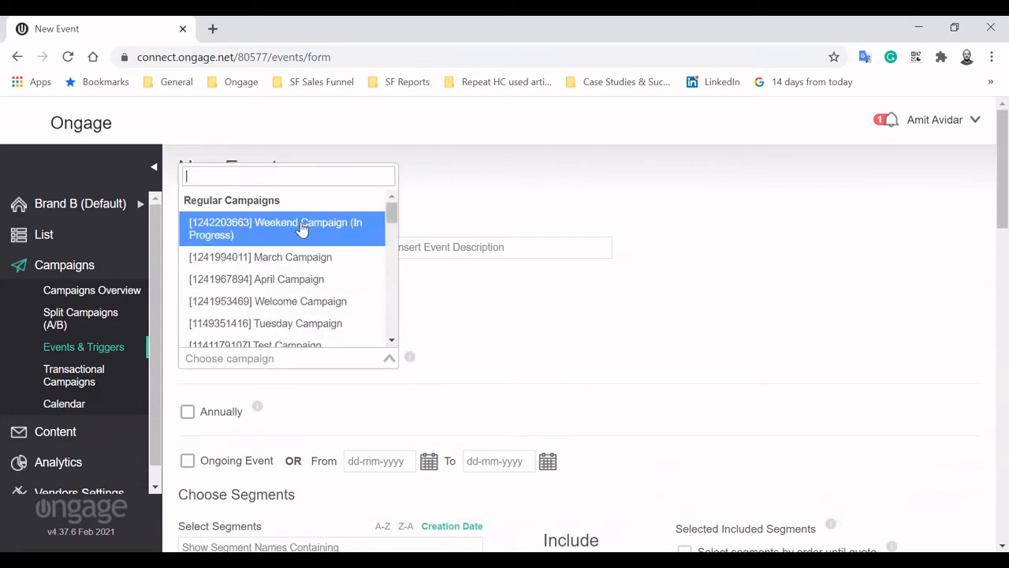
click(275, 227)
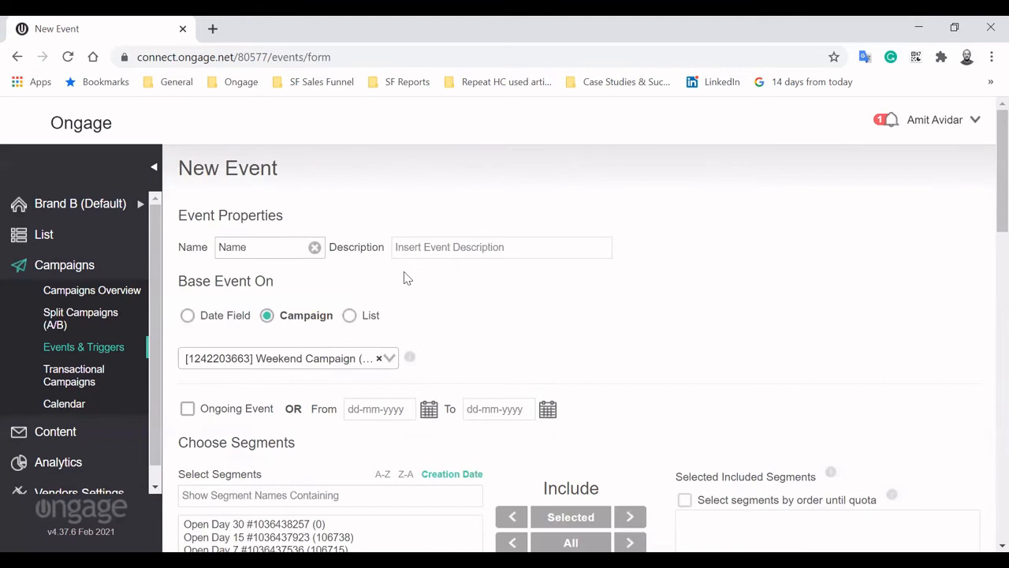
scroll(down, 3)
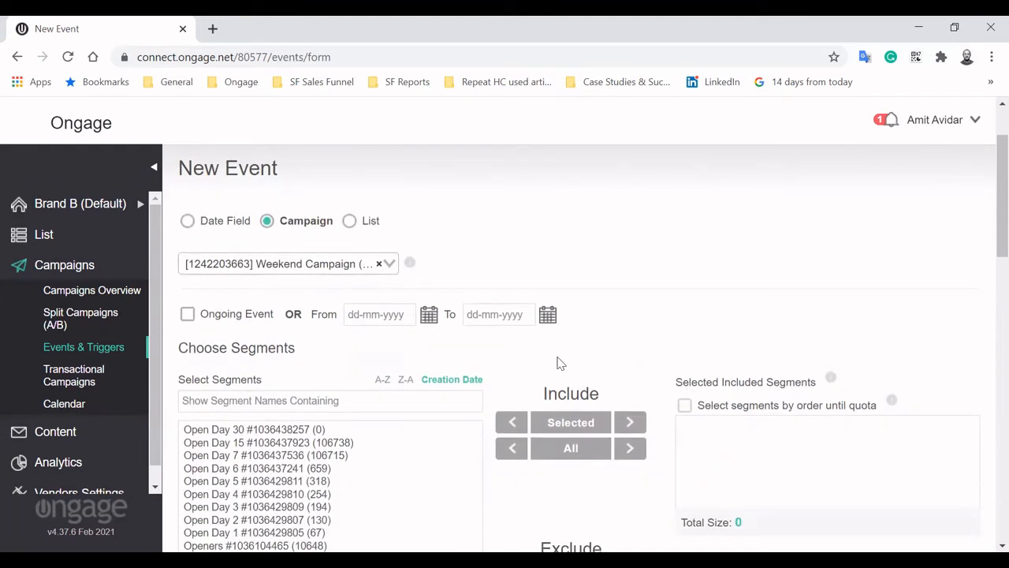
mouse_move(193, 320)
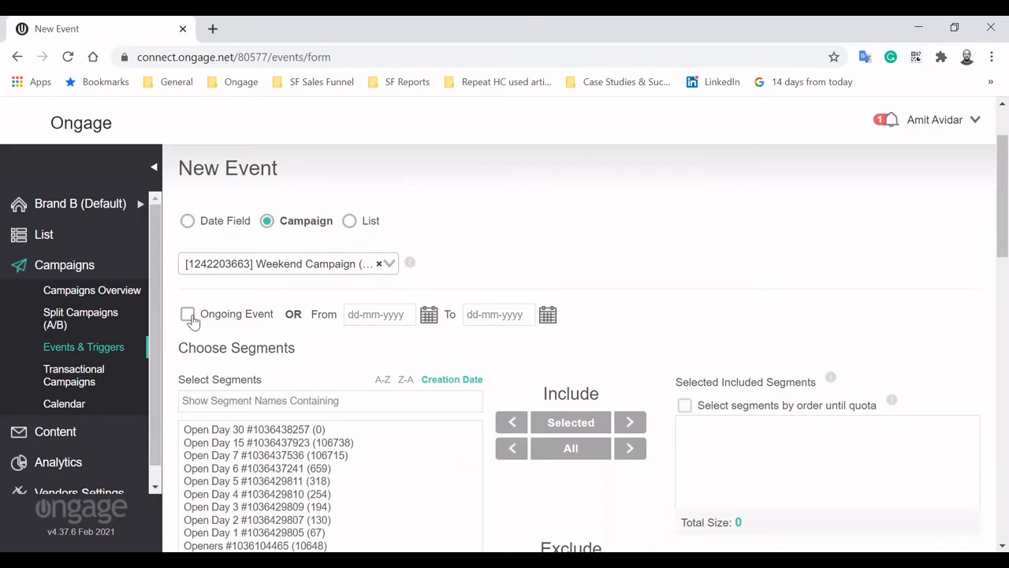
click(188, 313)
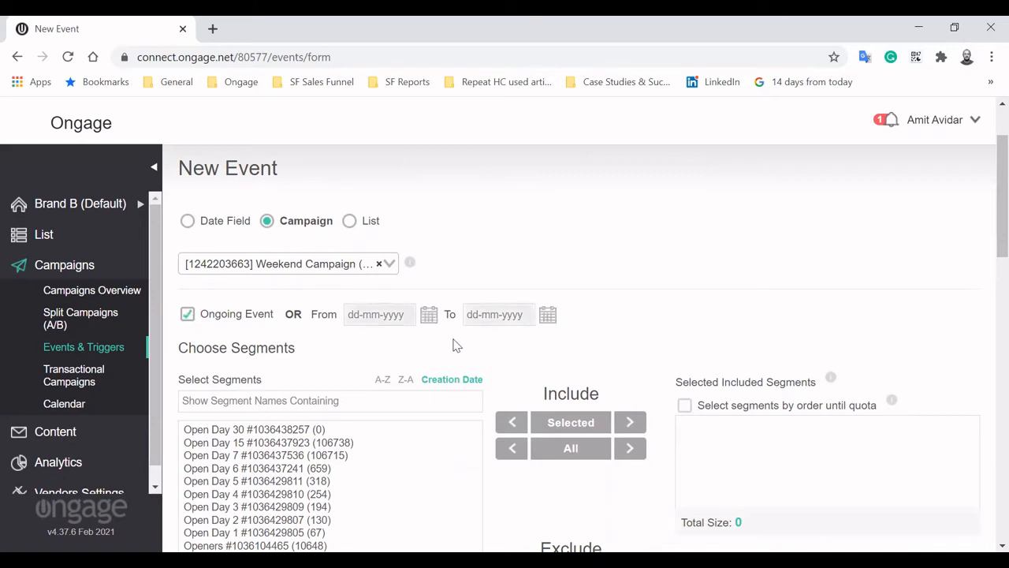
scroll(down, 3)
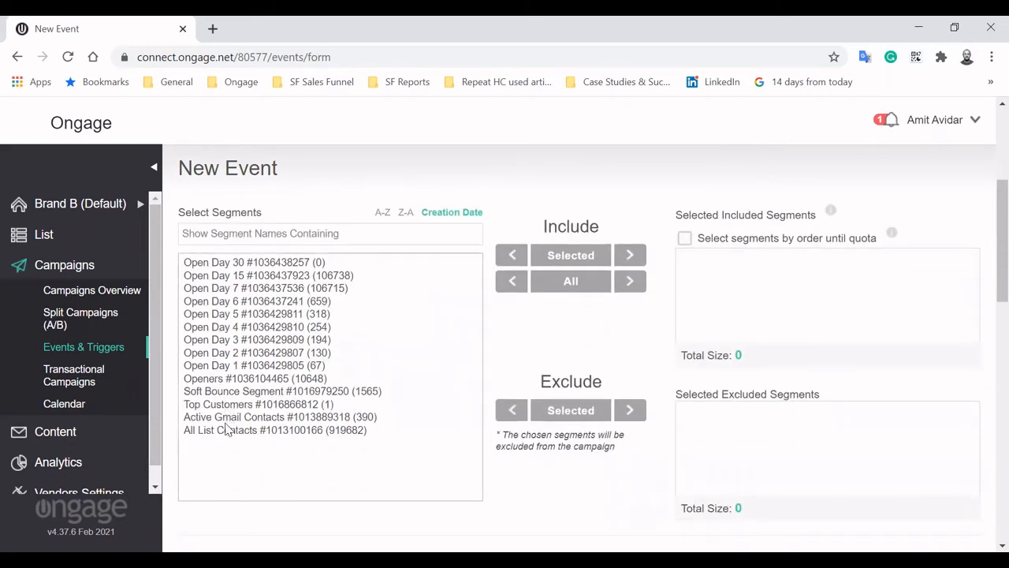
Move past Amazon SES routing to Trigger 1 and open its email message chooser
scroll(down, 3)
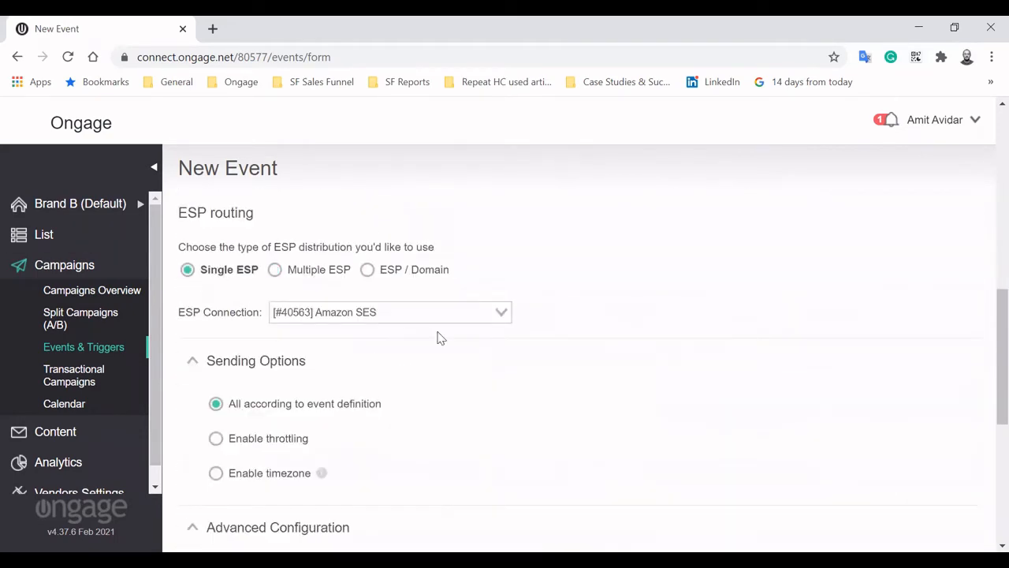
scroll(down, 3)
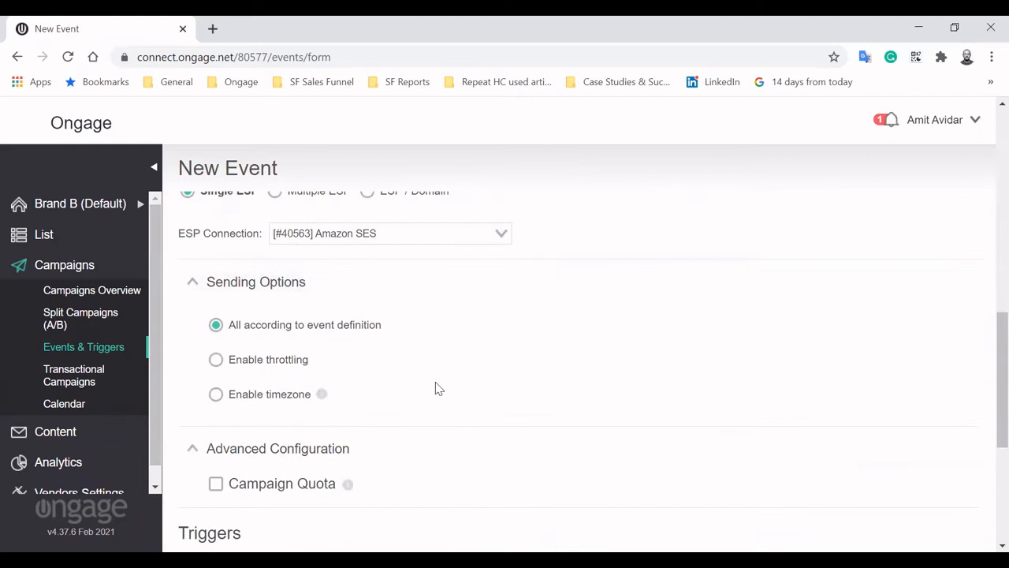
scroll(down, 3)
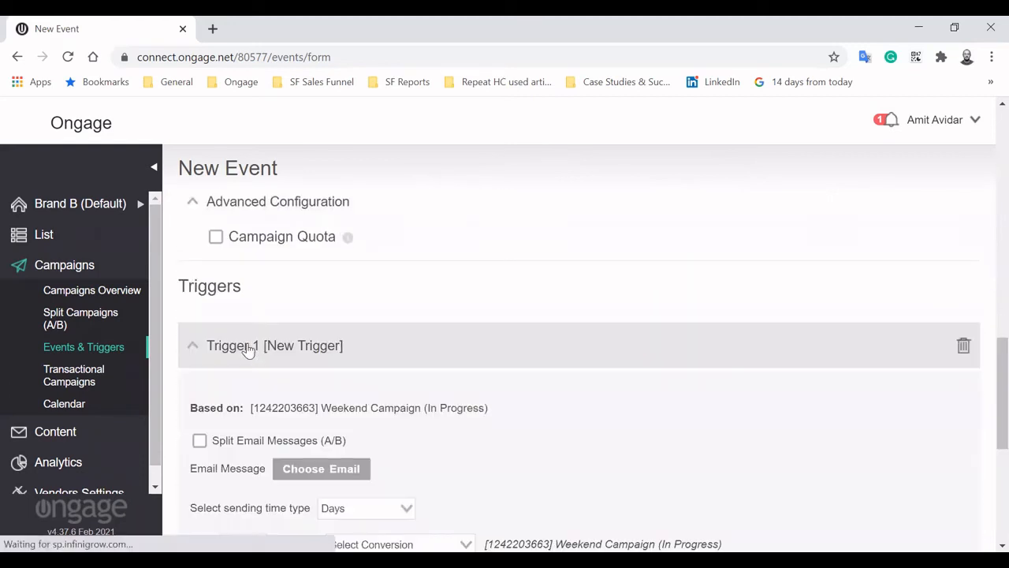
scroll(down, 3)
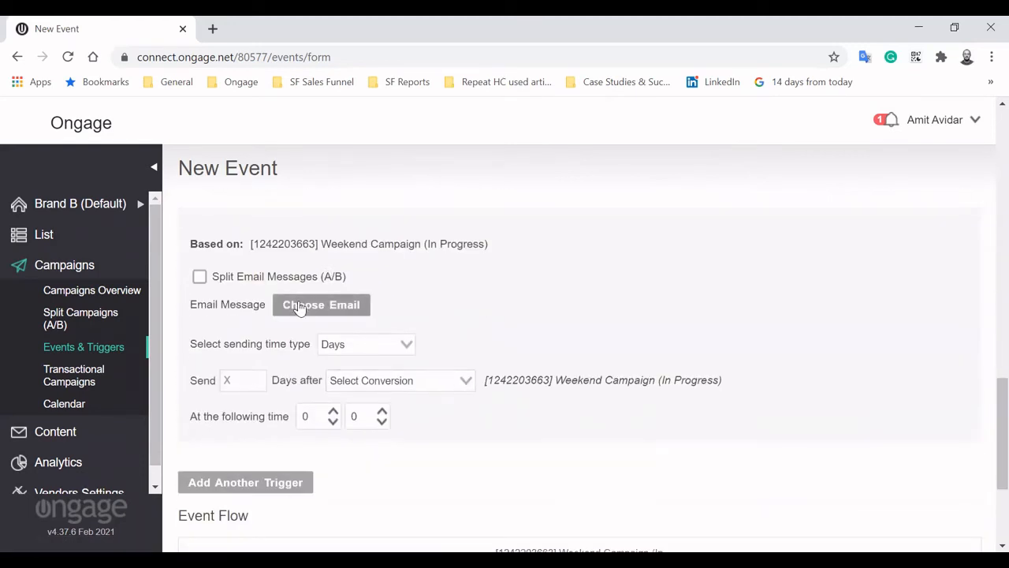
double_click(368, 244)
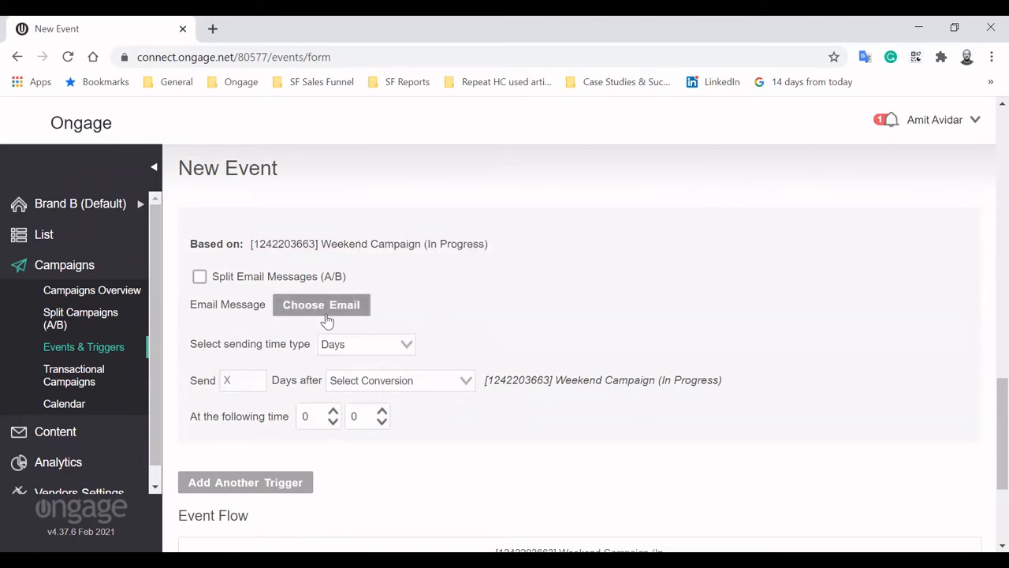
click(321, 304)
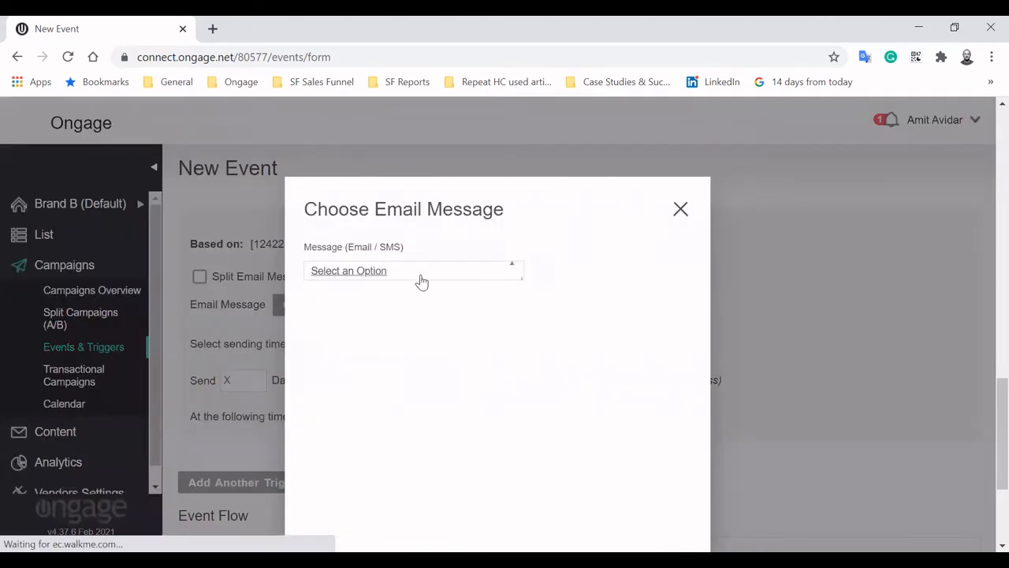
Give trigger 1 the 'Your offer!' email, sent 3 days after Not Opened, then add trigger 2
click(414, 271)
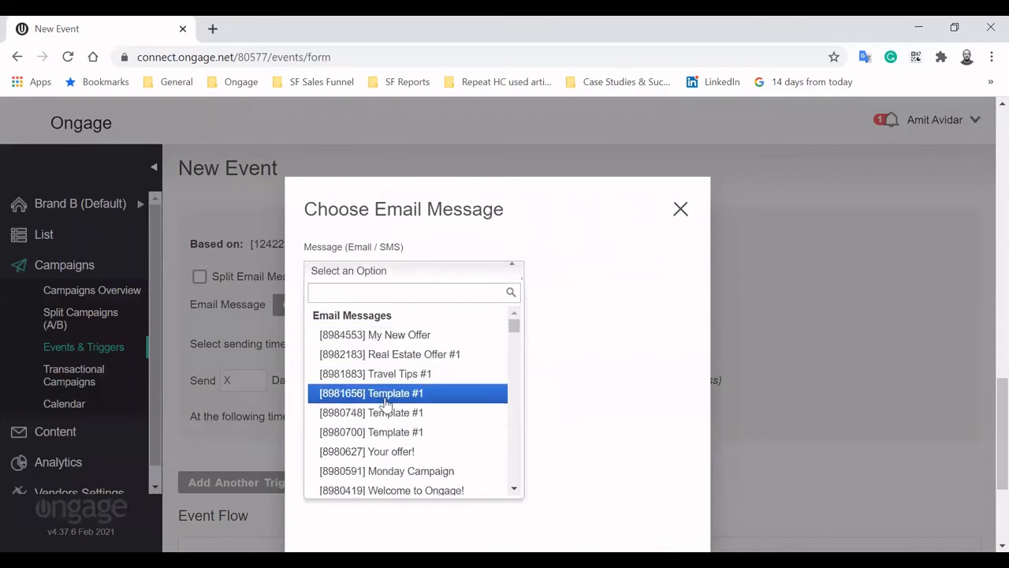
click(366, 451)
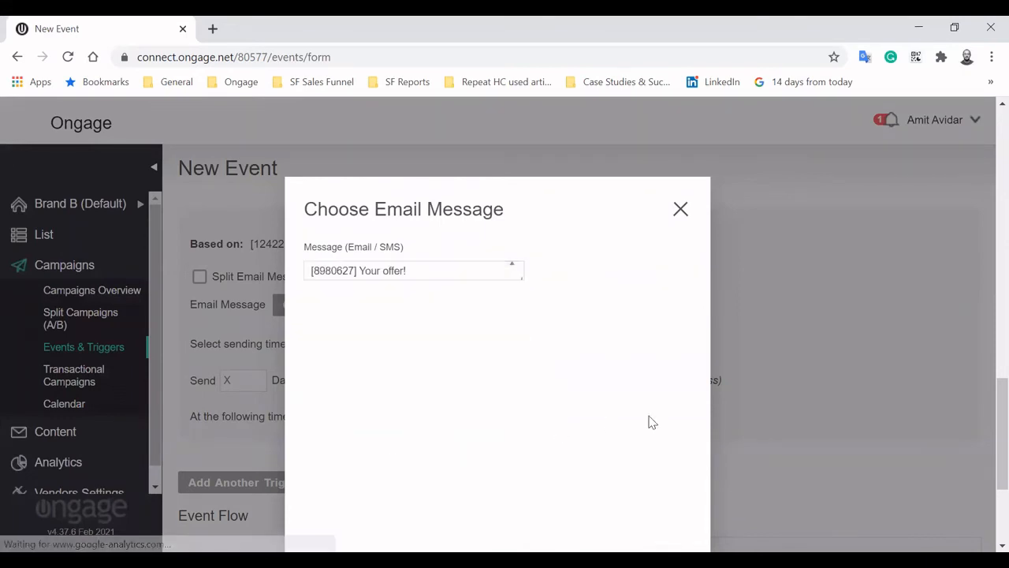
click(680, 208)
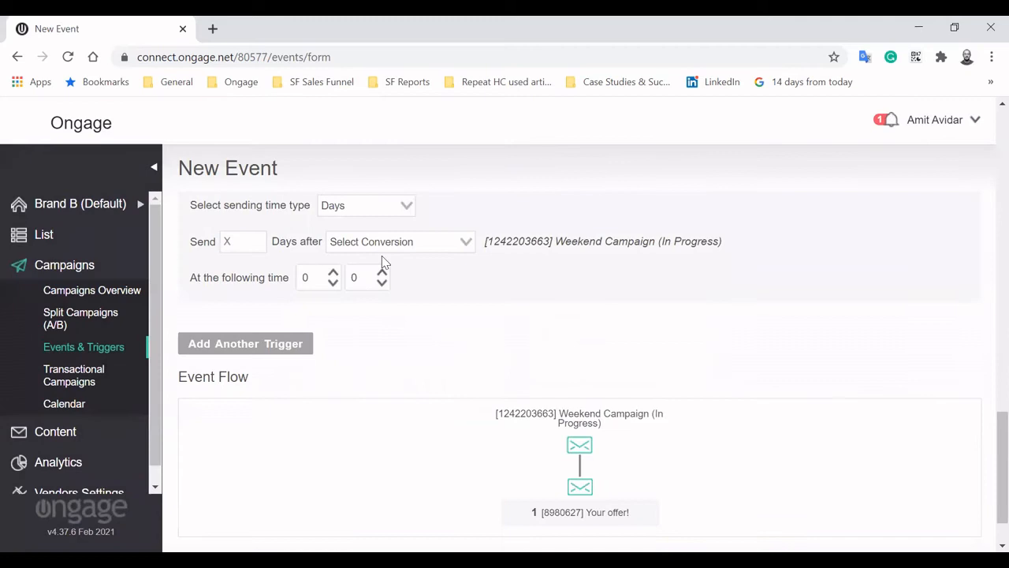
text(3)
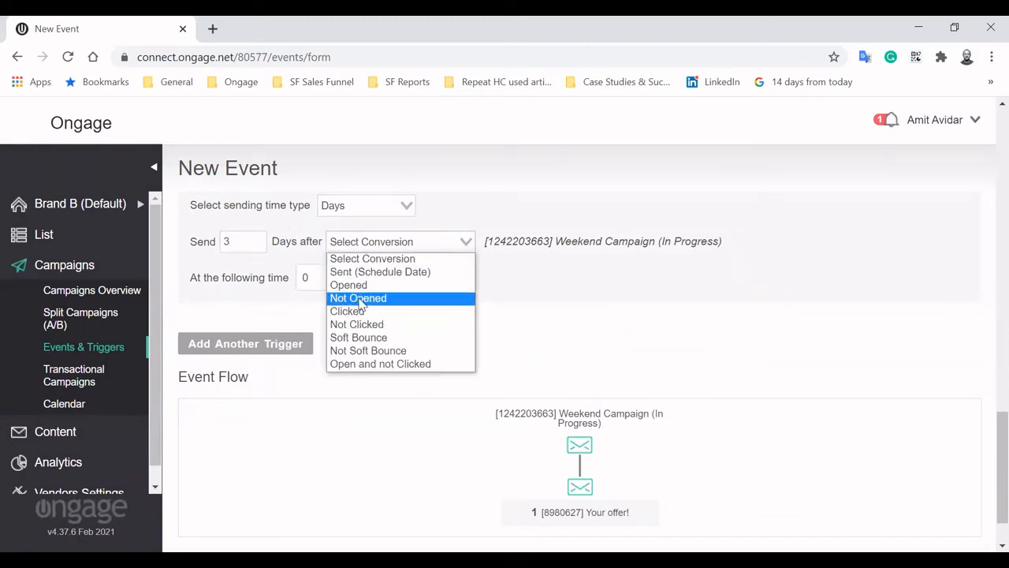
click(358, 298)
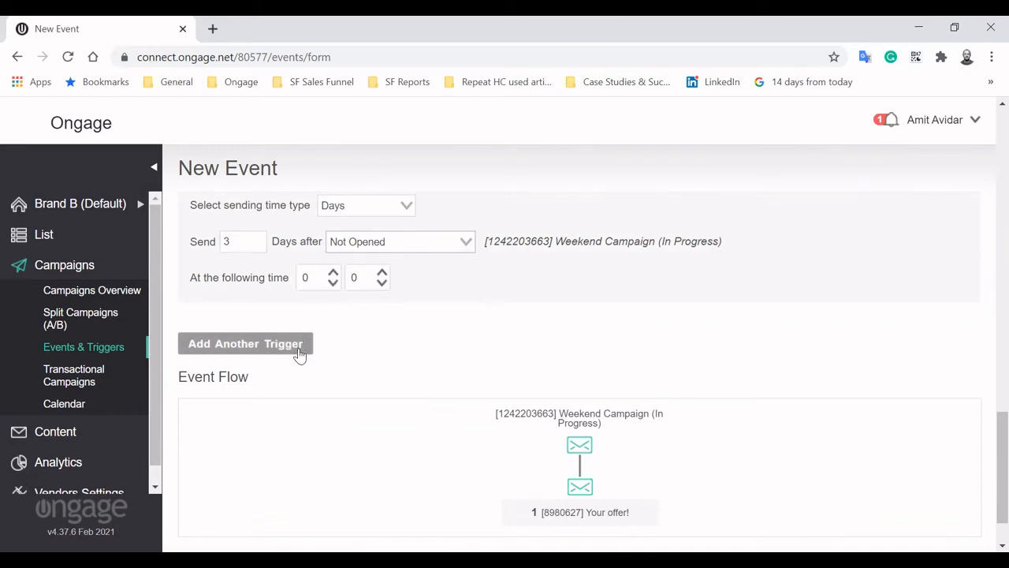
click(245, 343)
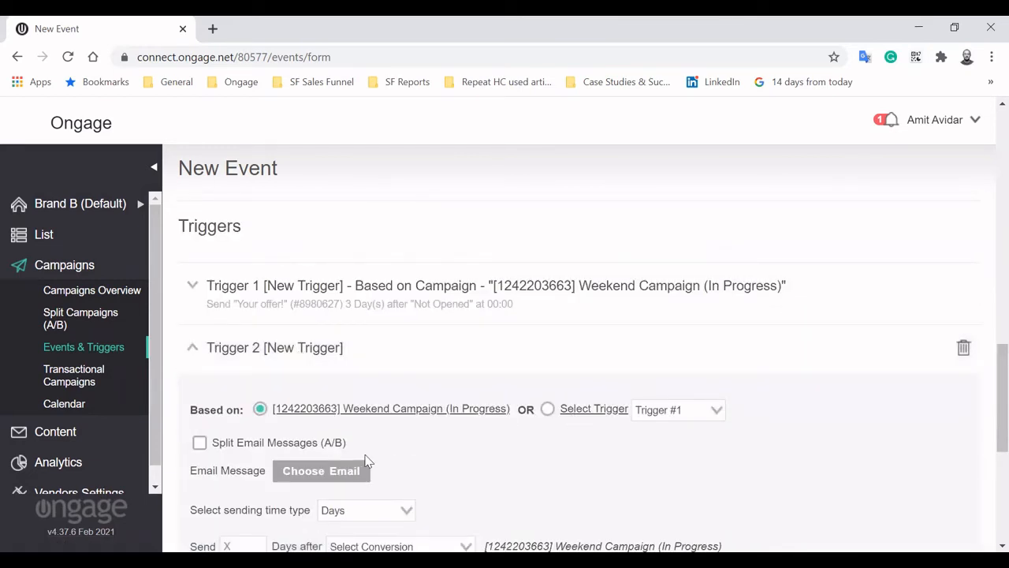
Give trigger 2 Real Estate Offer #1, sent 1 day after Clicked, then add a third trigger
click(320, 470)
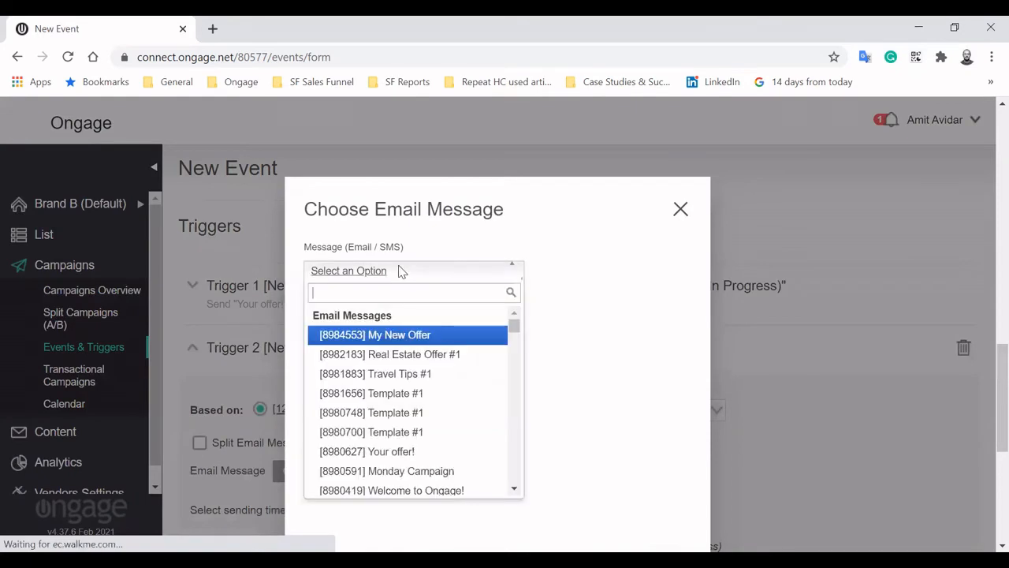
click(389, 353)
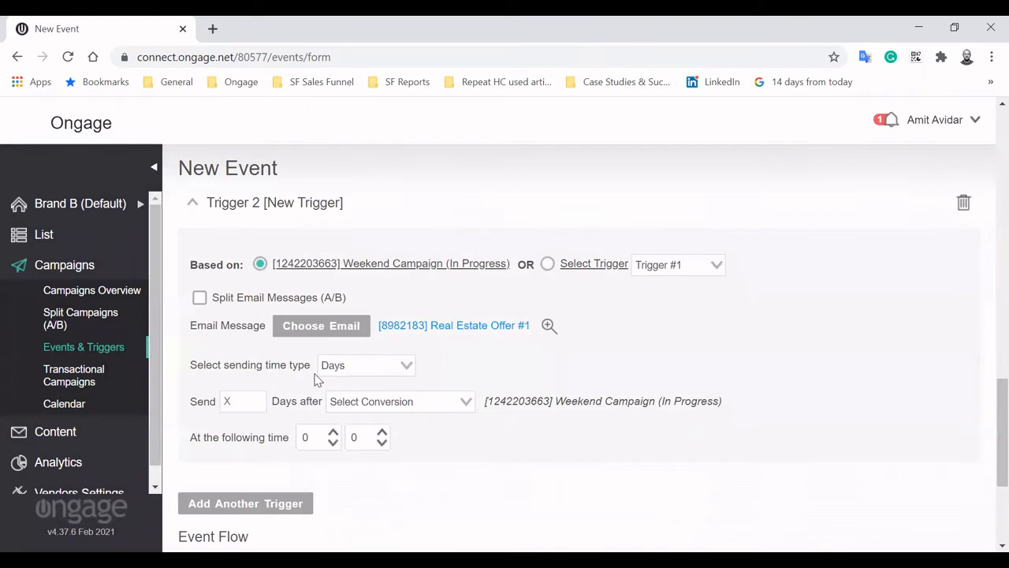
click(243, 401)
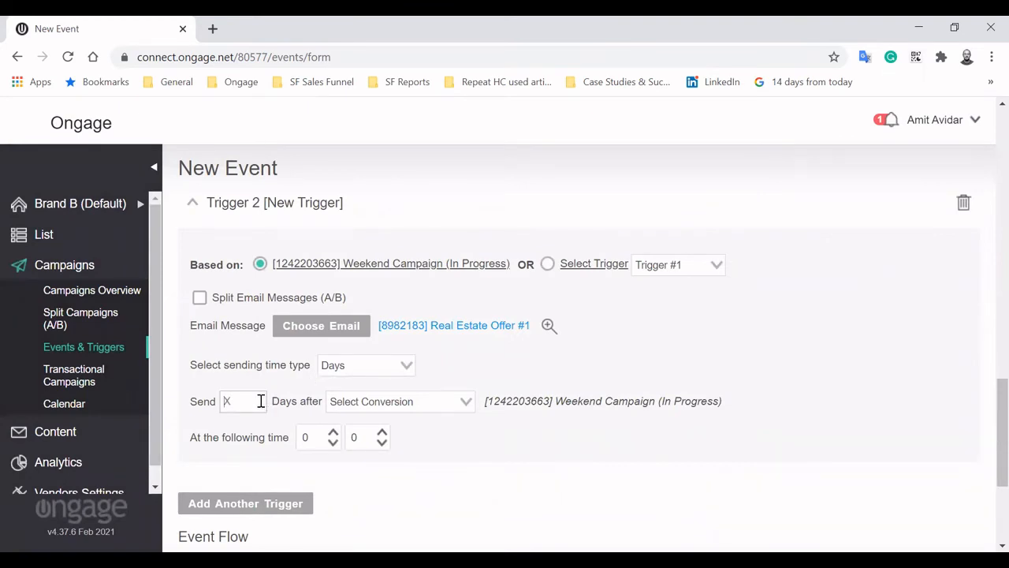
click(401, 401)
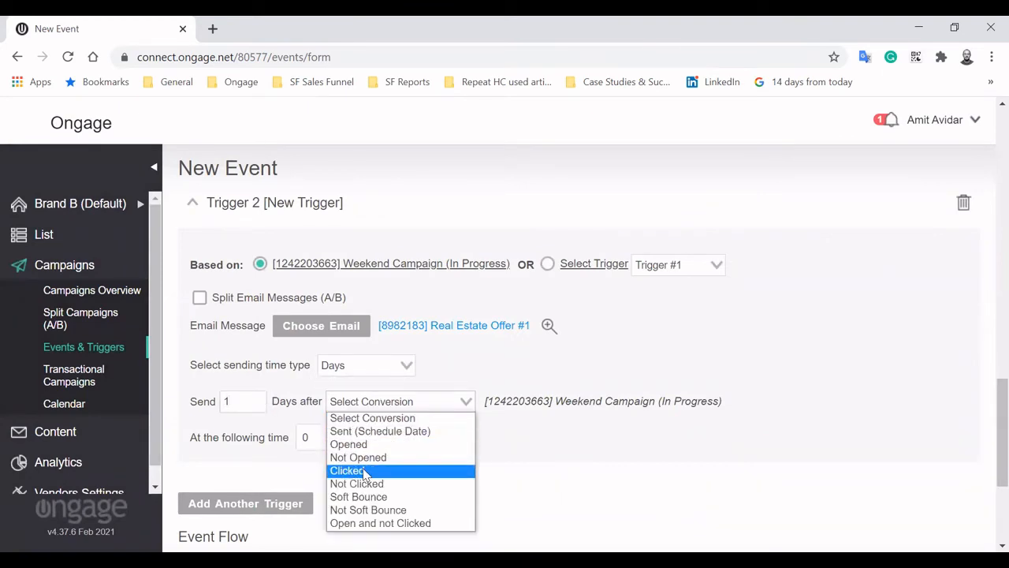
click(346, 470)
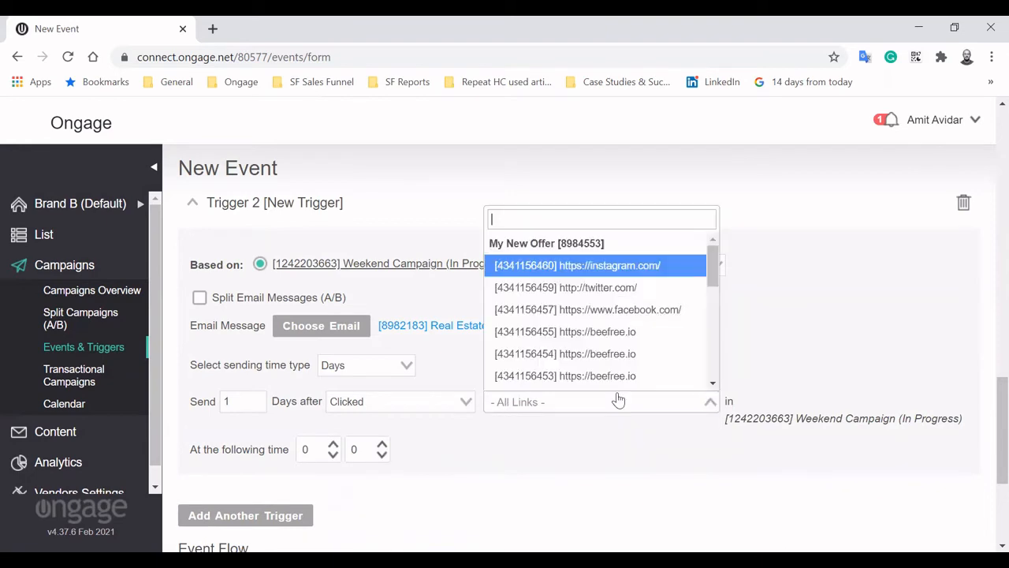
click(565, 331)
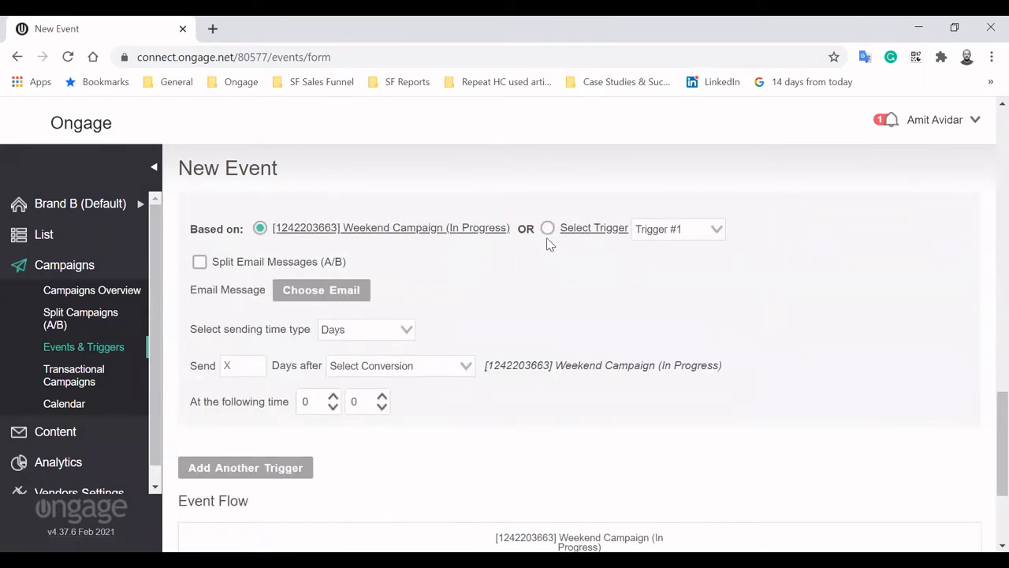
scroll(down, 3)
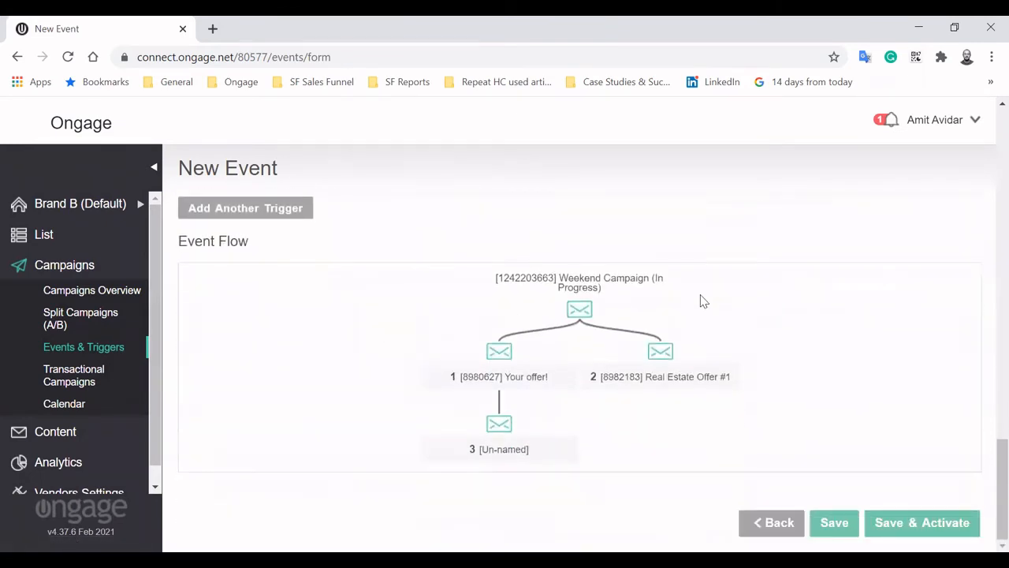
mouse_move(637, 471)
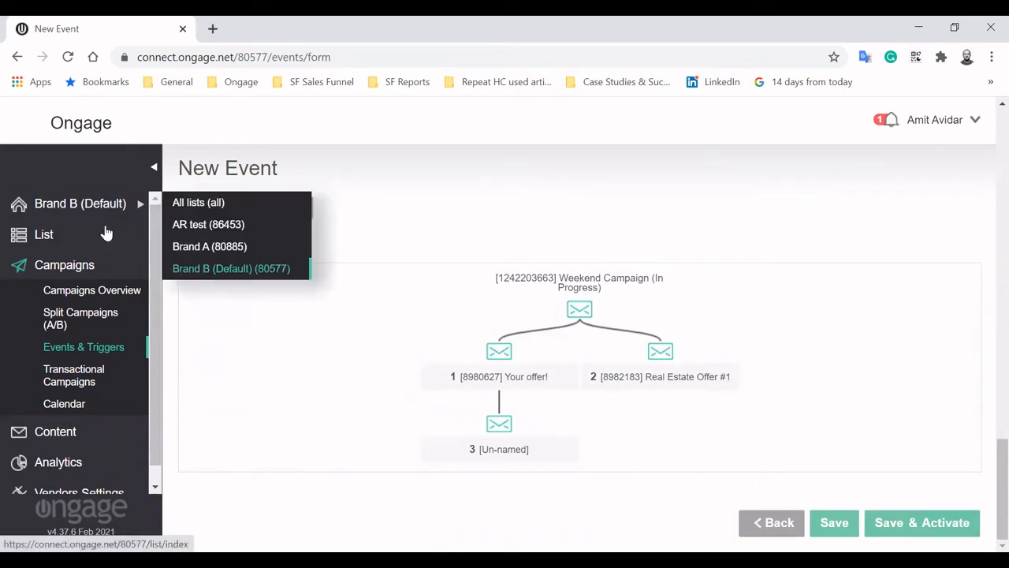
Go to Automation Rules under list management and begin a New Automation Rule
click(43, 233)
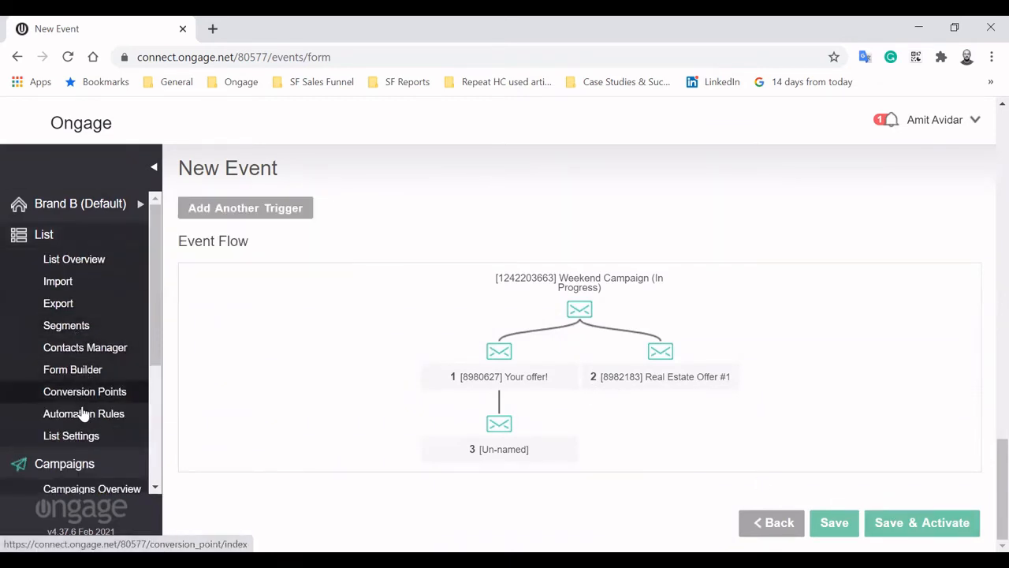
click(84, 413)
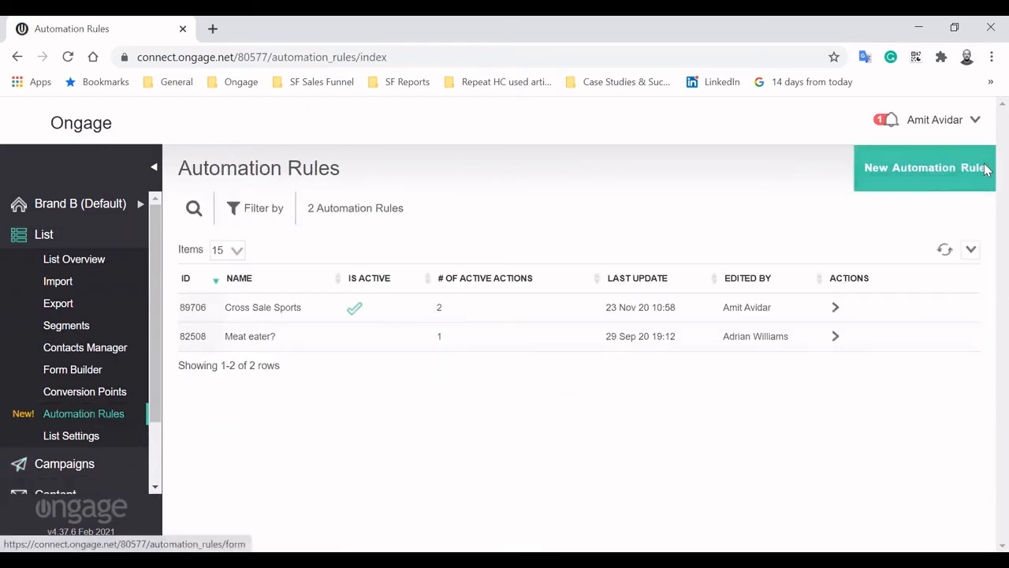
mouse_move(933, 169)
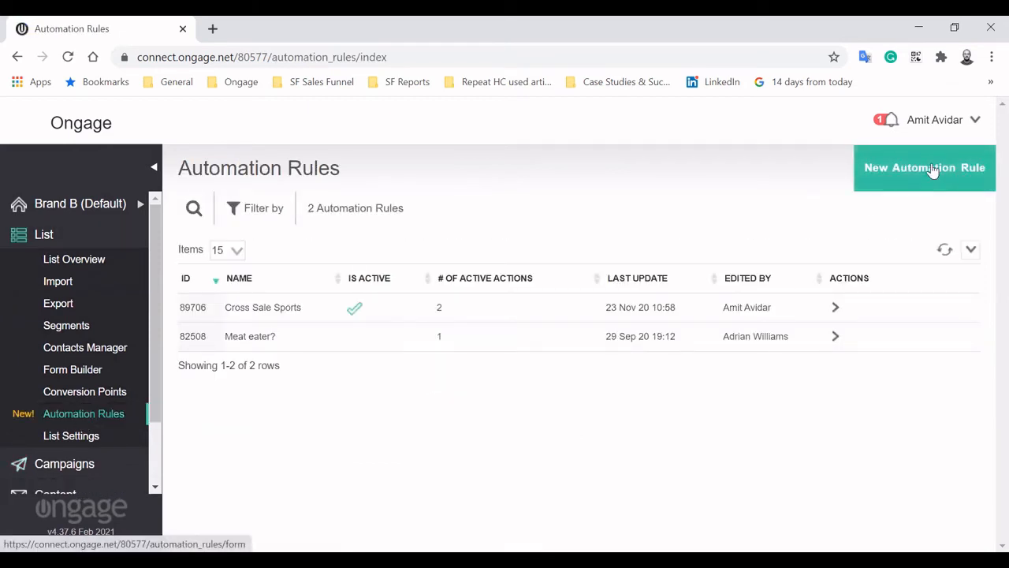
click(924, 167)
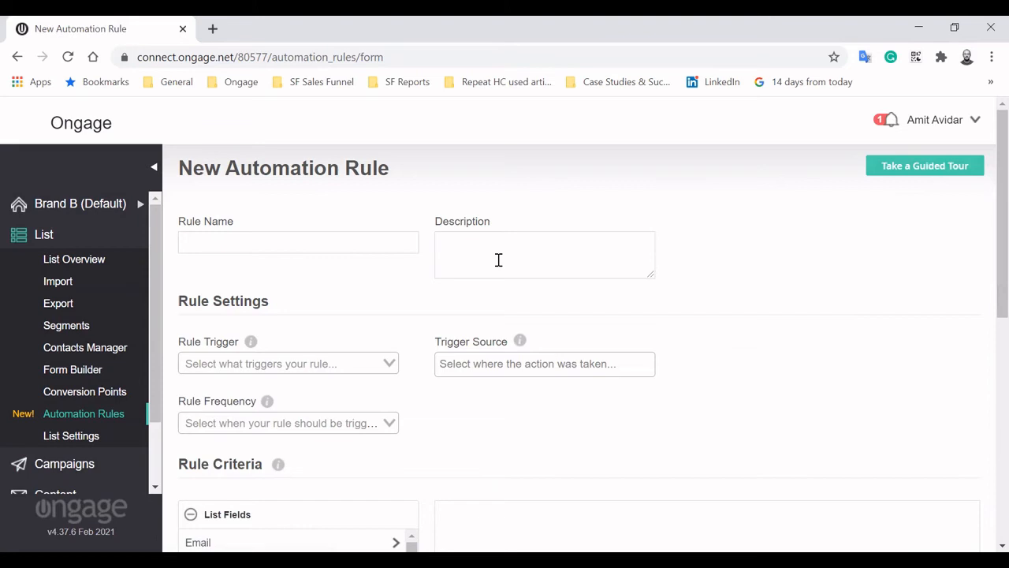
Set Rule Trigger to Contact created or edited, source API call, frequency Always (Ongoing)
click(288, 363)
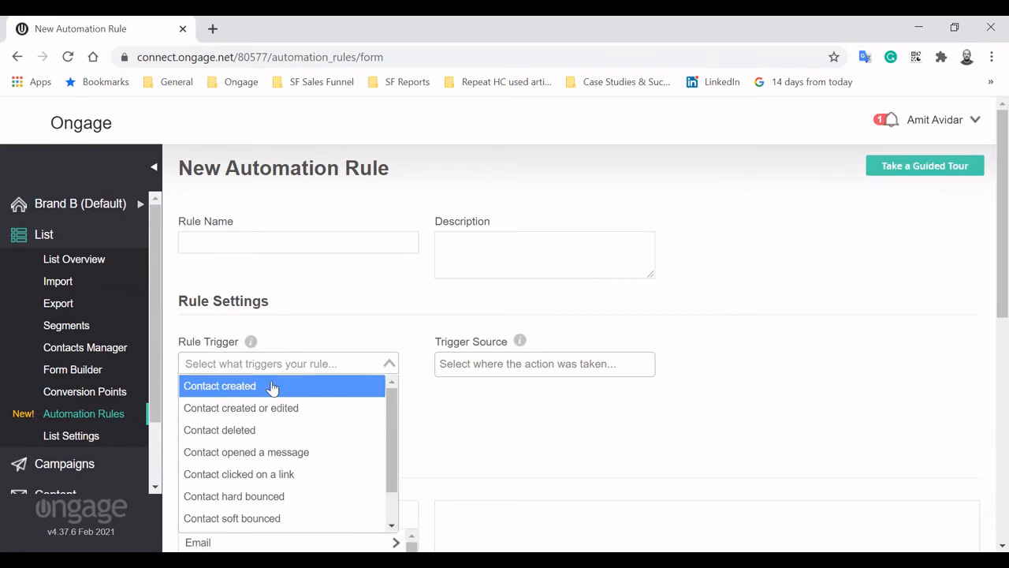
mouse_move(246, 451)
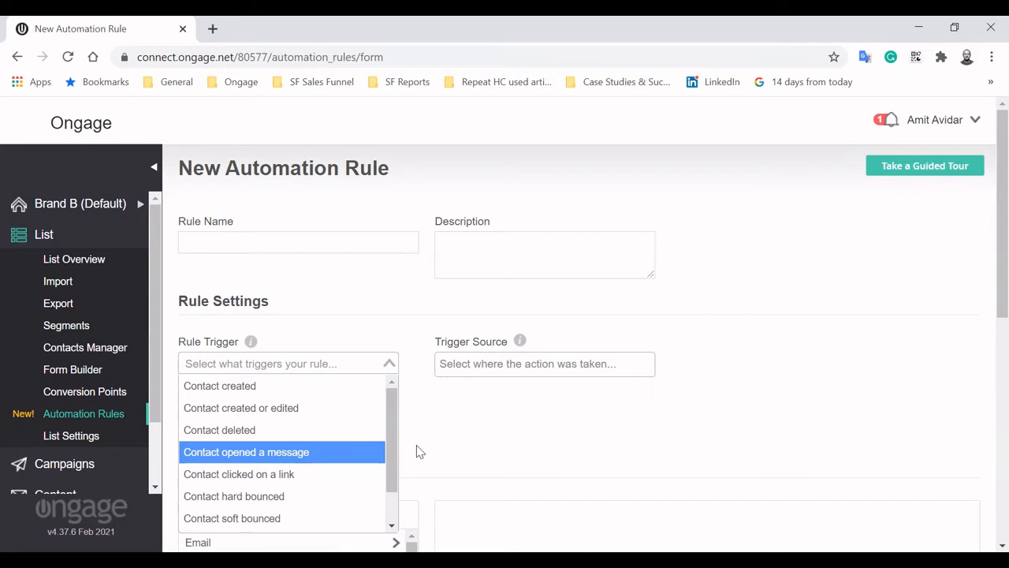
mouse_move(306, 407)
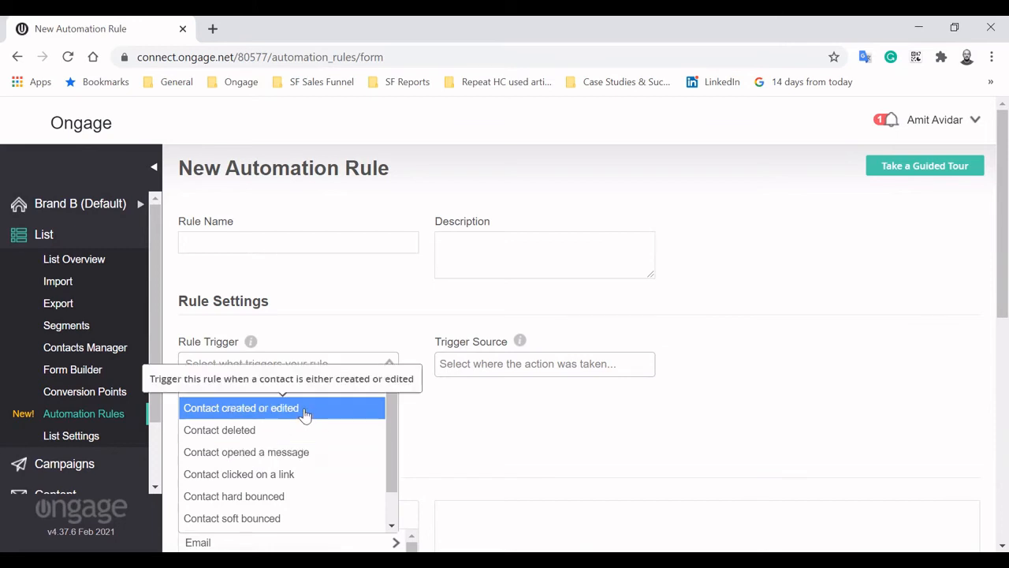
click(241, 407)
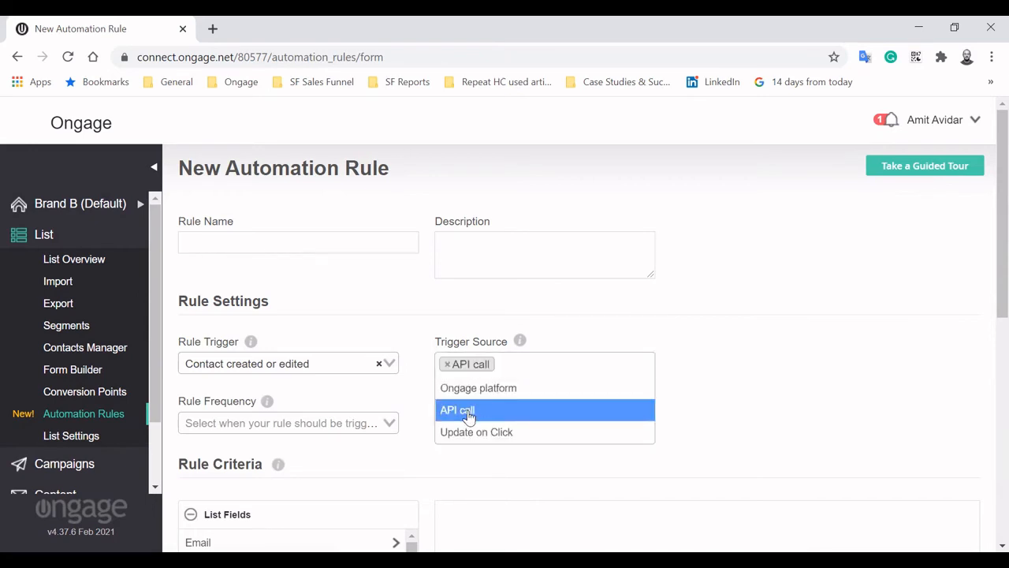
click(288, 423)
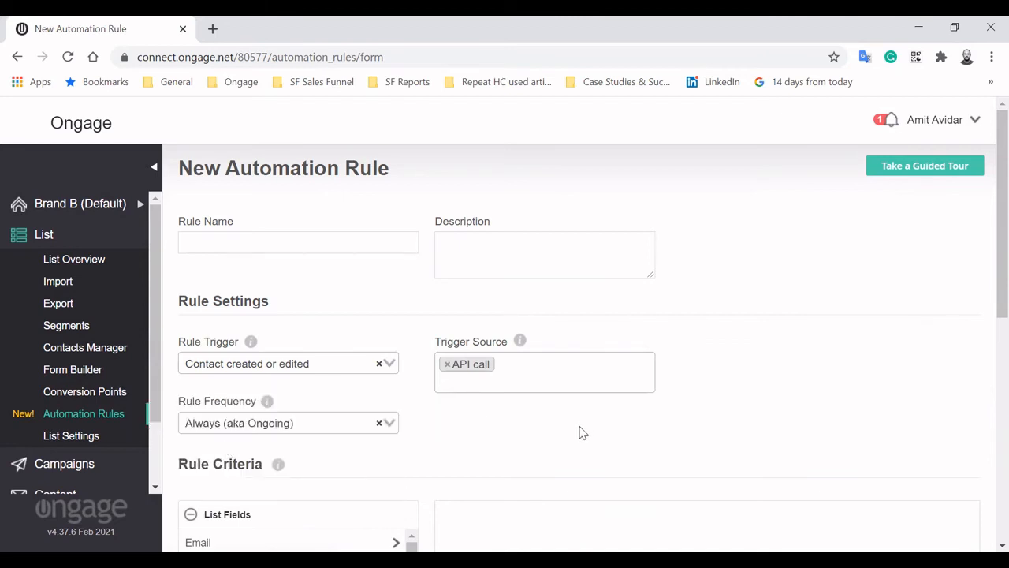
scroll(down, 3)
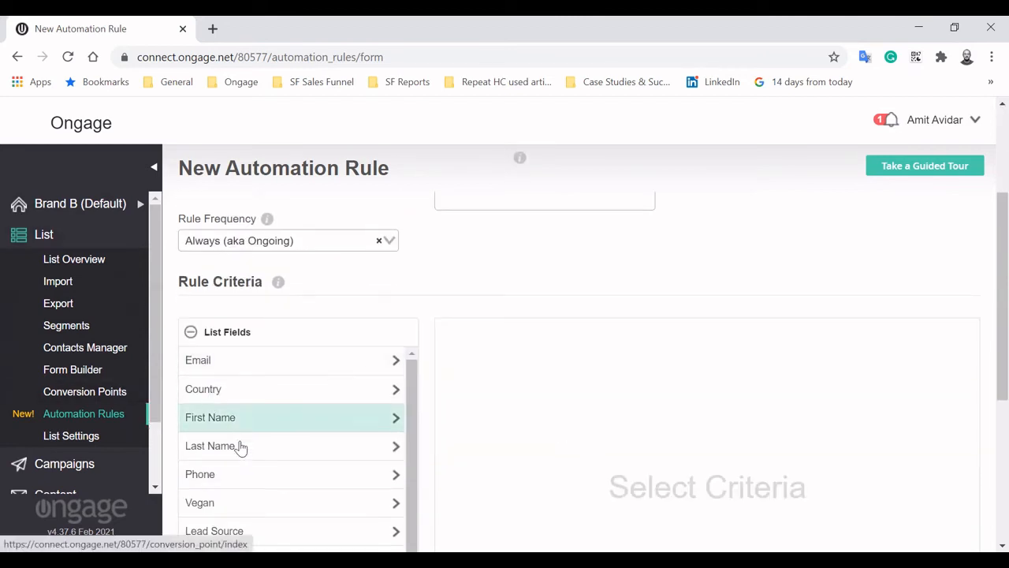
Add a Vegan = YES criterion and an Update Field action overwriting Country
click(199, 502)
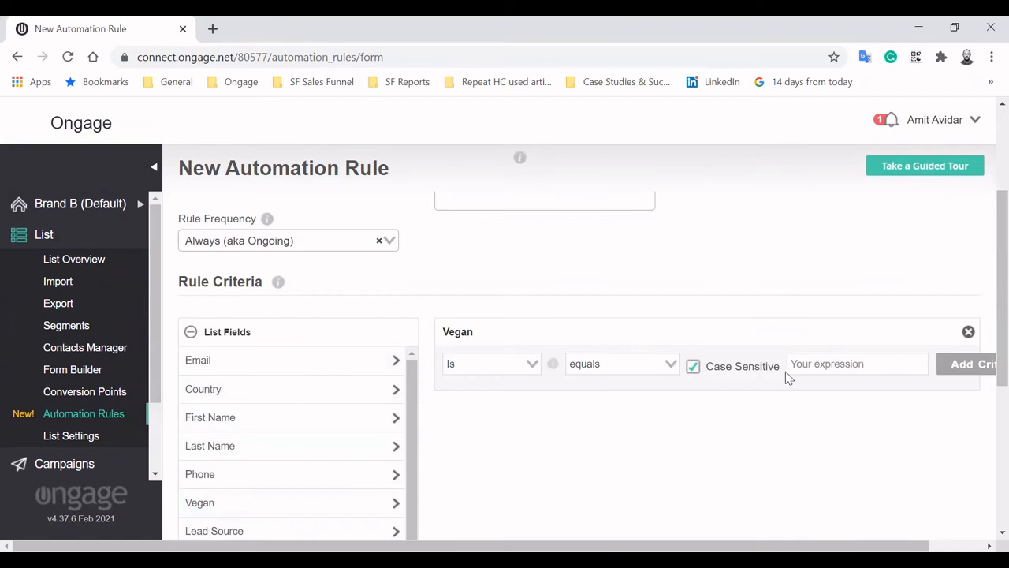
text(YES)
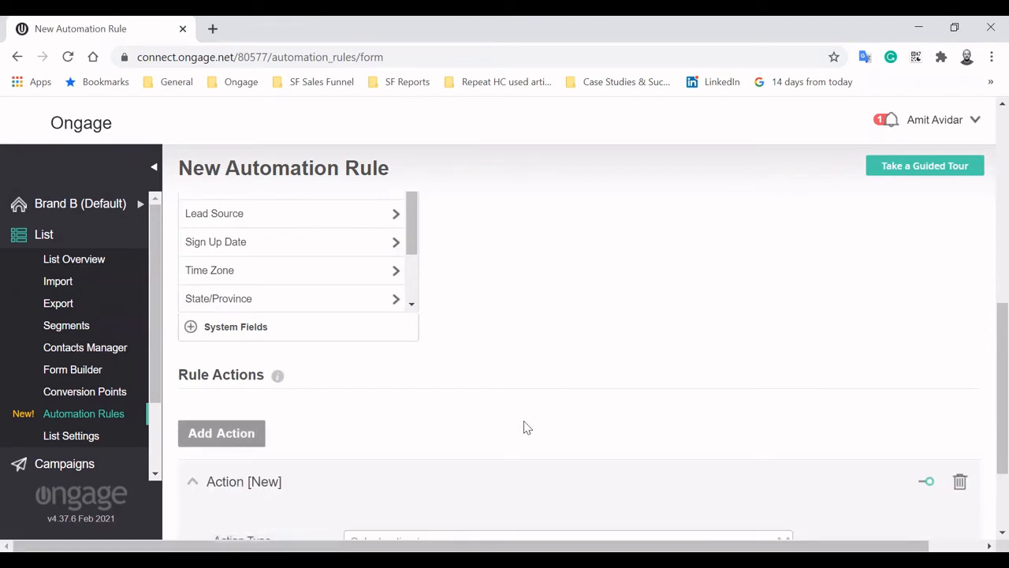
click(567, 406)
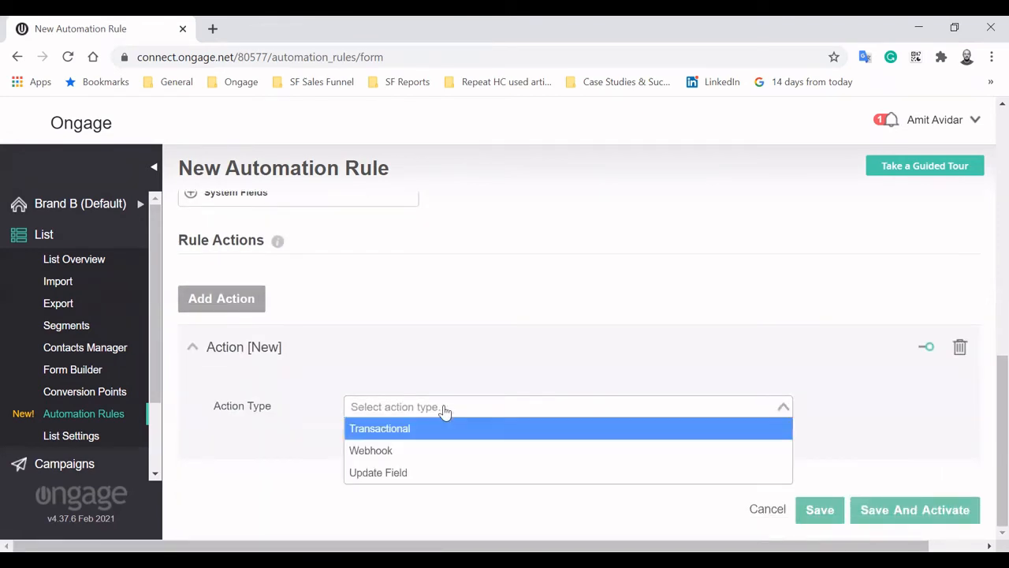
mouse_move(380, 434)
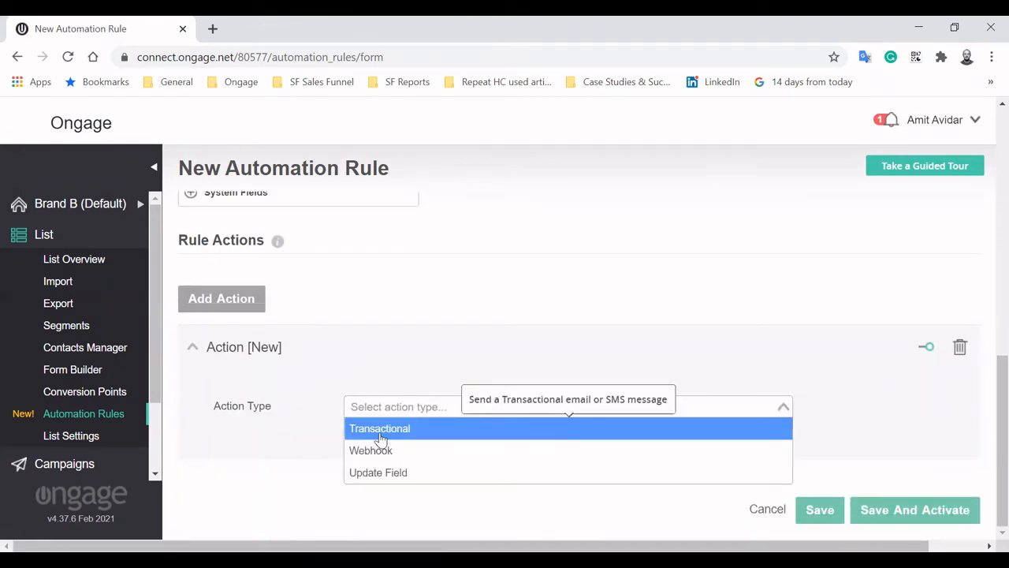
click(380, 428)
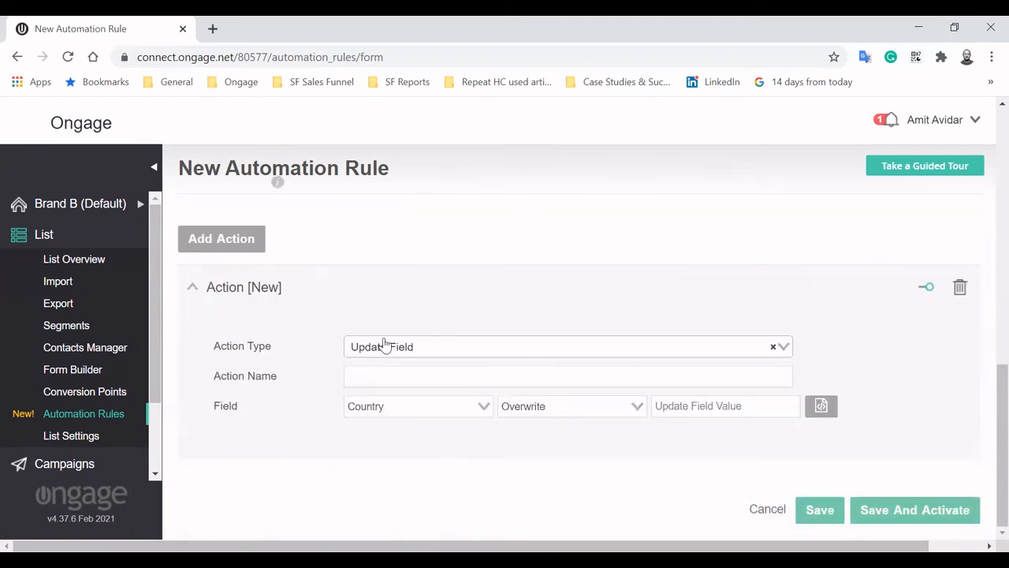
mouse_move(603, 308)
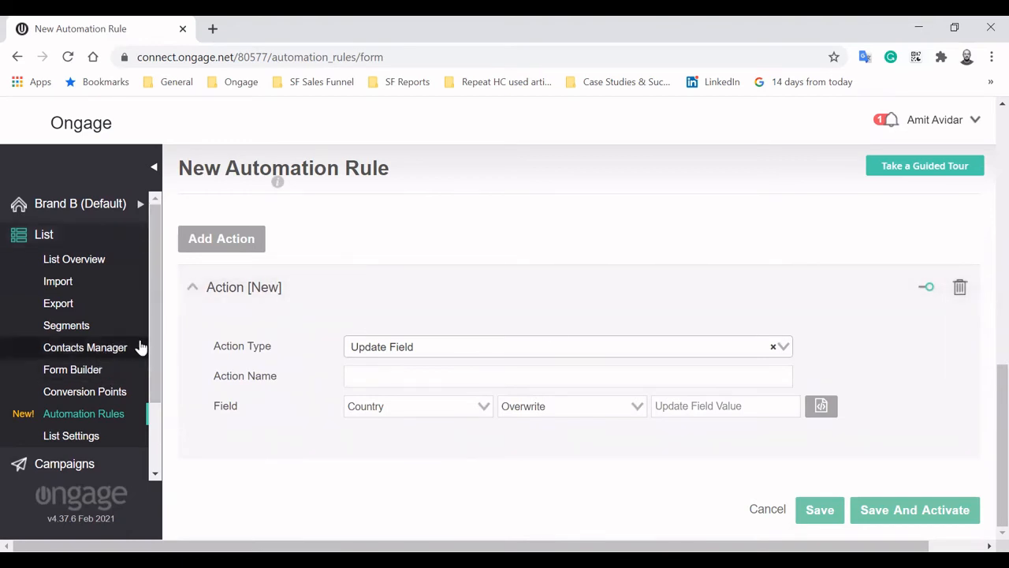
scroll(down, 3)
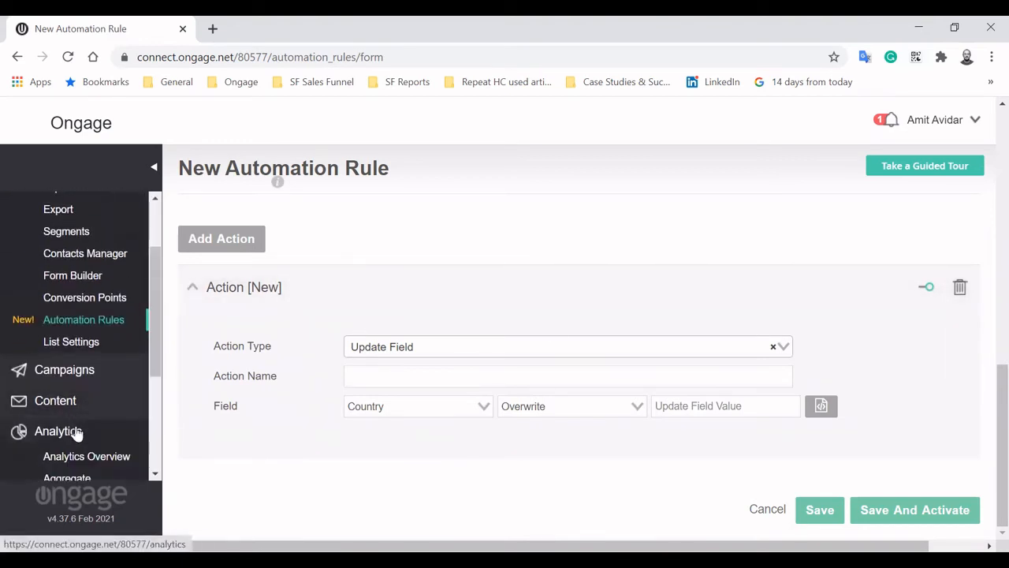
Open Analytics Overview from the sidebar, showing March 10–11, 2021 statistics
click(86, 456)
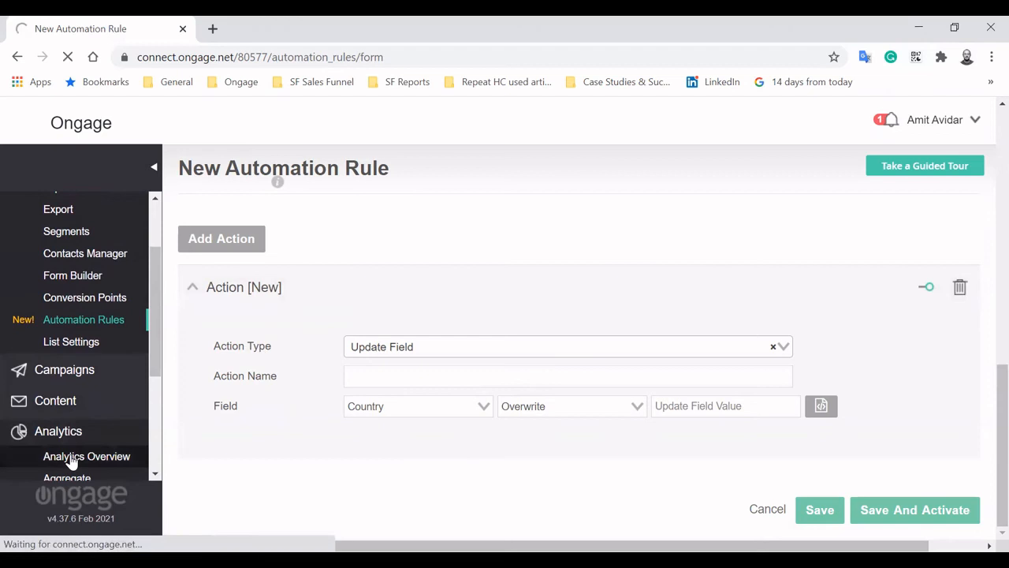
click(87, 456)
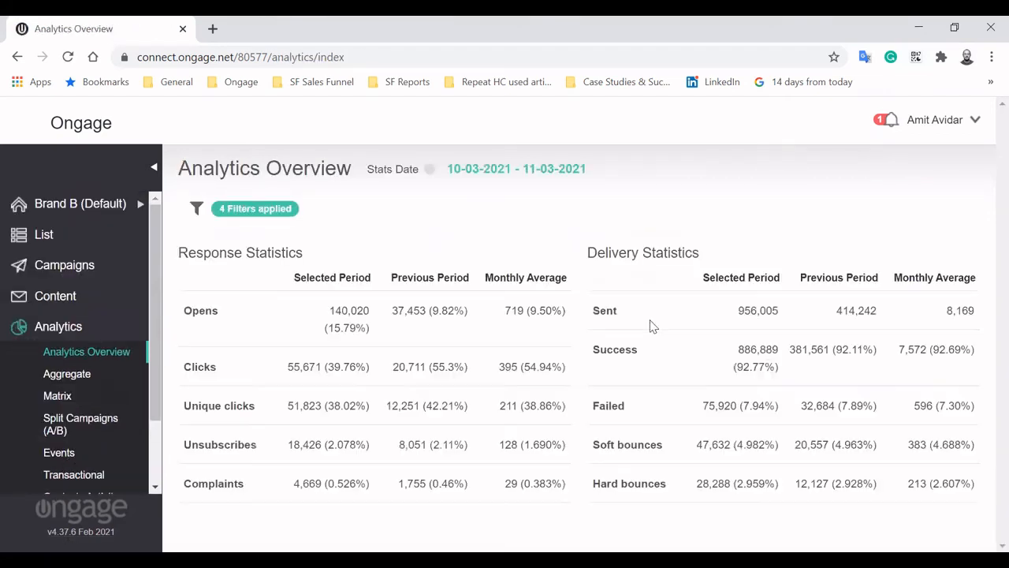
mouse_move(668, 243)
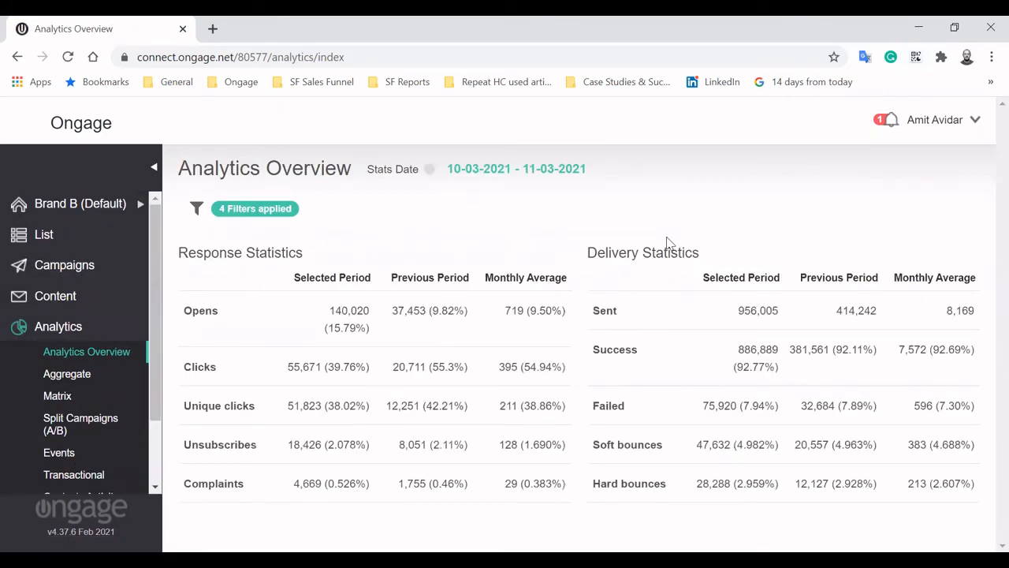
mouse_move(436, 204)
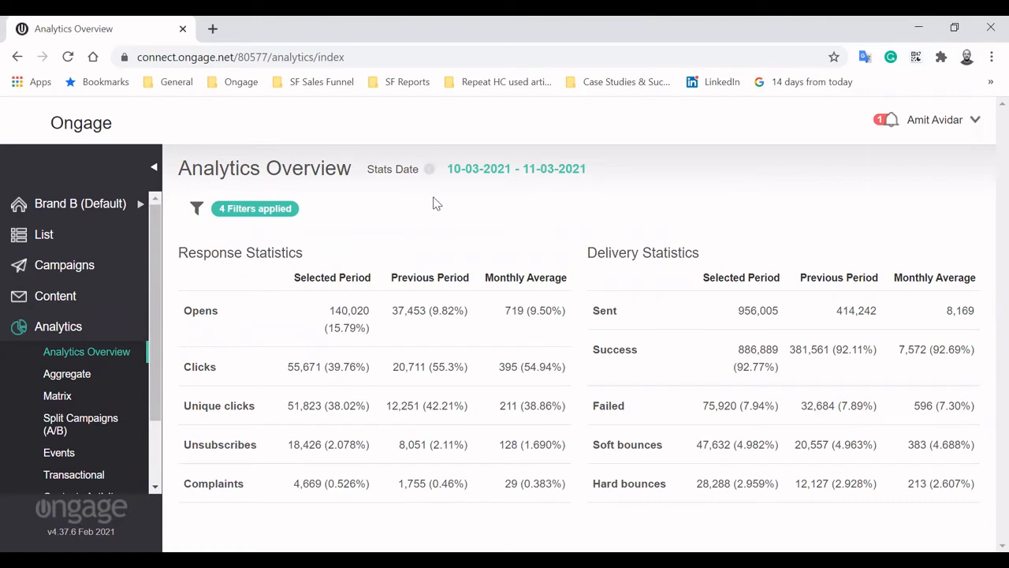
mouse_move(221, 244)
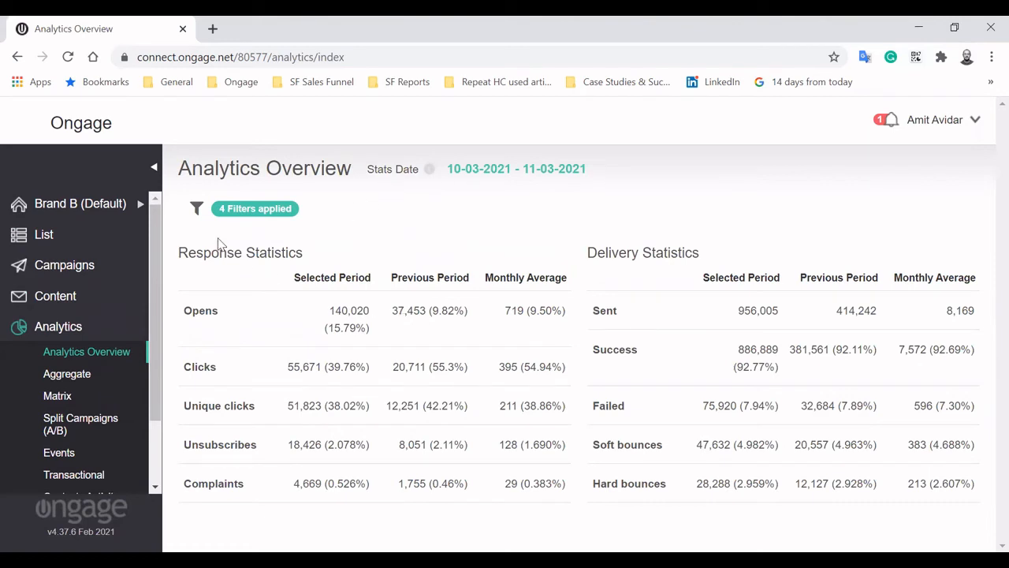
mouse_move(642, 237)
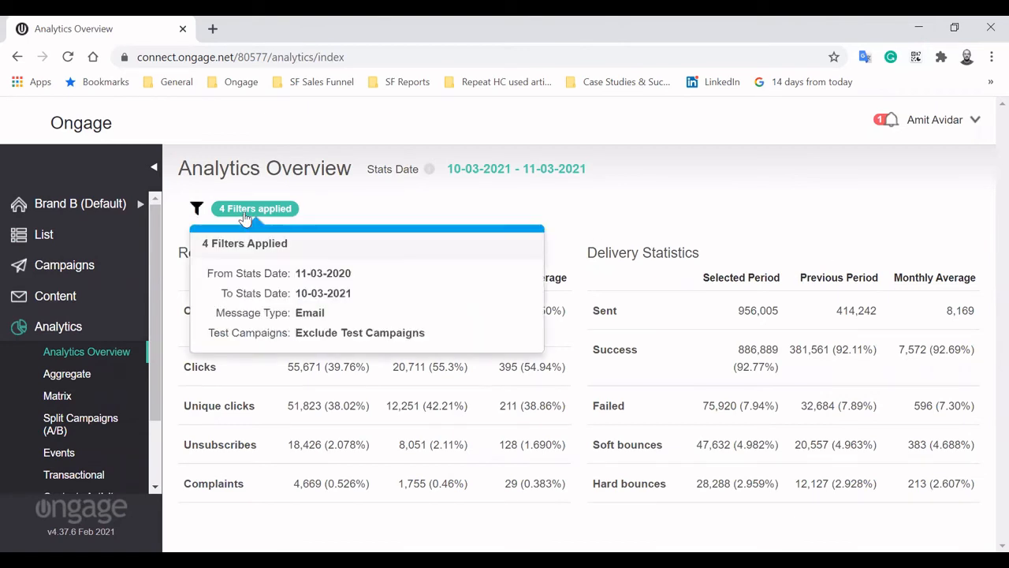
Review the 4 applied filters (Time Range, ESP, Domain options), then close the panel
click(254, 208)
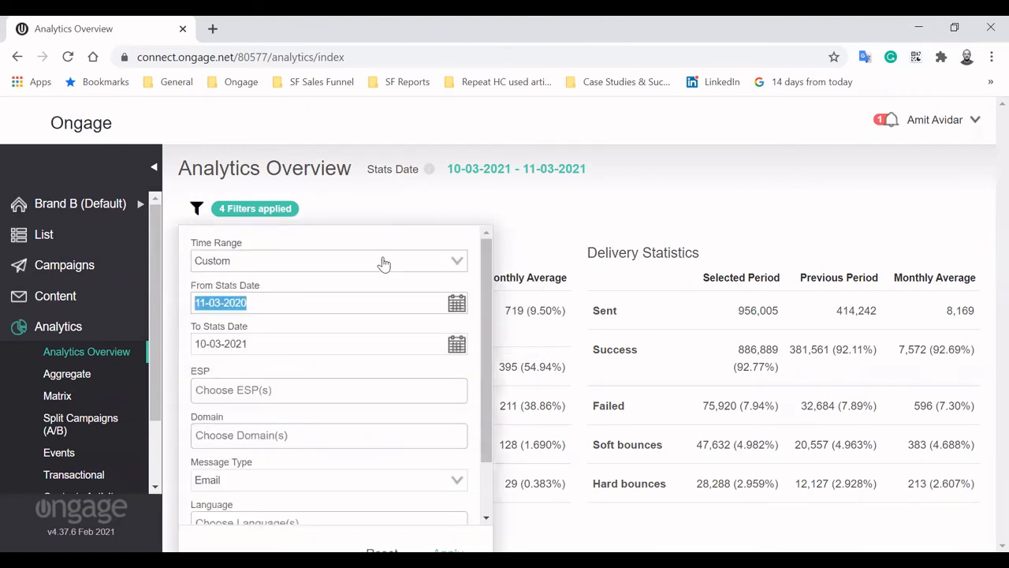
mouse_move(144, 406)
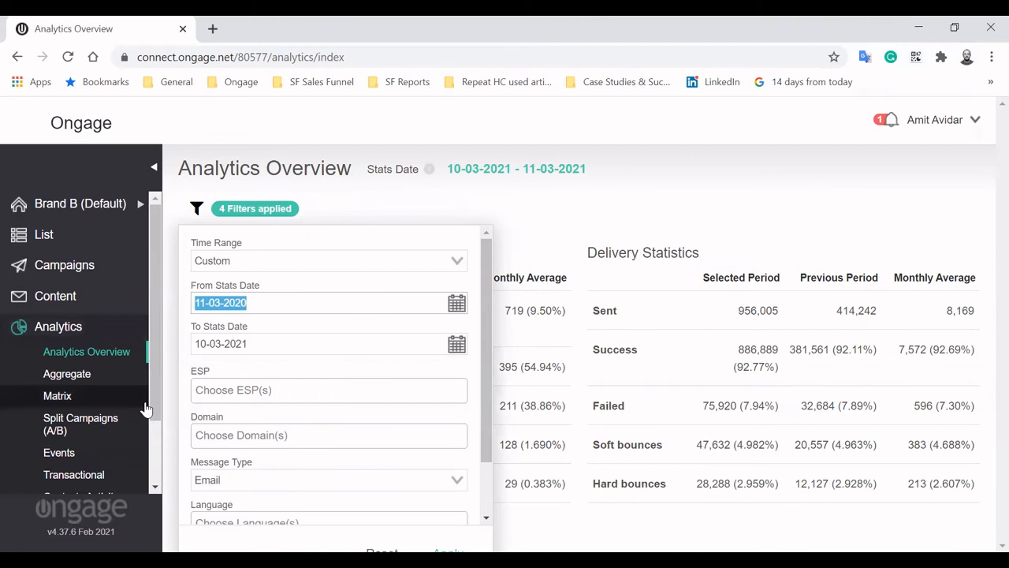
click(327, 389)
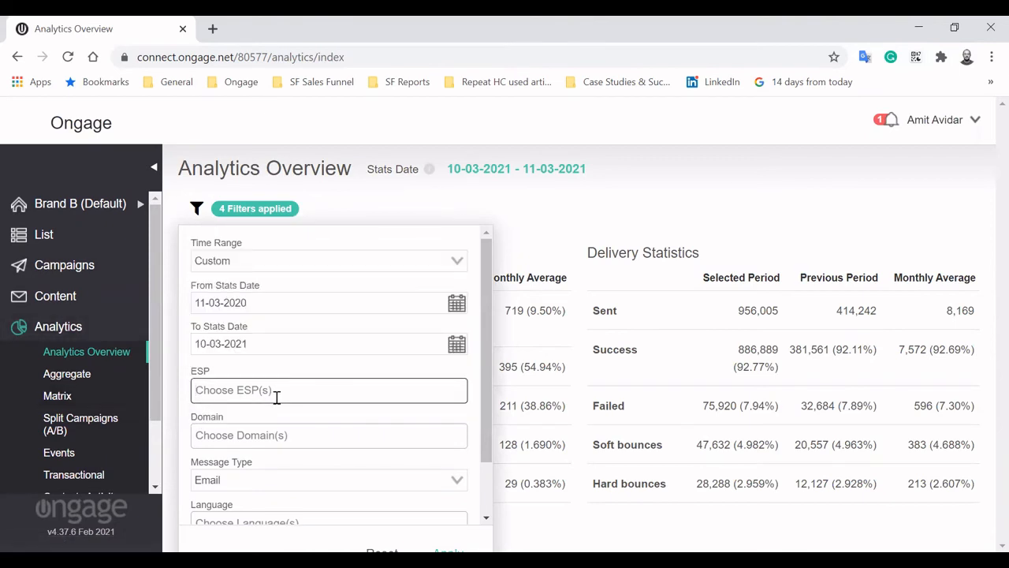
click(329, 435)
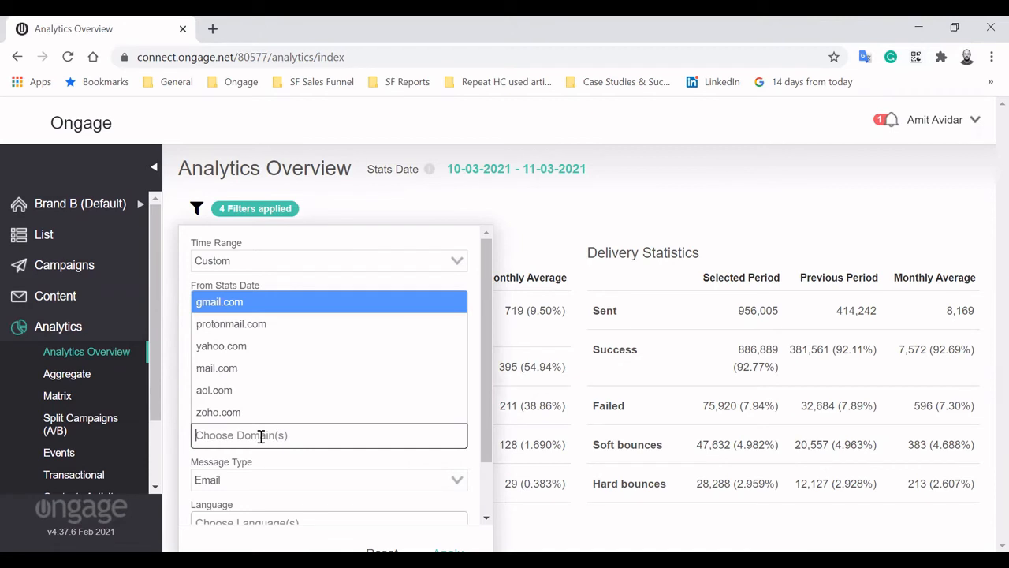
click(219, 411)
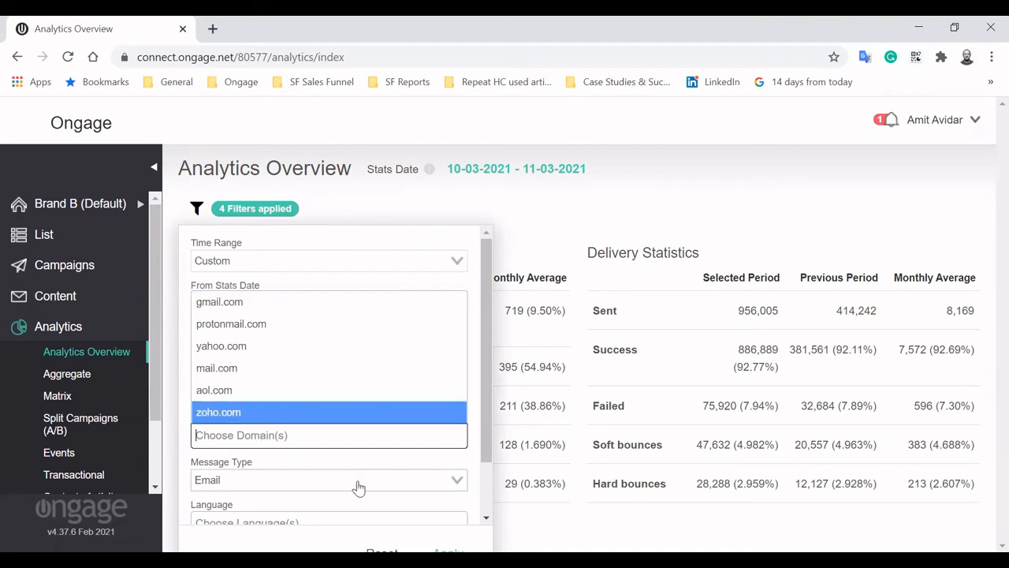
click(329, 479)
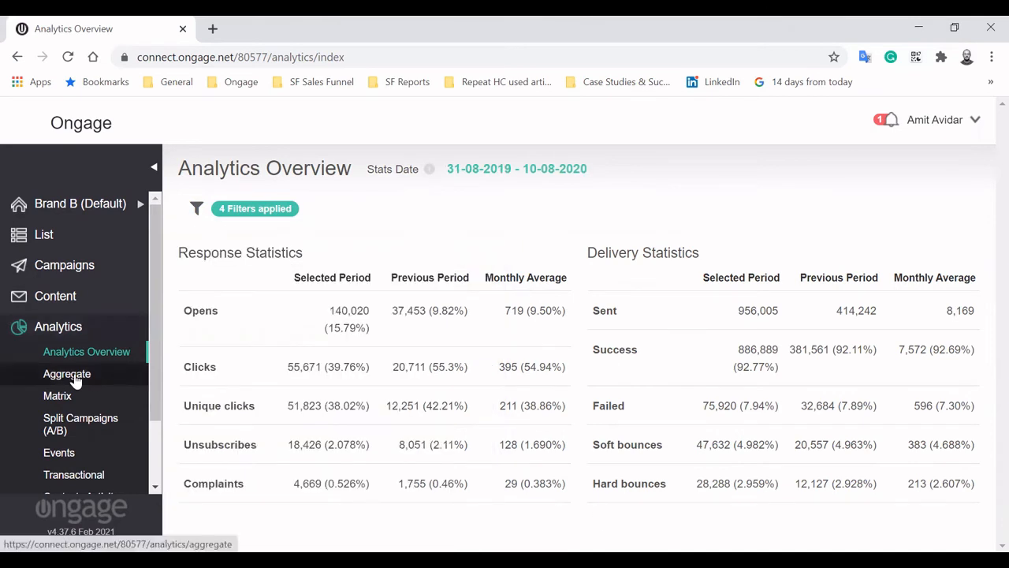
Open the Analytics Aggregate report and scroll its 15-record Per Campaign table right
click(67, 374)
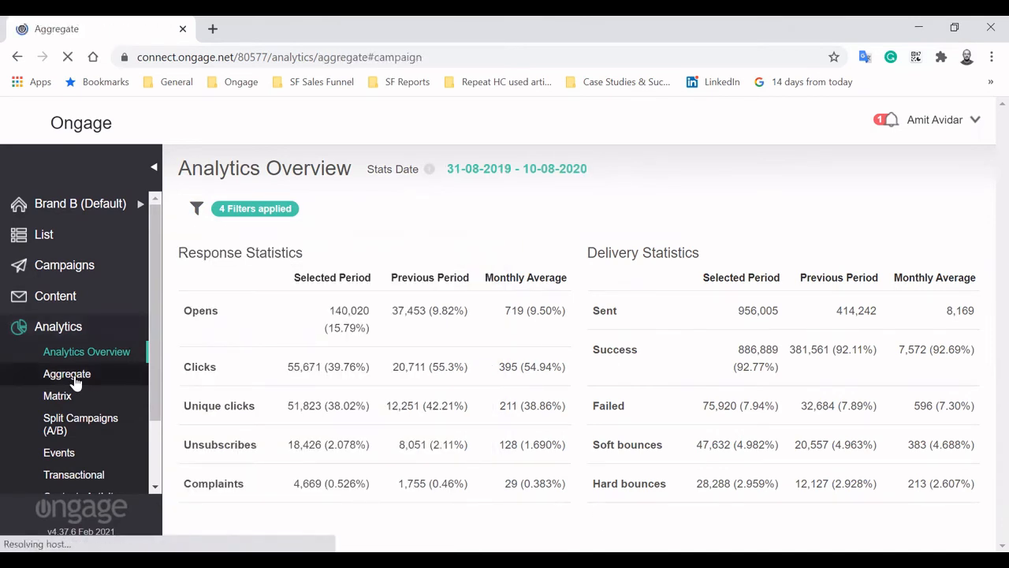
click(67, 373)
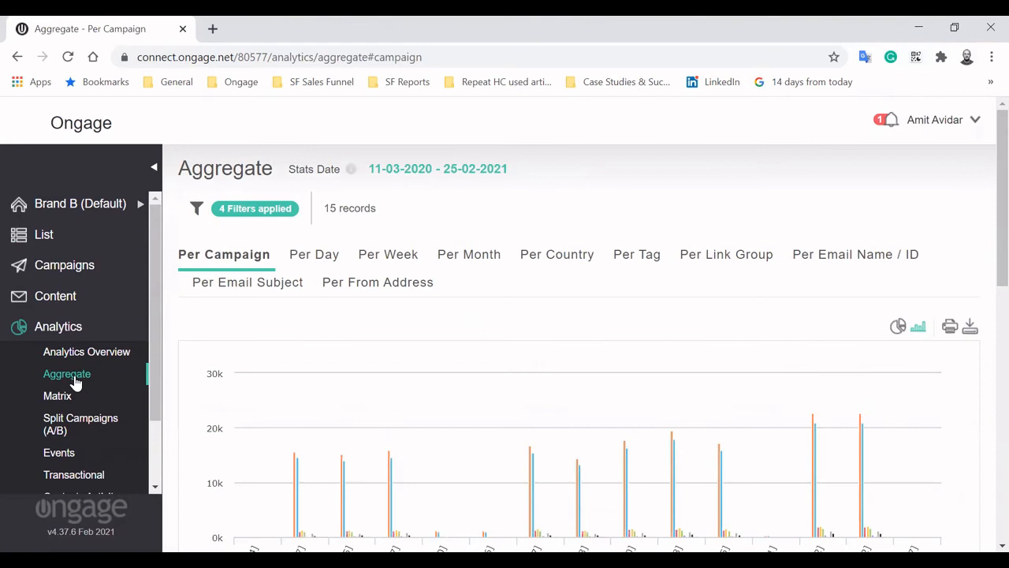
mouse_move(329, 371)
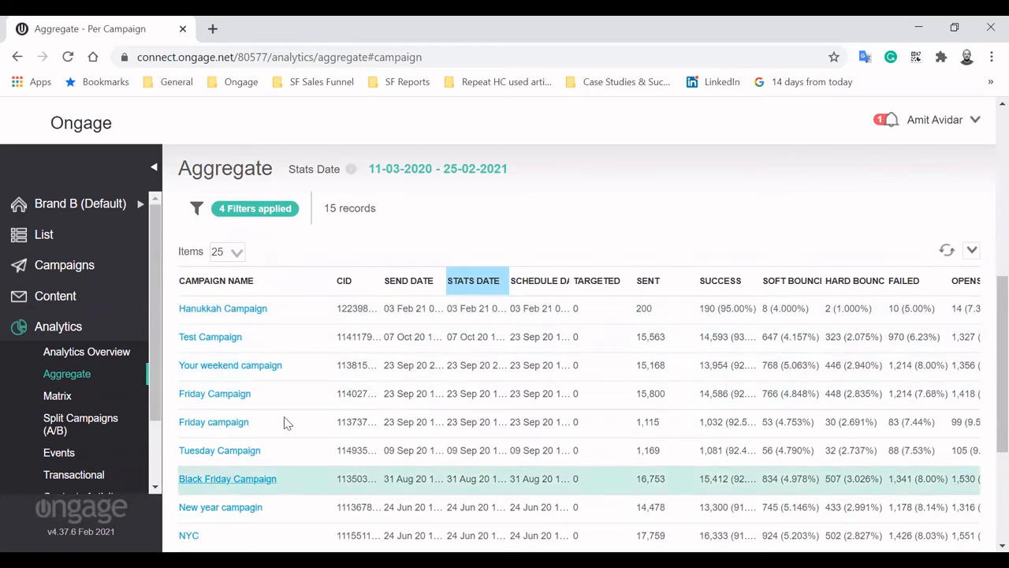
scroll(right, 3)
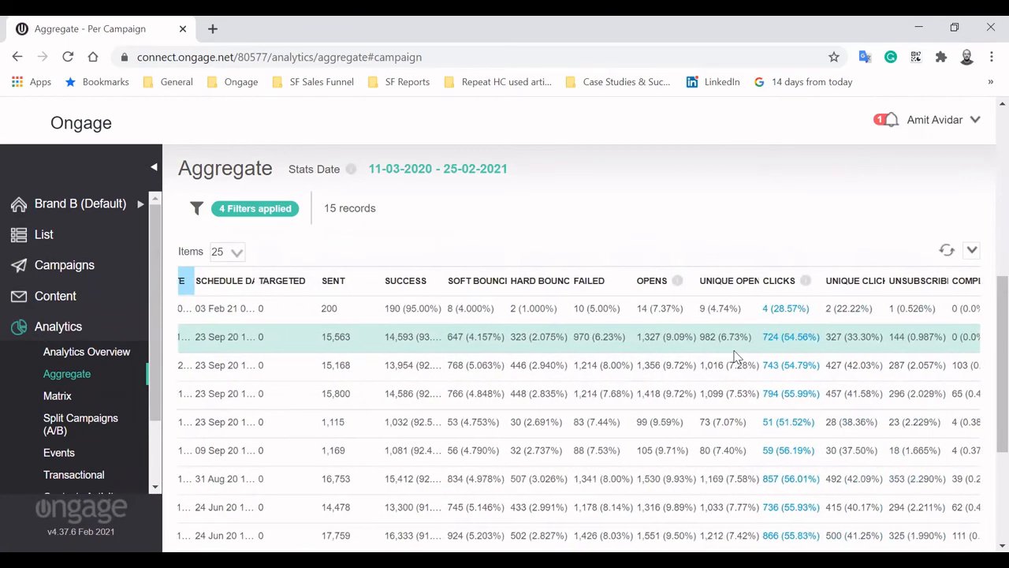
Deselect all table columns, then re-add CID, Send Date, Sent and Soft Bounces
click(972, 250)
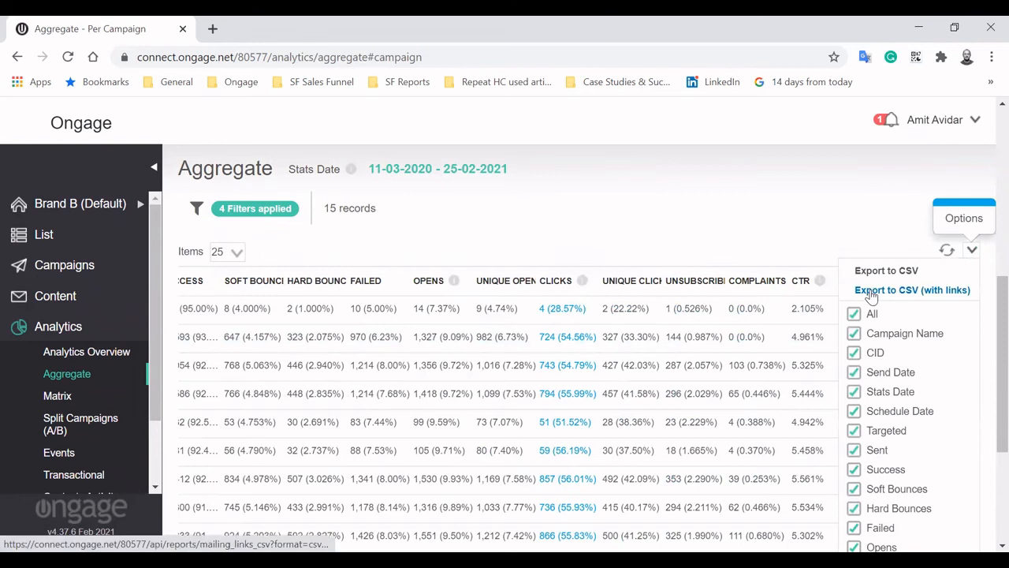
click(854, 313)
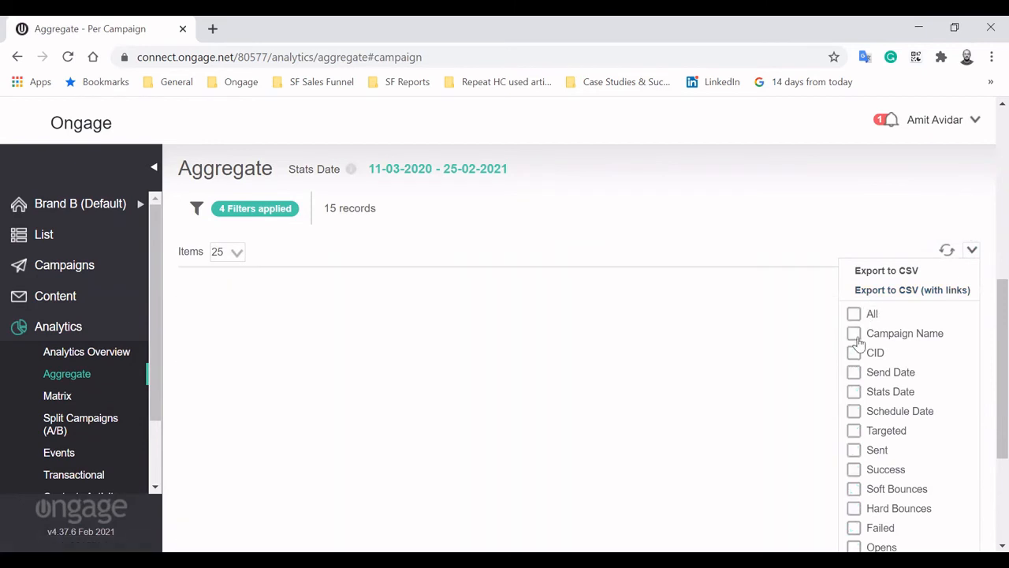
click(854, 333)
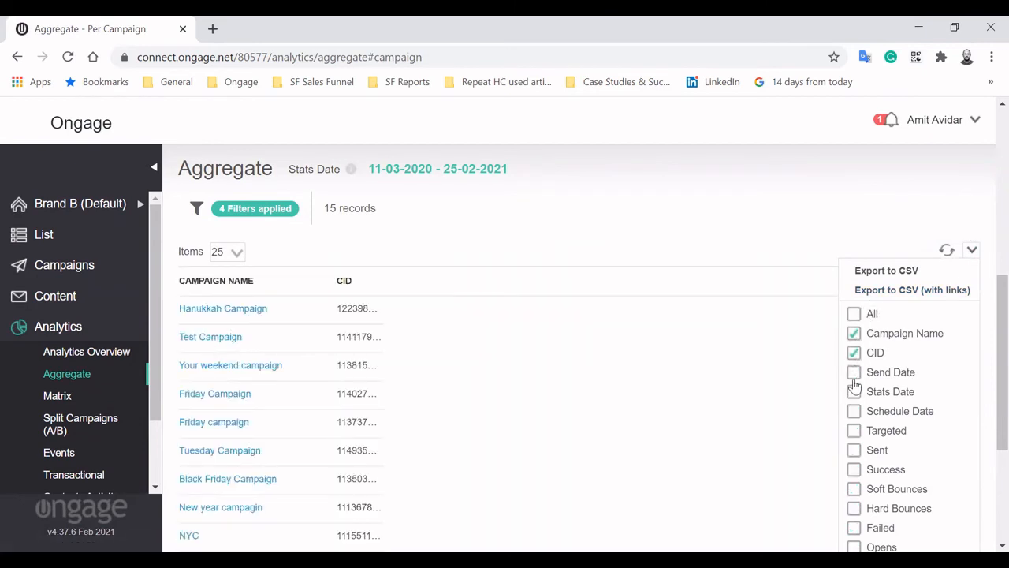
click(854, 371)
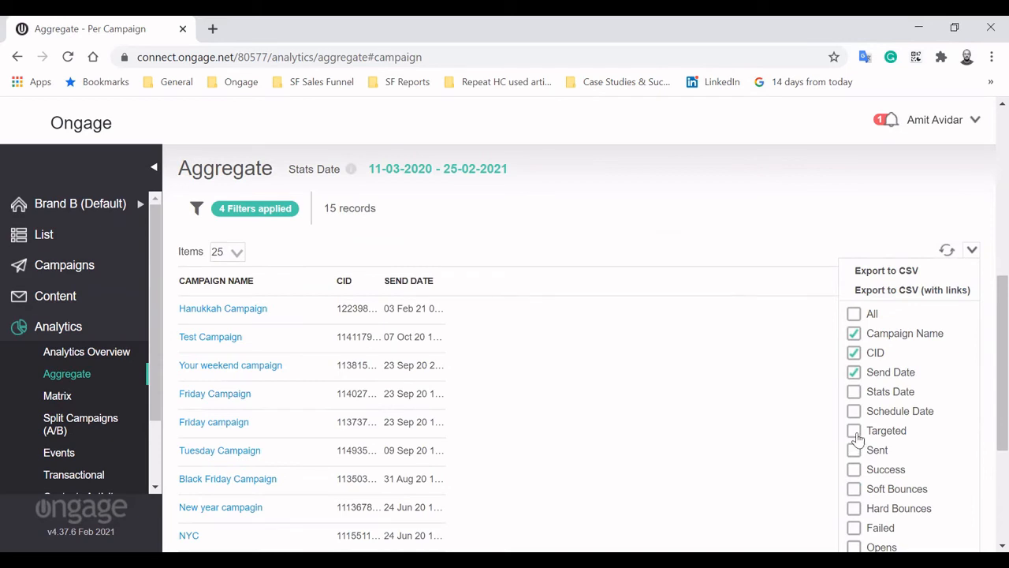
click(853, 429)
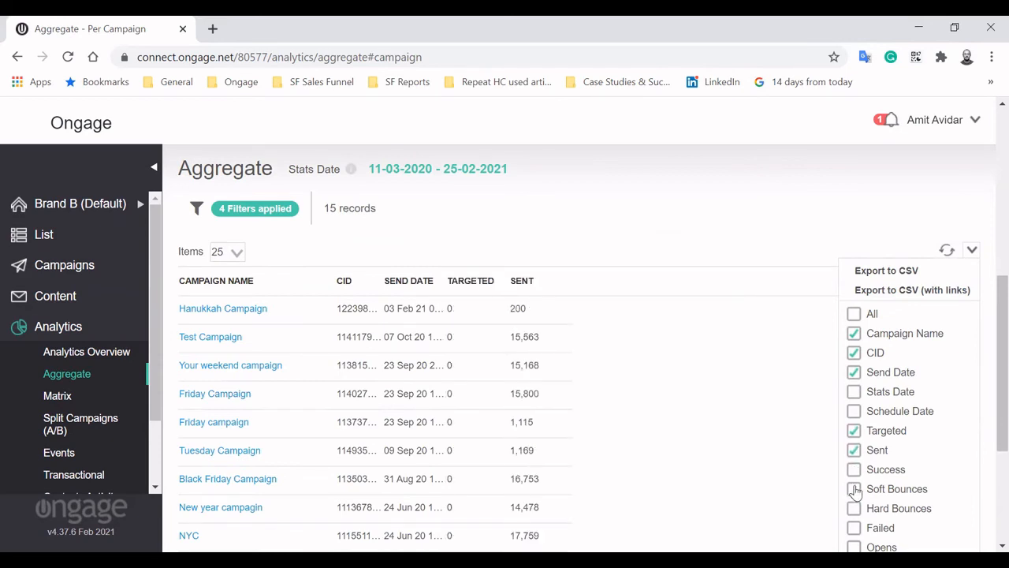
click(853, 489)
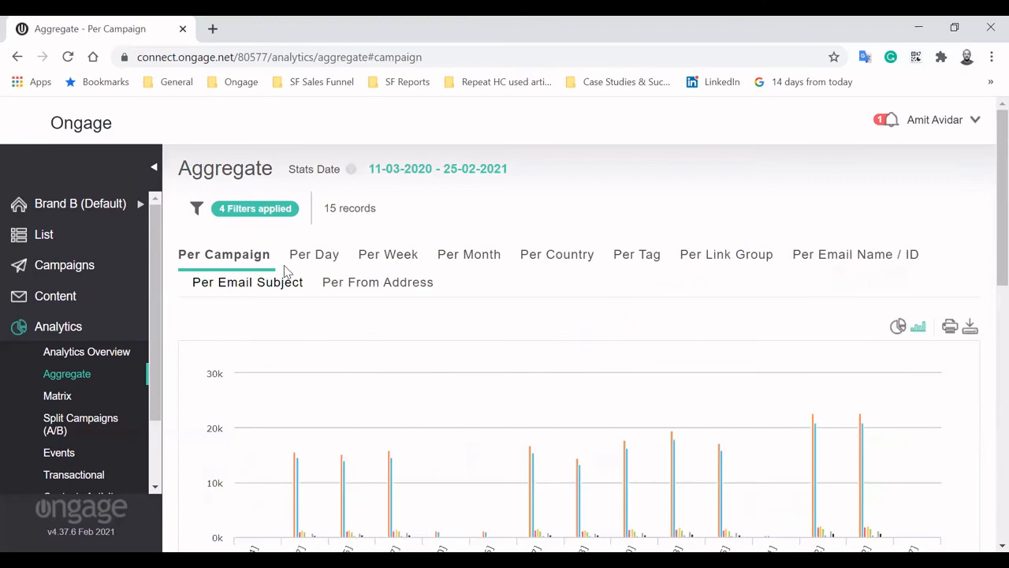
Switch through Per Day, Week, Country, Link Group, Email Subject and From Address tabs
click(313, 253)
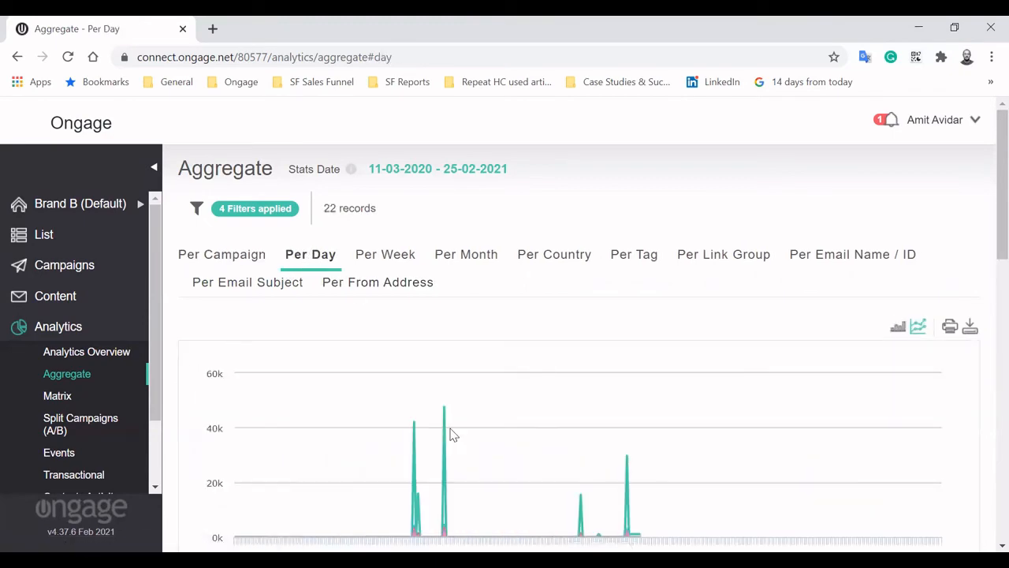
click(897, 326)
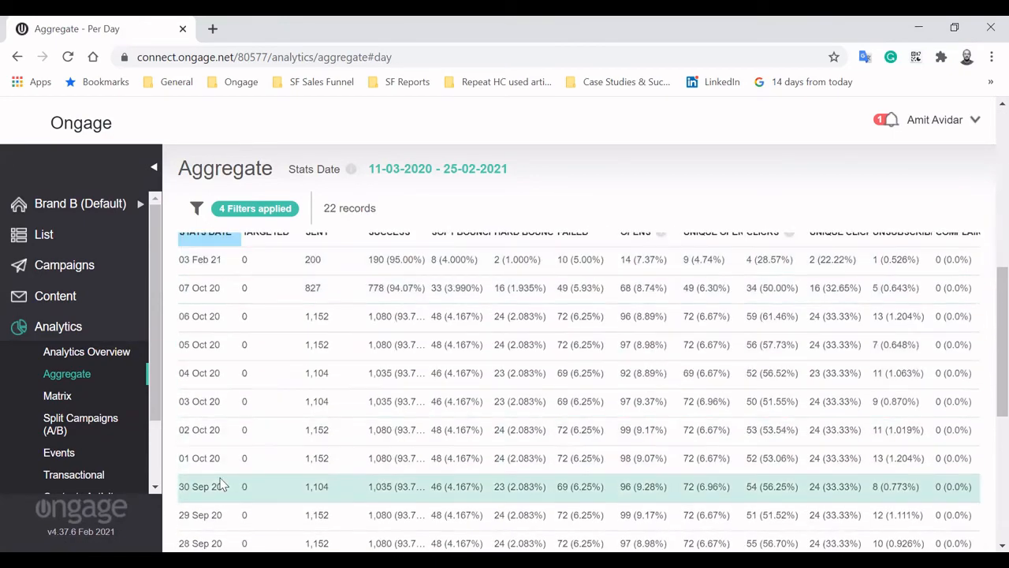
scroll(right, 3)
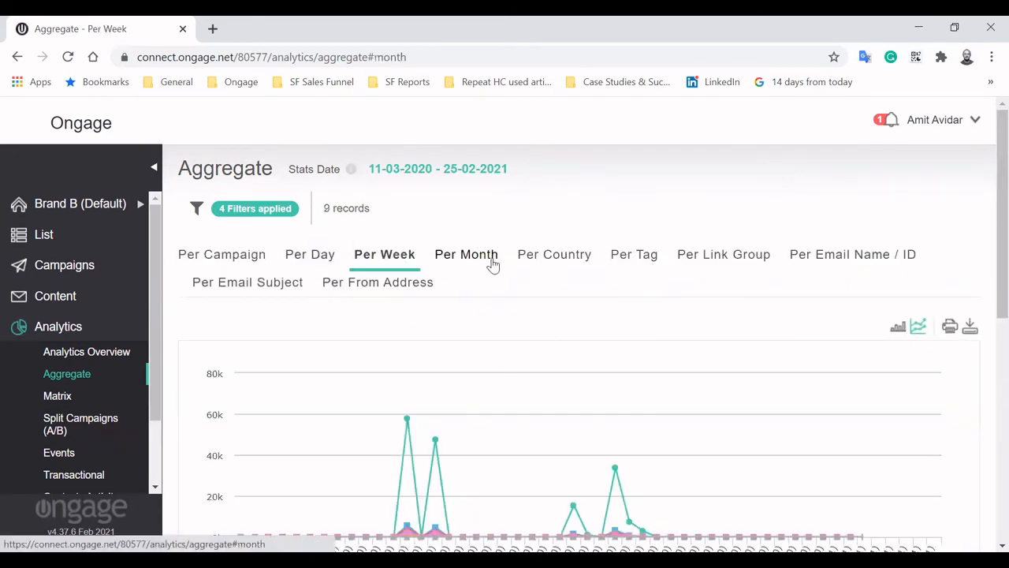
click(554, 254)
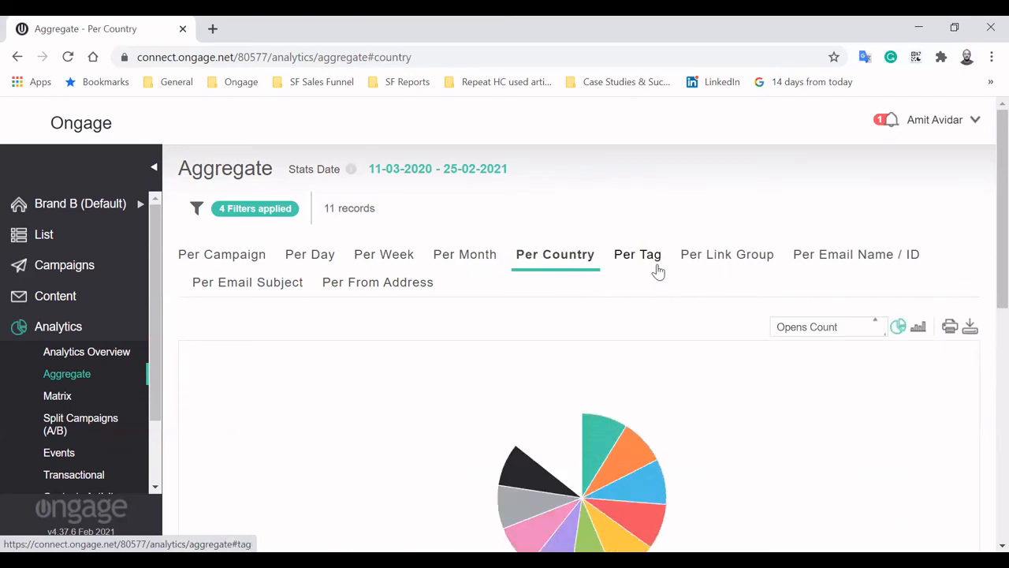
click(726, 254)
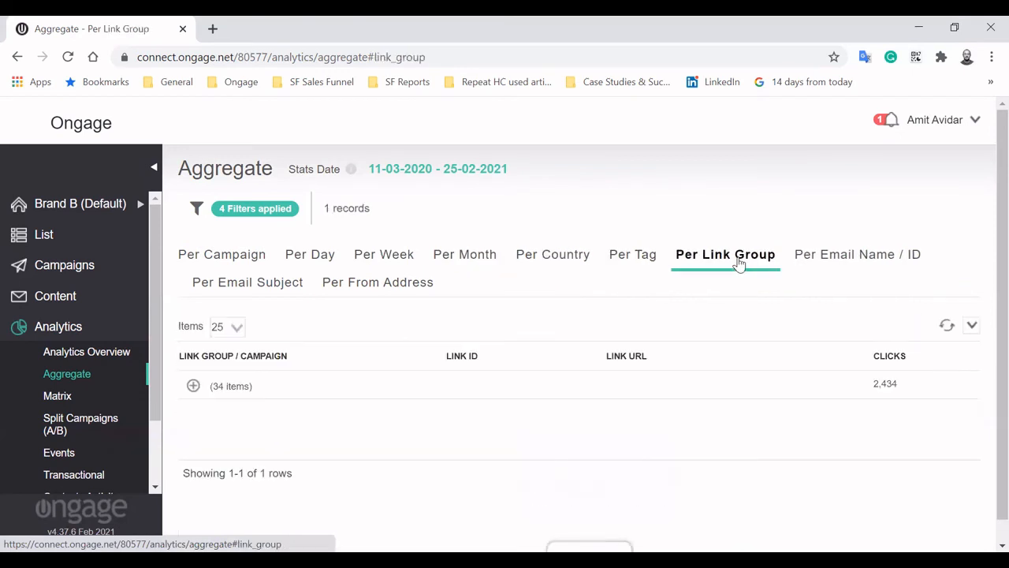
mouse_move(603, 386)
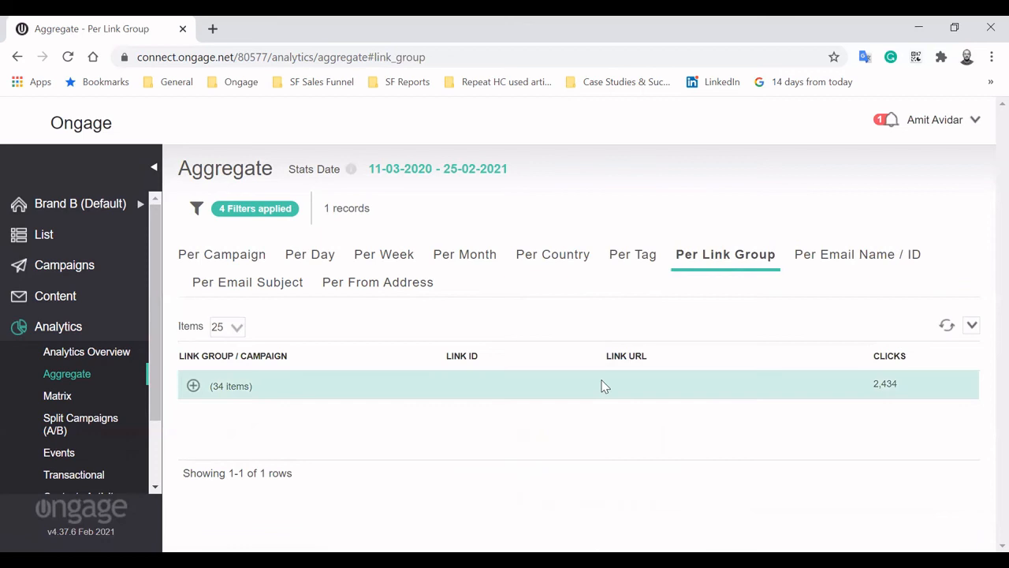
mouse_move(737, 409)
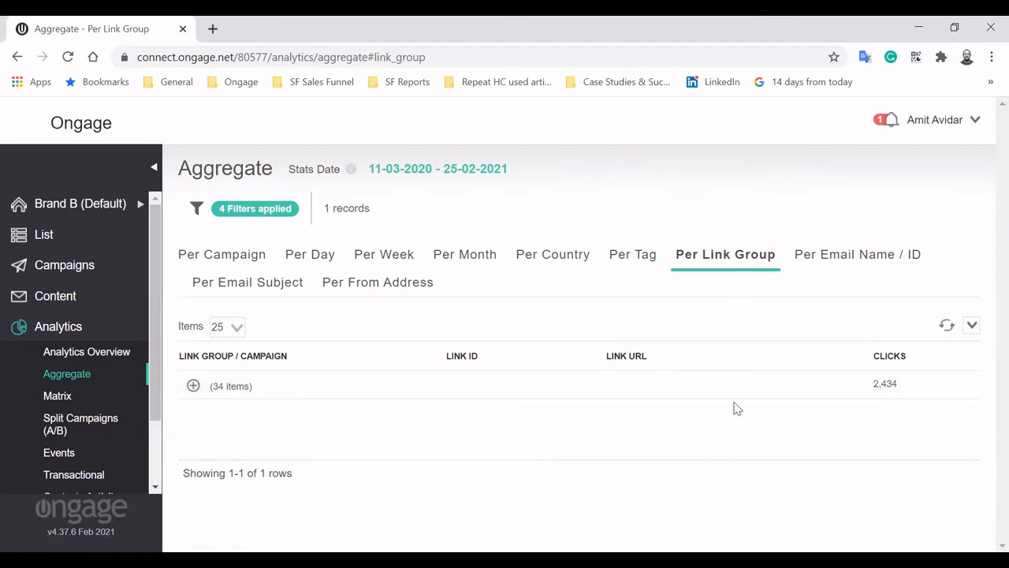
mouse_move(638, 283)
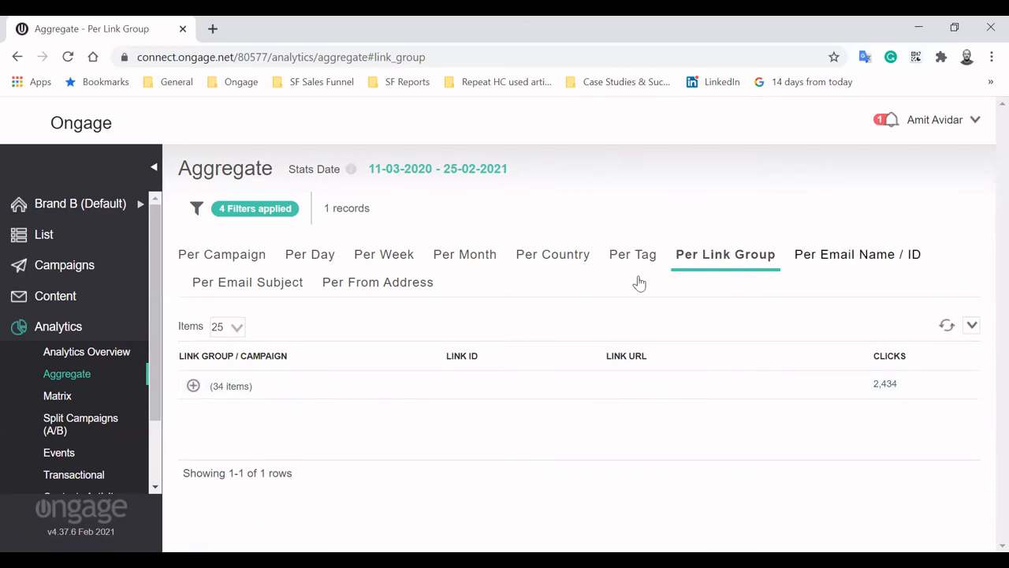
click(247, 281)
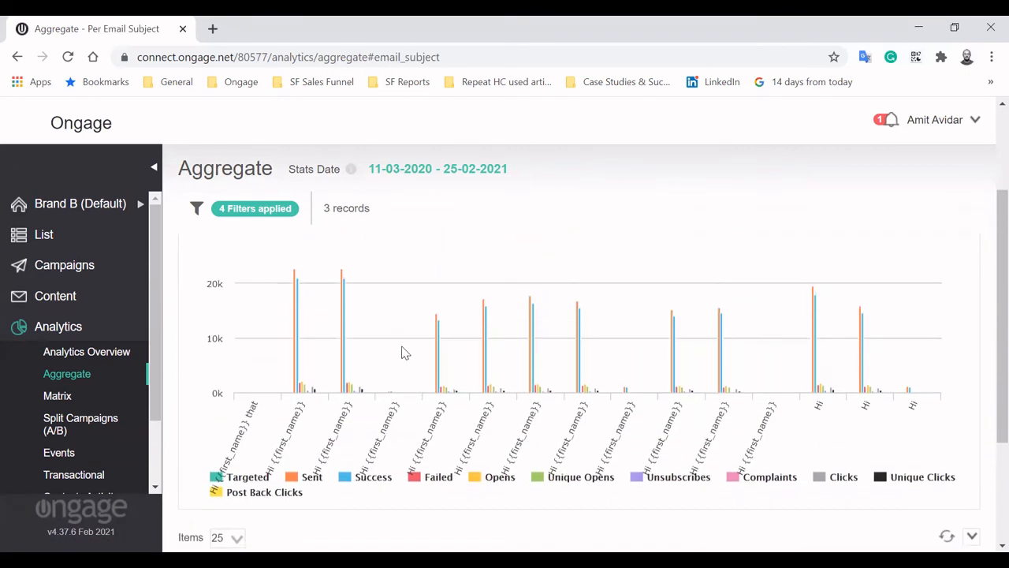
click(381, 281)
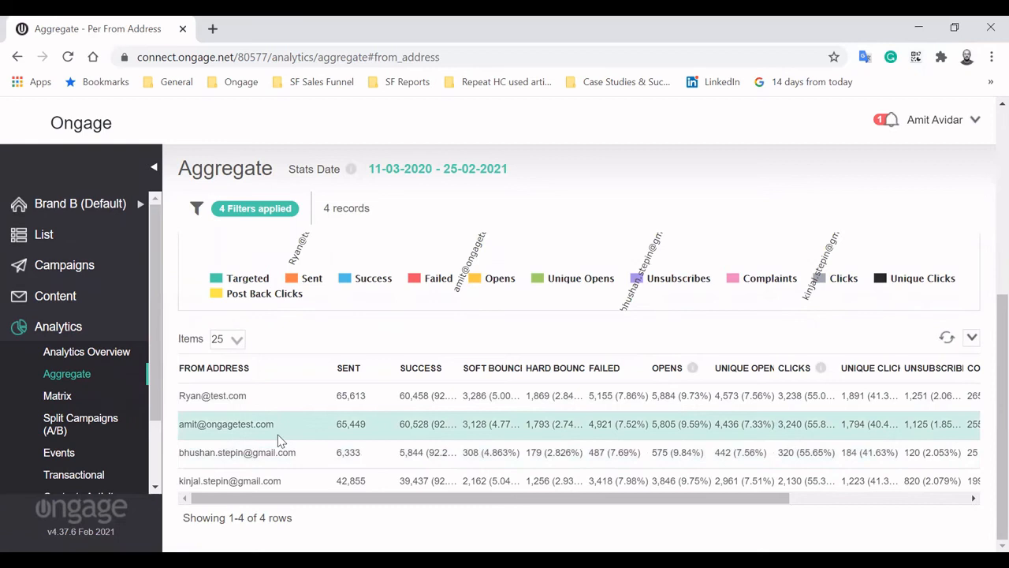
mouse_move(915, 461)
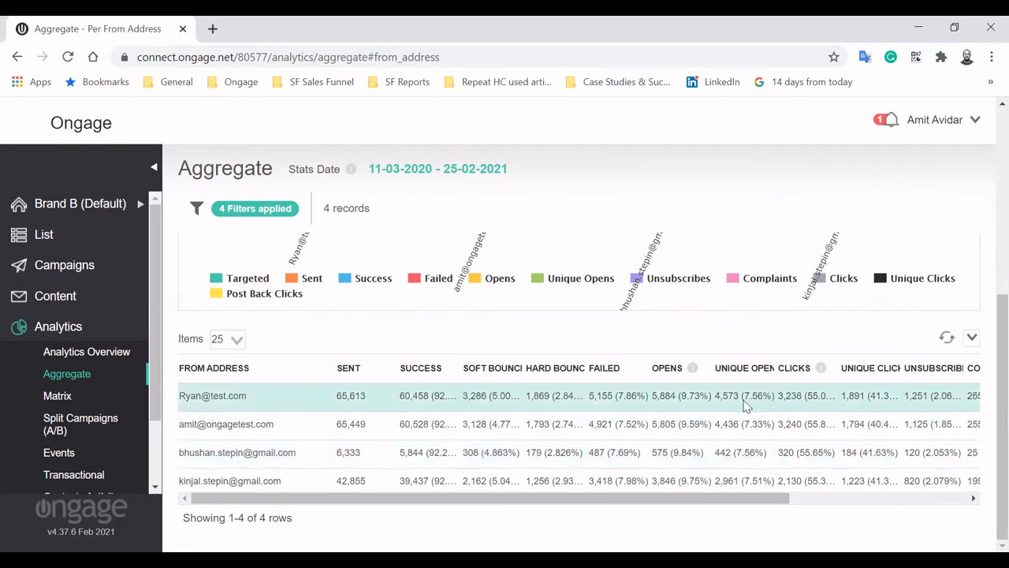
mouse_move(57, 395)
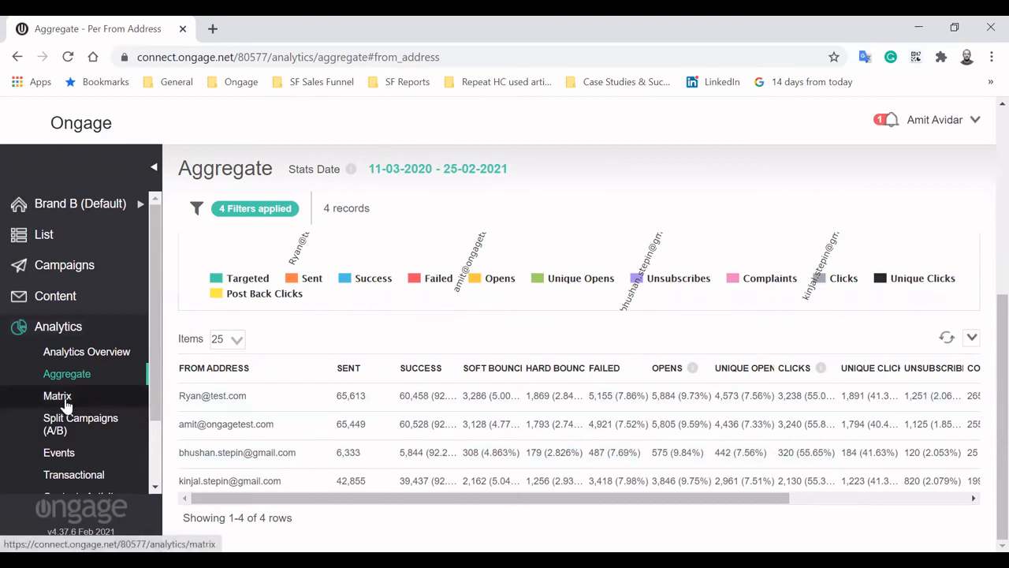
Open the Matrix report, expand SparkPost's domains, then switch to ESP Grouped by Domain
click(56, 396)
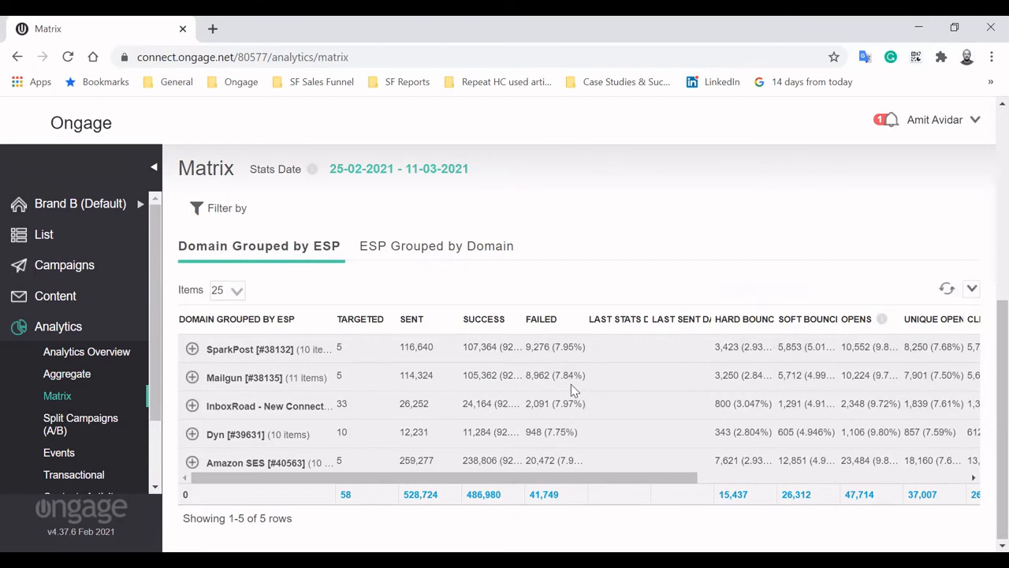
mouse_move(351, 282)
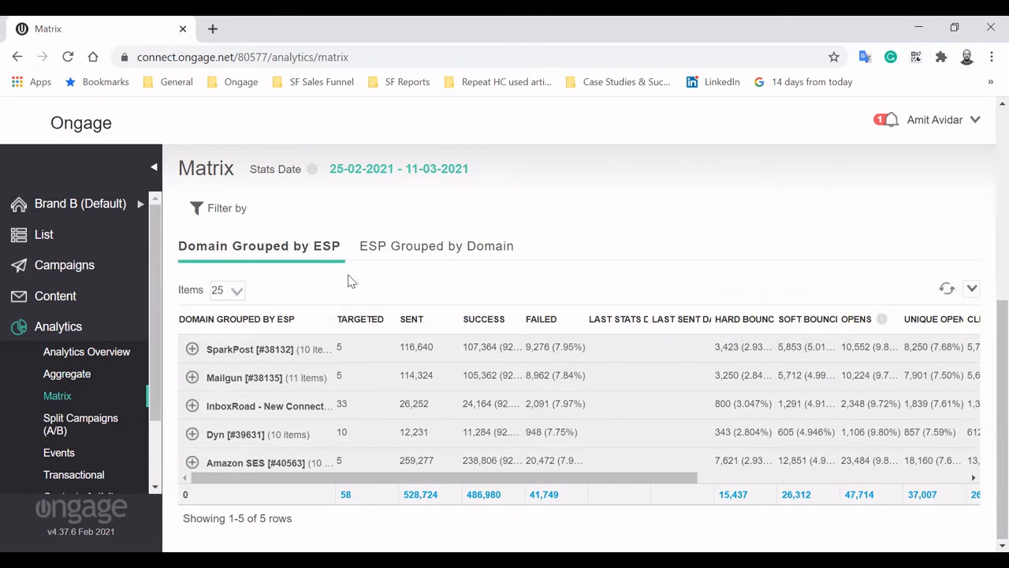
mouse_move(468, 275)
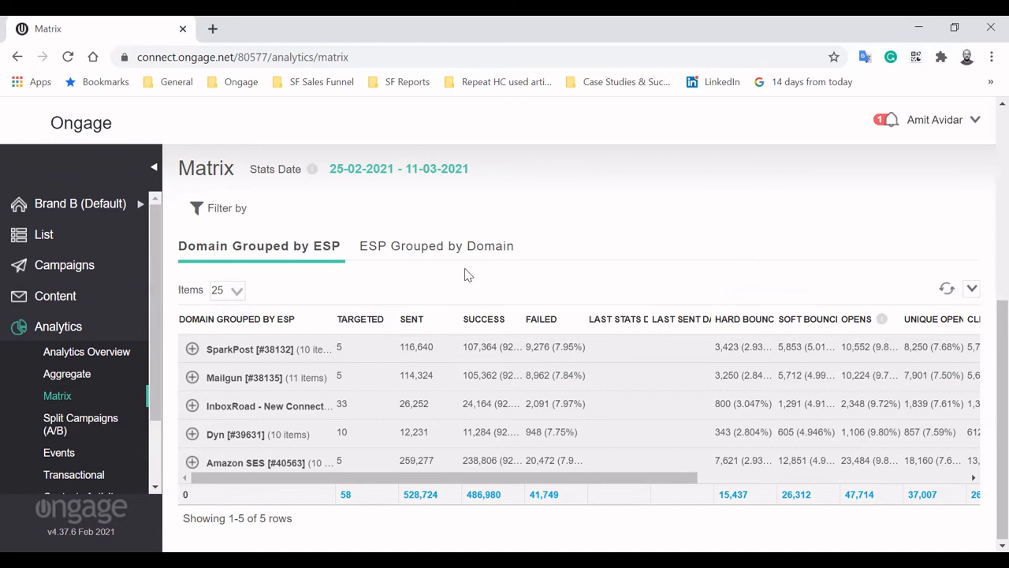
mouse_move(248, 259)
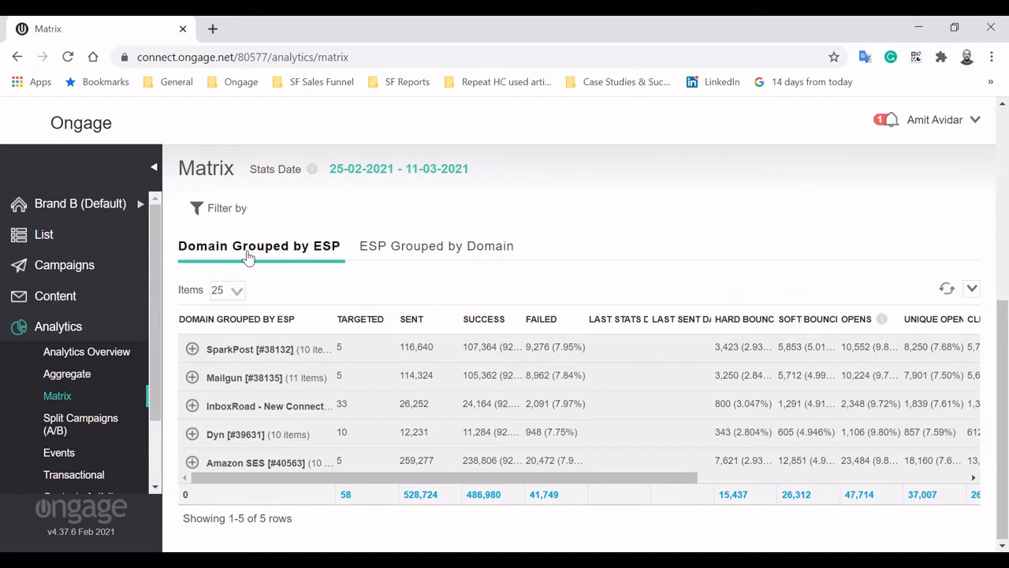
mouse_move(203, 351)
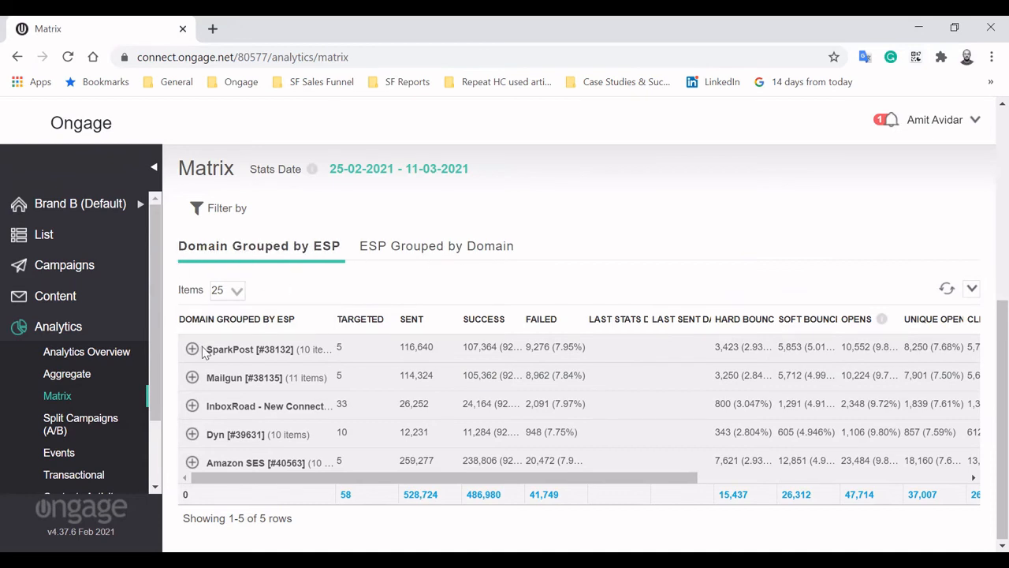
click(192, 348)
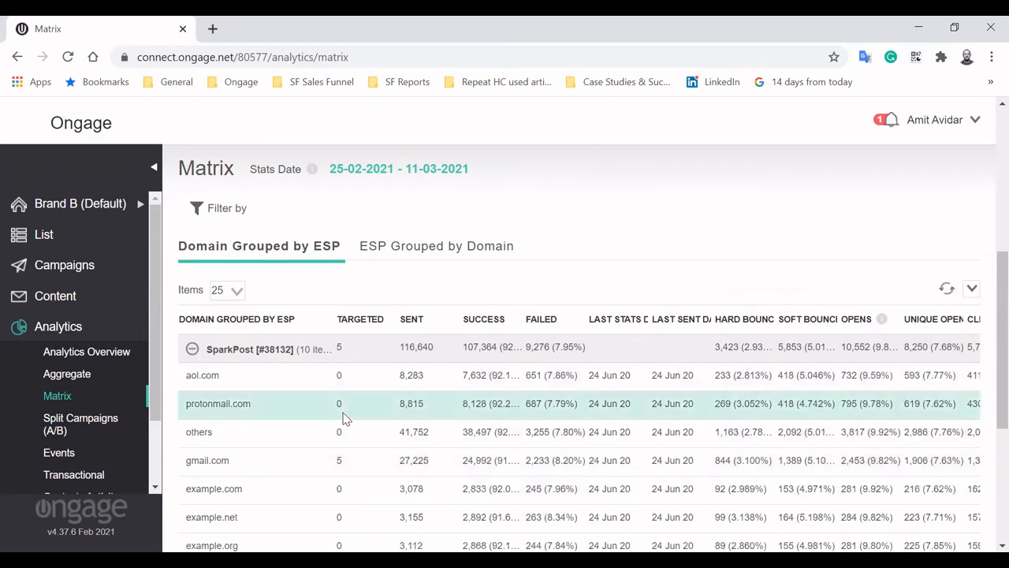
scroll(down, 3)
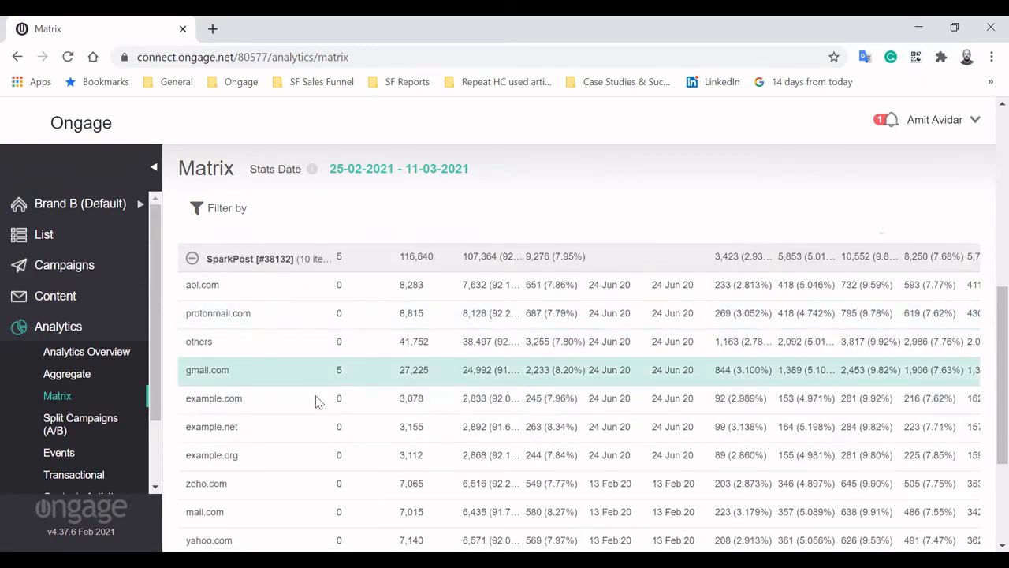
mouse_move(266, 313)
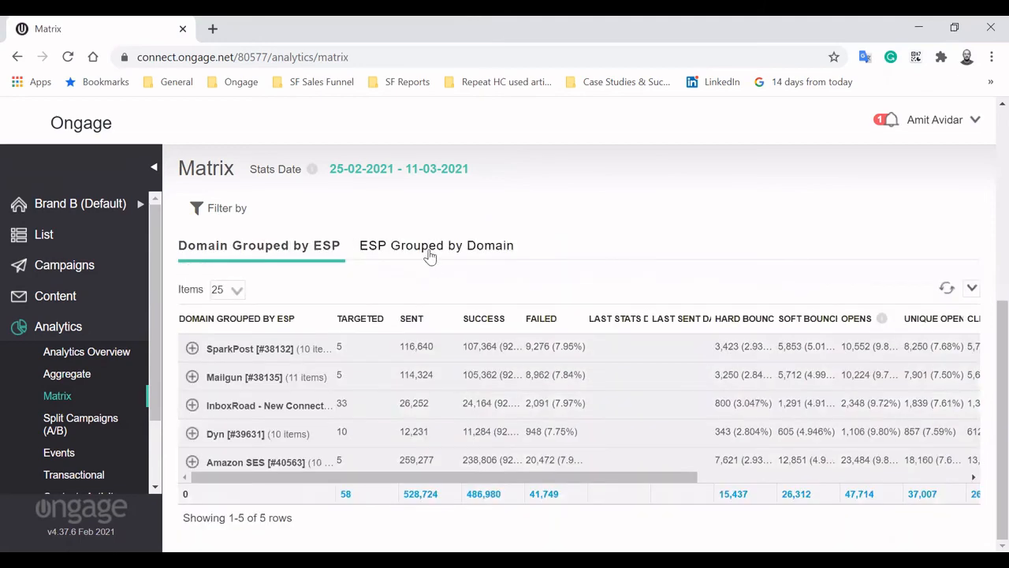
click(436, 245)
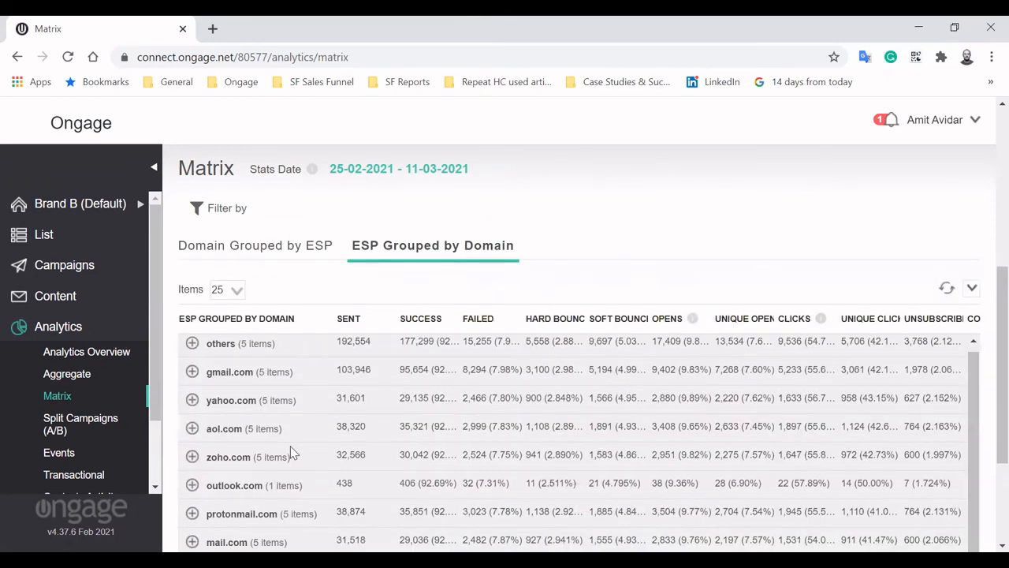
mouse_move(194, 410)
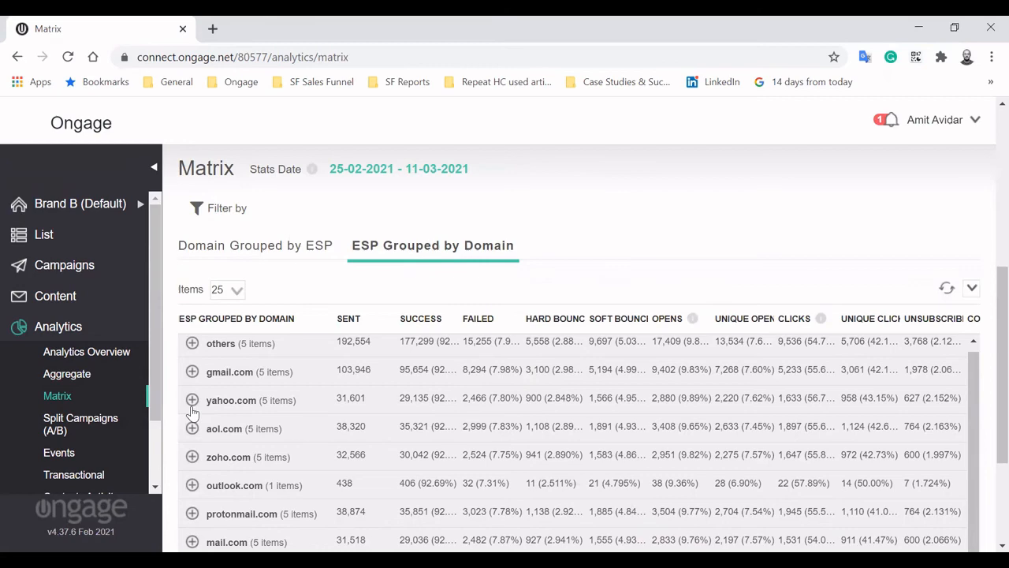
mouse_move(197, 376)
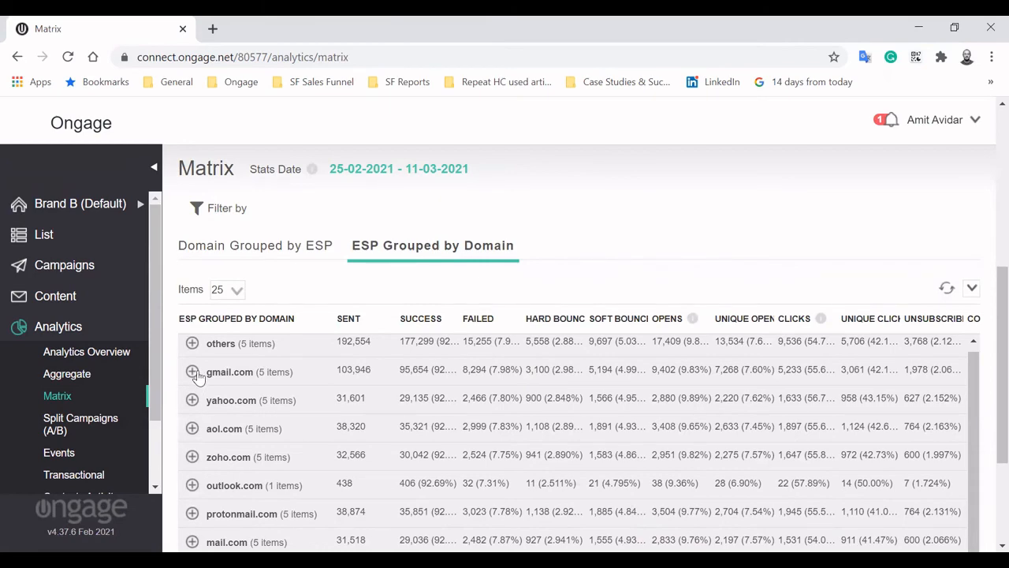
Expand and collapse gmail.com's per-ESP breakdown, then go to Contacts Activity
click(192, 372)
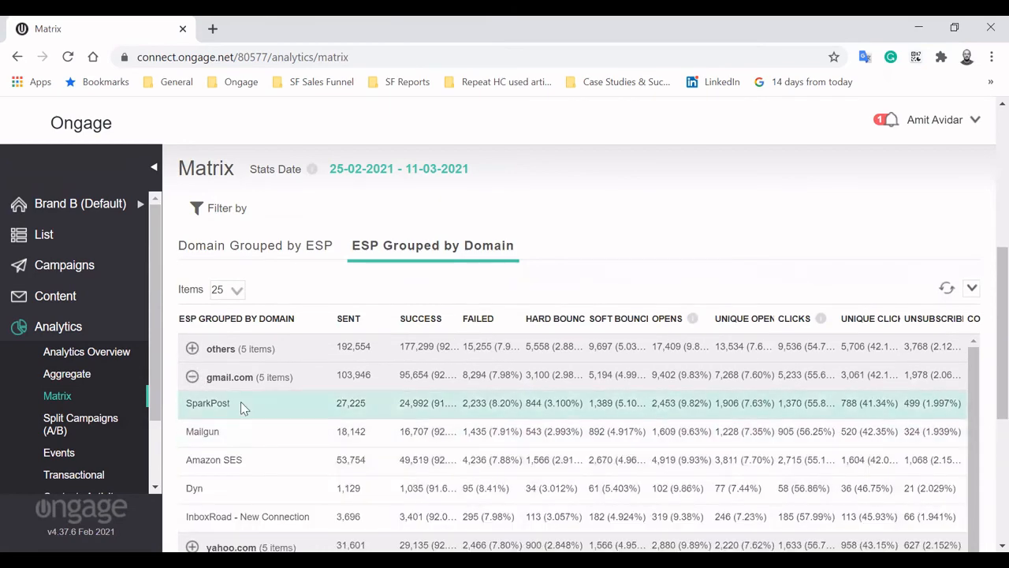
mouse_move(376, 408)
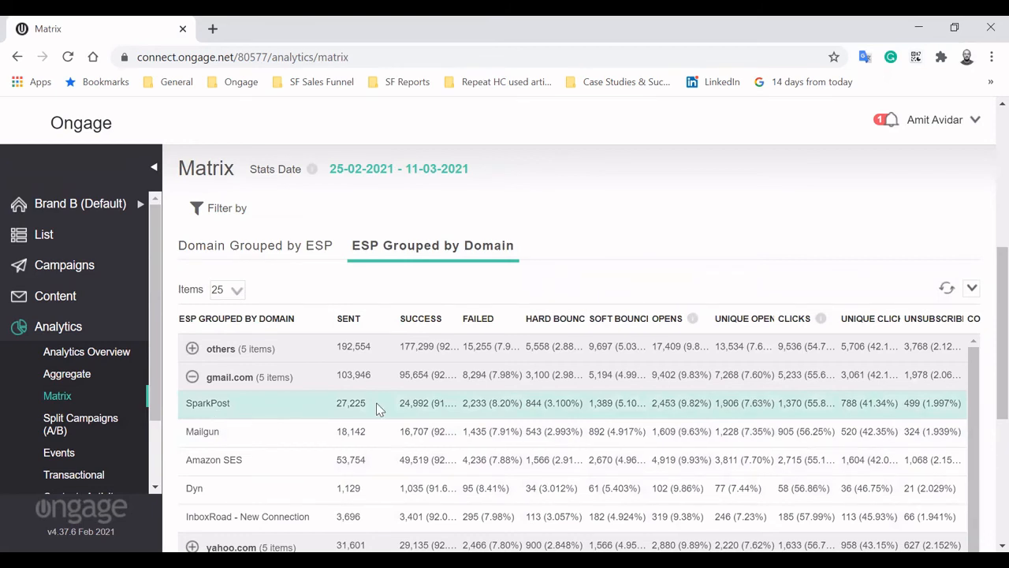
mouse_move(228, 376)
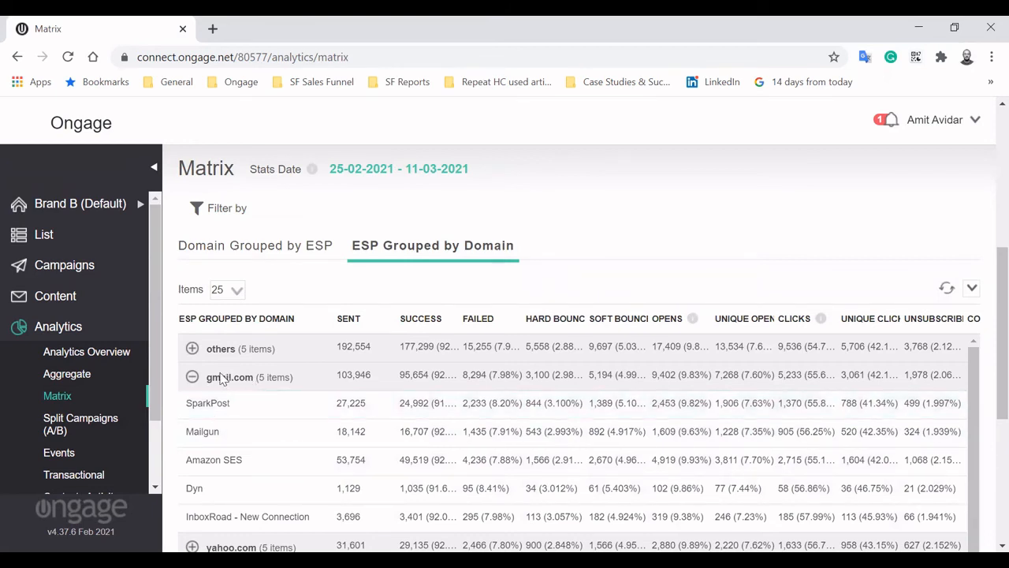
click(192, 377)
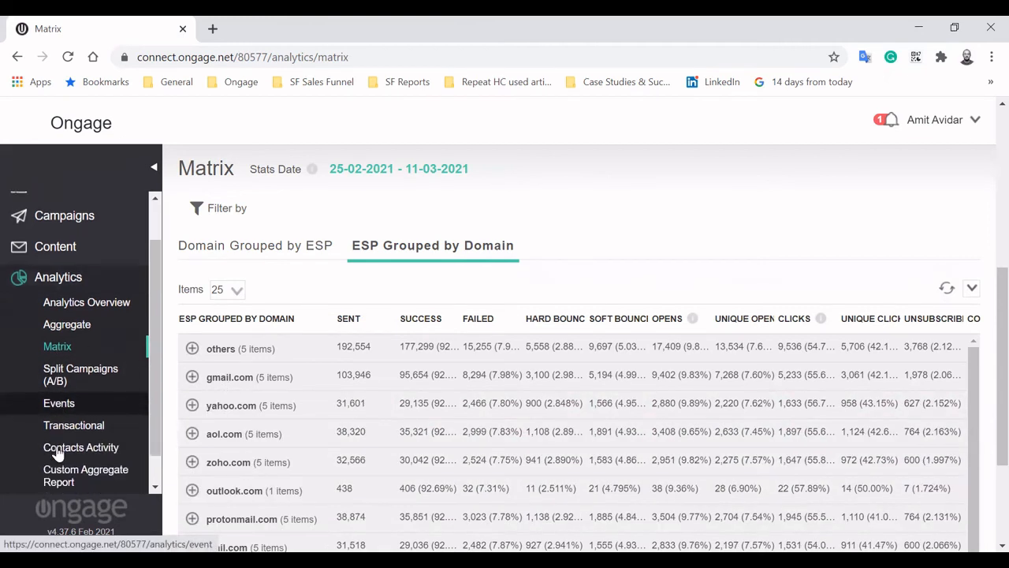
click(81, 447)
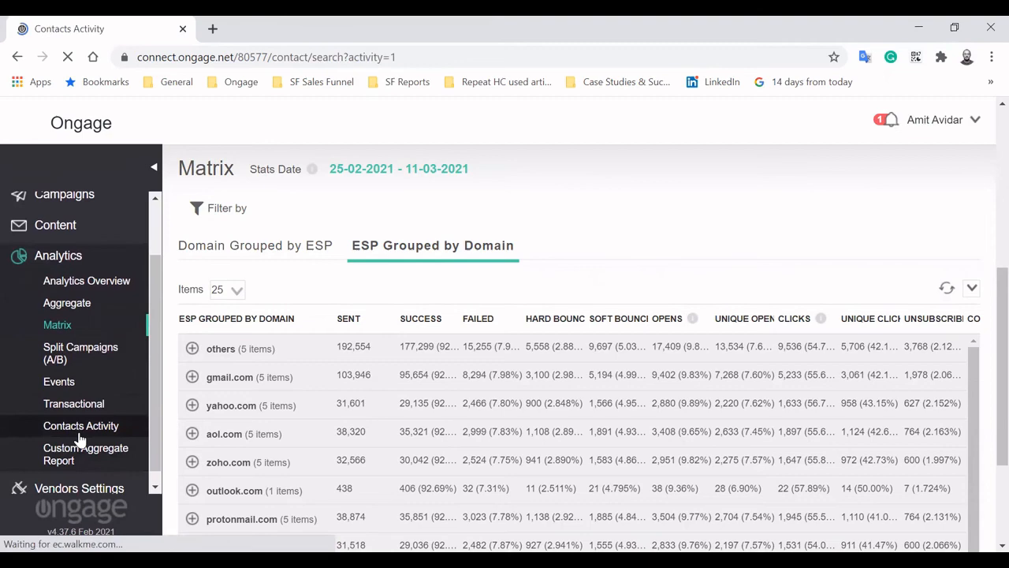
Scroll the Contacts Activity form's filters and output fields, then open a previous search's results
click(81, 426)
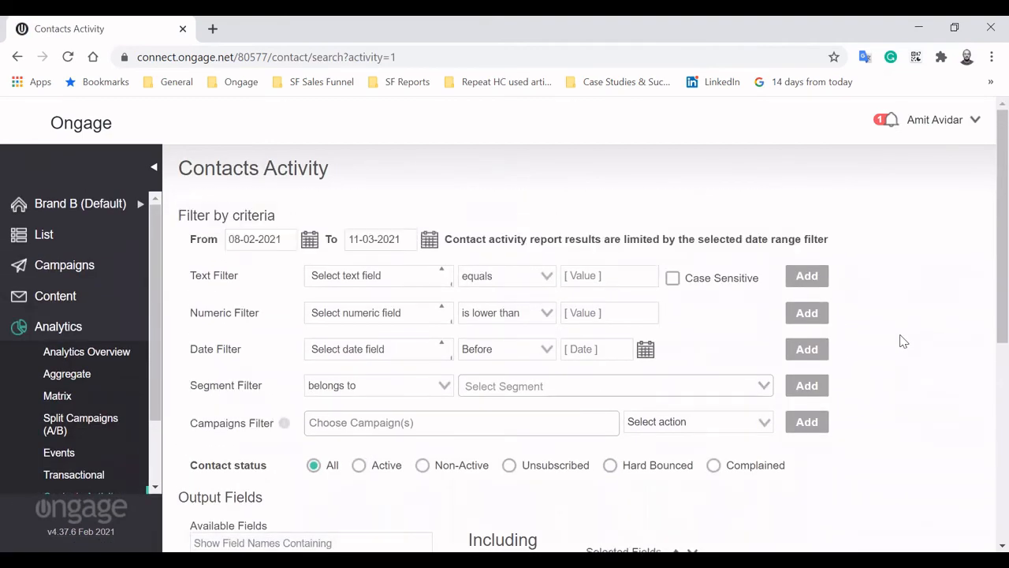
mouse_move(783, 296)
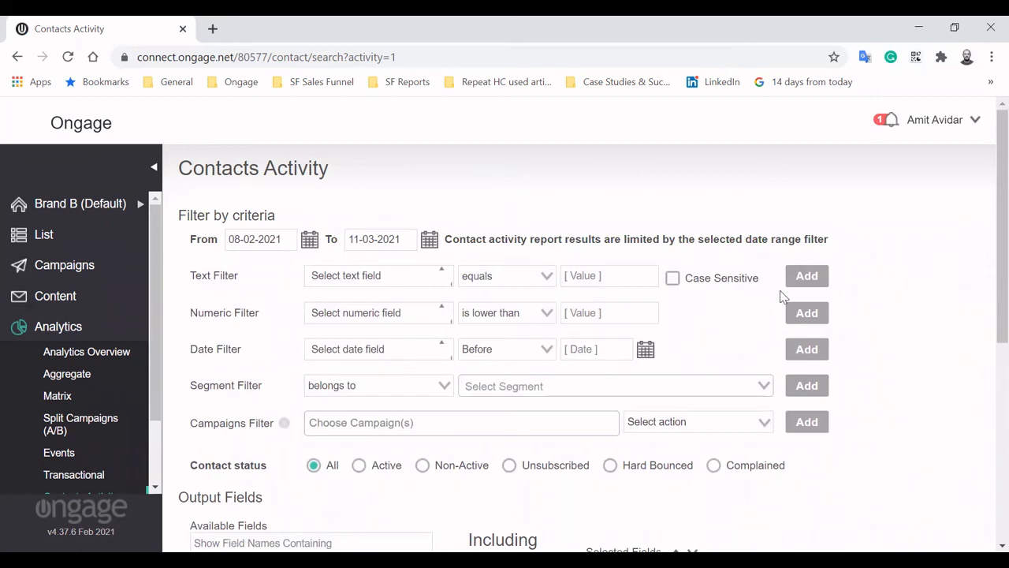
scroll(down, 3)
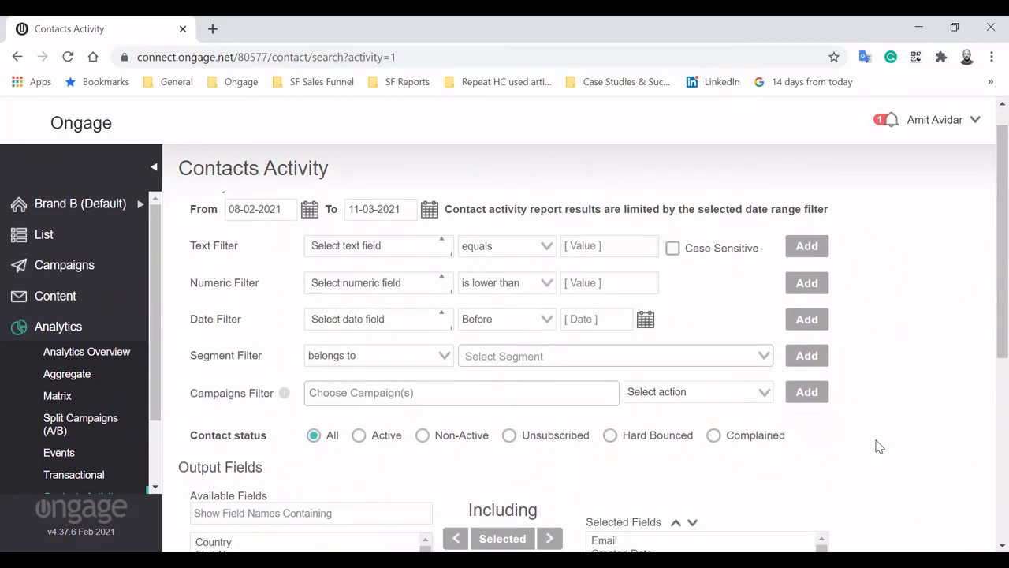
click(377, 245)
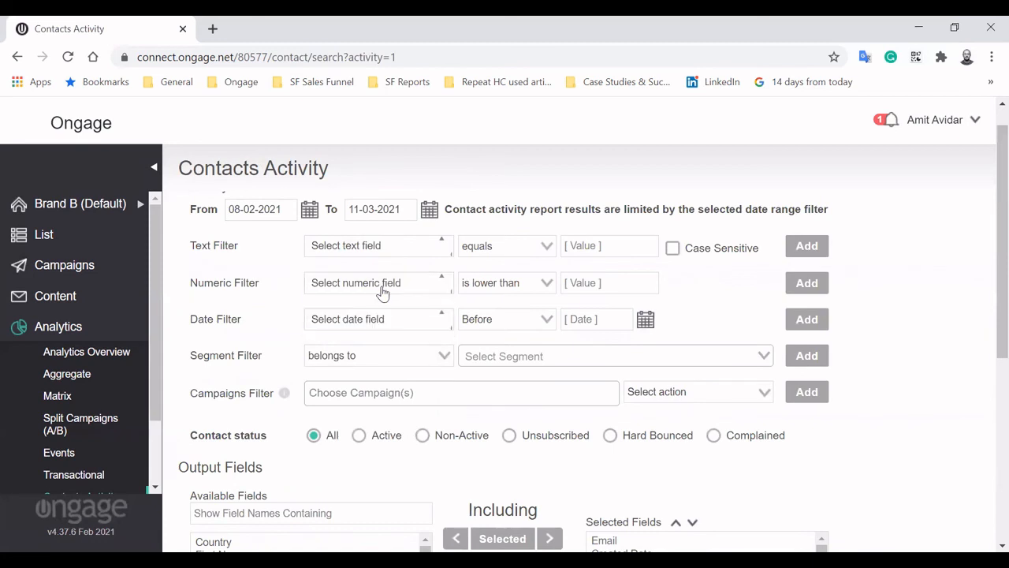
mouse_move(947, 445)
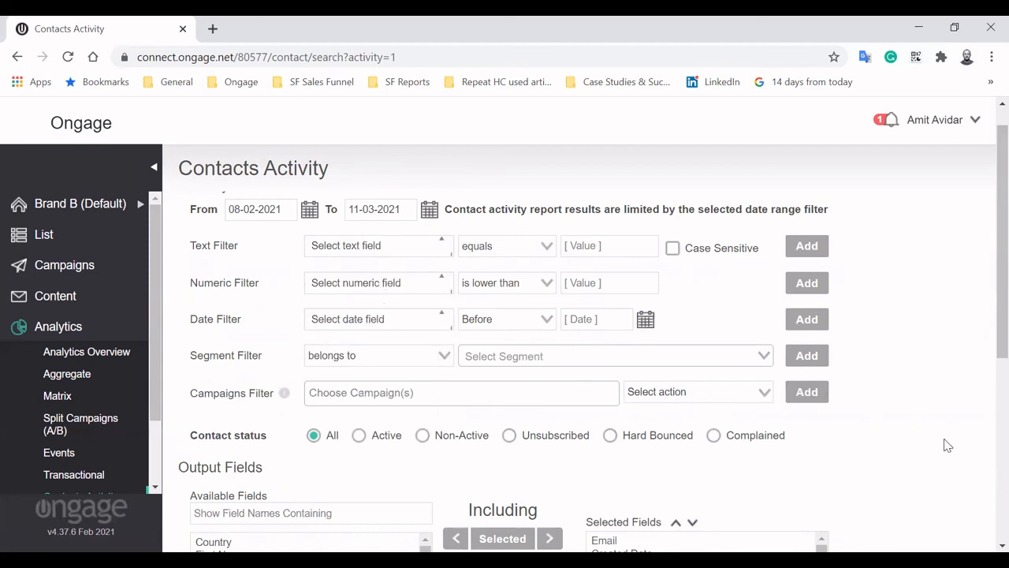
scroll(down, 3)
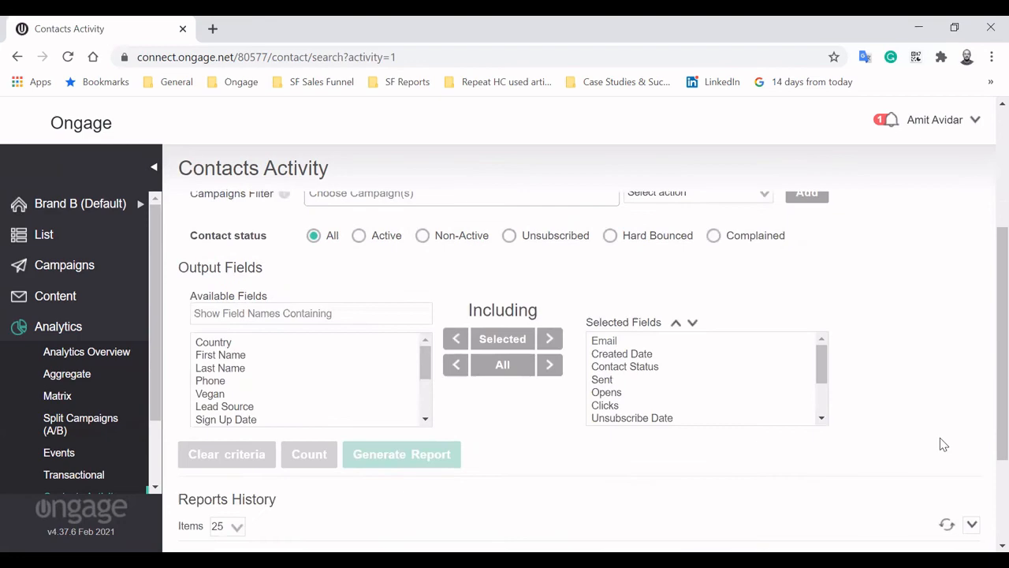
click(401, 454)
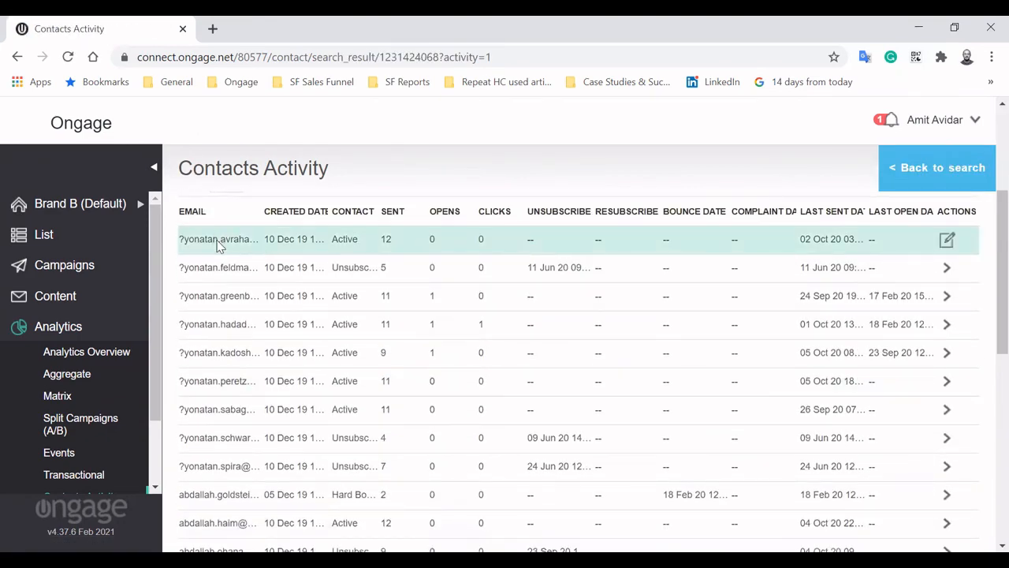
scroll(down, 3)
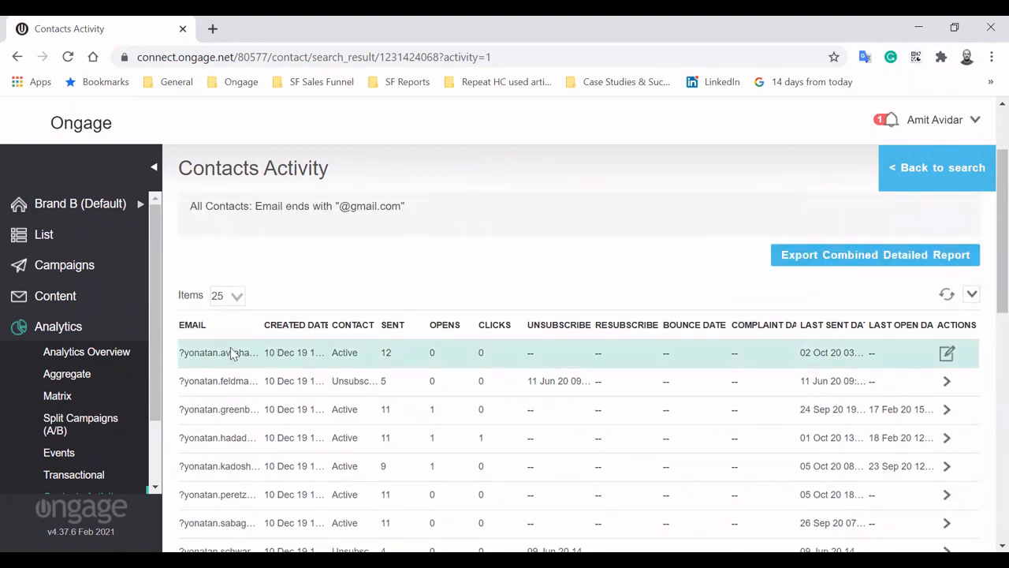
mouse_move(208, 366)
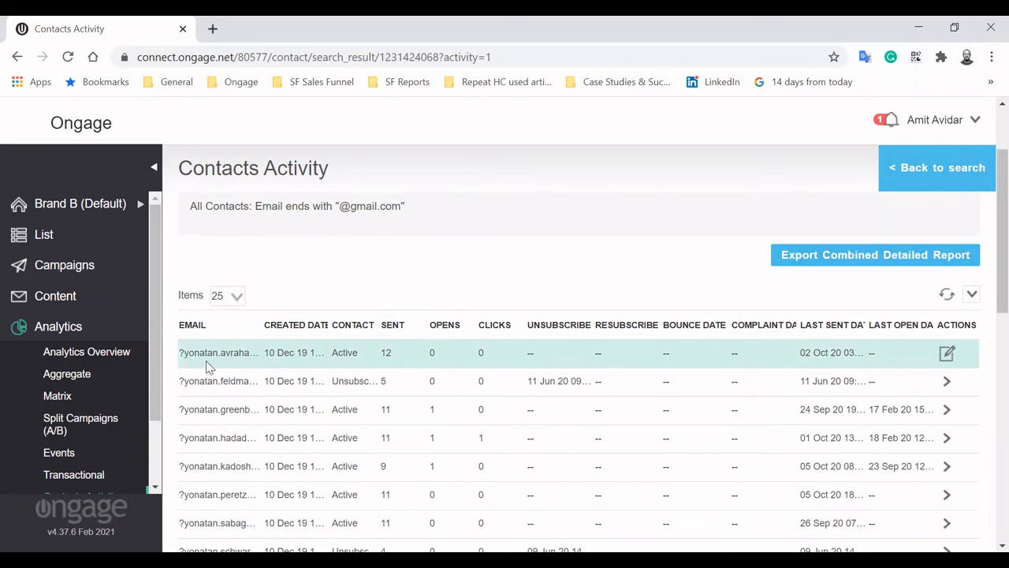
mouse_move(355, 353)
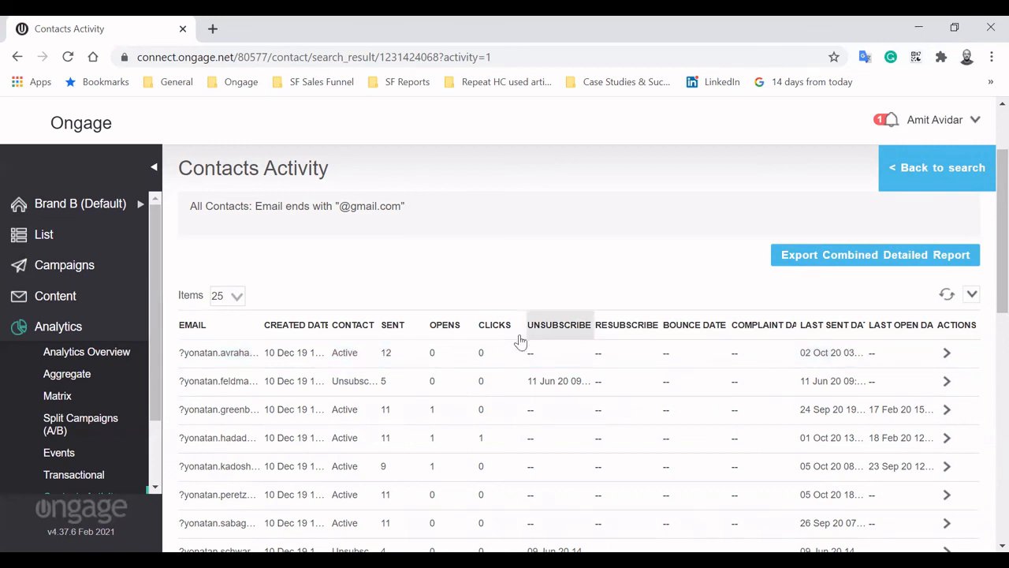
scroll(down, 3)
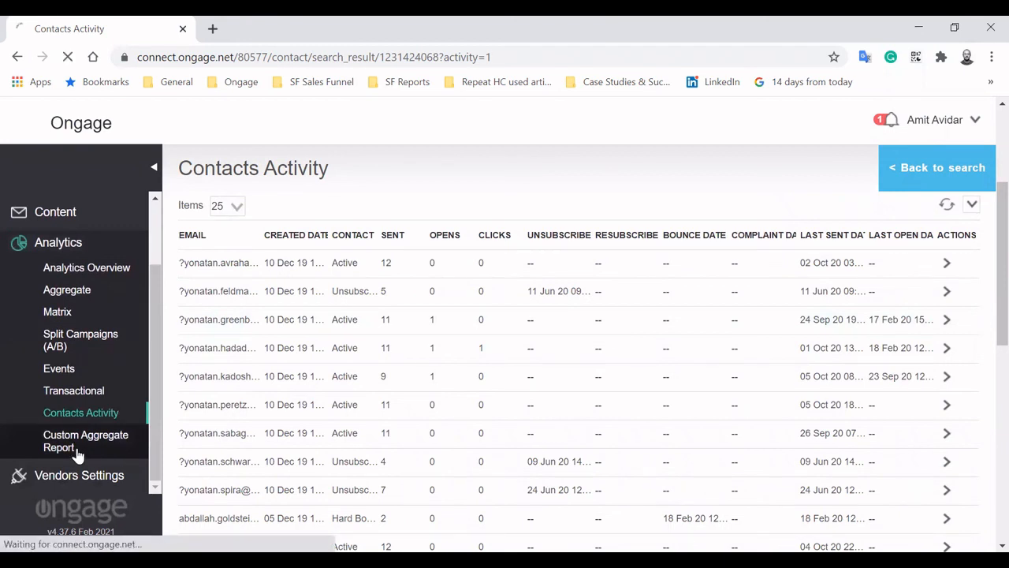
Open Custom Aggregate Report and browse the First Field grouping list without choosing
click(85, 440)
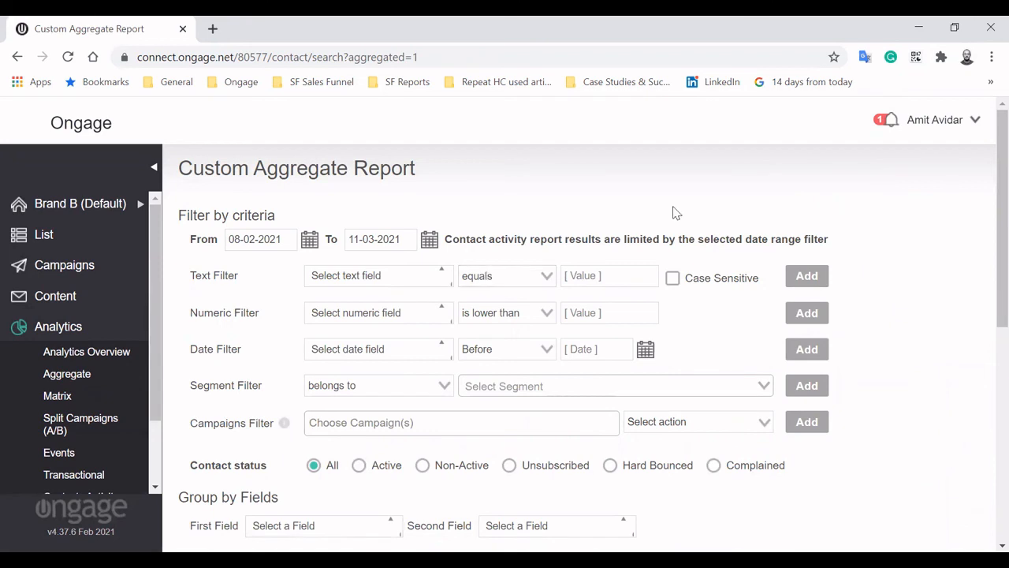
mouse_move(857, 184)
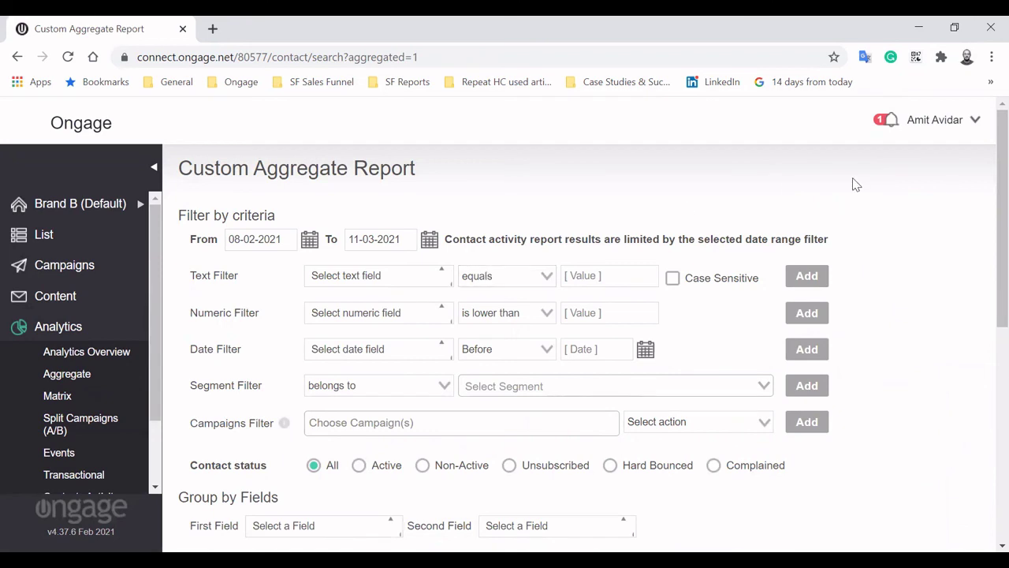
mouse_move(701, 264)
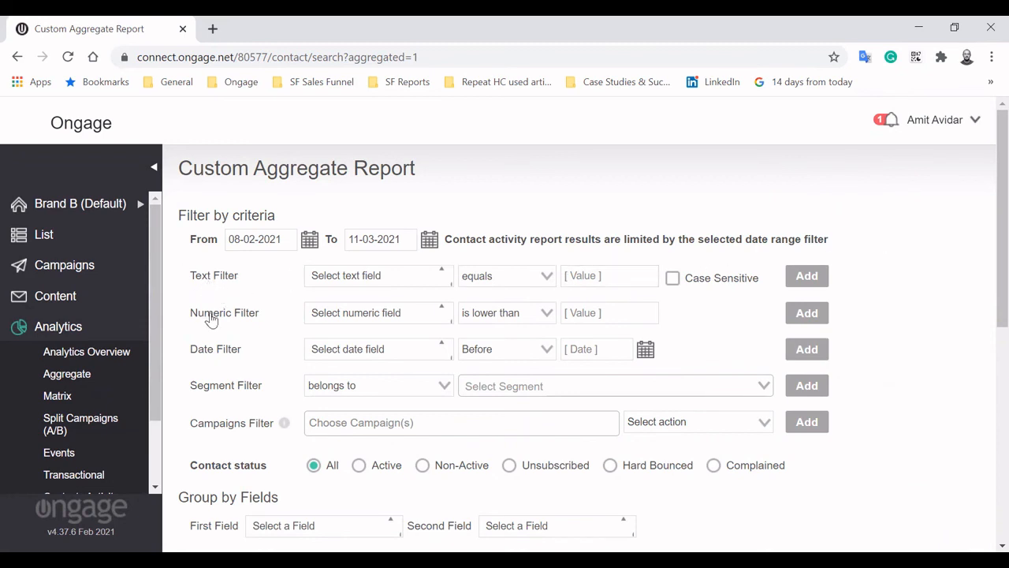
mouse_move(293, 365)
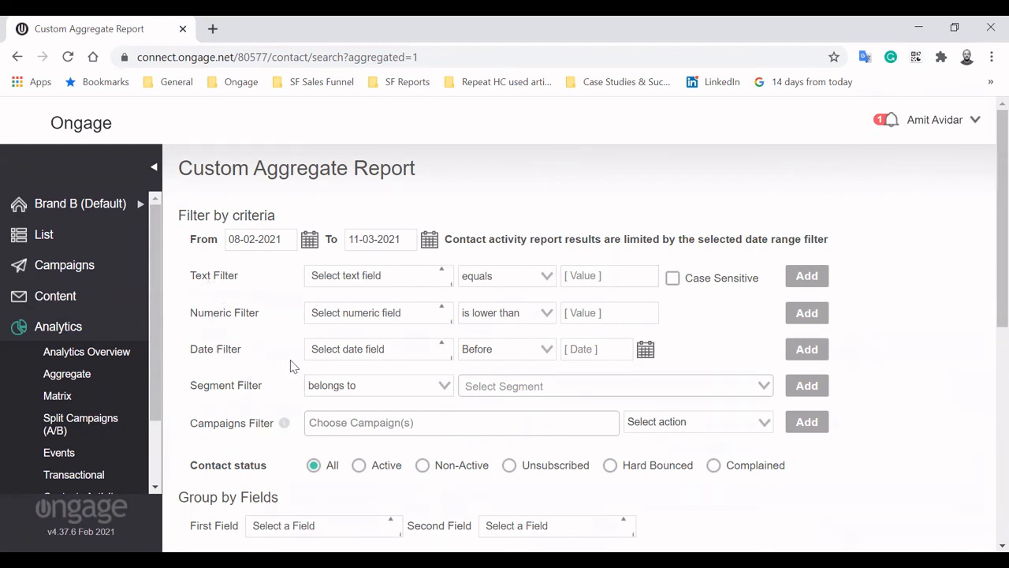
scroll(down, 3)
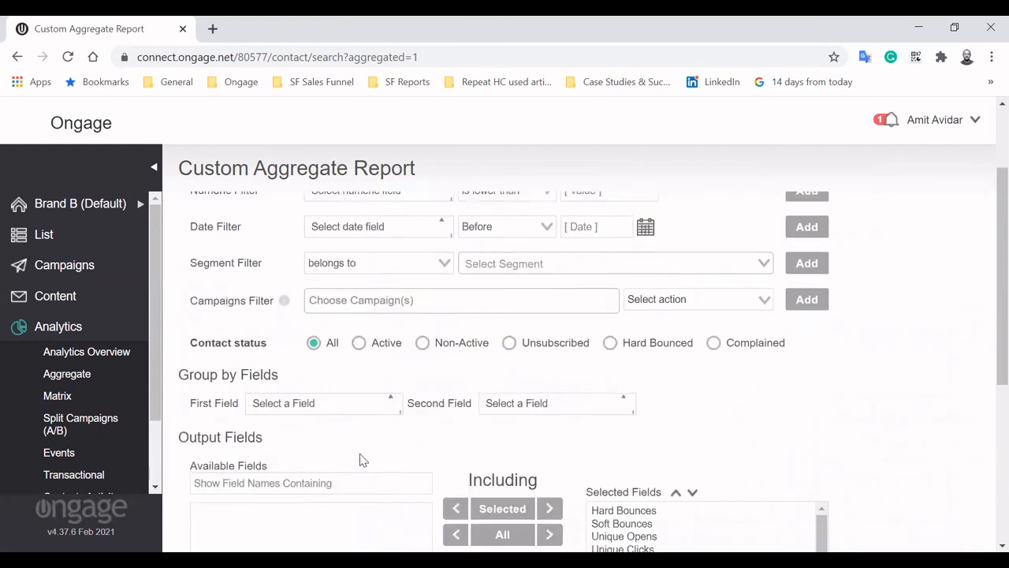
click(323, 403)
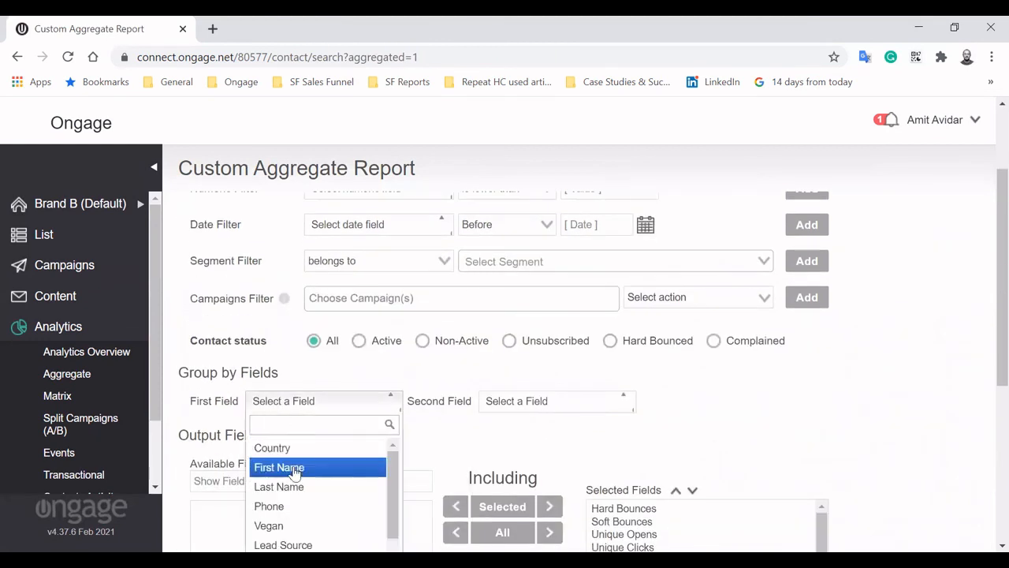
scroll(down, 3)
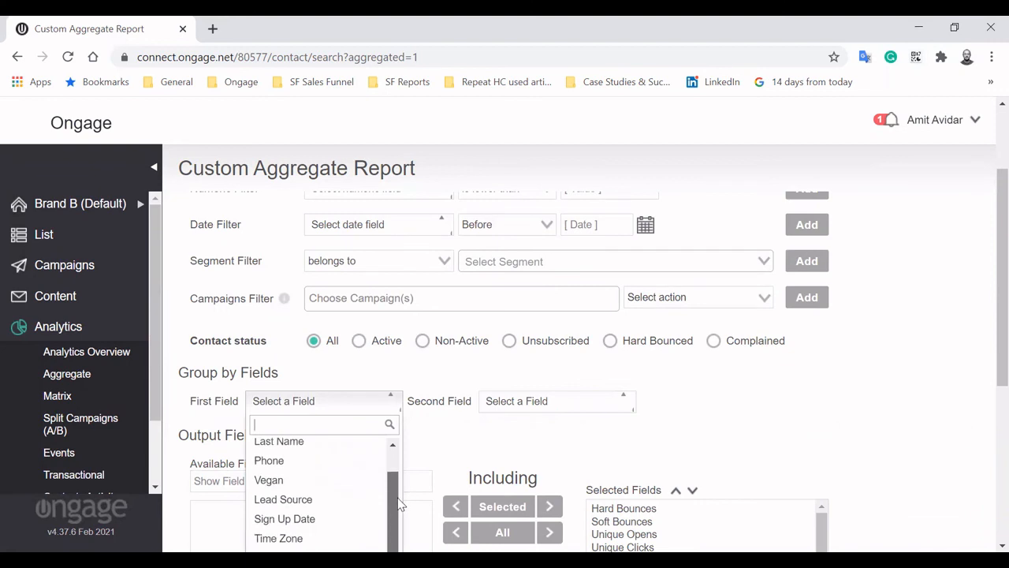
click(549, 366)
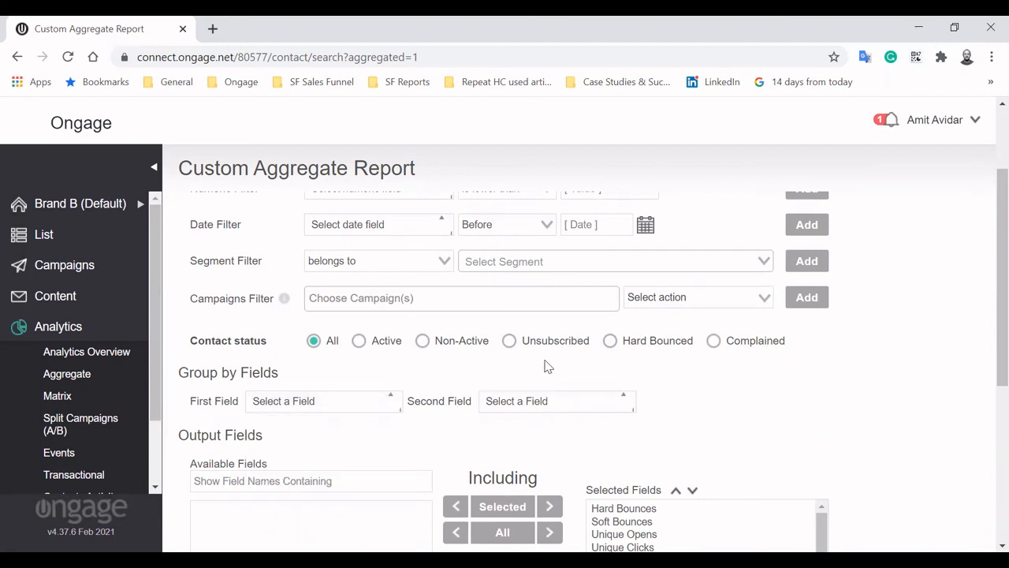
Add Welcome Campaign to the campaigns filter and scroll down to Reports History
click(461, 297)
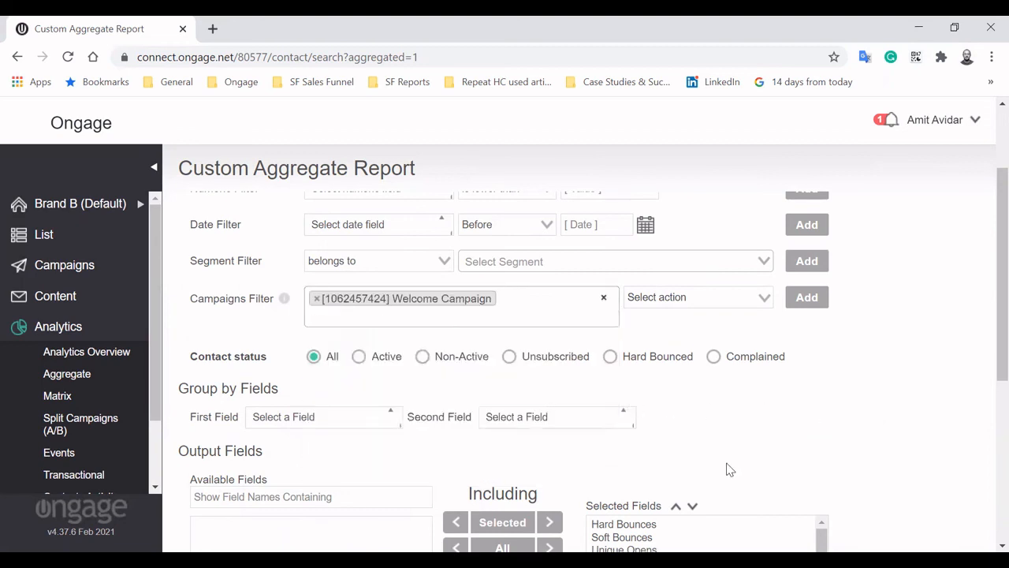
scroll(down, 3)
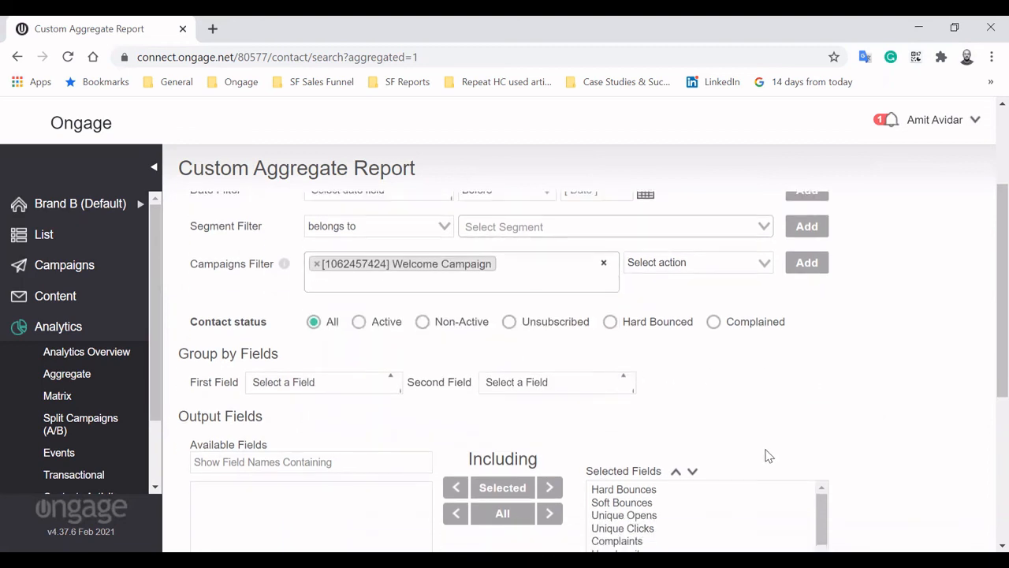
scroll(down, 3)
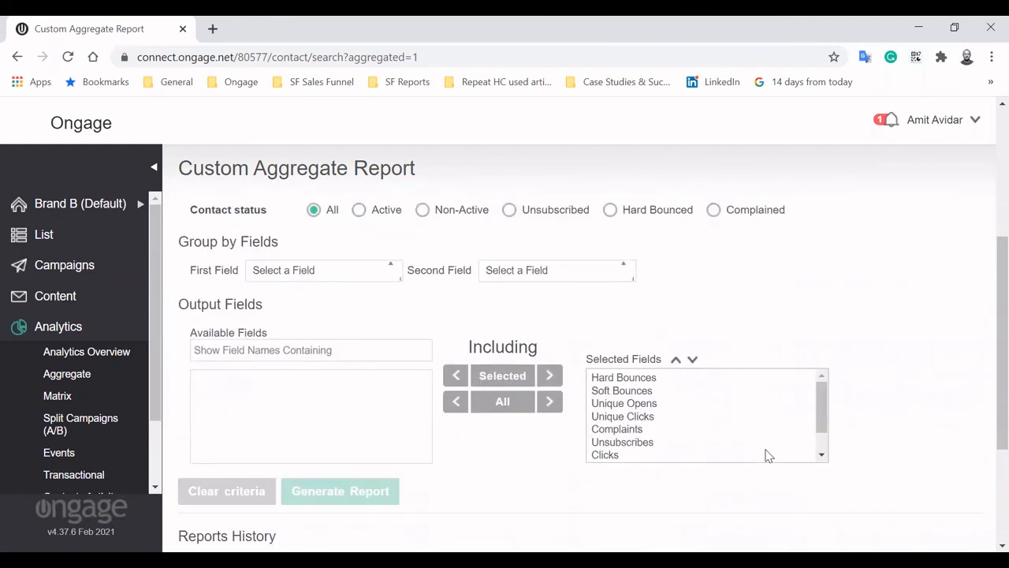
scroll(down, 3)
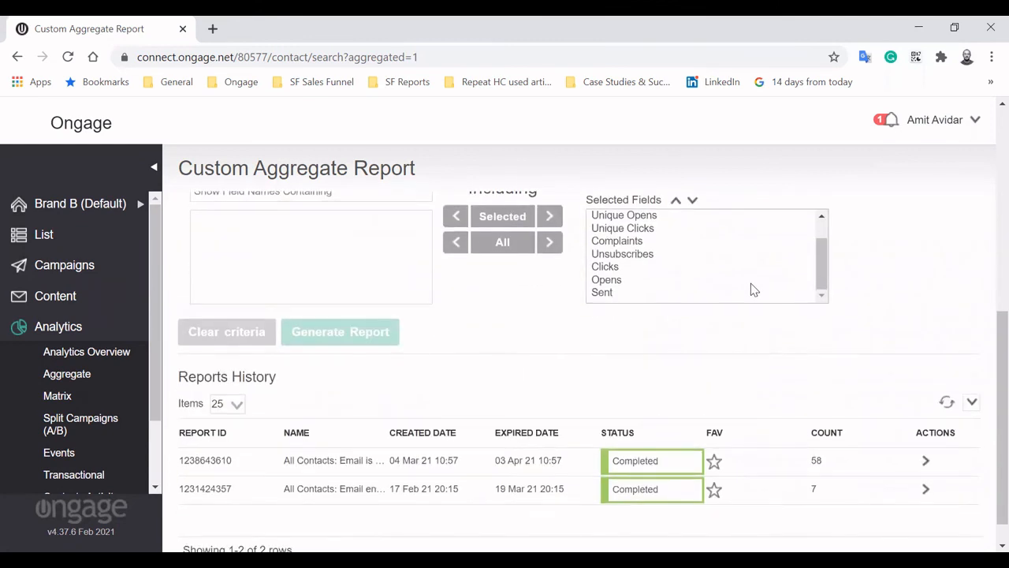
click(927, 461)
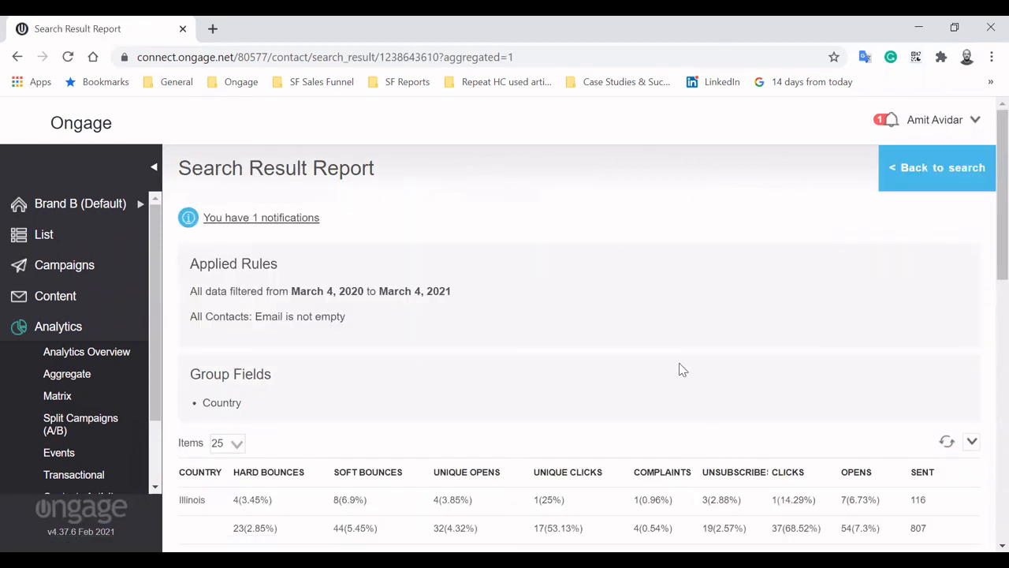
scroll(down, 3)
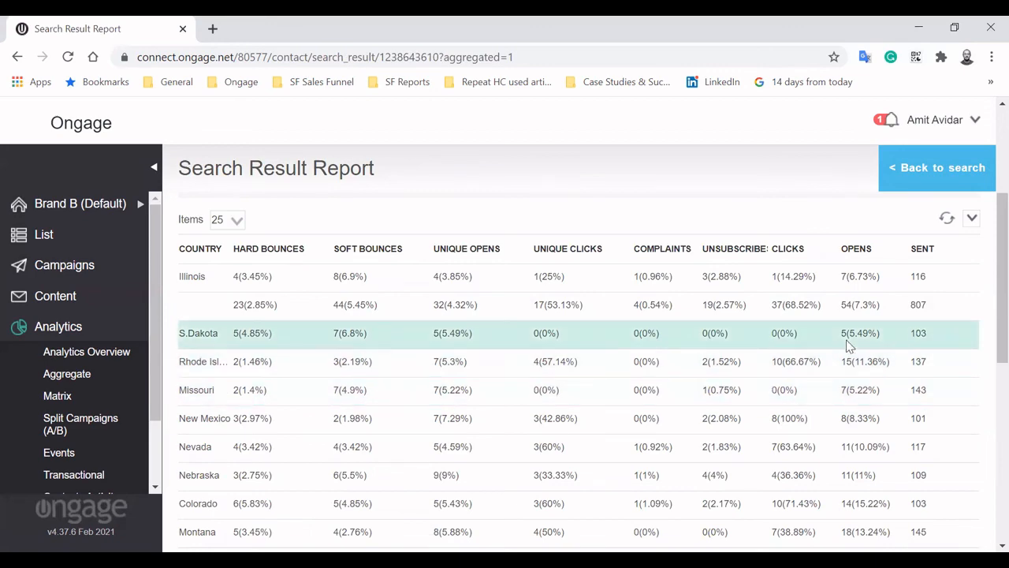
mouse_move(756, 390)
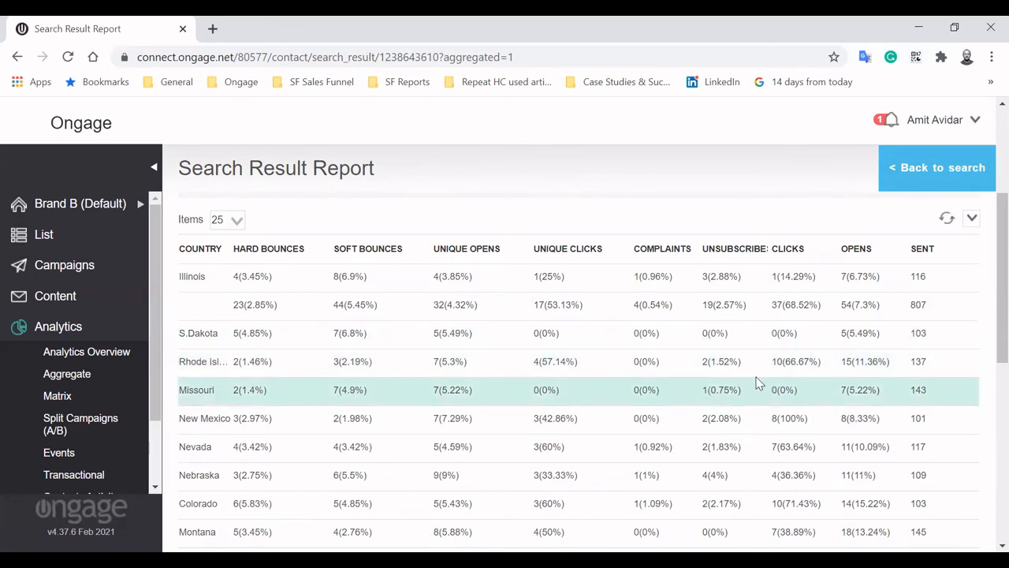
scroll(up, 3)
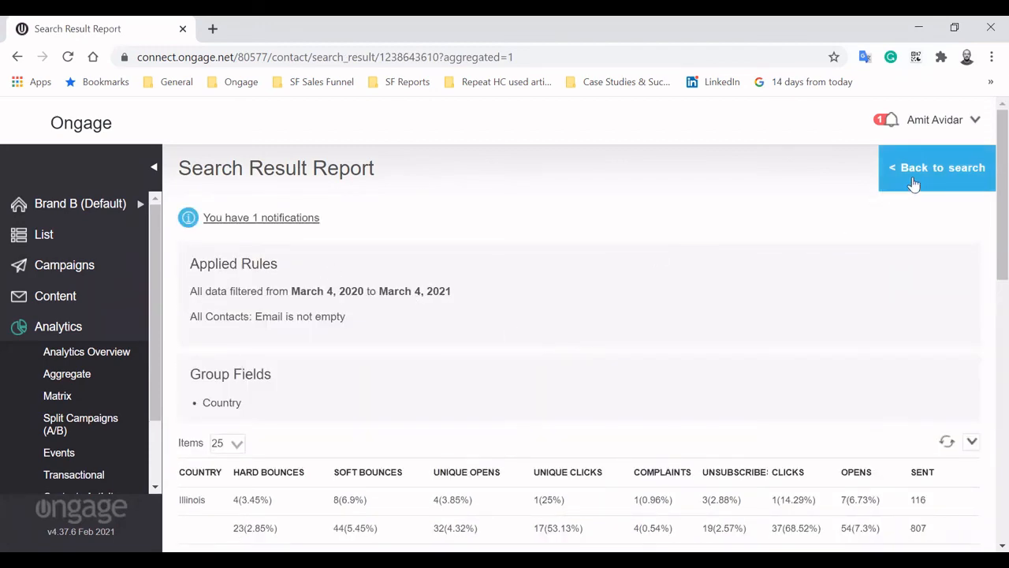
Go back to the search form and scroll through its filters, grouping and output fields
click(936, 167)
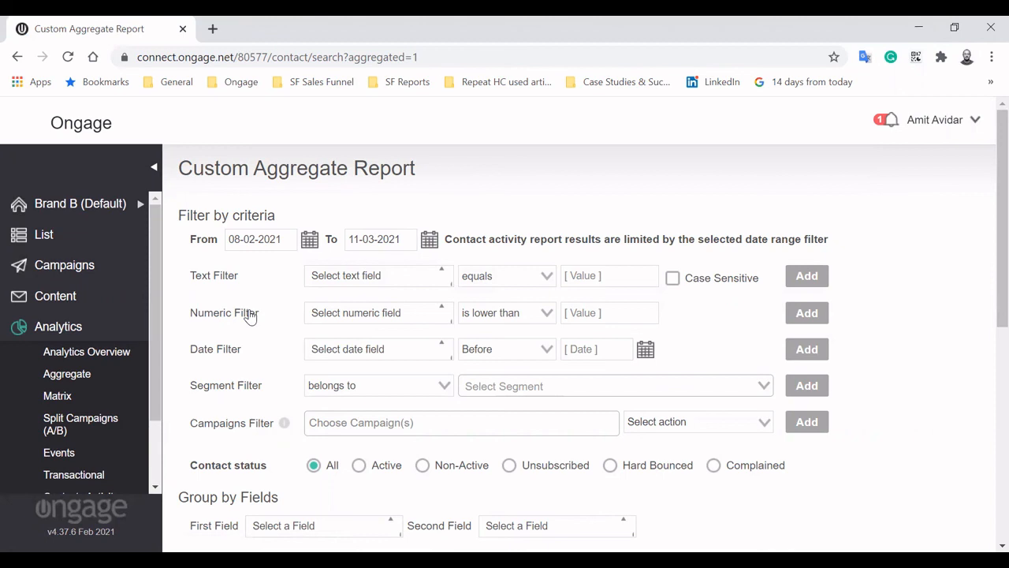
scroll(down, 3)
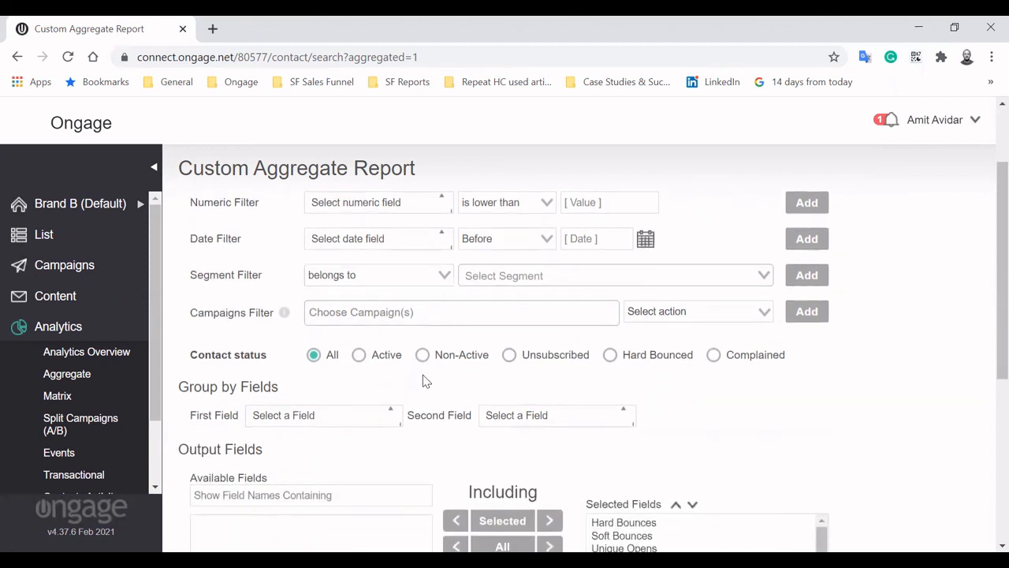